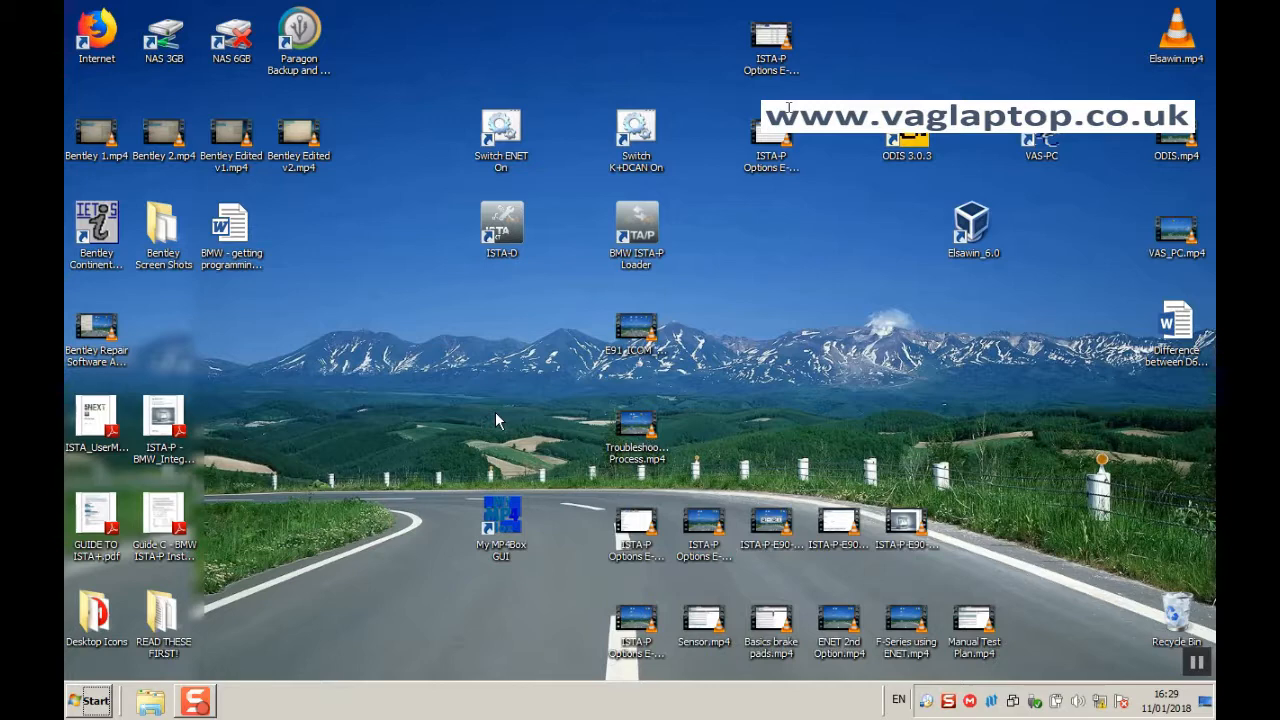
{"action": "mouse_move", "coordinate": [513, 158]}
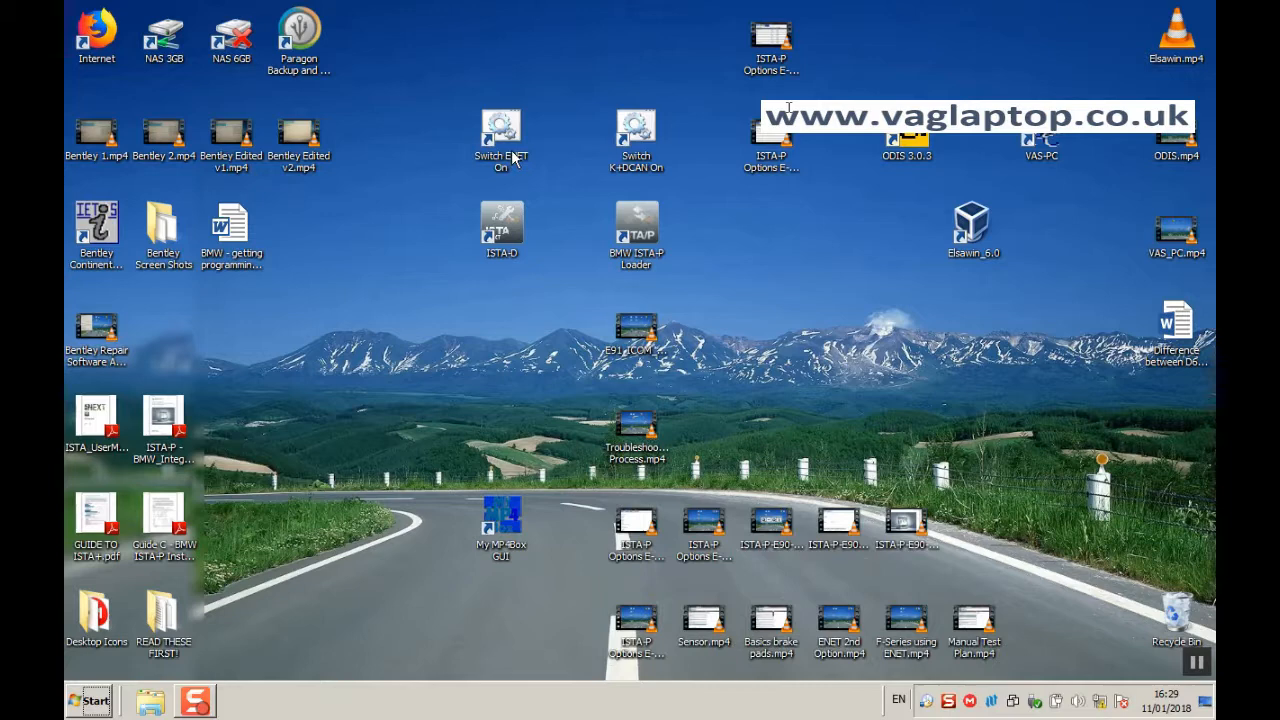
{"action": "mouse_move", "coordinate": [531, 130]}
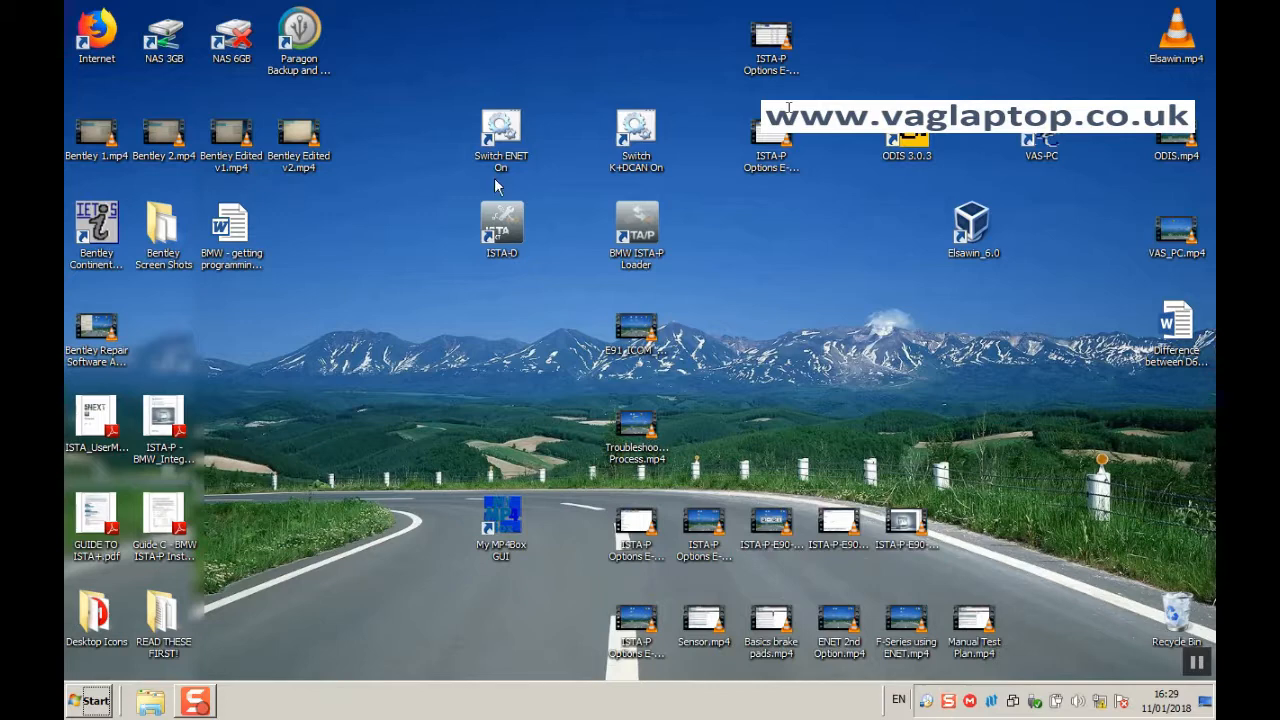
{"action": "mouse_move", "coordinate": [505, 150]}
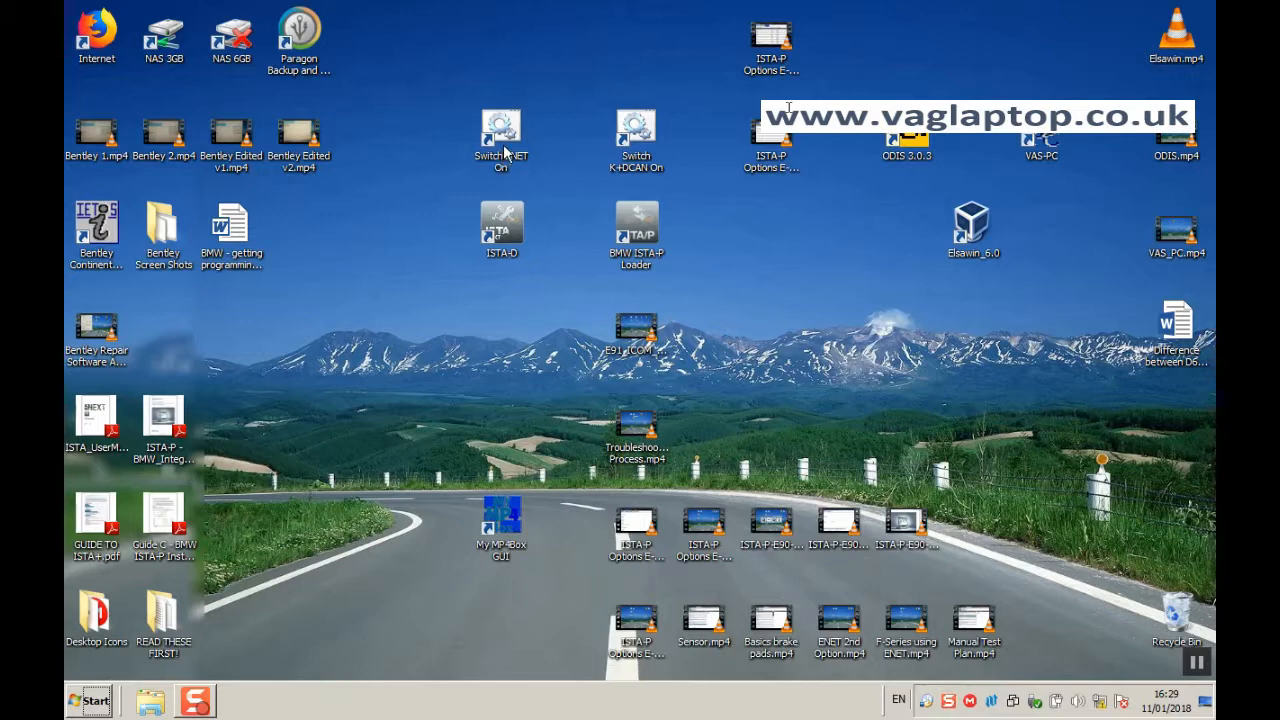
- Run the 'Switch ENET On' script, then launch ISTA-D from its desktop shortcut
{"action": "left_click", "coordinate": [501, 130]}
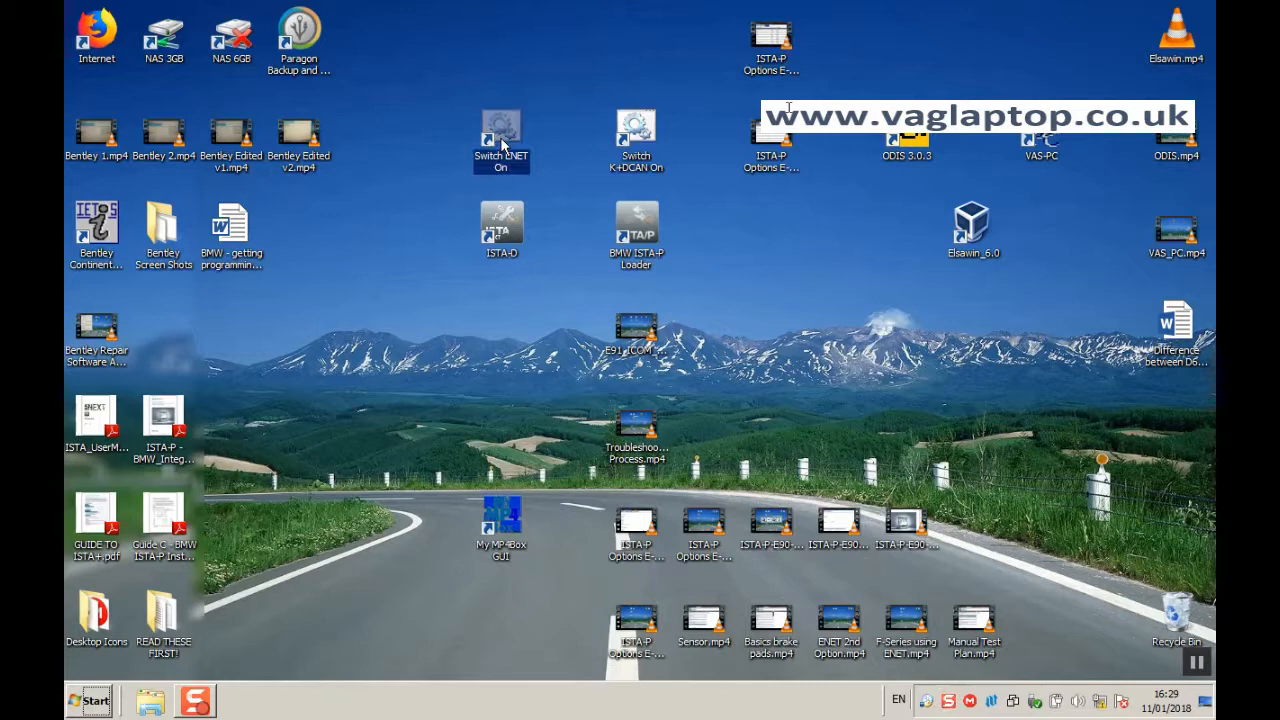
{"action": "double_click", "coordinate": [500, 140]}
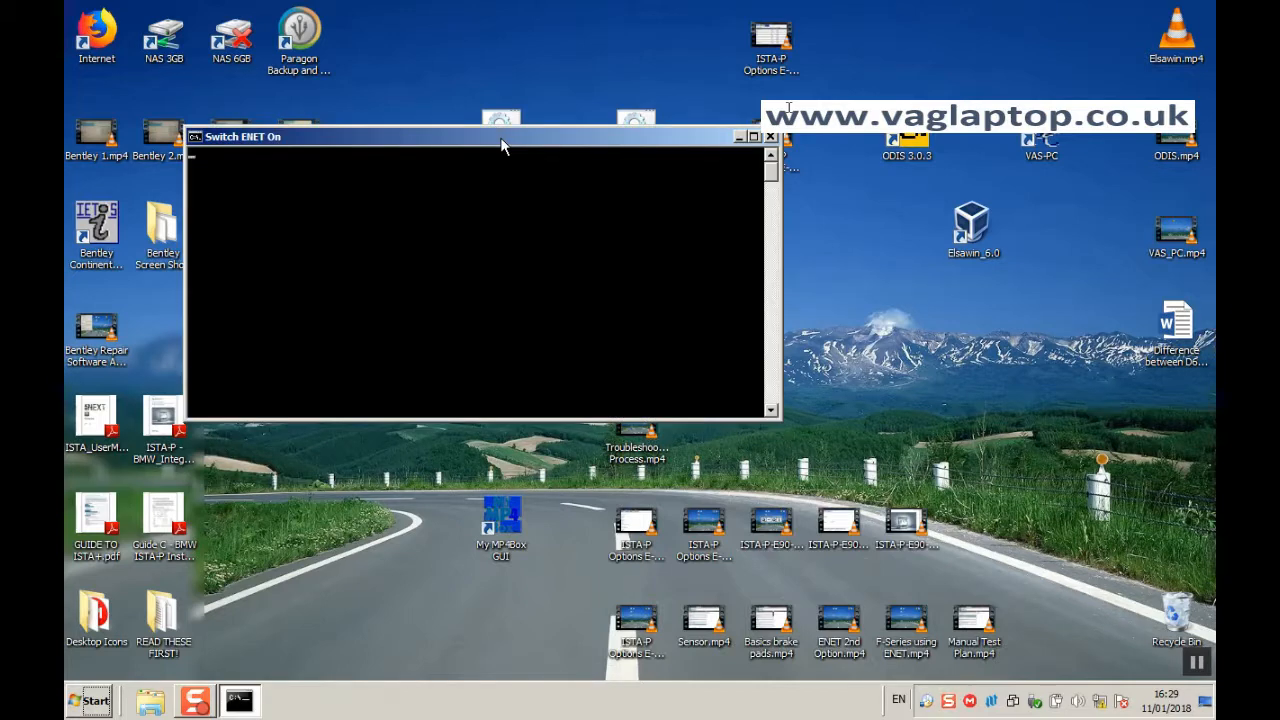
{"action": "left_click", "coordinate": [770, 136]}
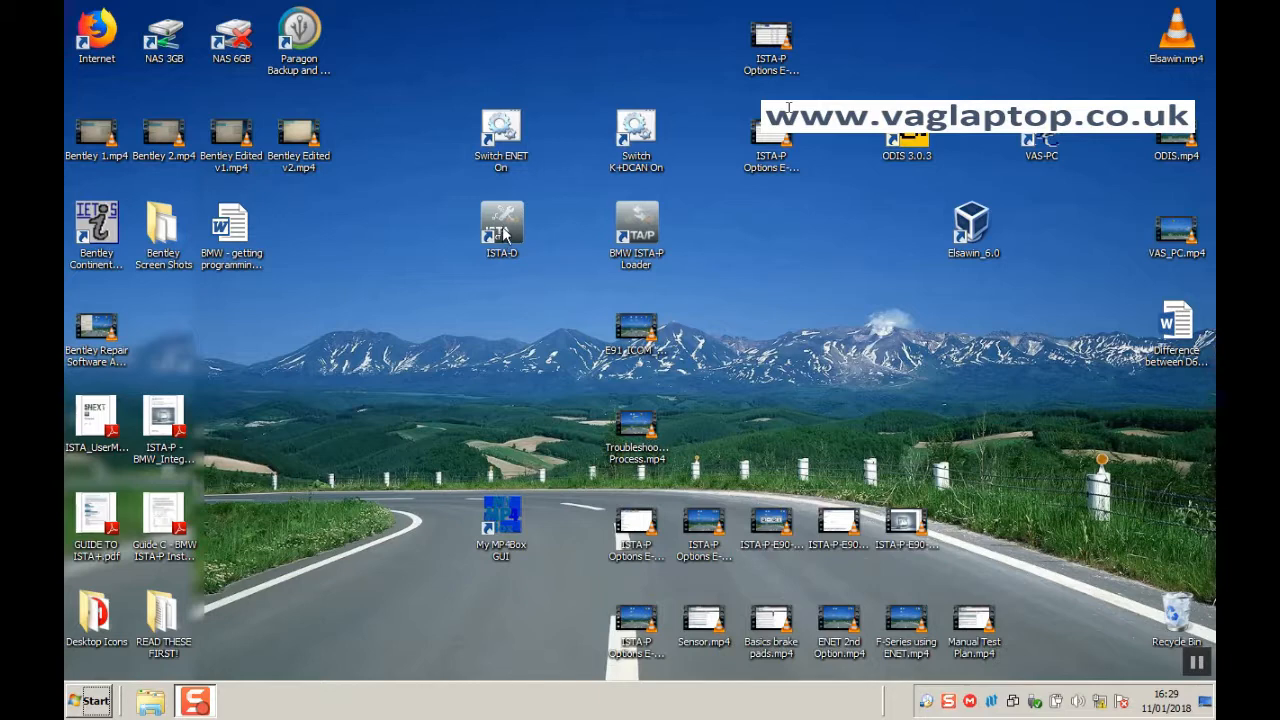
{"action": "left_click", "coordinate": [501, 224]}
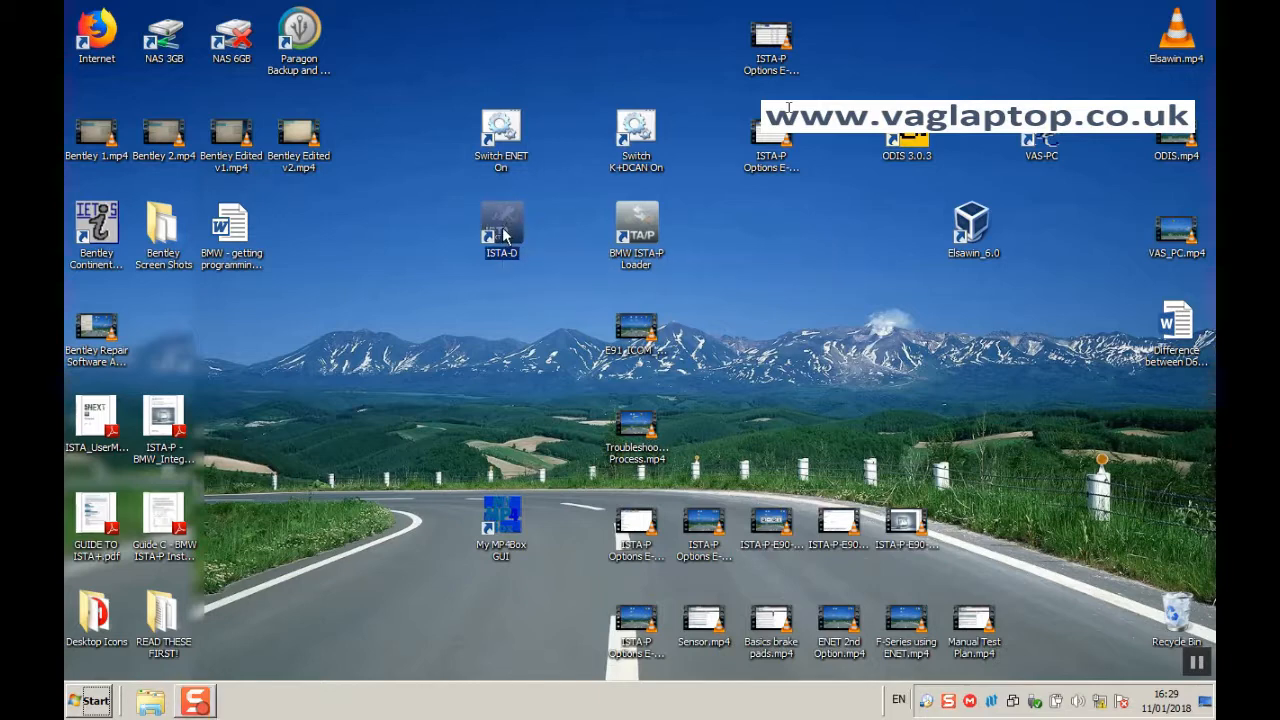
{"action": "double_click", "coordinate": [501, 230]}
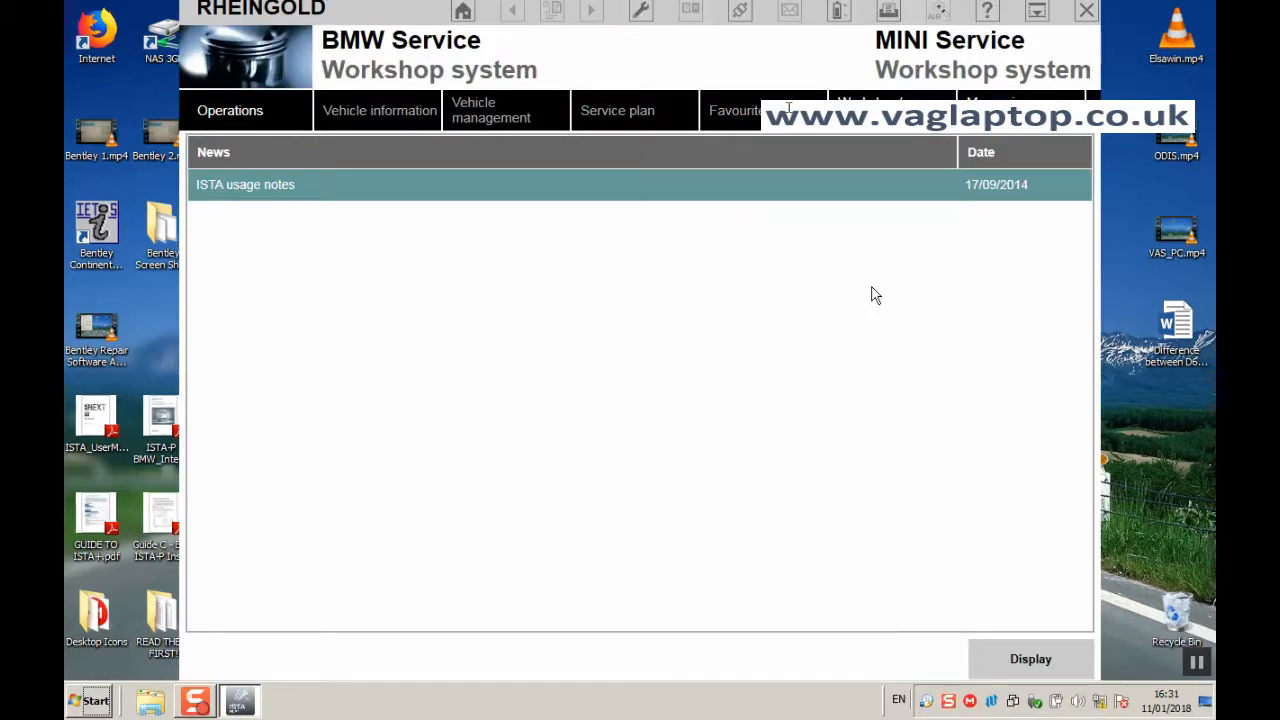
{"action": "mouse_move", "coordinate": [1053, 672]}
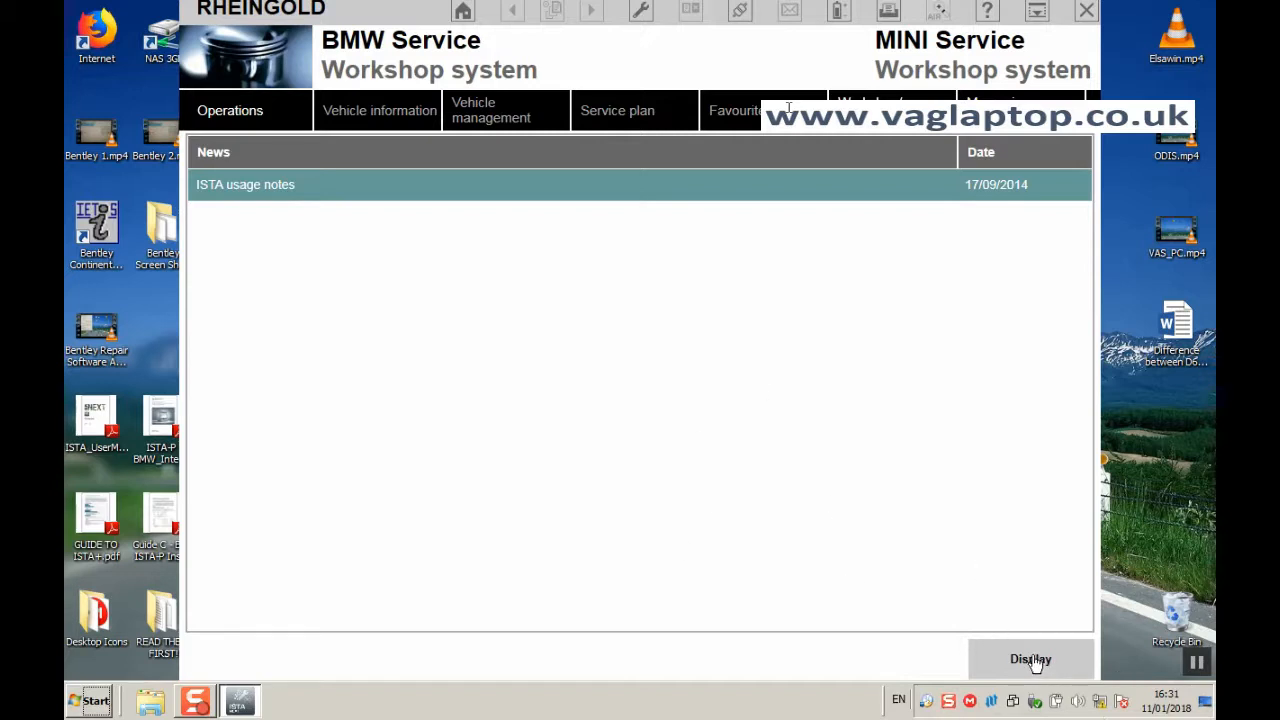
{"action": "mouse_move", "coordinate": [798, 457]}
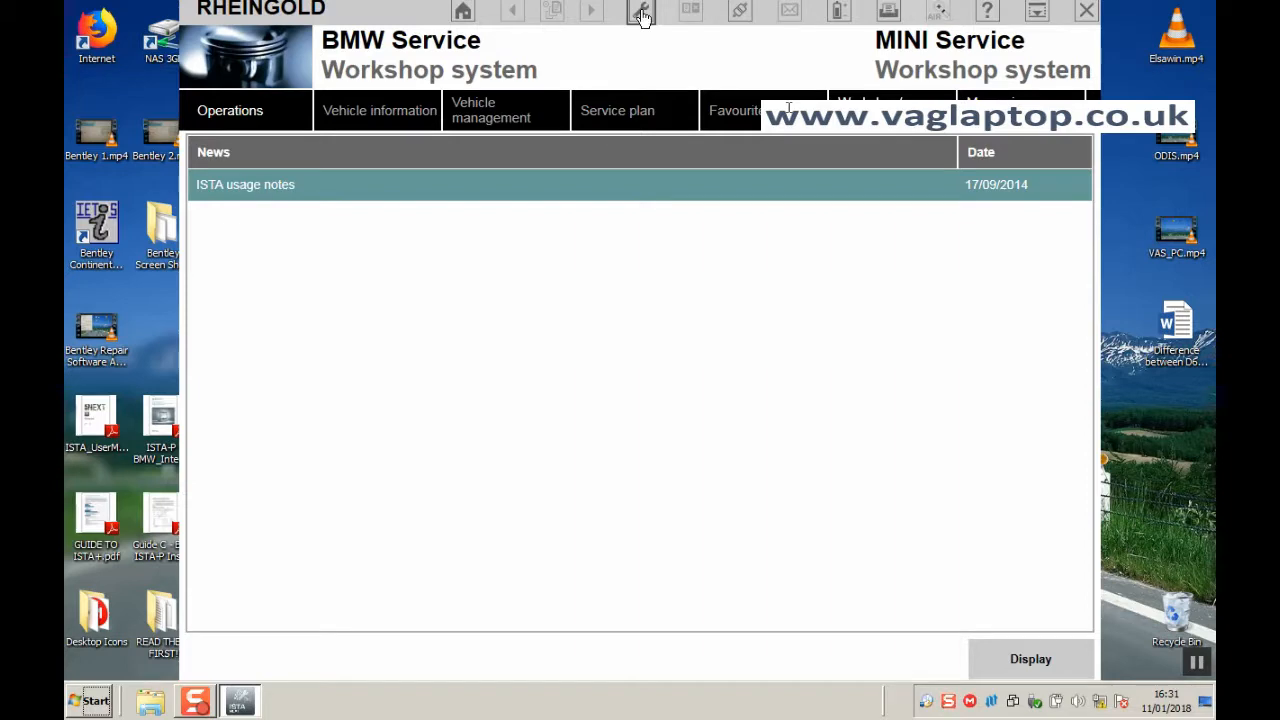
- Set the VCI interface to HO-ICOM / ENET local network in Administration and confirm
{"action": "left_click", "coordinate": [640, 11]}
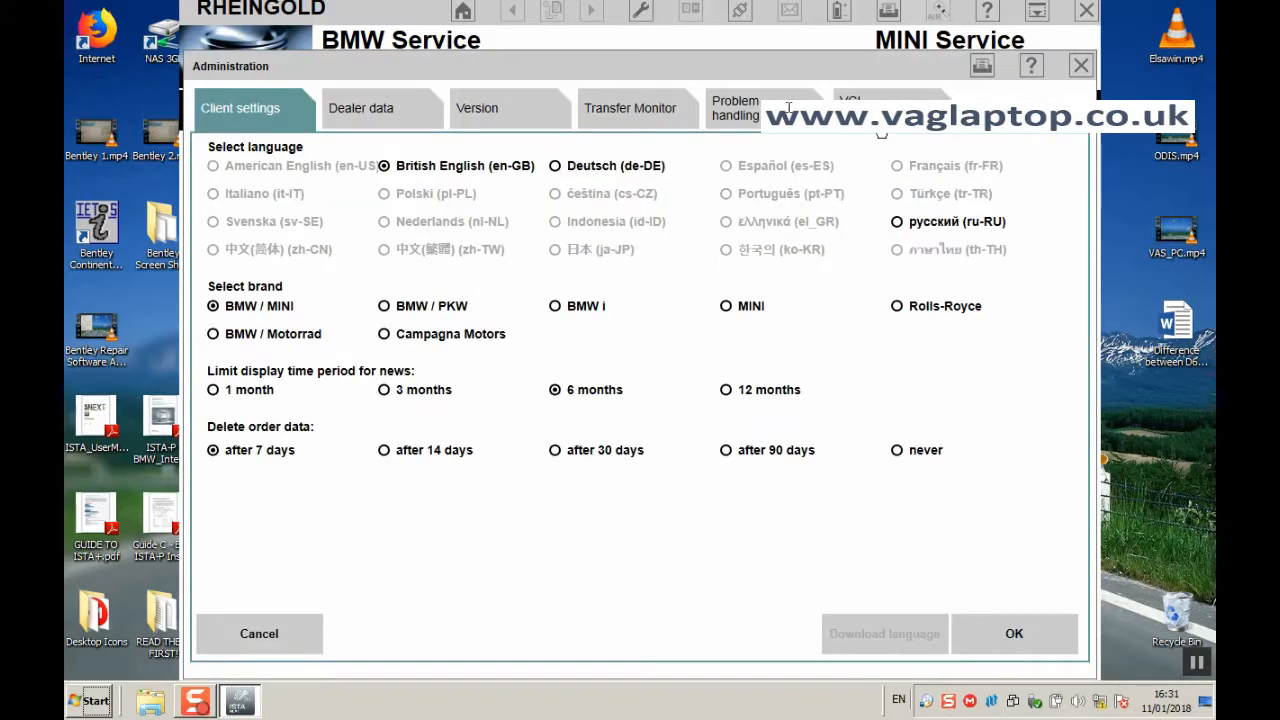
{"action": "left_click", "coordinate": [880, 100]}
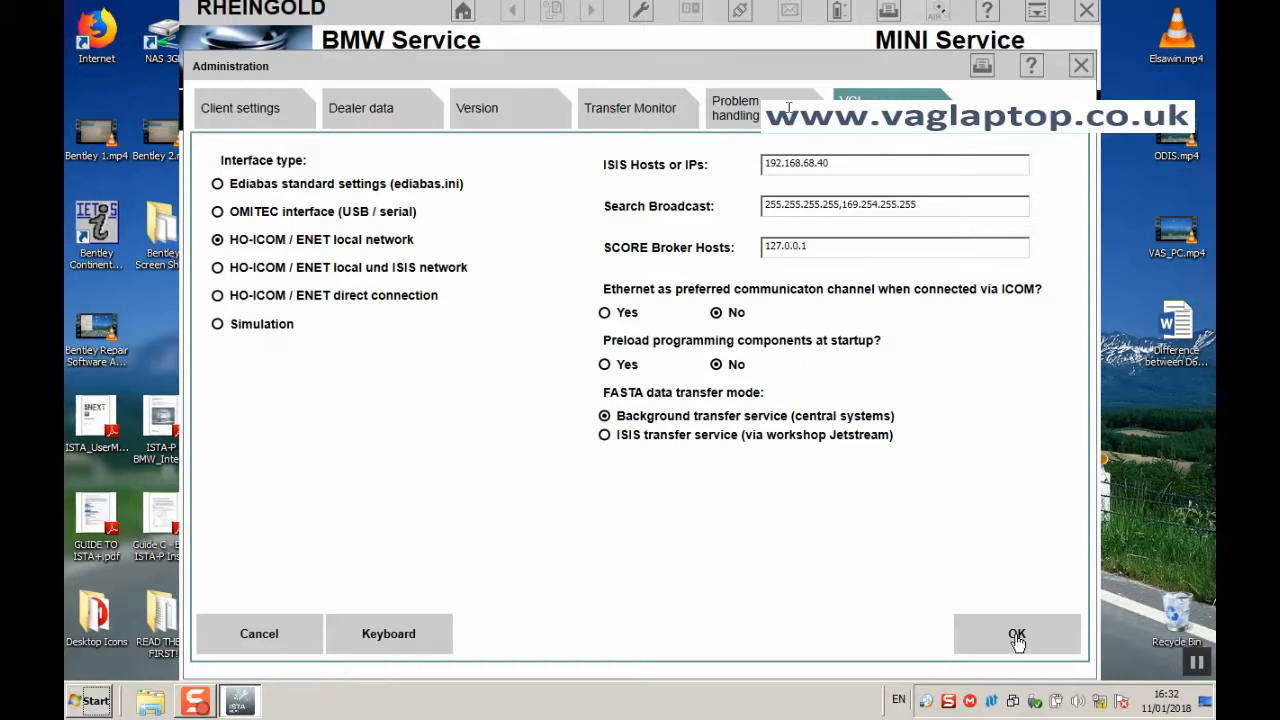
{"action": "left_click", "coordinate": [1016, 633]}
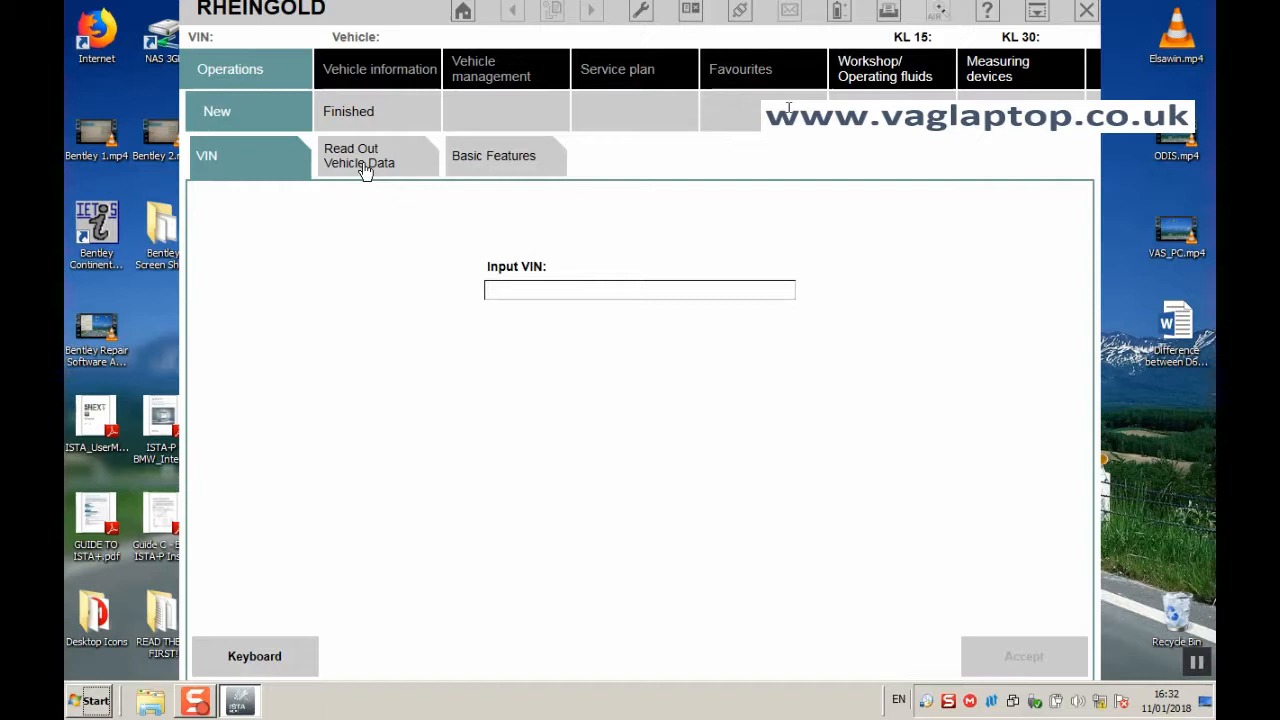
- Read out vehicle data over the ENET connection to identify the F30 320d xDrive
{"action": "left_click", "coordinate": [377, 155]}
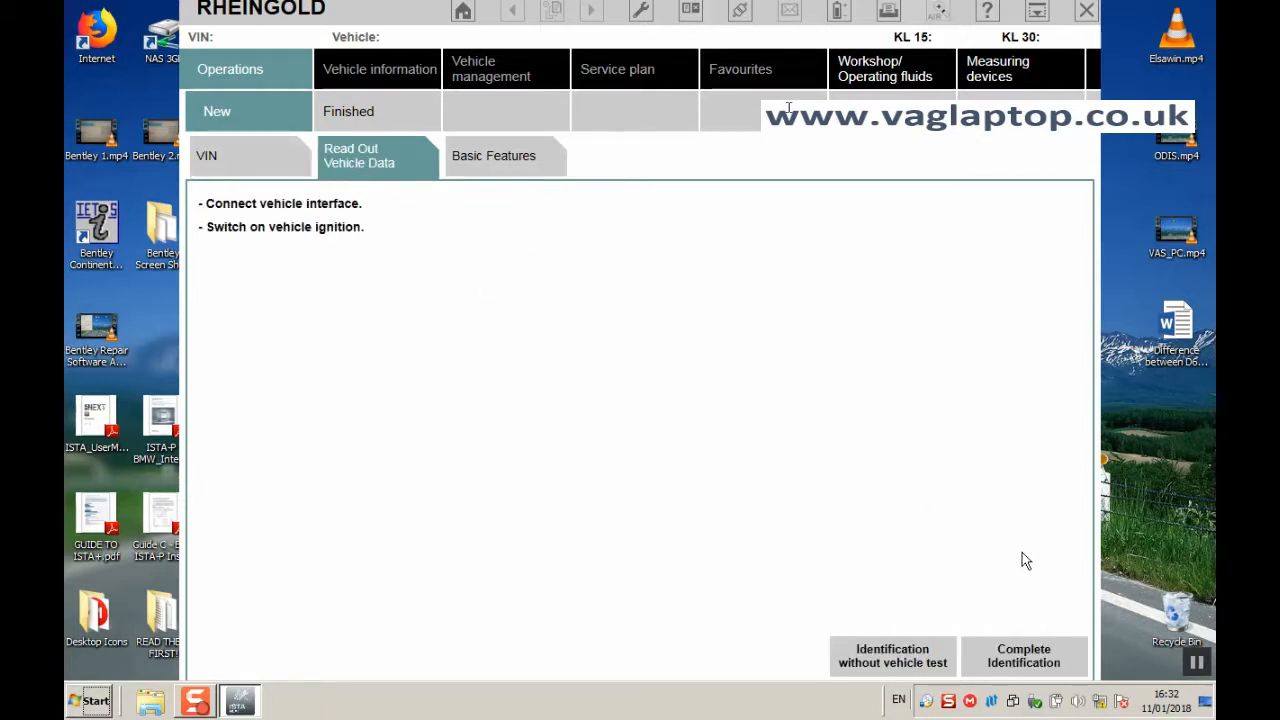
{"action": "mouse_move", "coordinate": [1072, 673]}
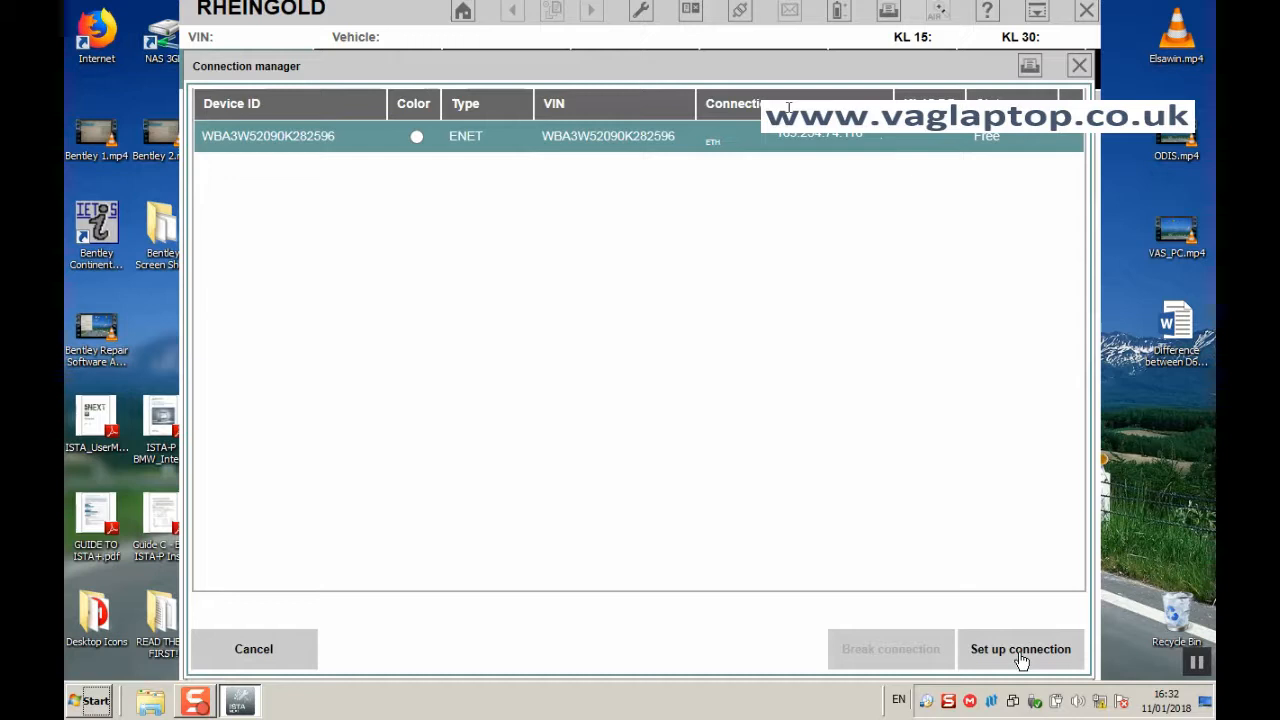
{"action": "mouse_move", "coordinate": [1023, 660]}
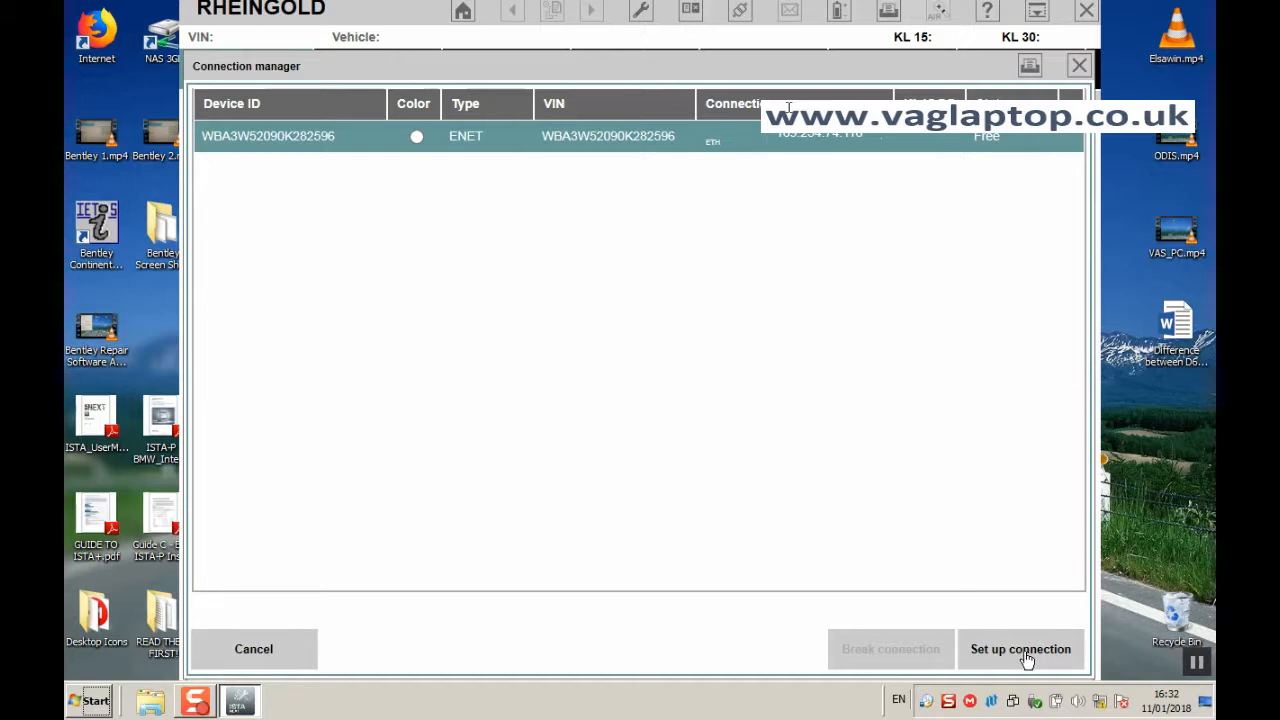
{"action": "left_click", "coordinate": [1020, 649]}
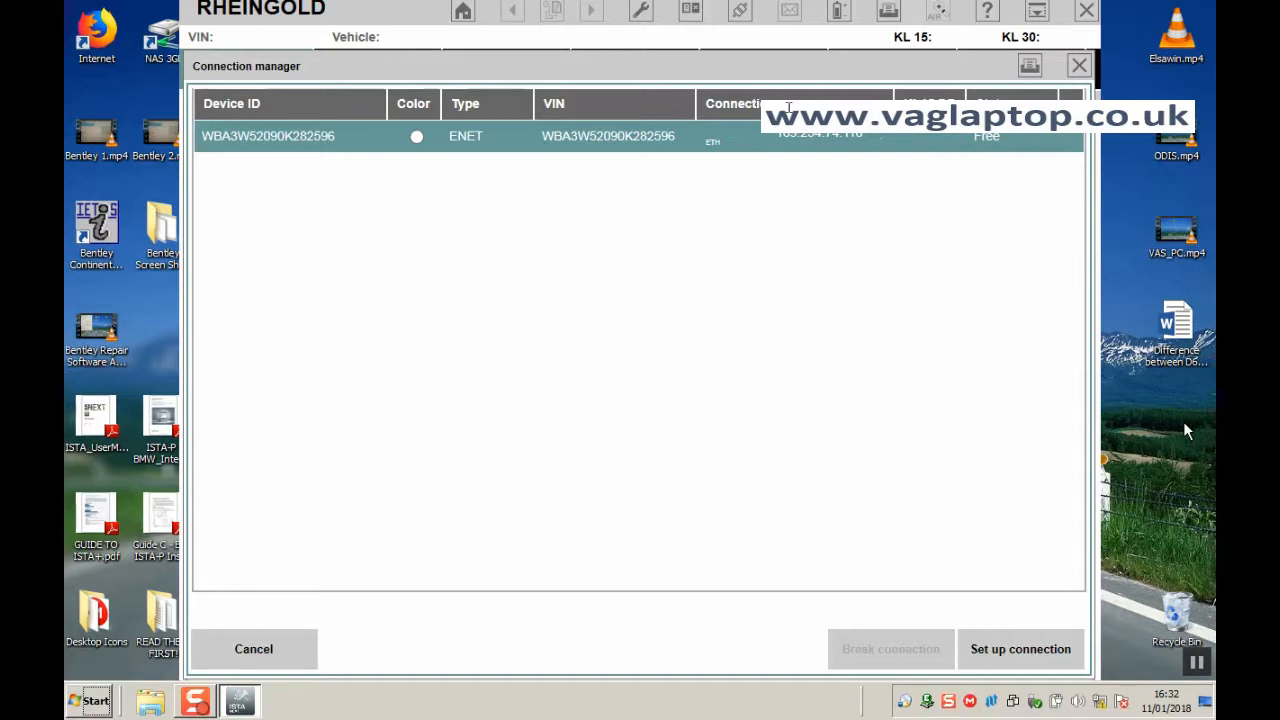
{"action": "left_click", "coordinate": [1020, 649]}
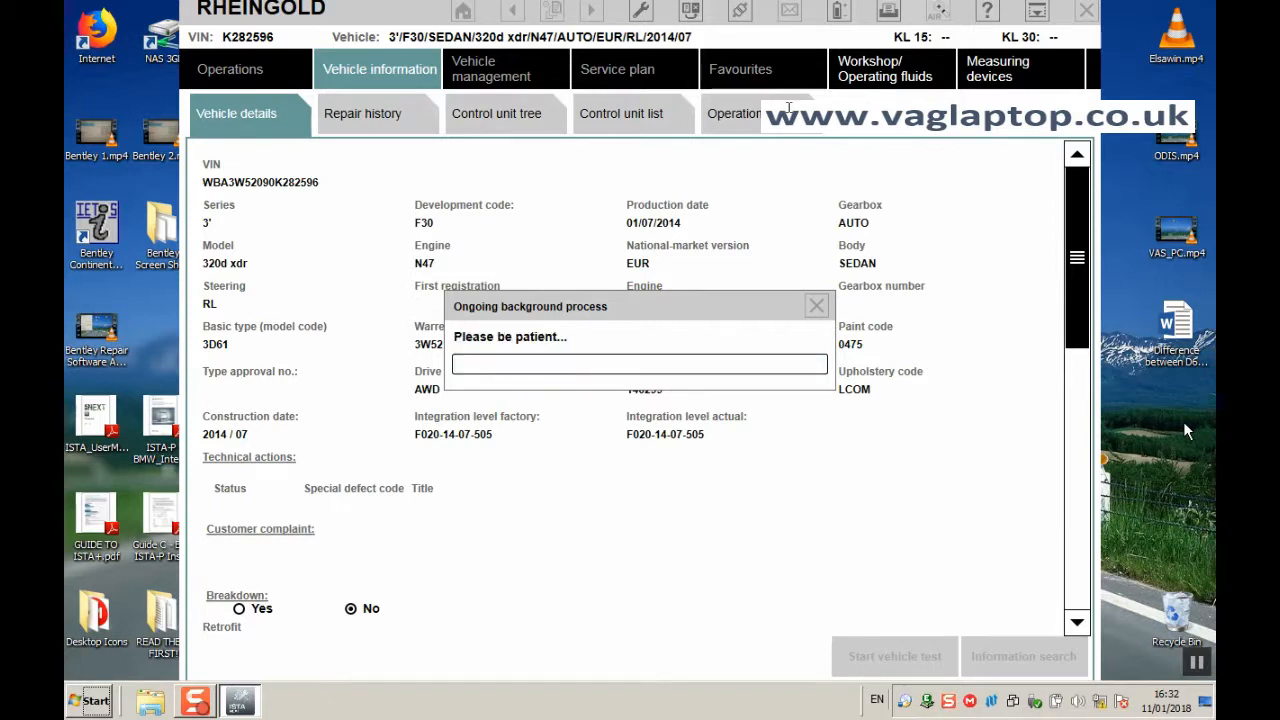
- Show the control unit tree with DDE, IHKA, VTG and ZGM flagged
{"action": "left_click", "coordinate": [496, 113]}
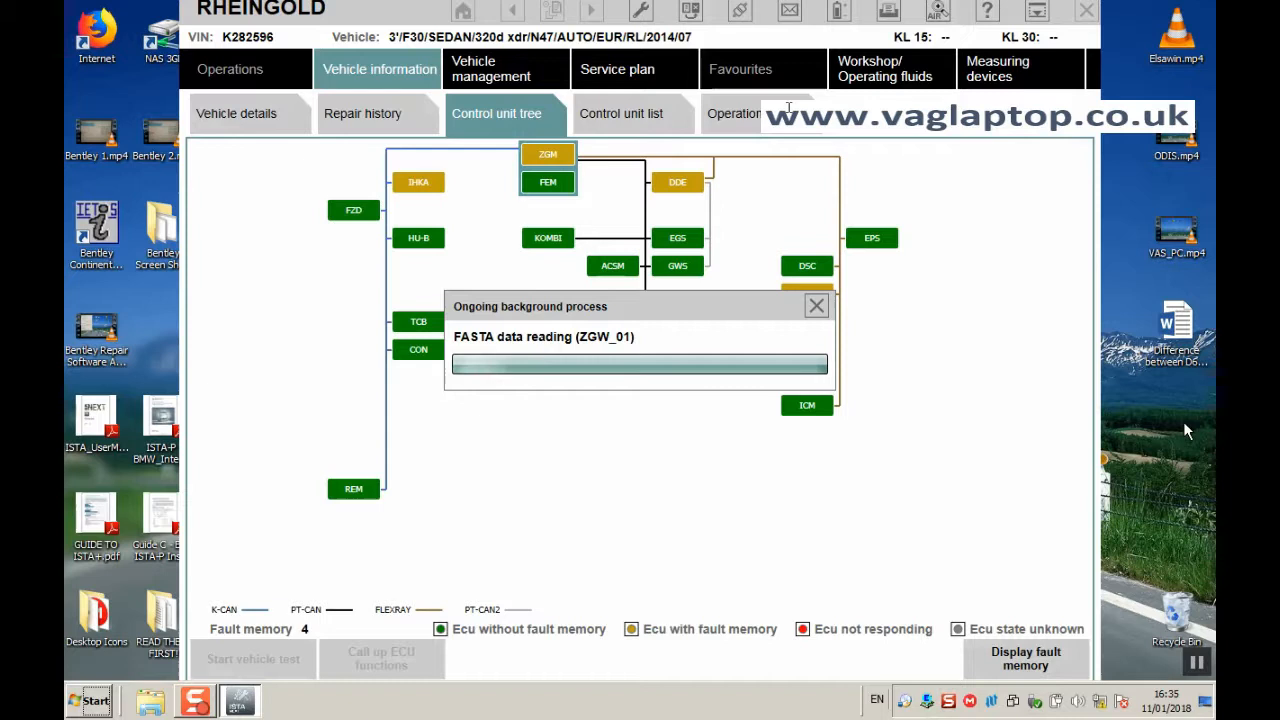
{"action": "left_click", "coordinate": [816, 306]}
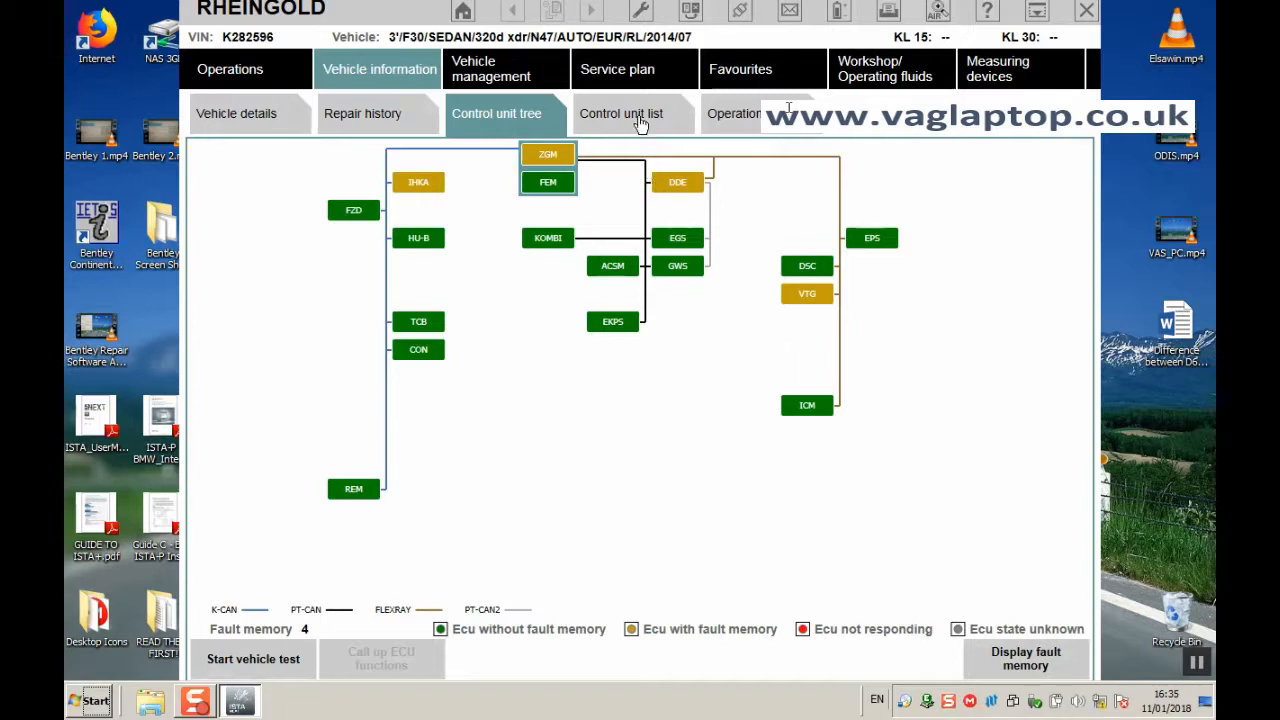
{"action": "left_click", "coordinate": [620, 113]}
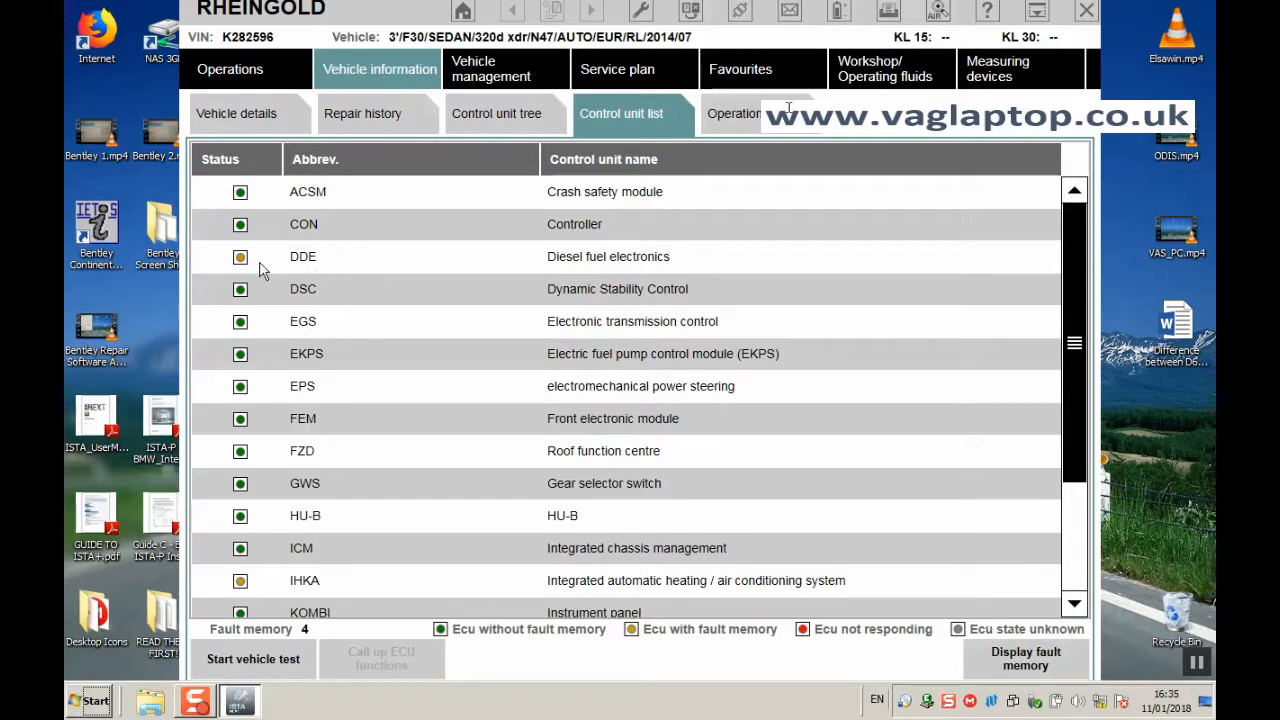
{"action": "mouse_move", "coordinate": [670, 267]}
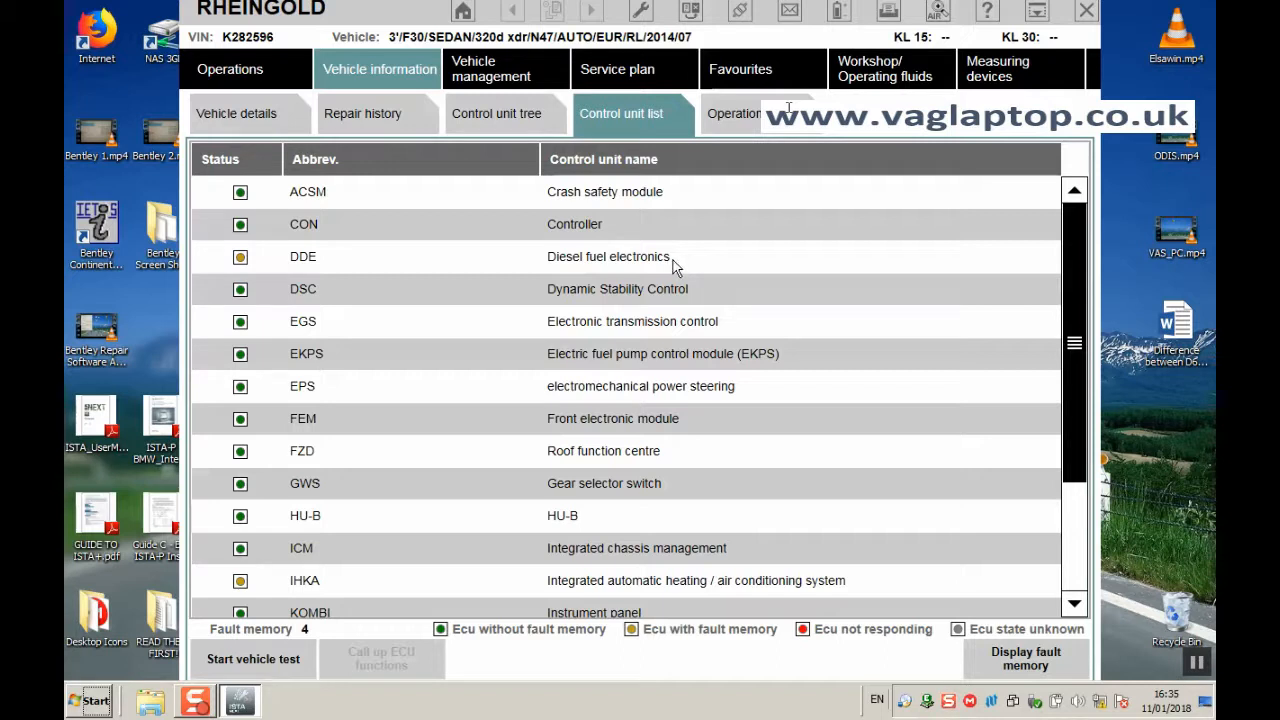
{"action": "mouse_move", "coordinate": [603, 270]}
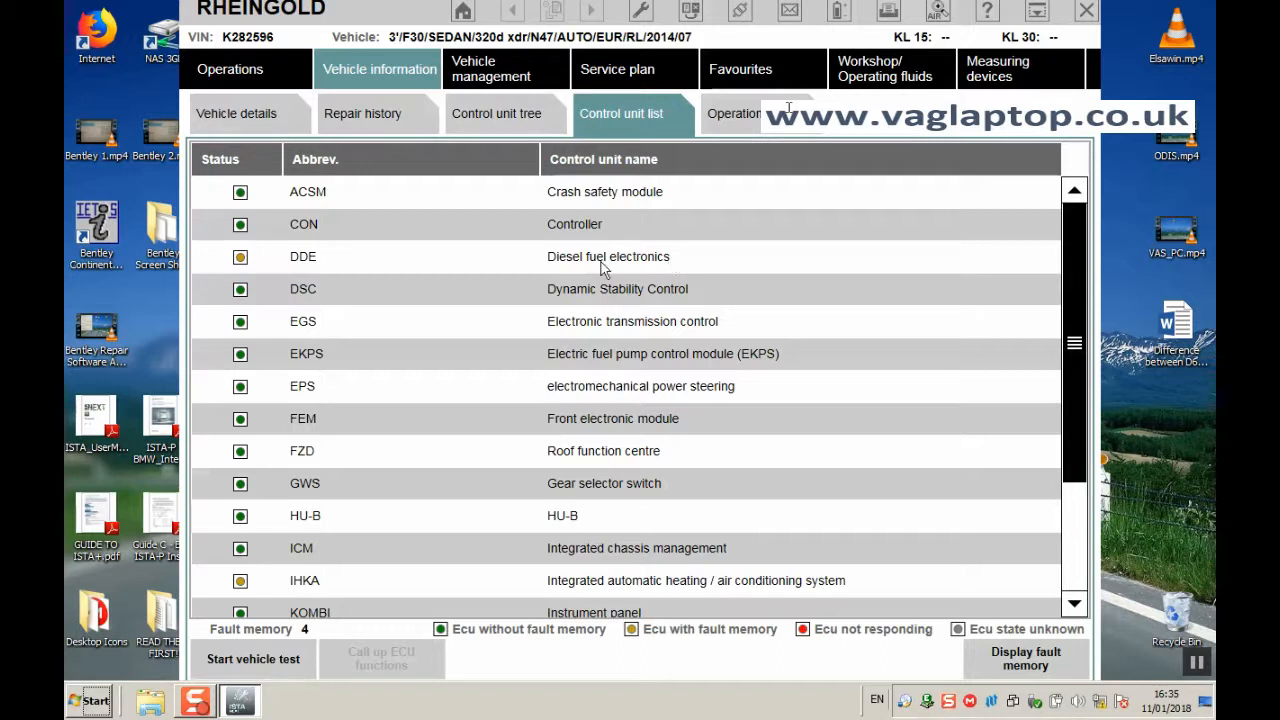
{"action": "mouse_move", "coordinate": [535, 276]}
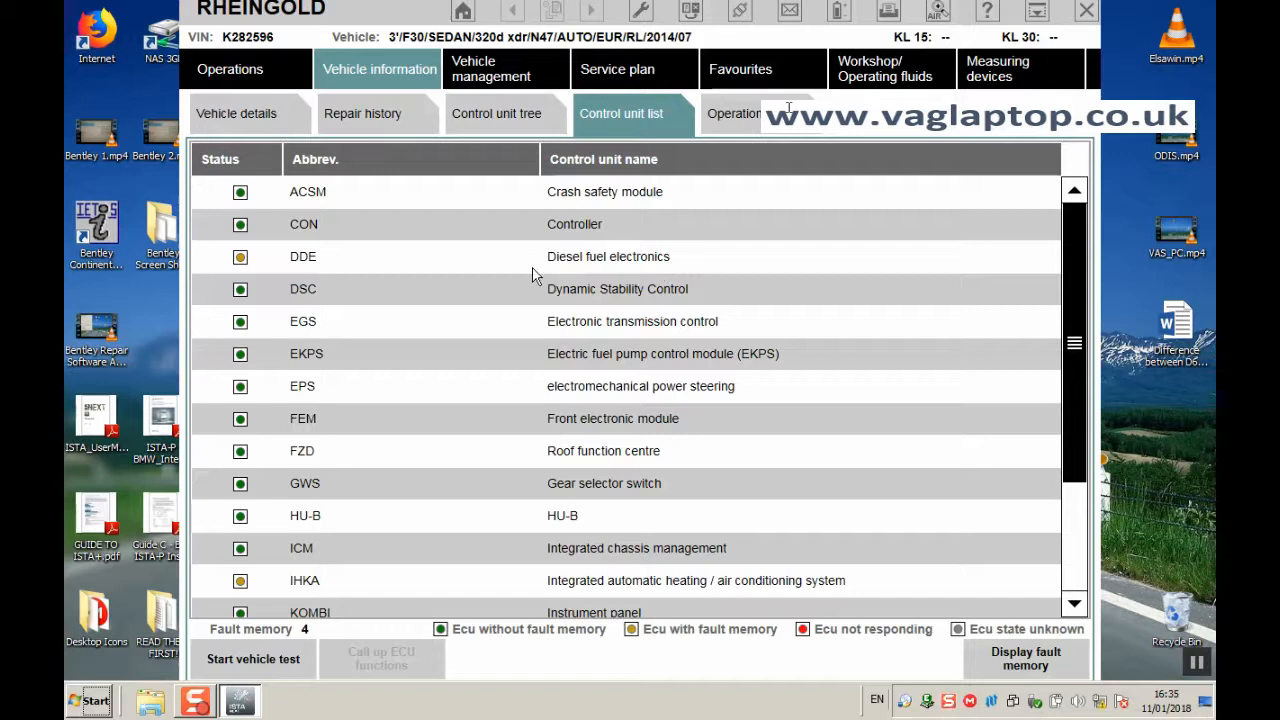
{"action": "scroll", "scroll_direction": "down", "scroll_amount": 3}
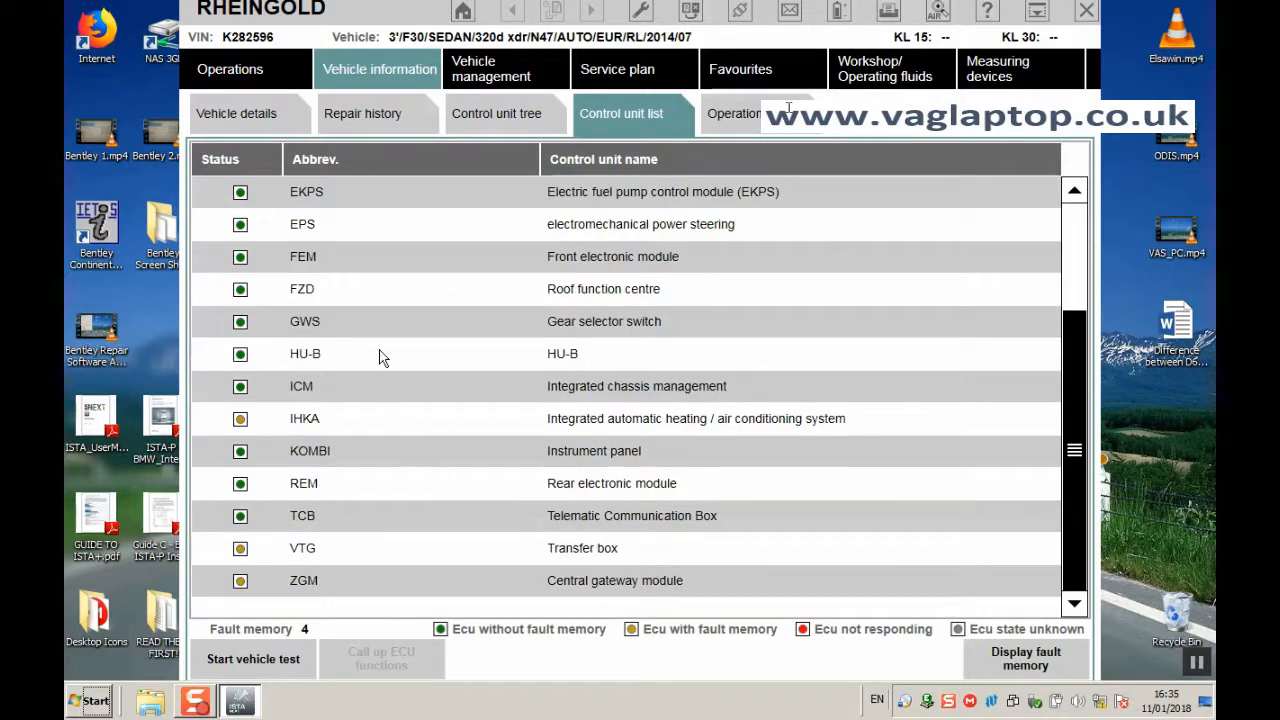
{"action": "mouse_move", "coordinate": [650, 438]}
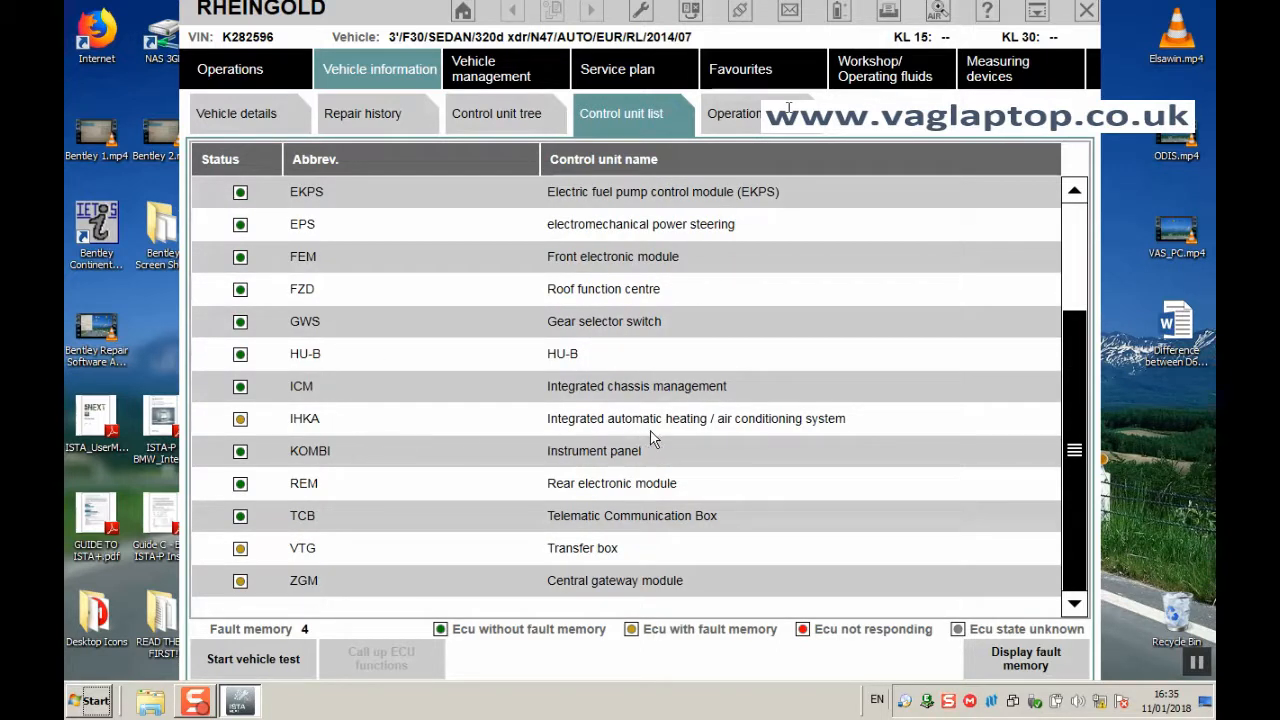
{"action": "mouse_move", "coordinate": [608, 440]}
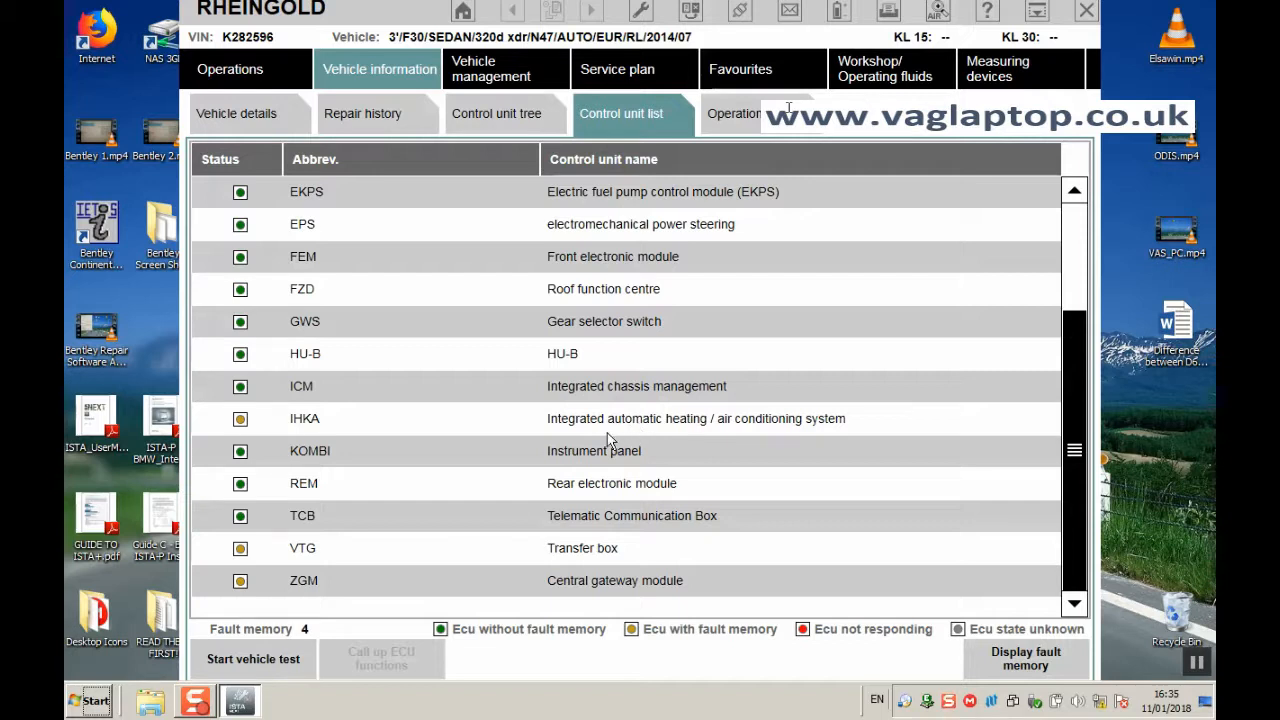
{"action": "mouse_move", "coordinate": [567, 566]}
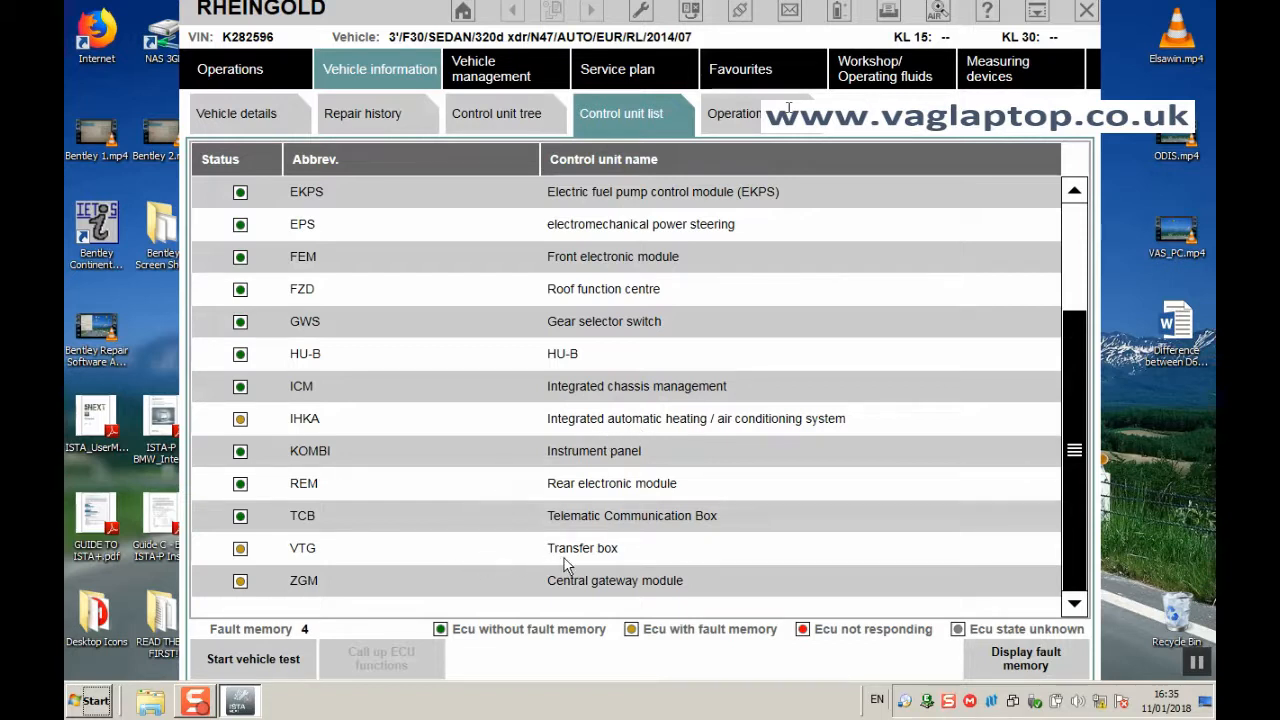
{"action": "mouse_move", "coordinate": [560, 592]}
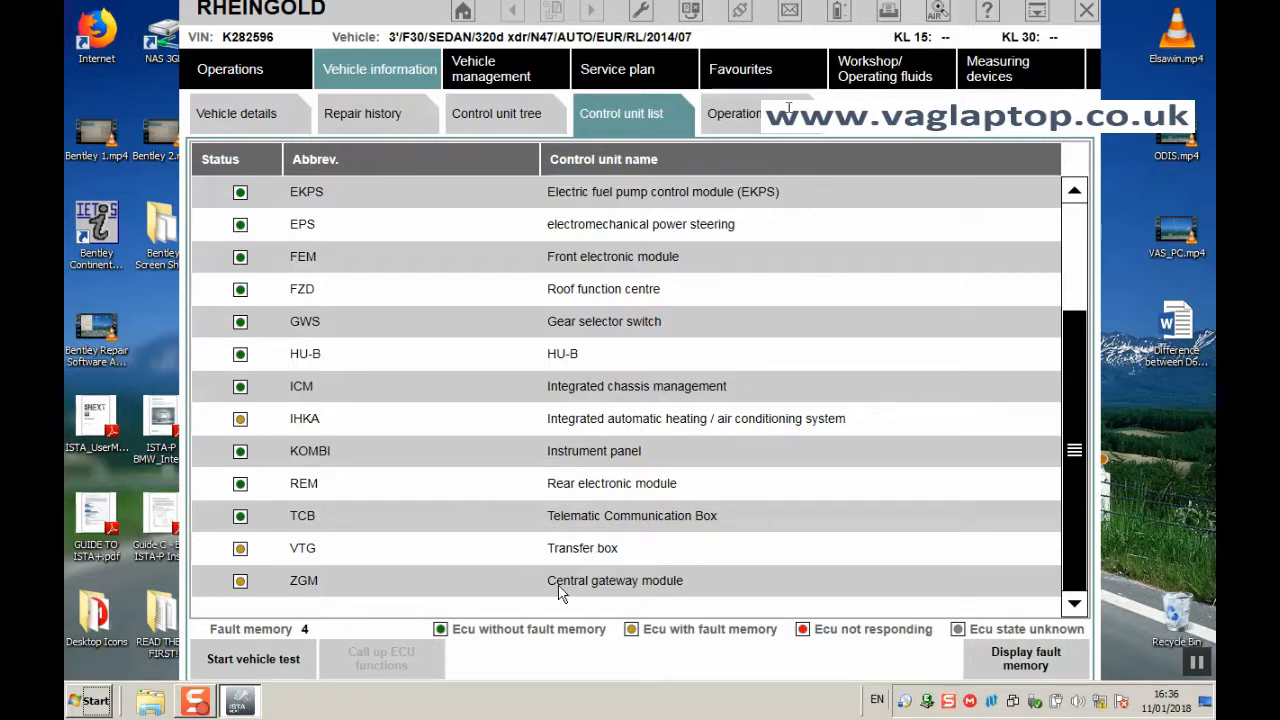
{"action": "mouse_move", "coordinate": [572, 346]}
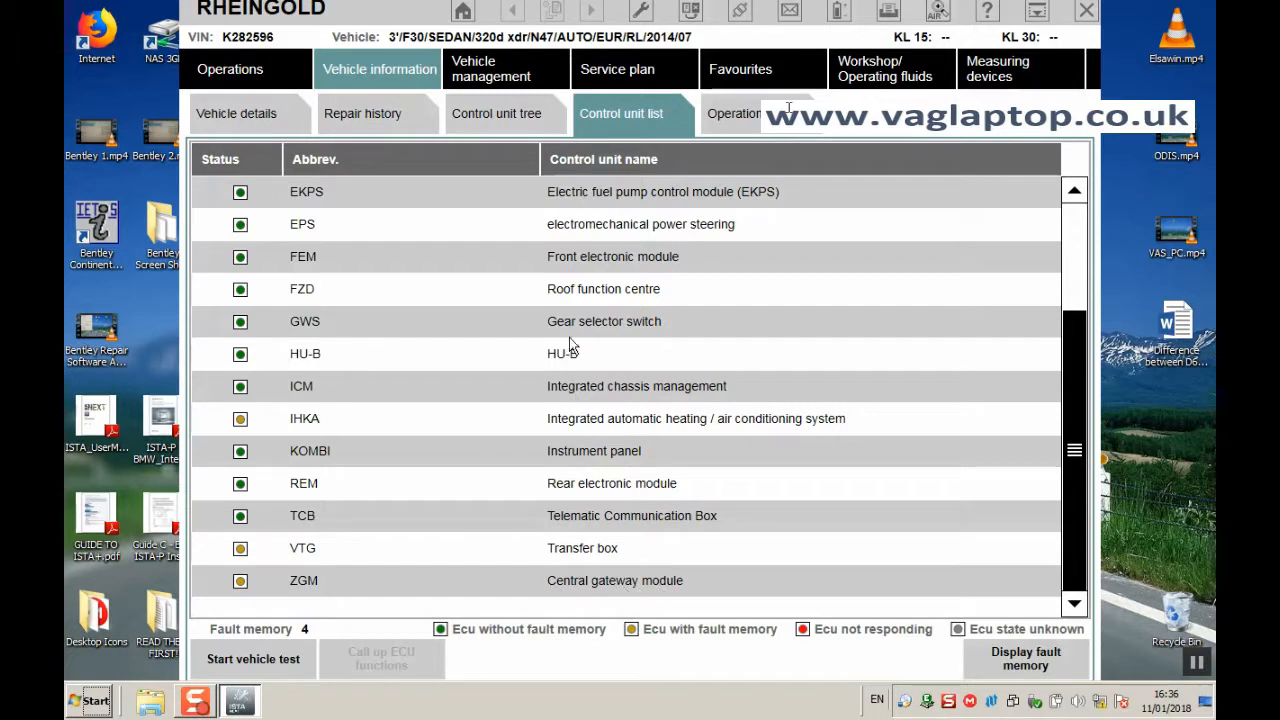
{"action": "left_click", "coordinate": [496, 113]}
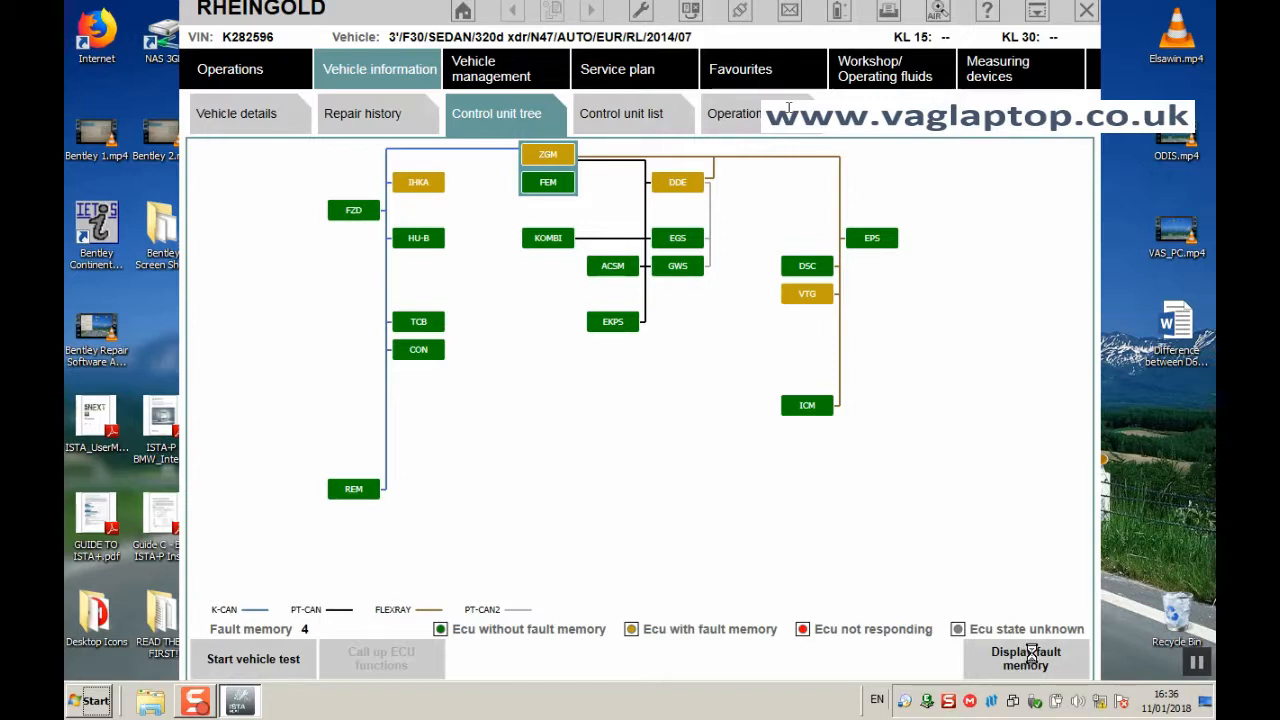
- Browse fault entries CD0487 and CF5409, ending with 25D100 charging pressure sensor selected
{"action": "left_click", "coordinate": [1025, 658]}
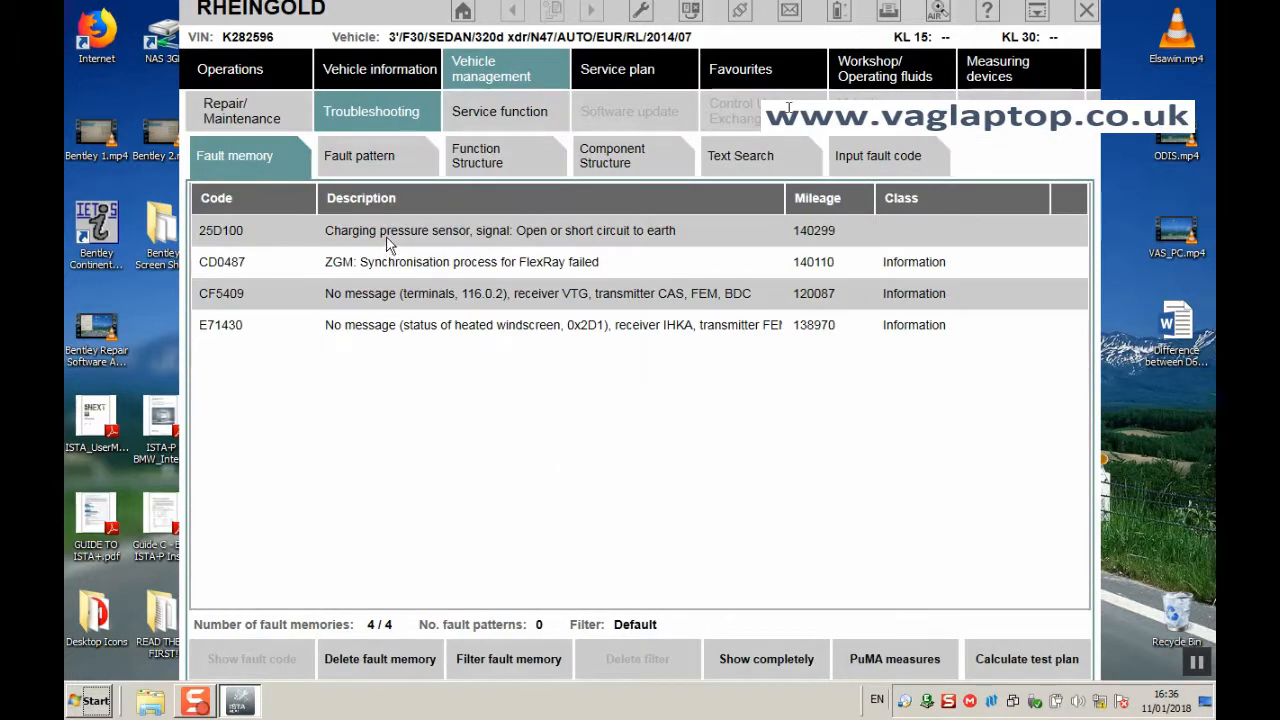
{"action": "left_click", "coordinate": [500, 230]}
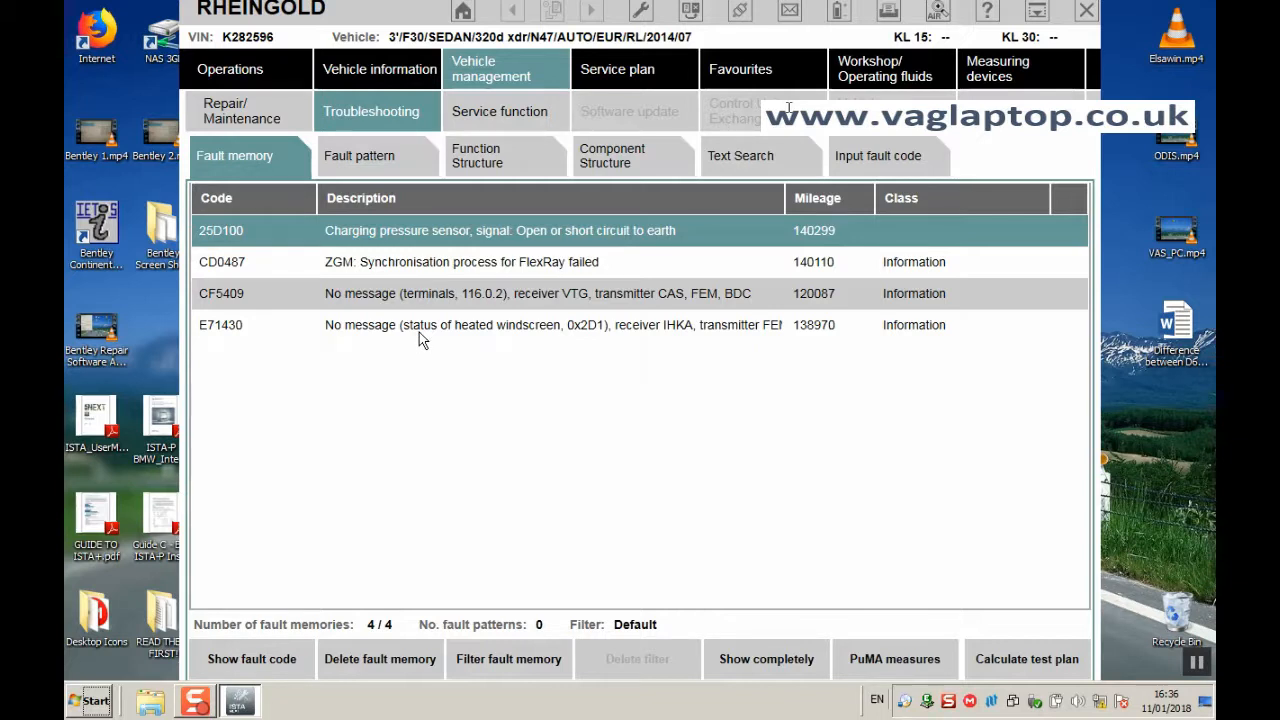
{"action": "mouse_move", "coordinate": [425, 340]}
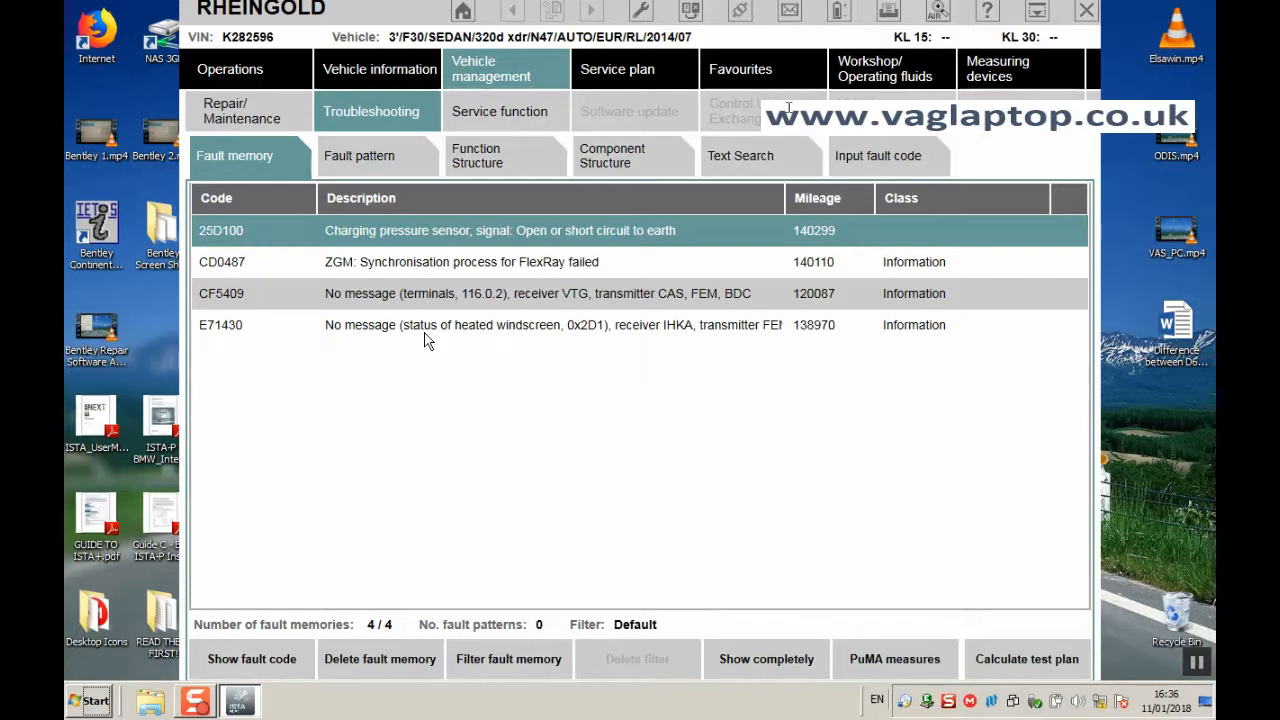
{"action": "mouse_move", "coordinate": [417, 263]}
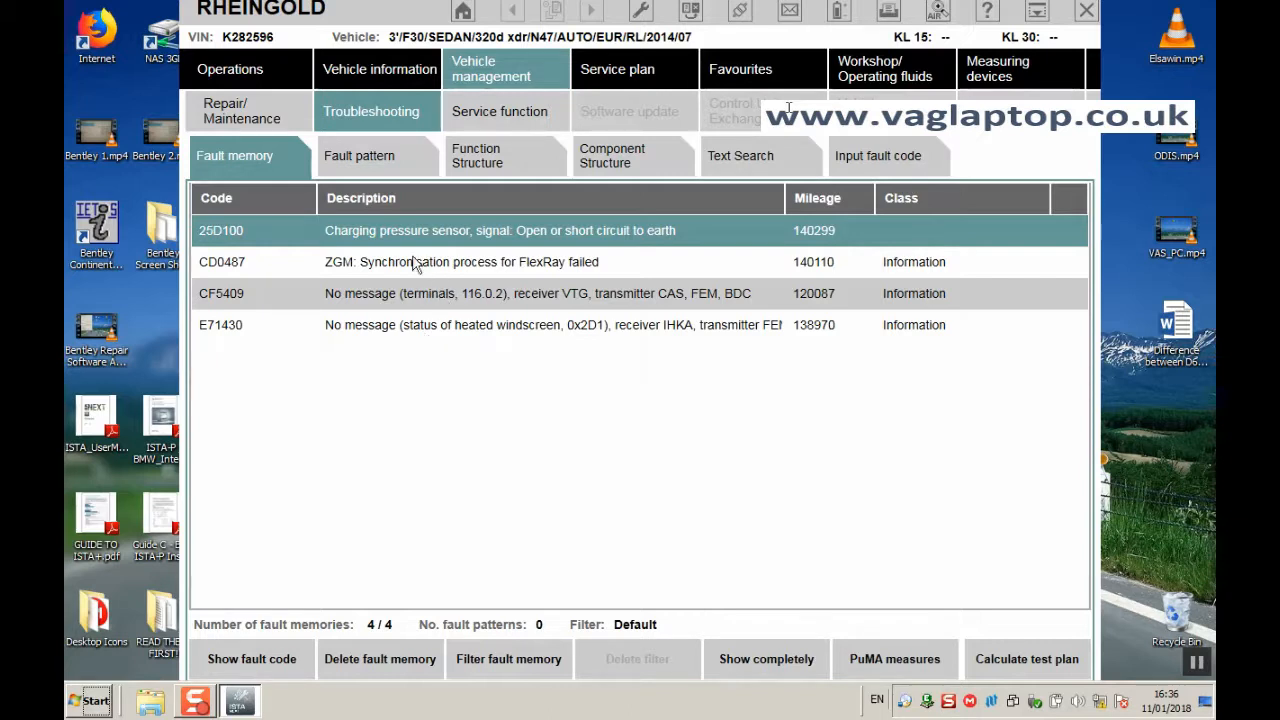
{"action": "left_click", "coordinate": [400, 324]}
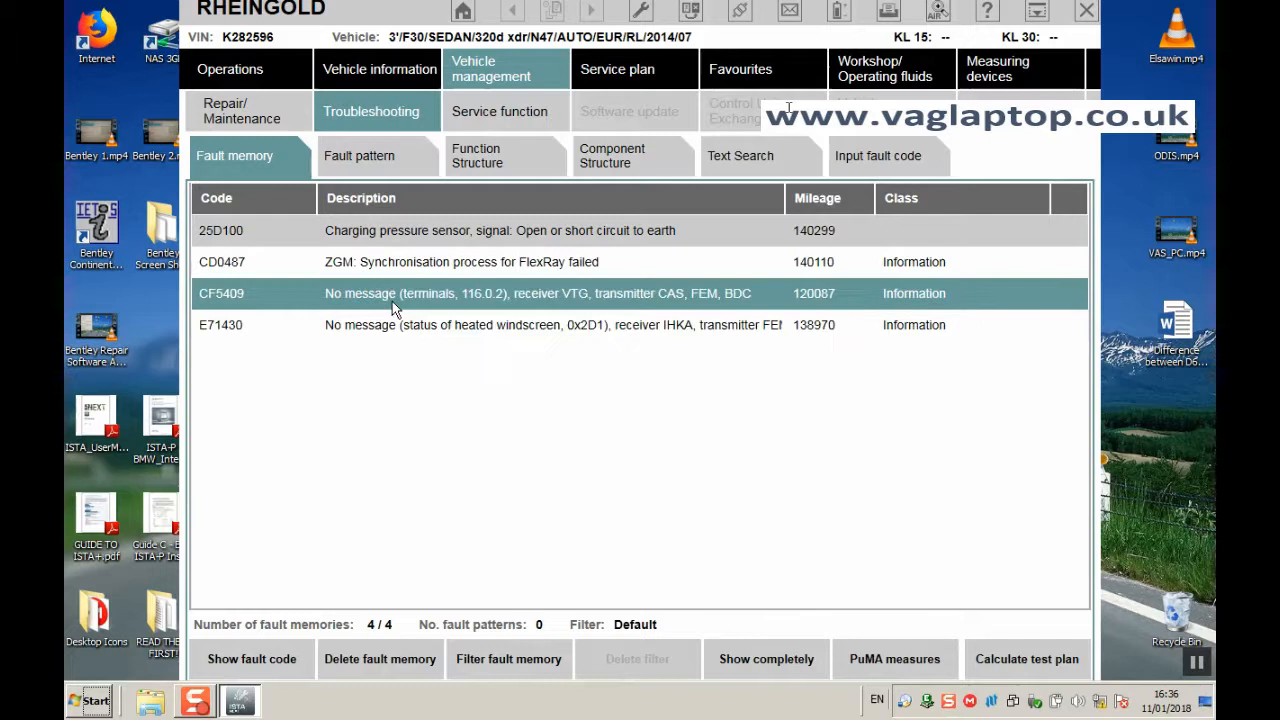
{"action": "left_click", "coordinate": [461, 261]}
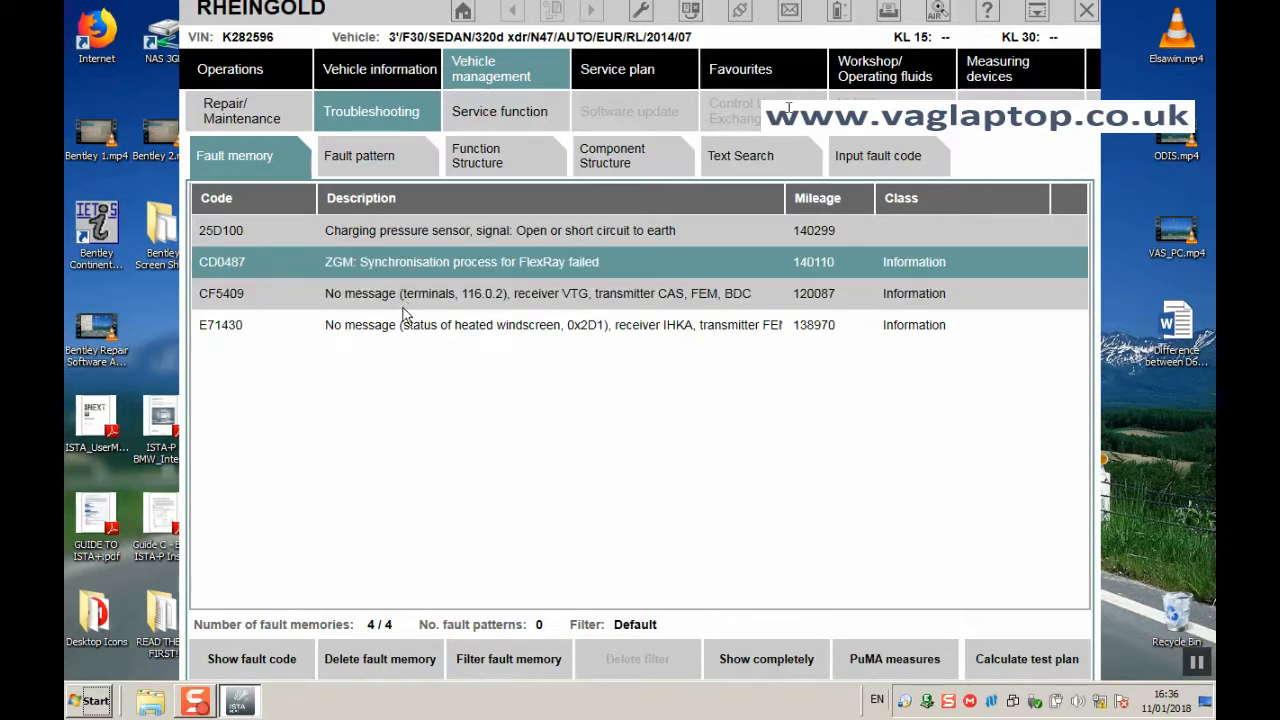
{"action": "left_click", "coordinate": [400, 293]}
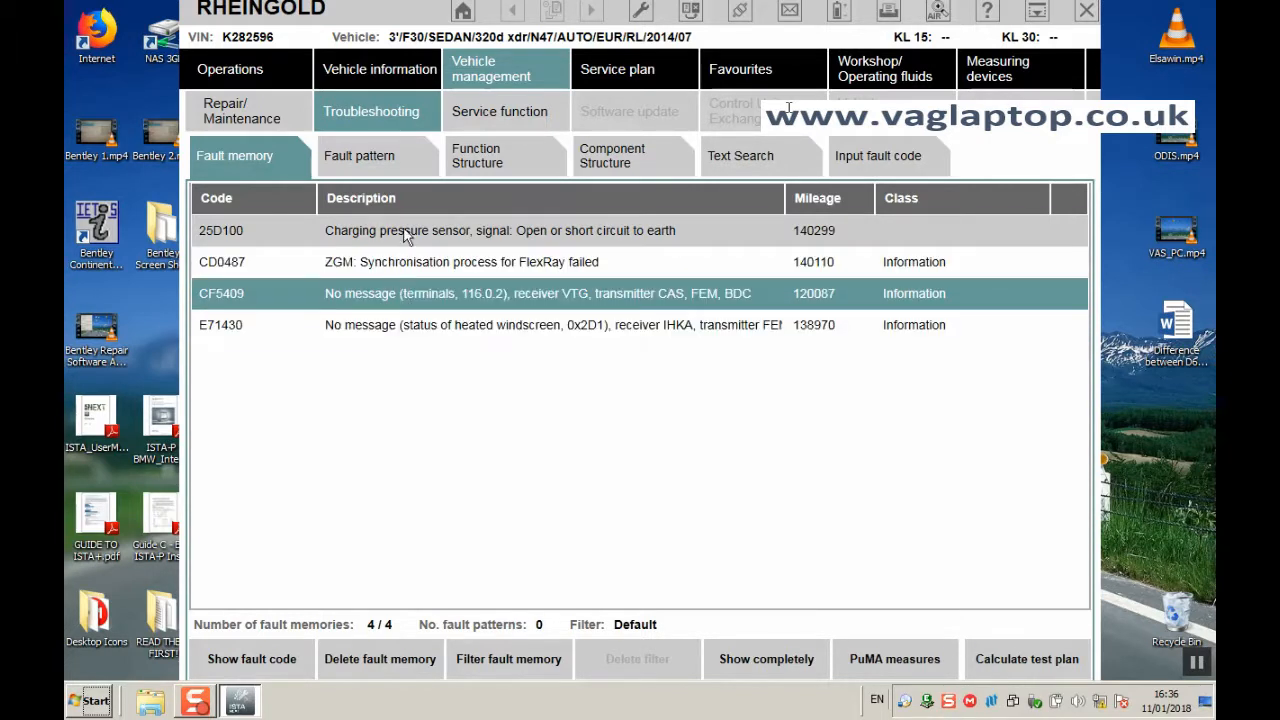
{"action": "left_click", "coordinate": [500, 230]}
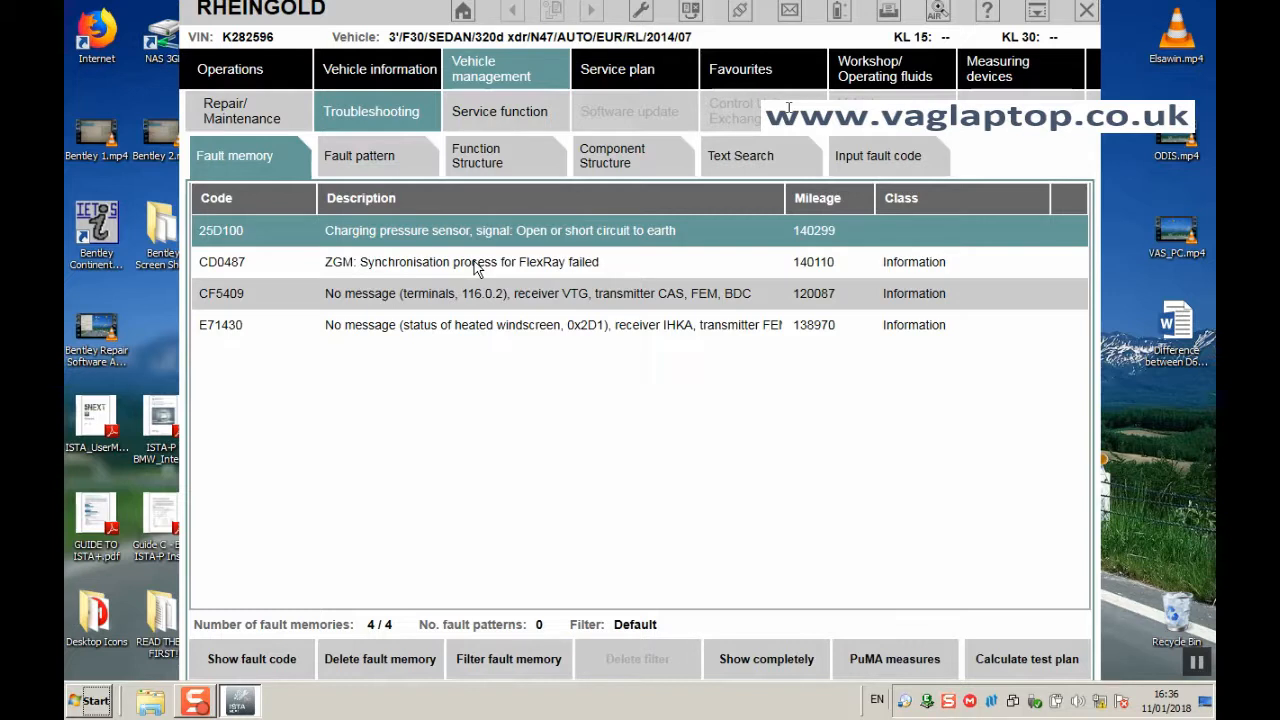
{"action": "mouse_move", "coordinate": [855, 536]}
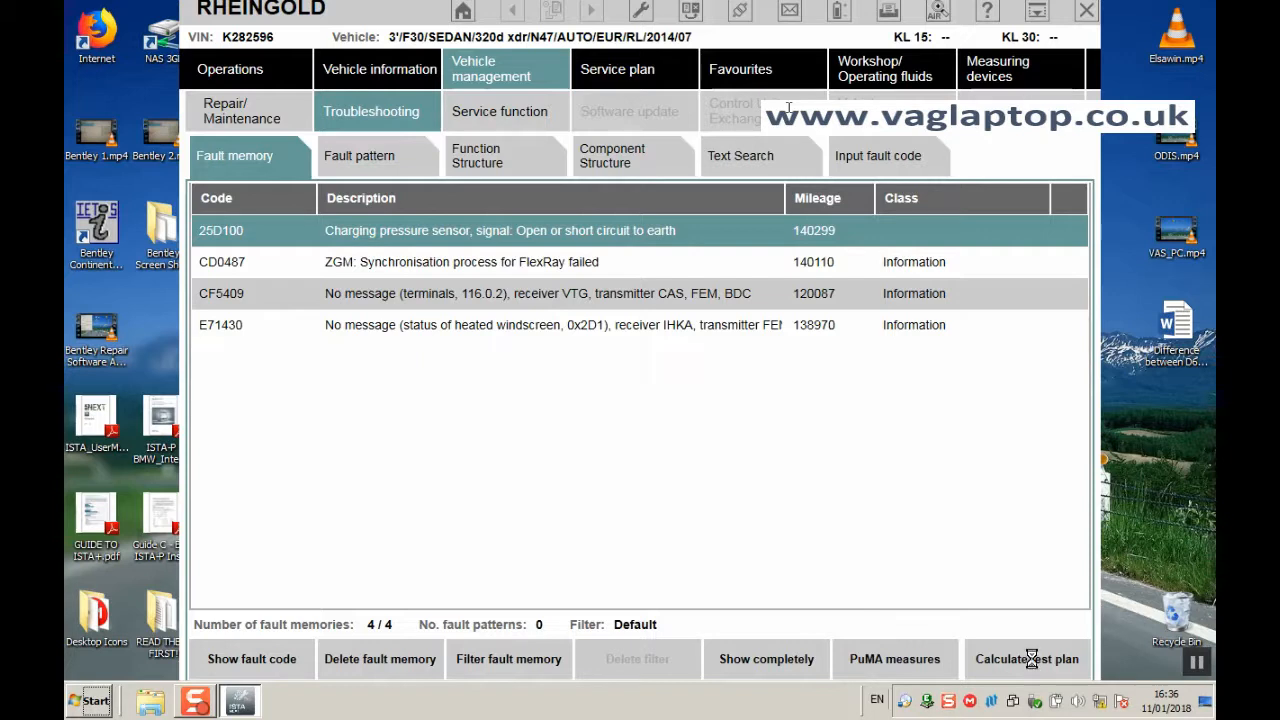
- Calculate the test plan from the stored faults
{"action": "left_click", "coordinate": [1027, 658]}
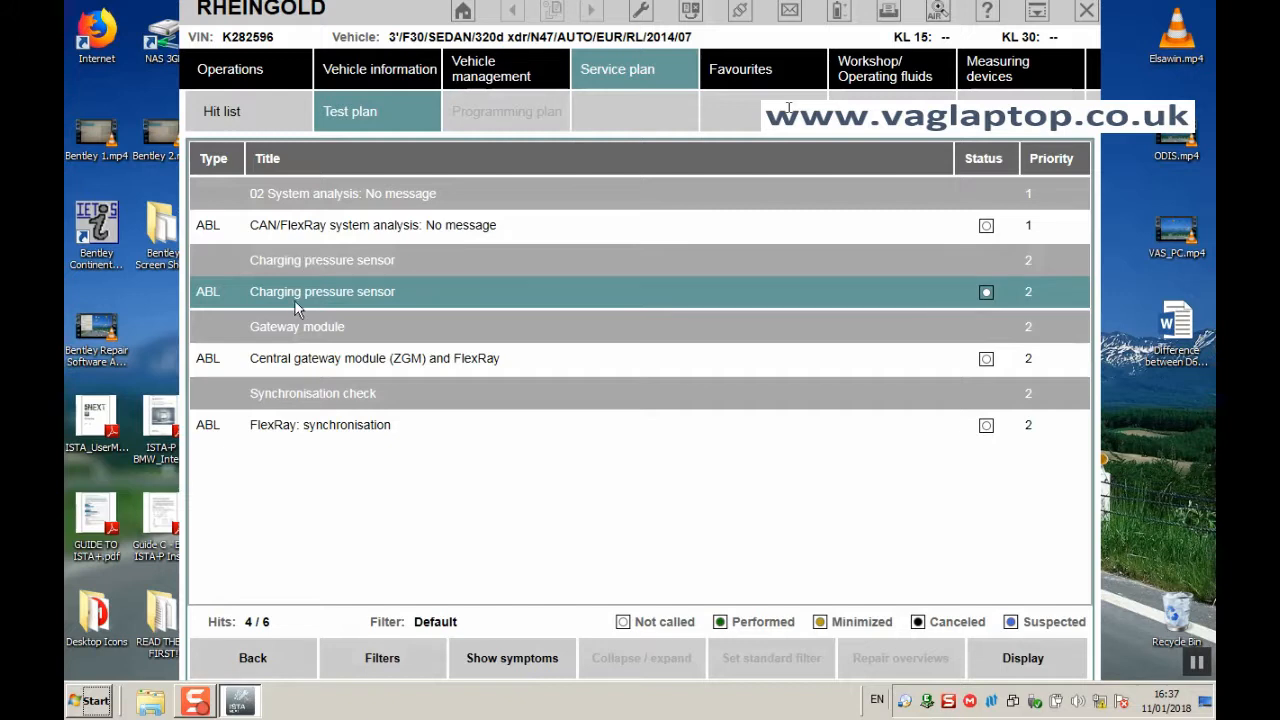
{"action": "mouse_move", "coordinate": [328, 303]}
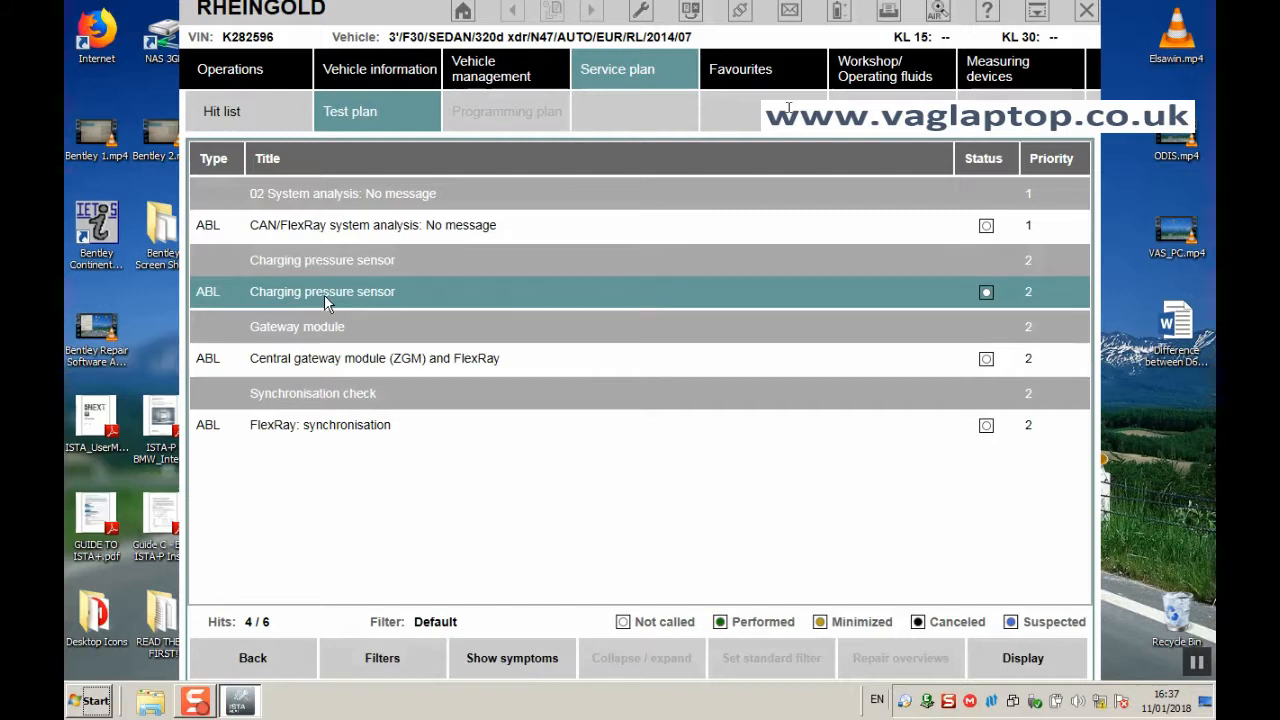
{"action": "mouse_move", "coordinate": [453, 302]}
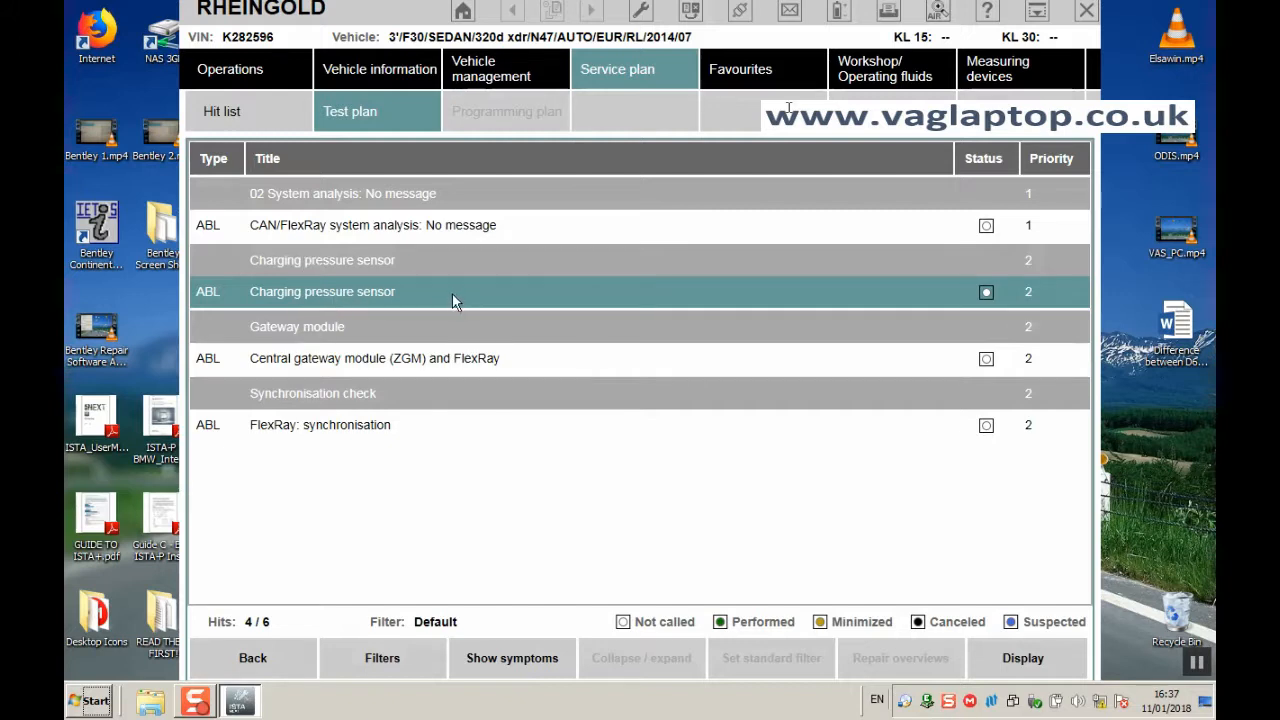
{"action": "mouse_move", "coordinate": [272, 311]}
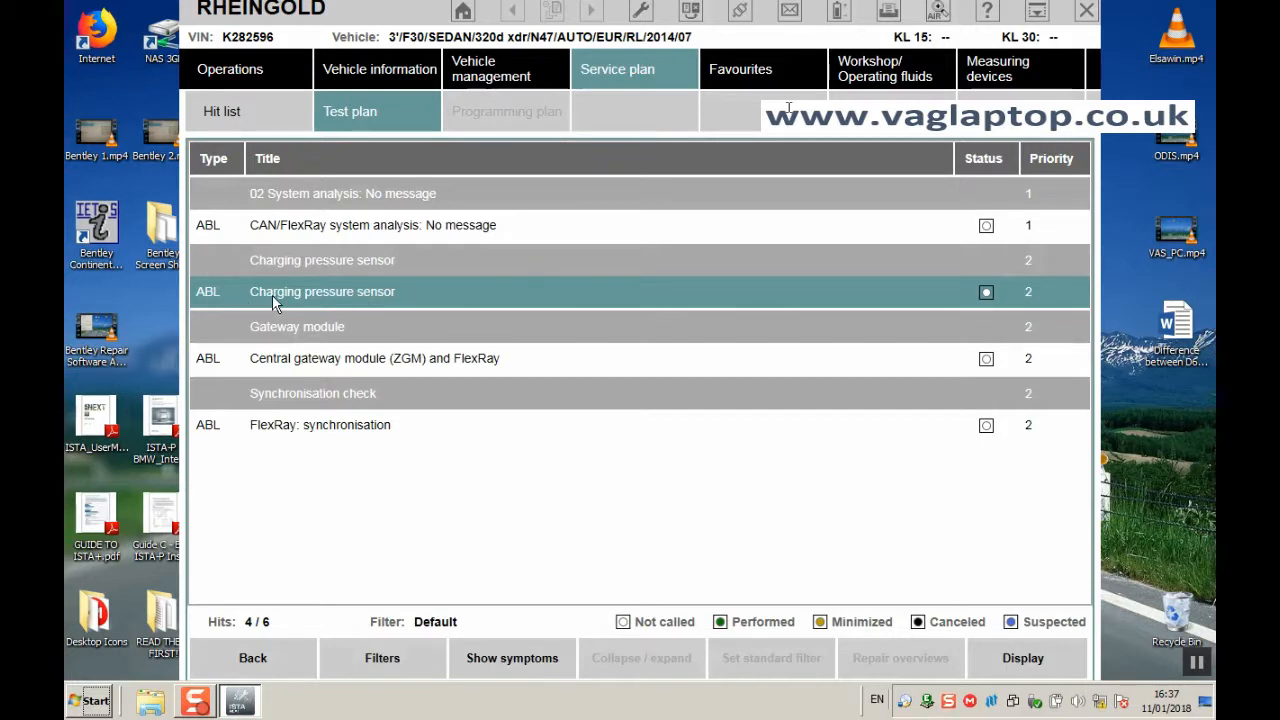
{"action": "mouse_move", "coordinate": [287, 307]}
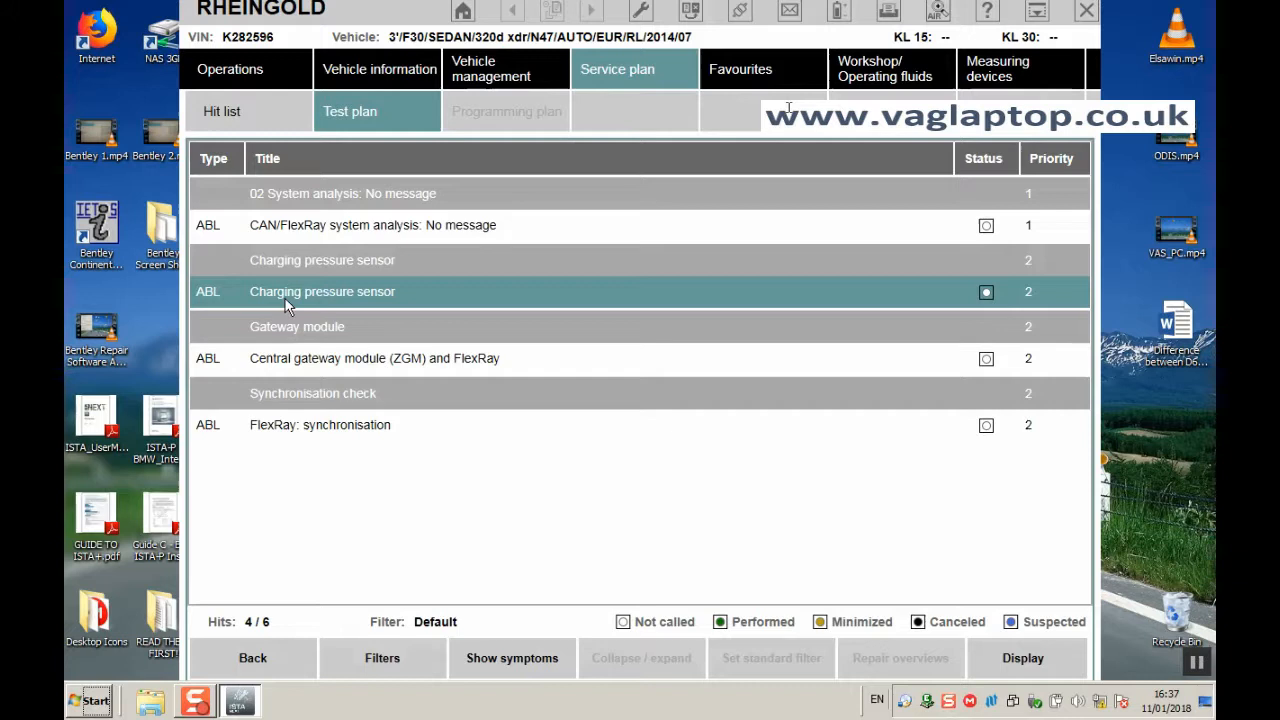
{"action": "mouse_move", "coordinate": [389, 305]}
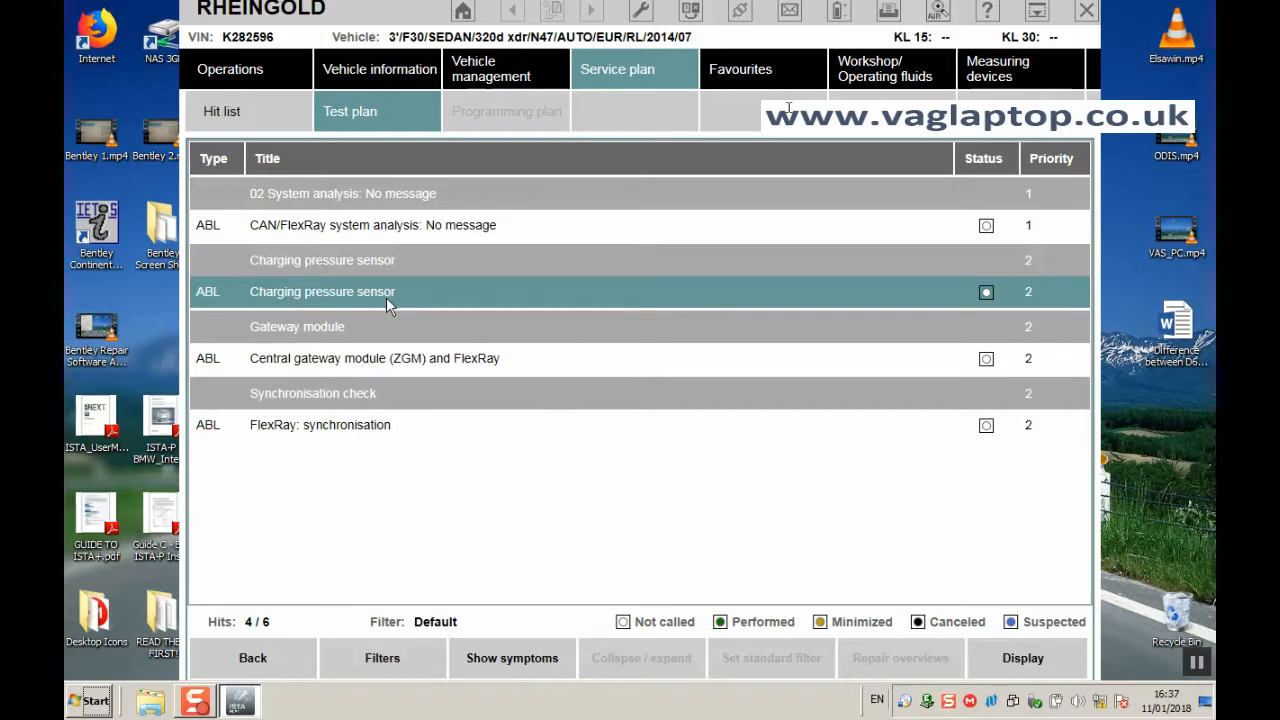
{"action": "mouse_move", "coordinate": [505, 343]}
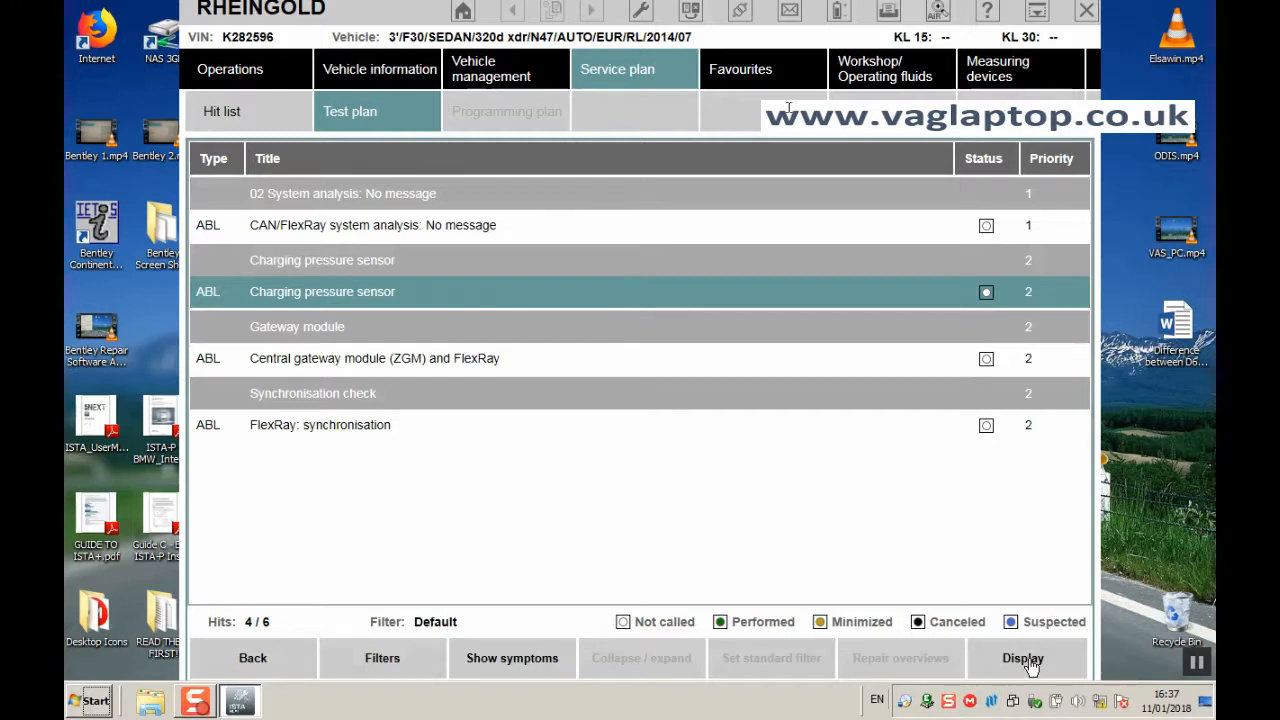
- Start the charging pressure sensor test procedure from the test plan
{"action": "left_click", "coordinate": [1022, 658]}
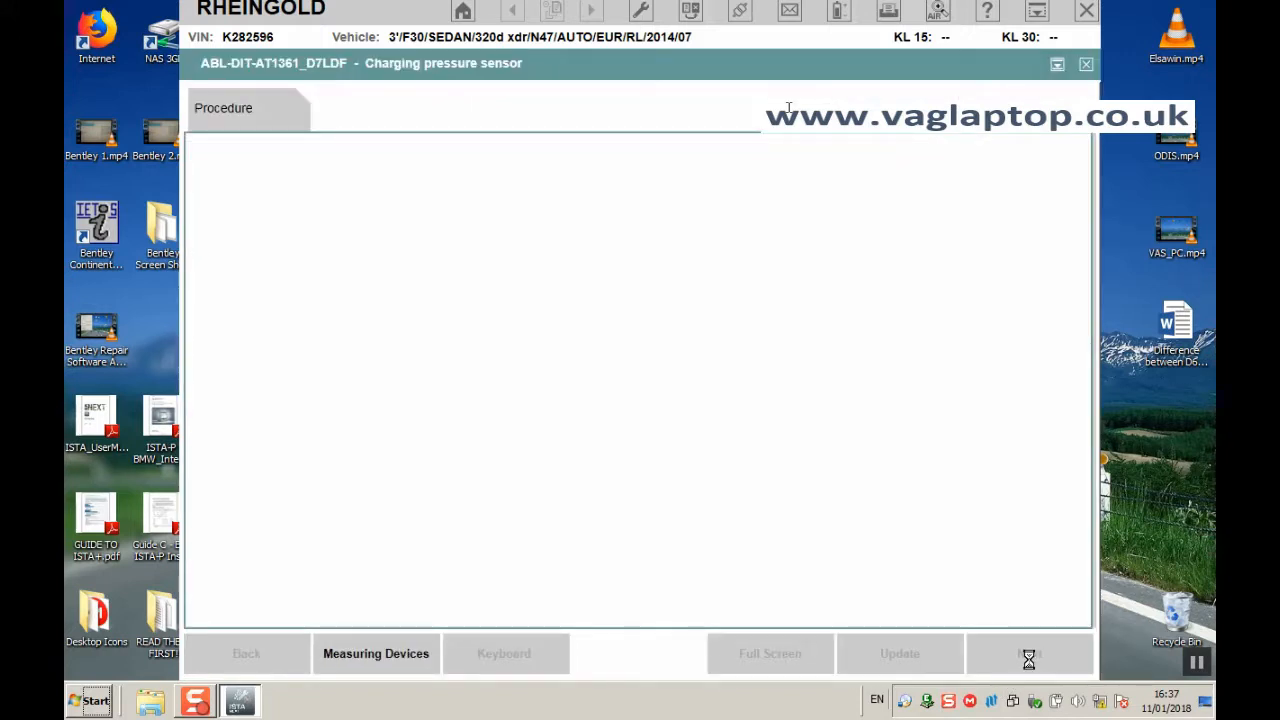
{"action": "left_click", "coordinate": [1029, 653]}
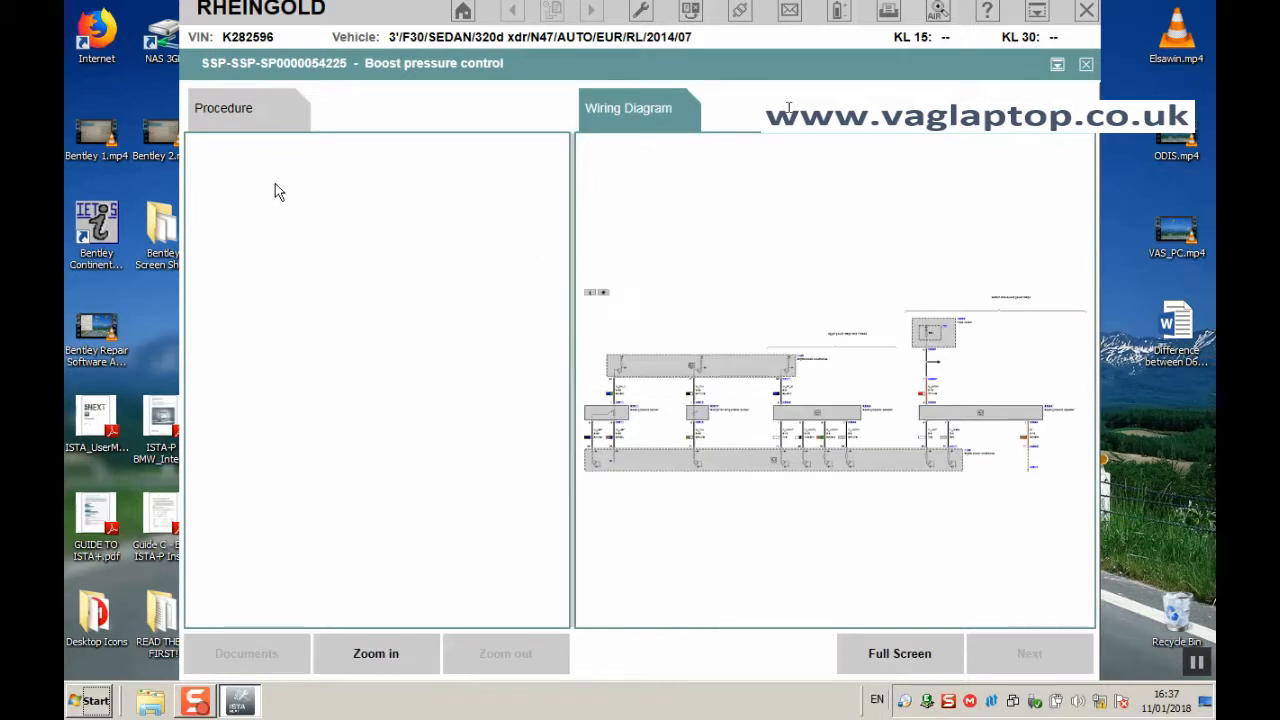
{"action": "mouse_move", "coordinate": [315, 547]}
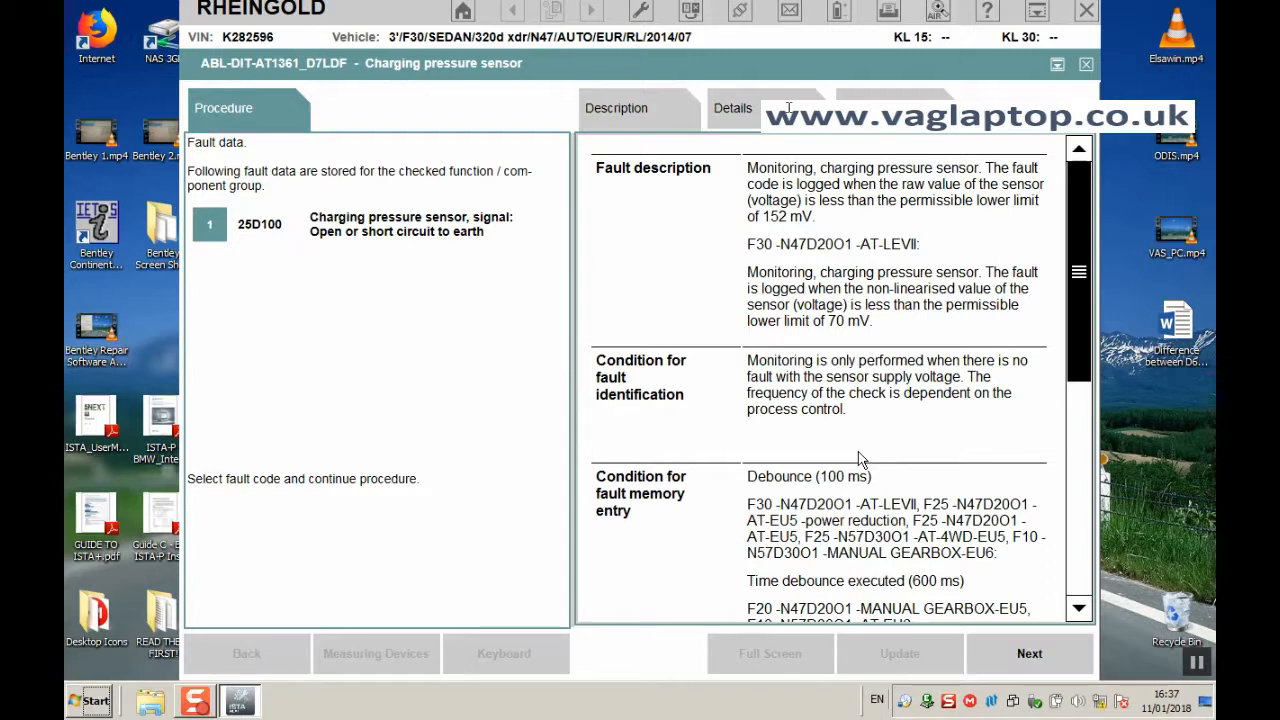
- Choose fault code 25D100 and return to the charging pressure sensor procedure
{"action": "left_click", "coordinate": [616, 108]}
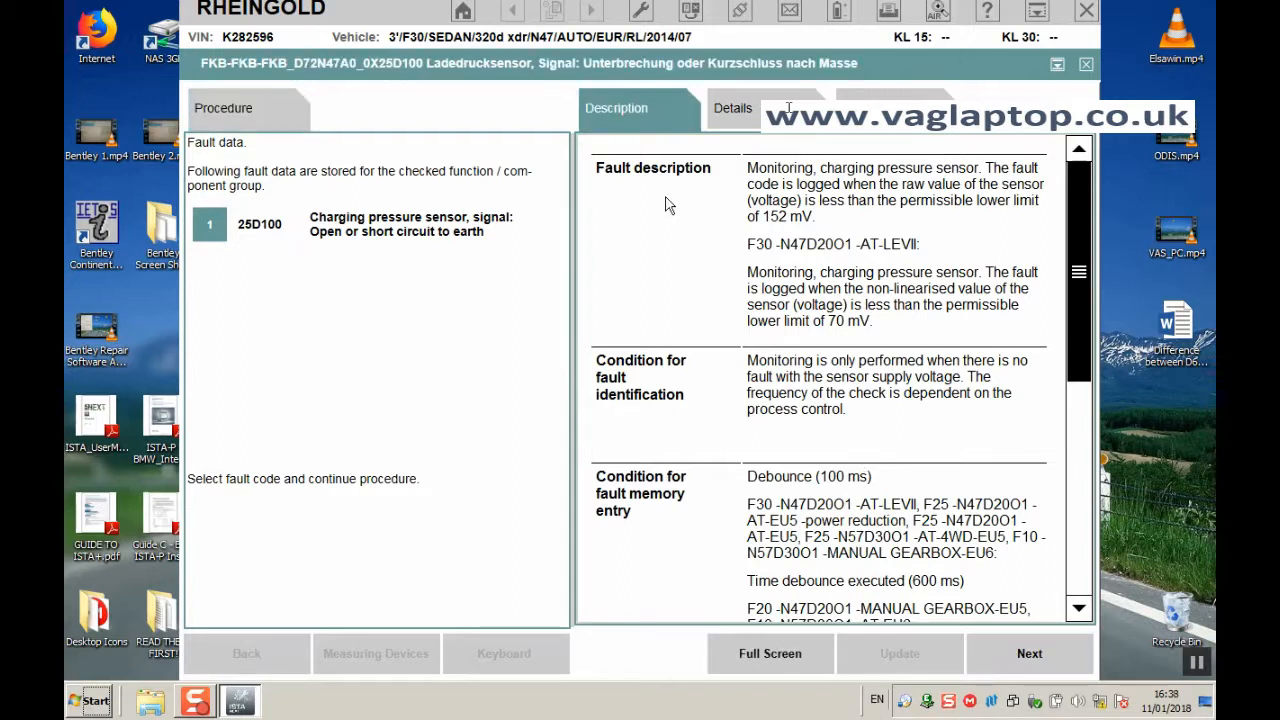
{"action": "mouse_move", "coordinate": [676, 208]}
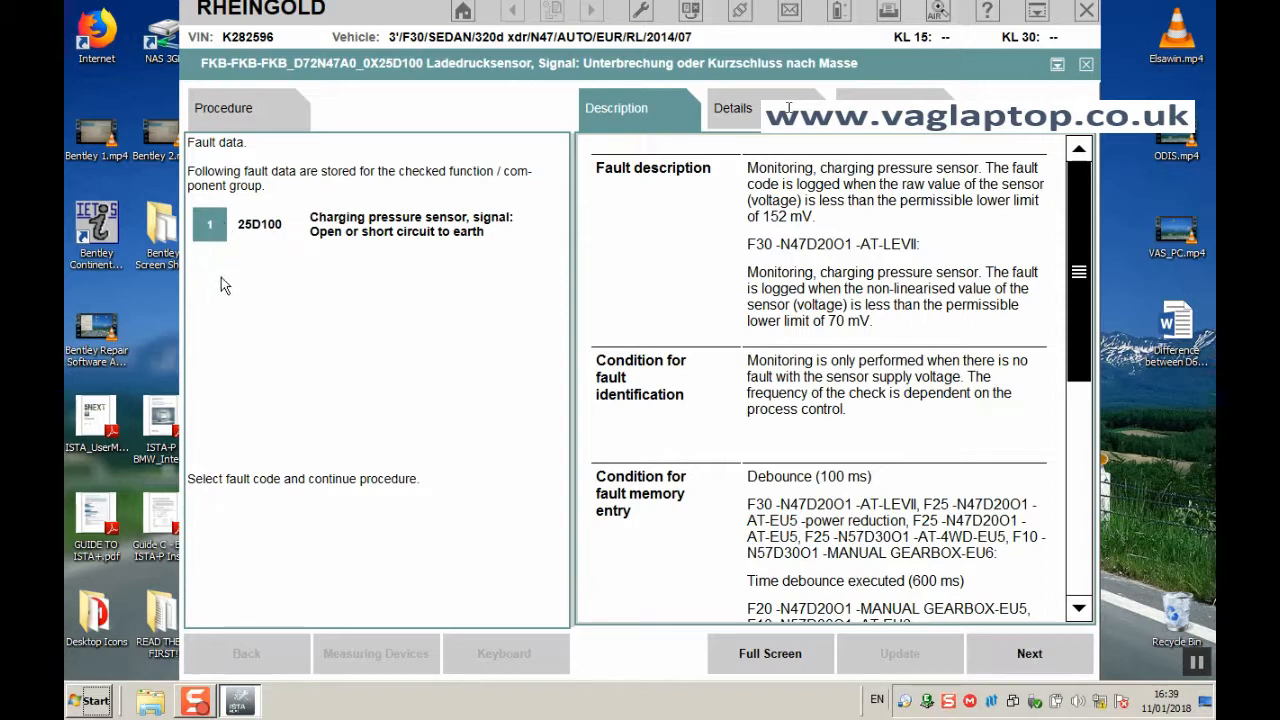
{"action": "mouse_move", "coordinate": [200, 302]}
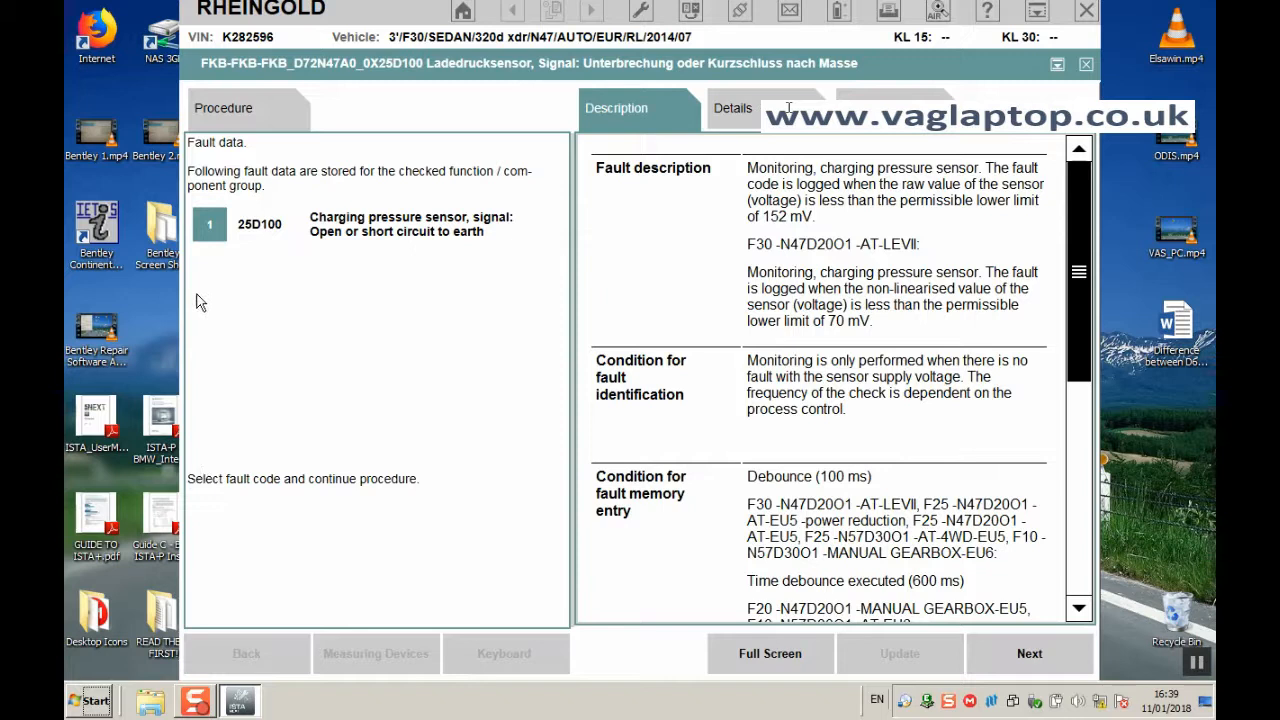
{"action": "mouse_move", "coordinate": [210, 447]}
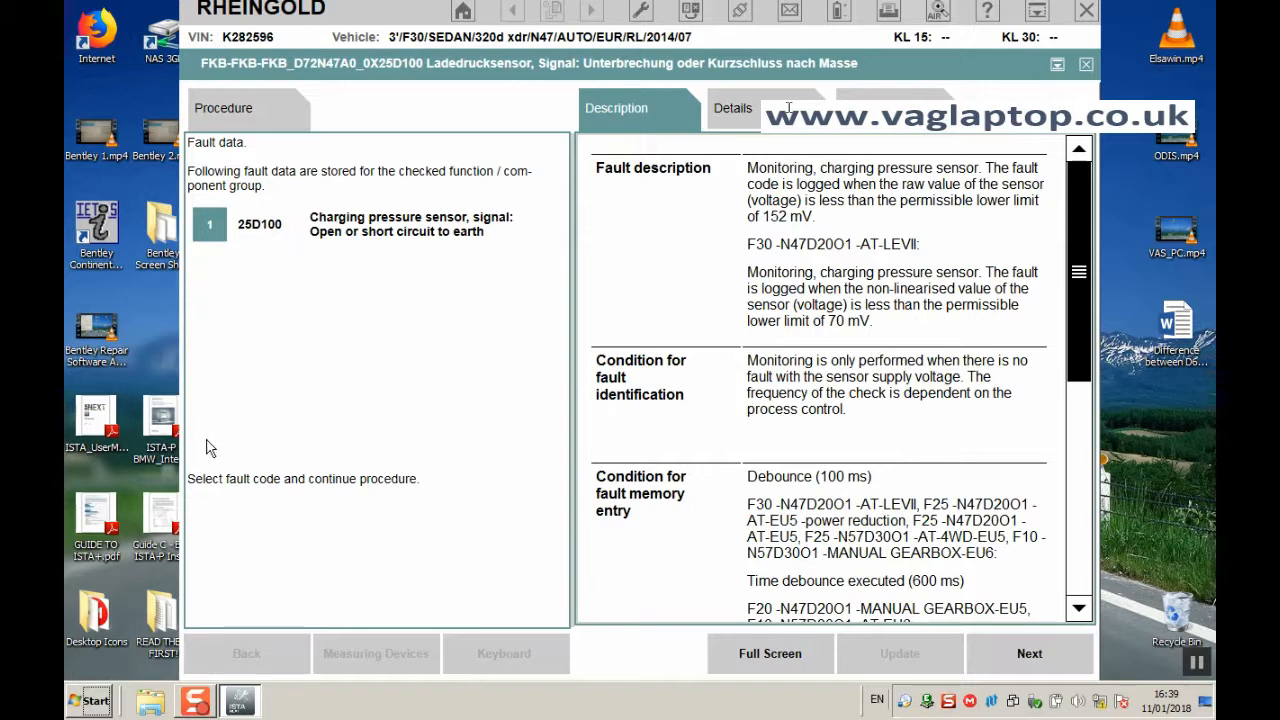
{"action": "mouse_move", "coordinate": [260, 434]}
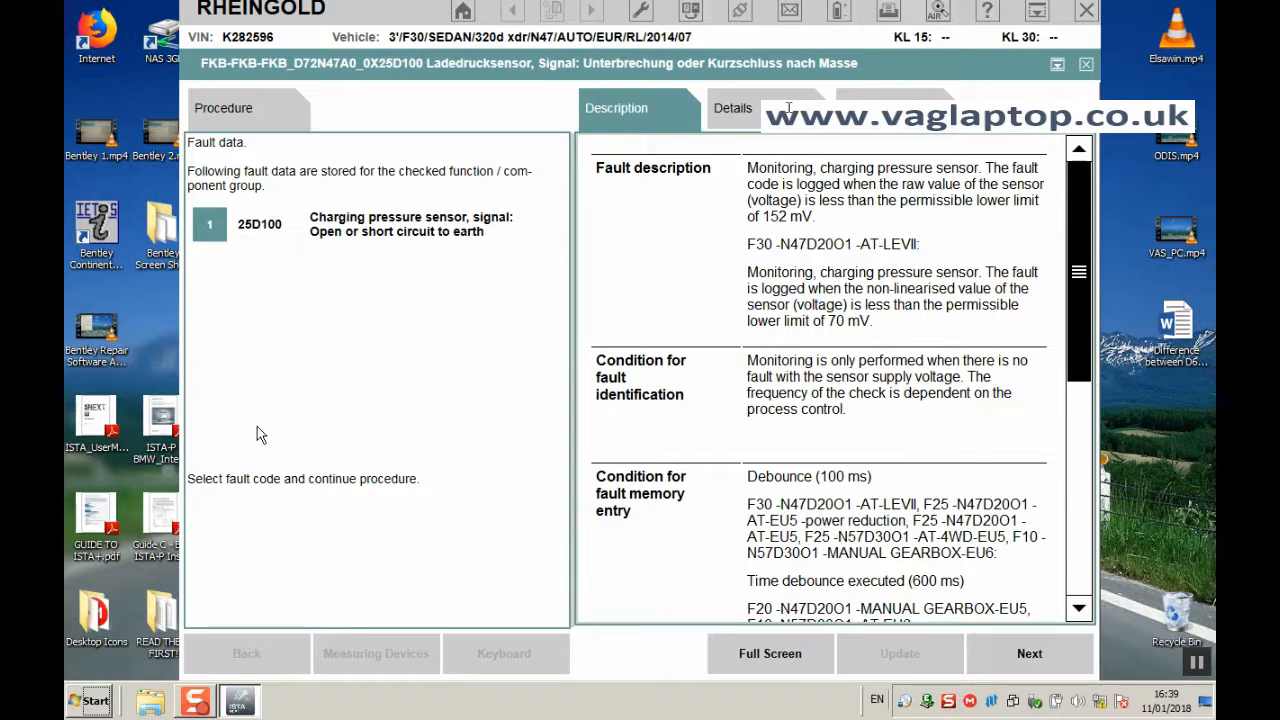
{"action": "mouse_move", "coordinate": [245, 260]}
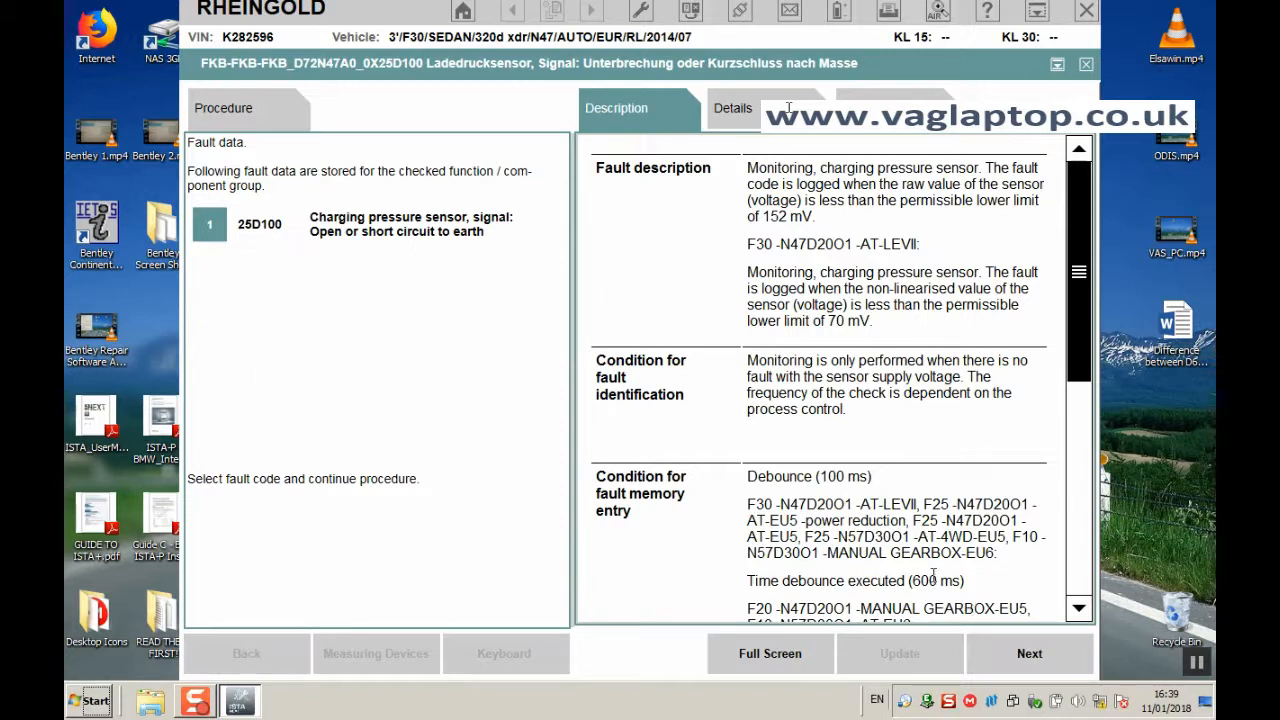
{"action": "mouse_move", "coordinate": [745, 503]}
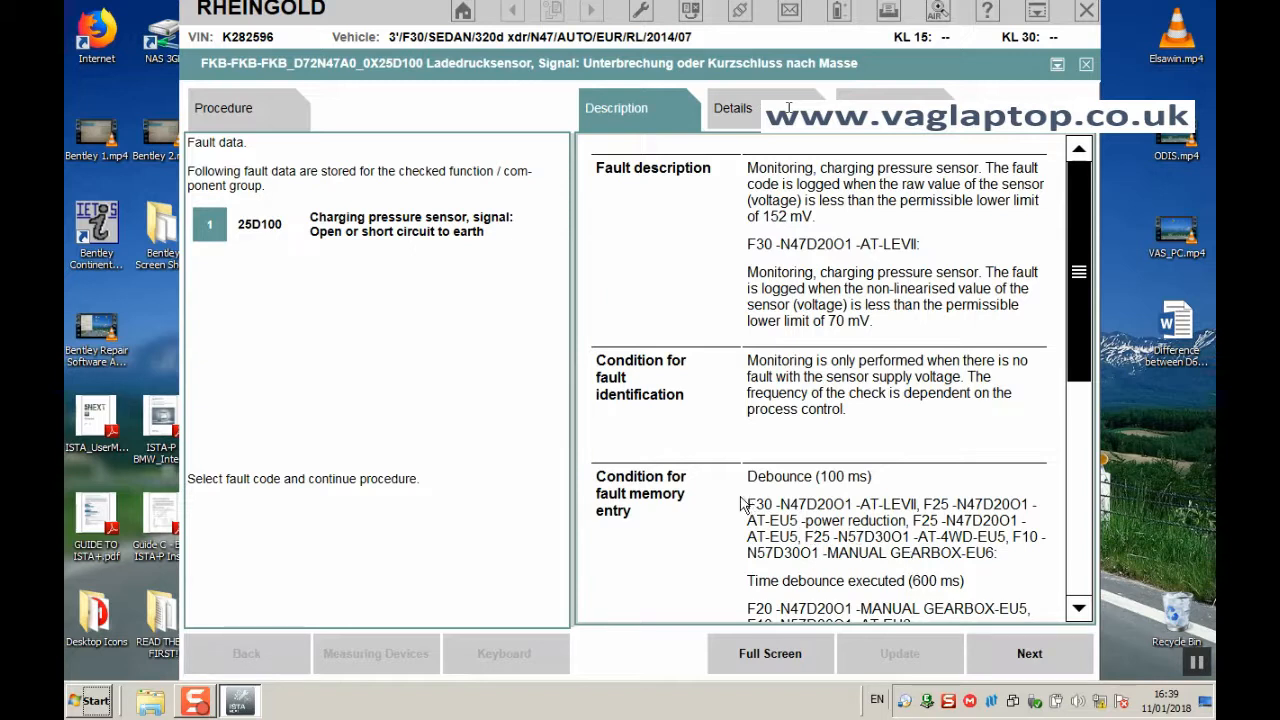
{"action": "mouse_move", "coordinate": [718, 462]}
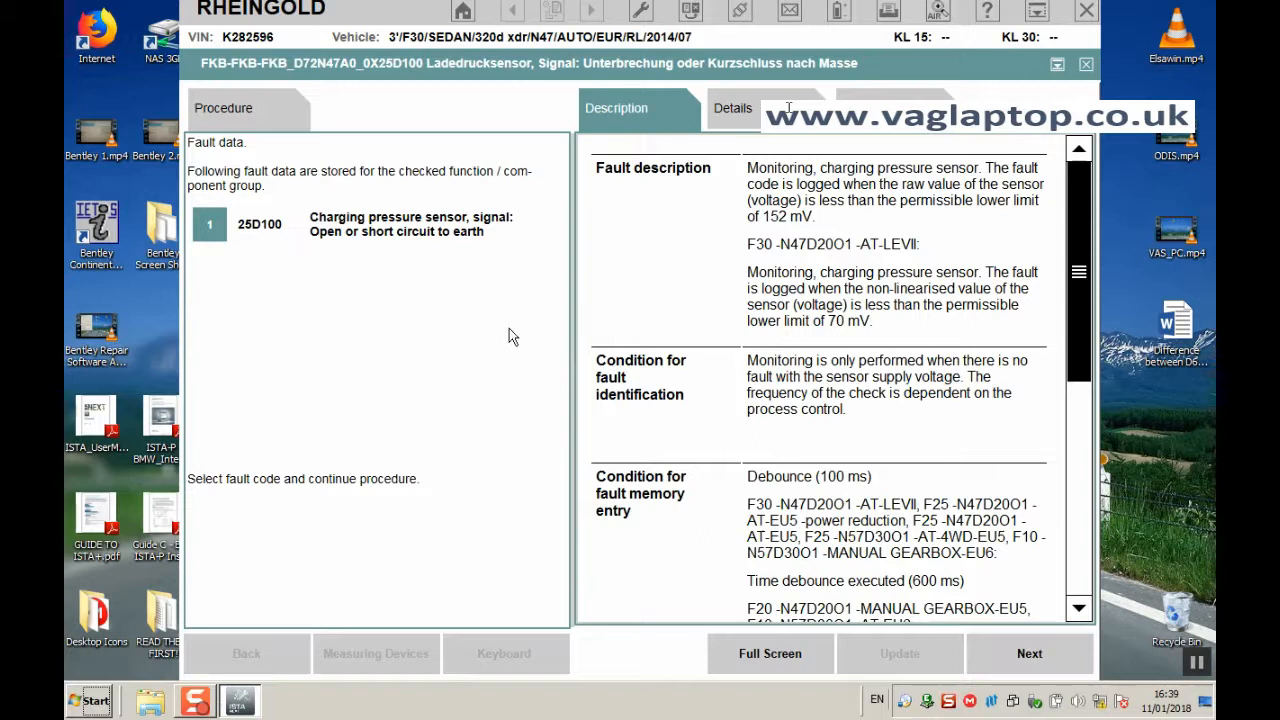
{"action": "mouse_move", "coordinate": [243, 247]}
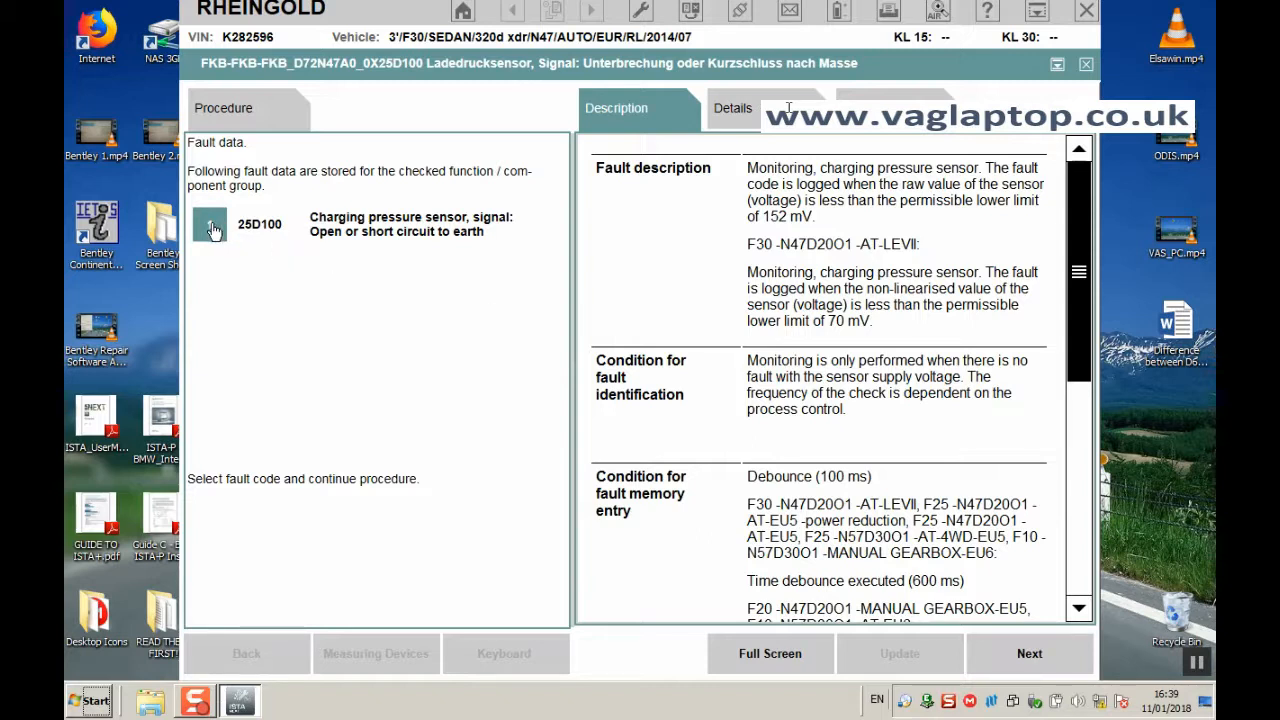
{"action": "left_click", "coordinate": [209, 224]}
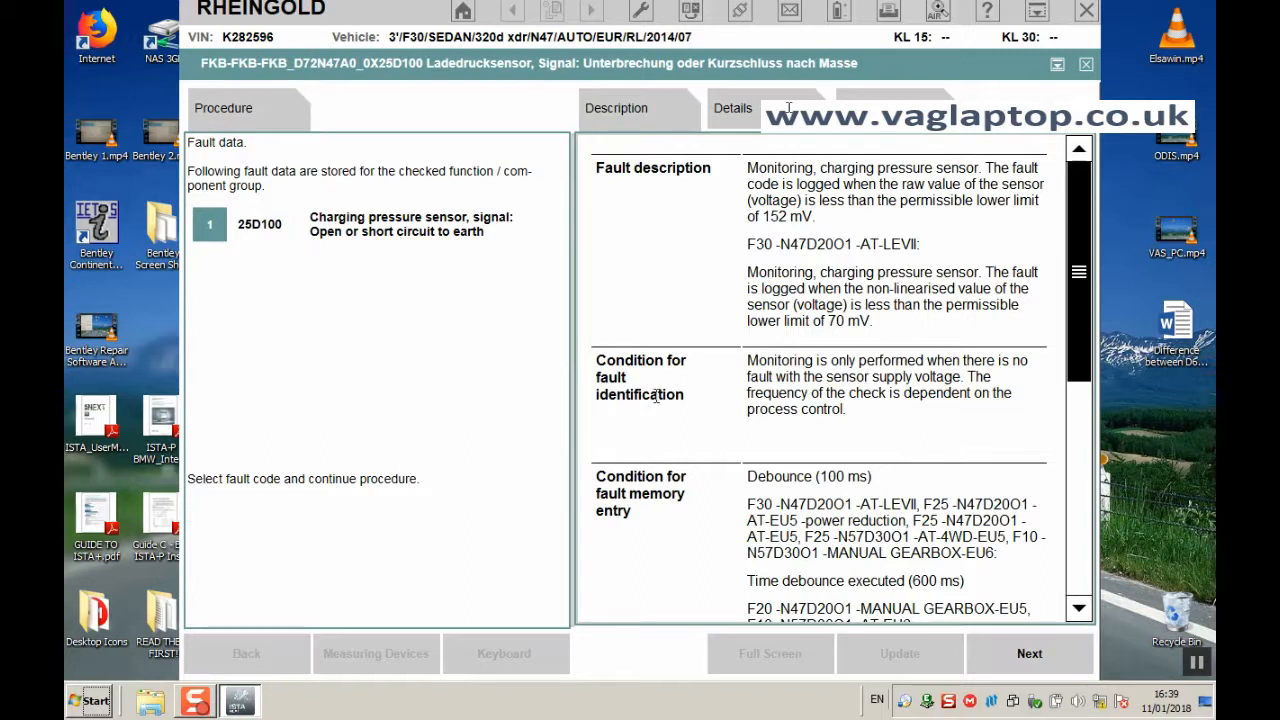
{"action": "mouse_move", "coordinate": [371, 254]}
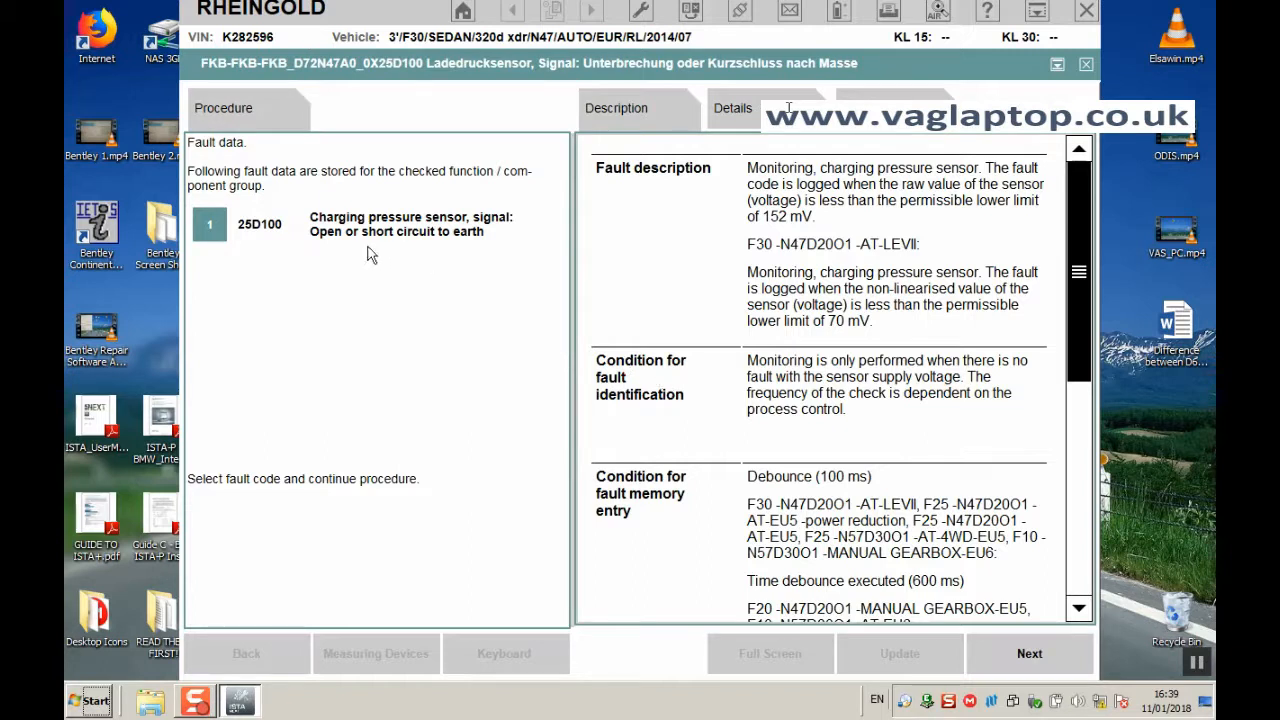
{"action": "left_click", "coordinate": [1029, 653]}
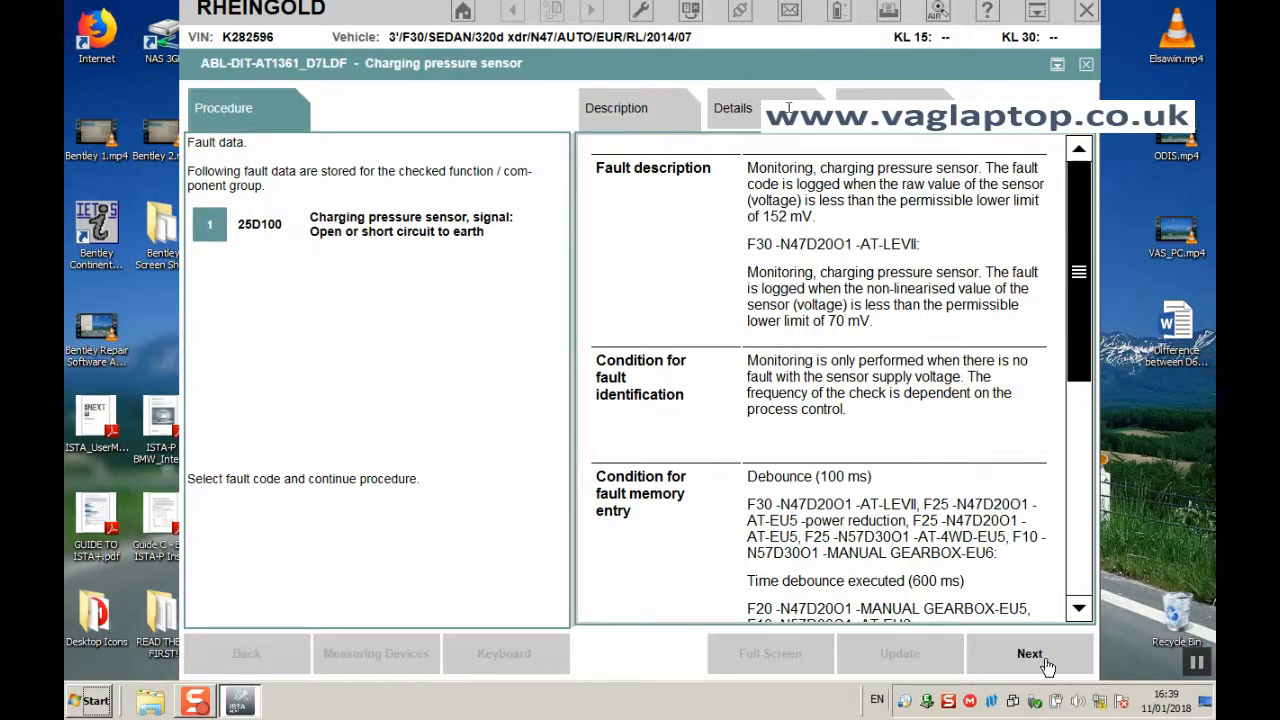
- Advance the procedure and pick Functional check from the procedure selection
{"action": "left_click", "coordinate": [740, 108]}
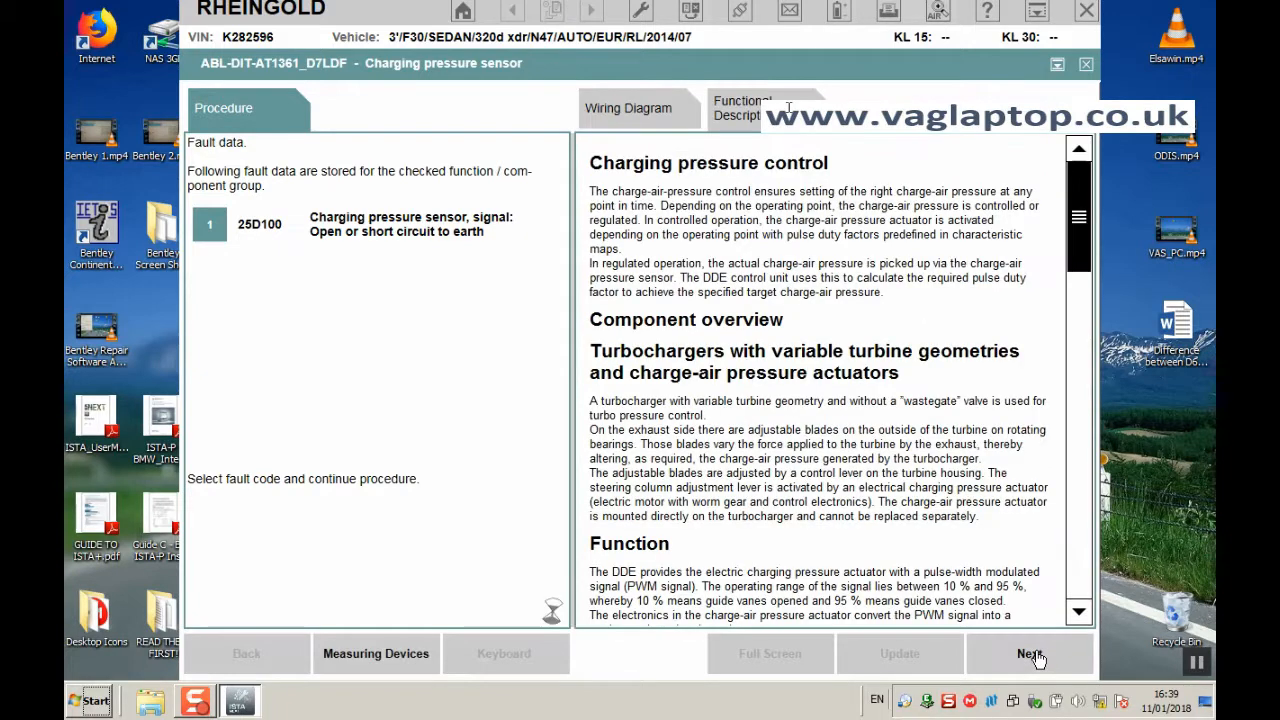
{"action": "left_click", "coordinate": [1030, 653]}
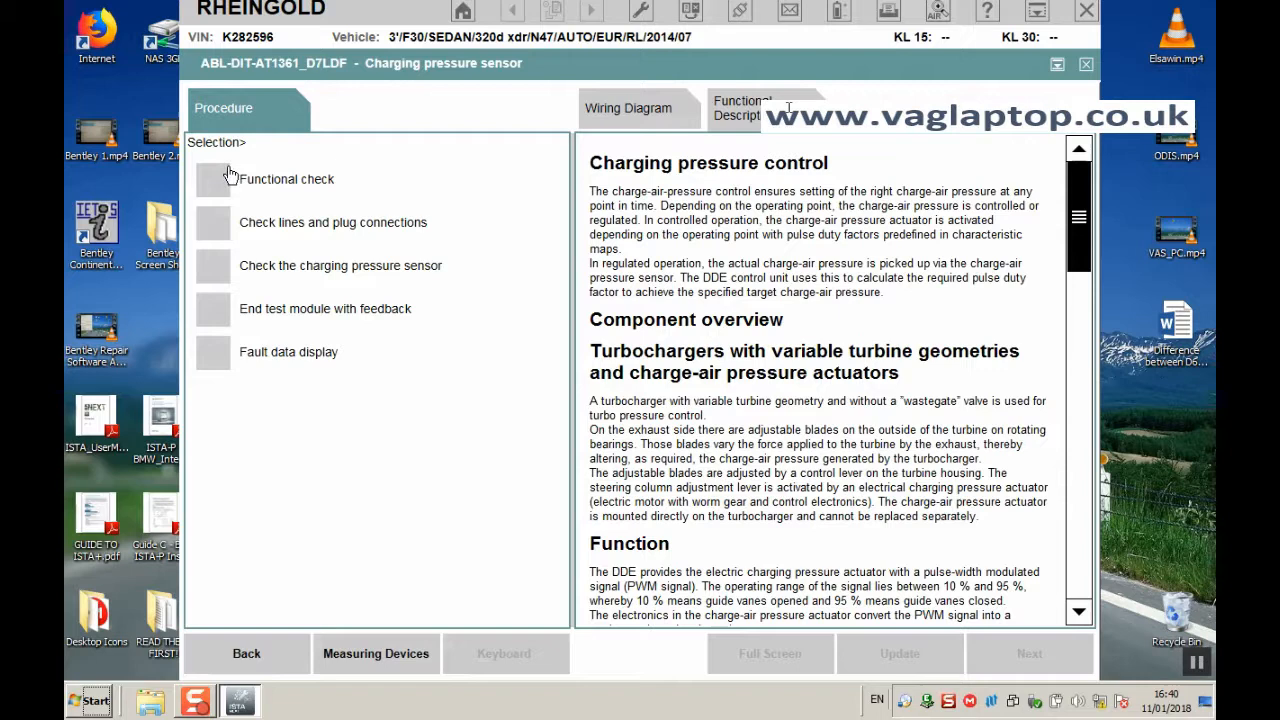
{"action": "mouse_move", "coordinate": [208, 285]}
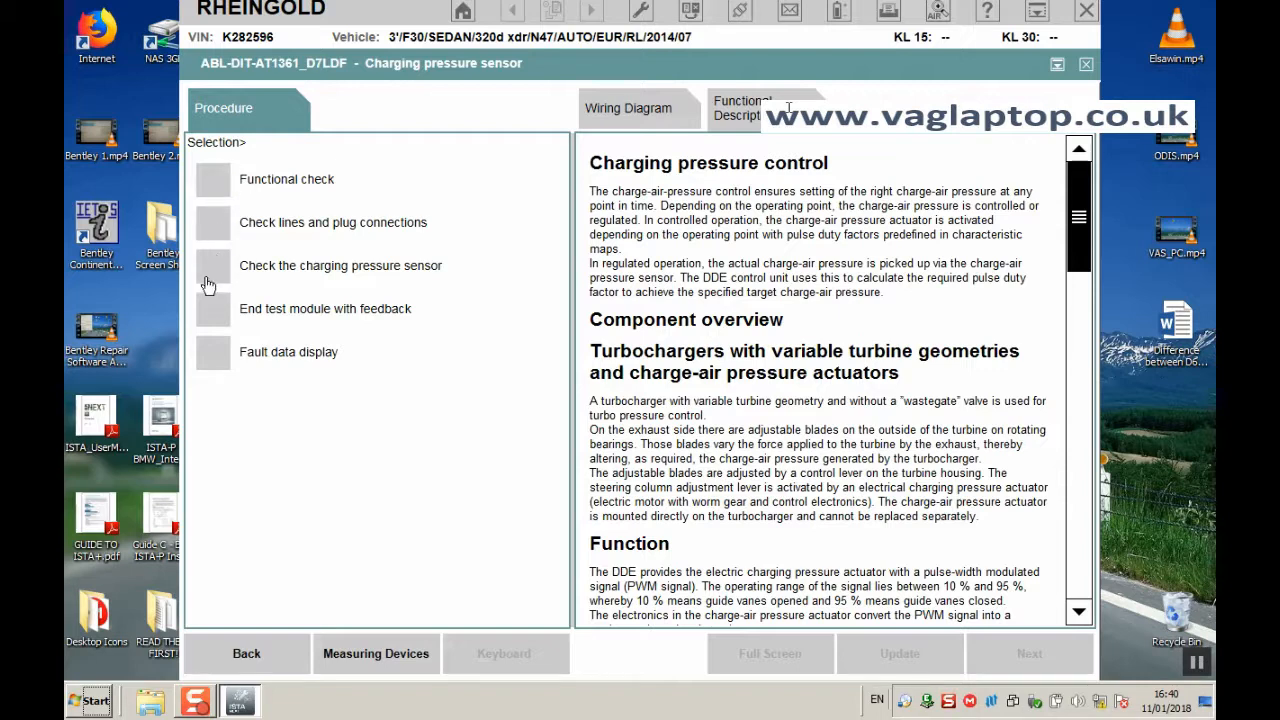
{"action": "mouse_move", "coordinate": [217, 250]}
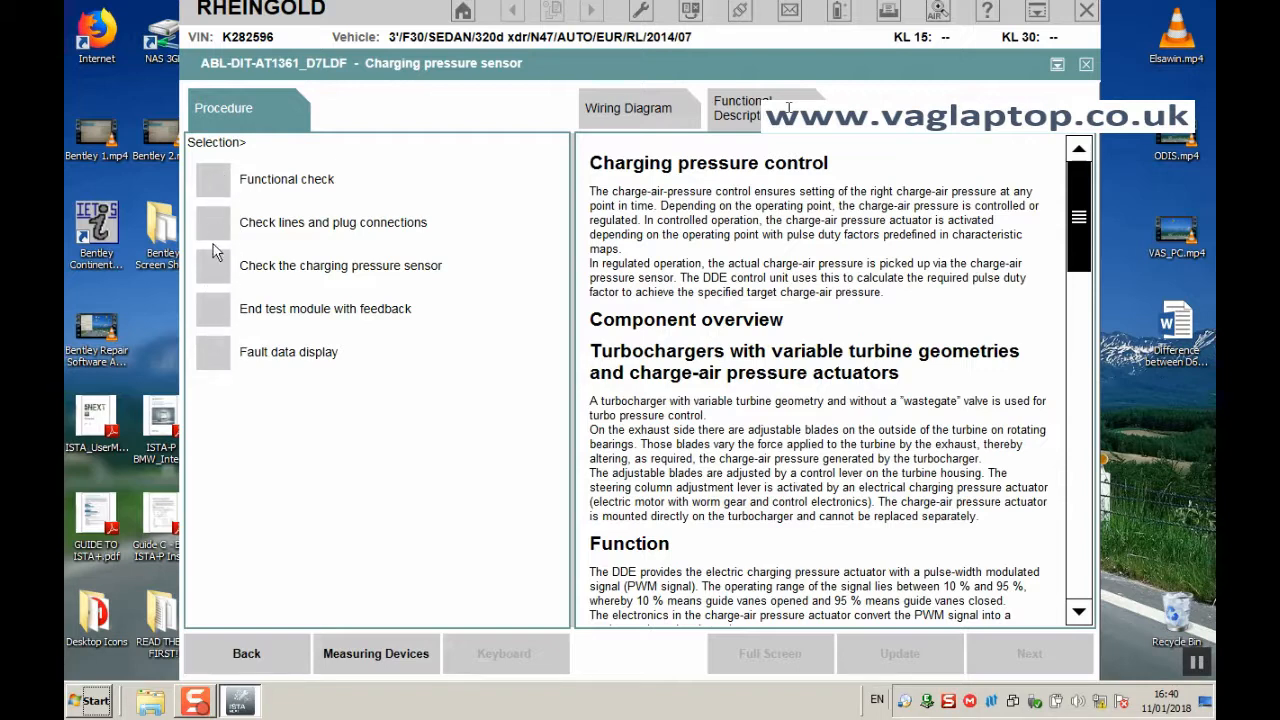
{"action": "left_click", "coordinate": [212, 179]}
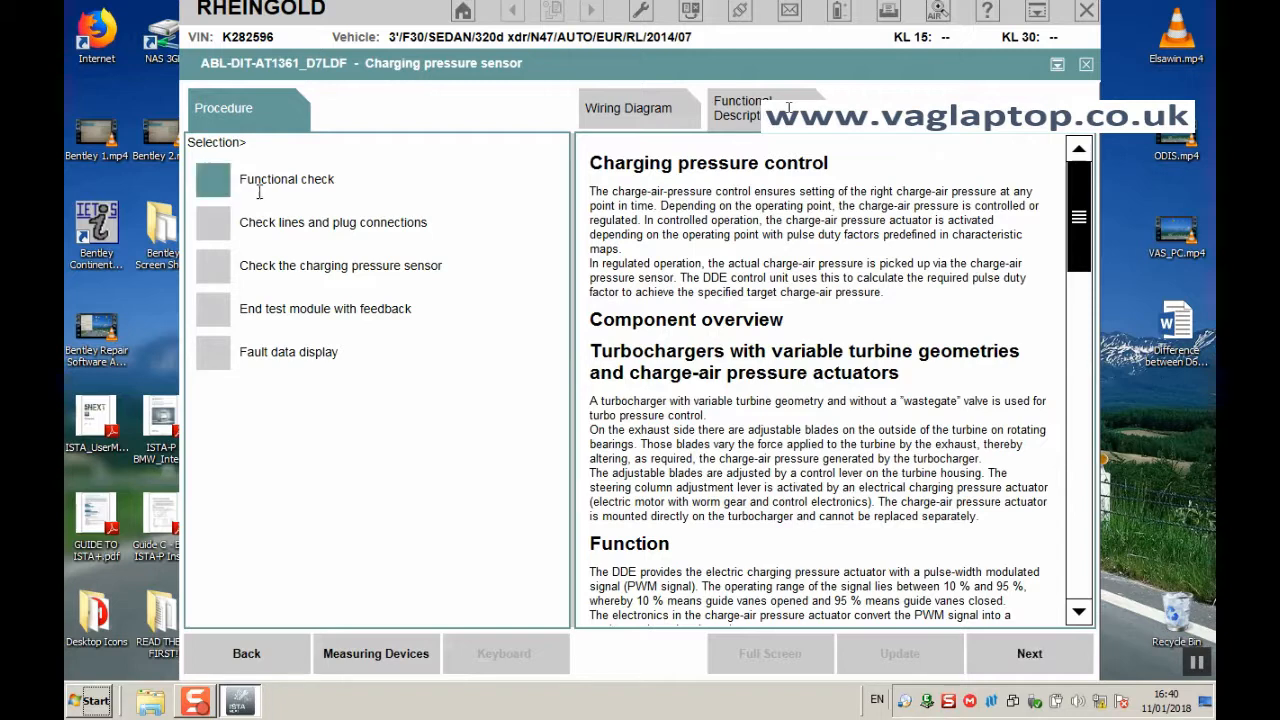
{"action": "mouse_move", "coordinate": [364, 191]}
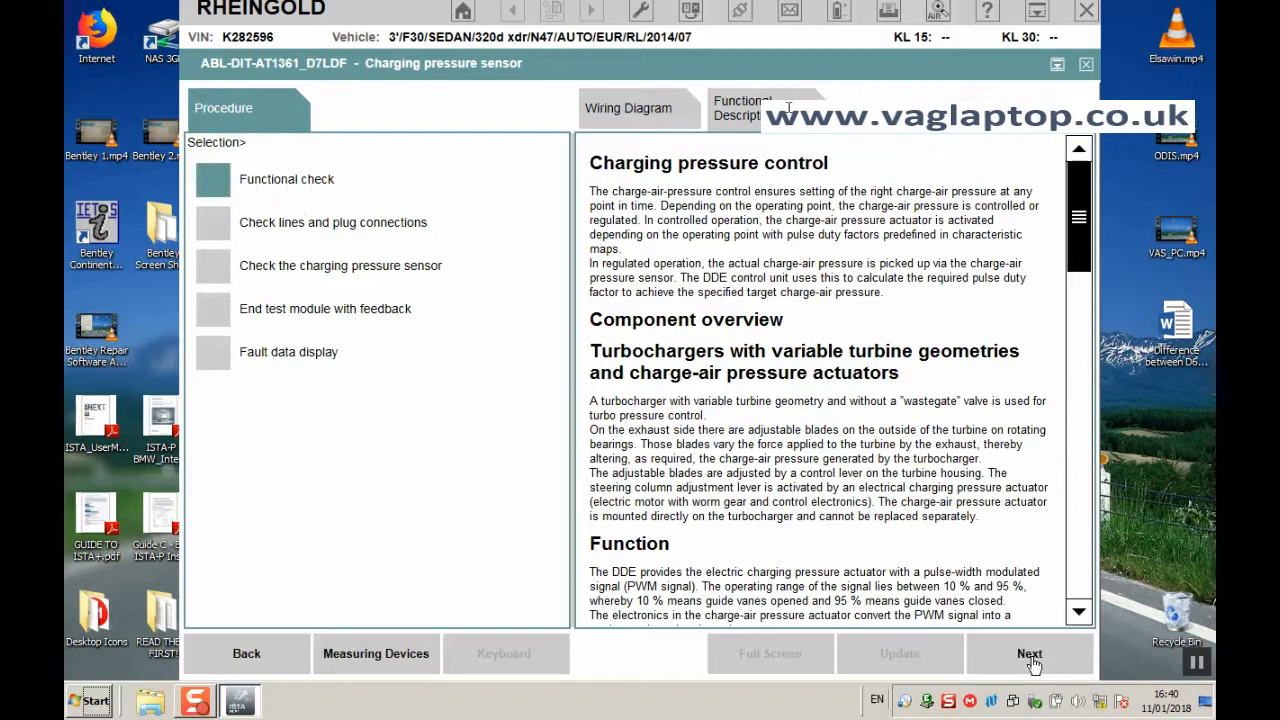
- Pass the standstill measurement explanation and start the pressure comparison measurement
{"action": "left_click", "coordinate": [1029, 653]}
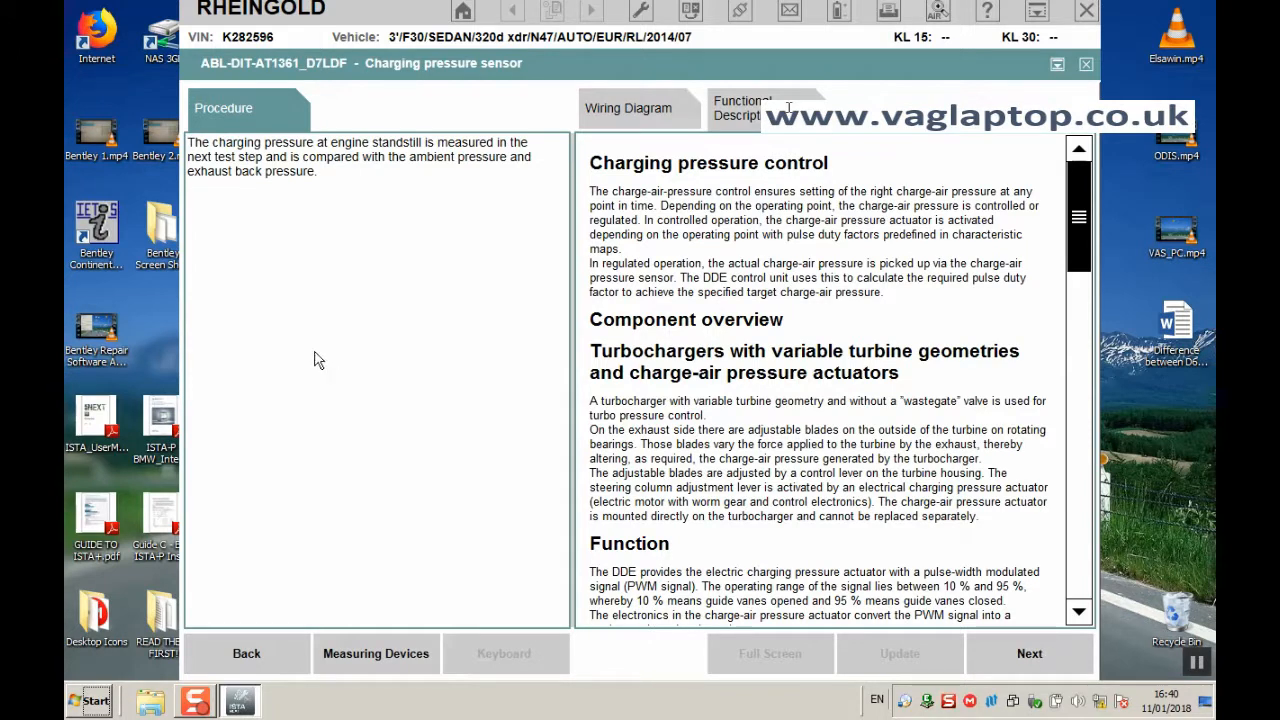
{"action": "mouse_move", "coordinate": [325, 184]}
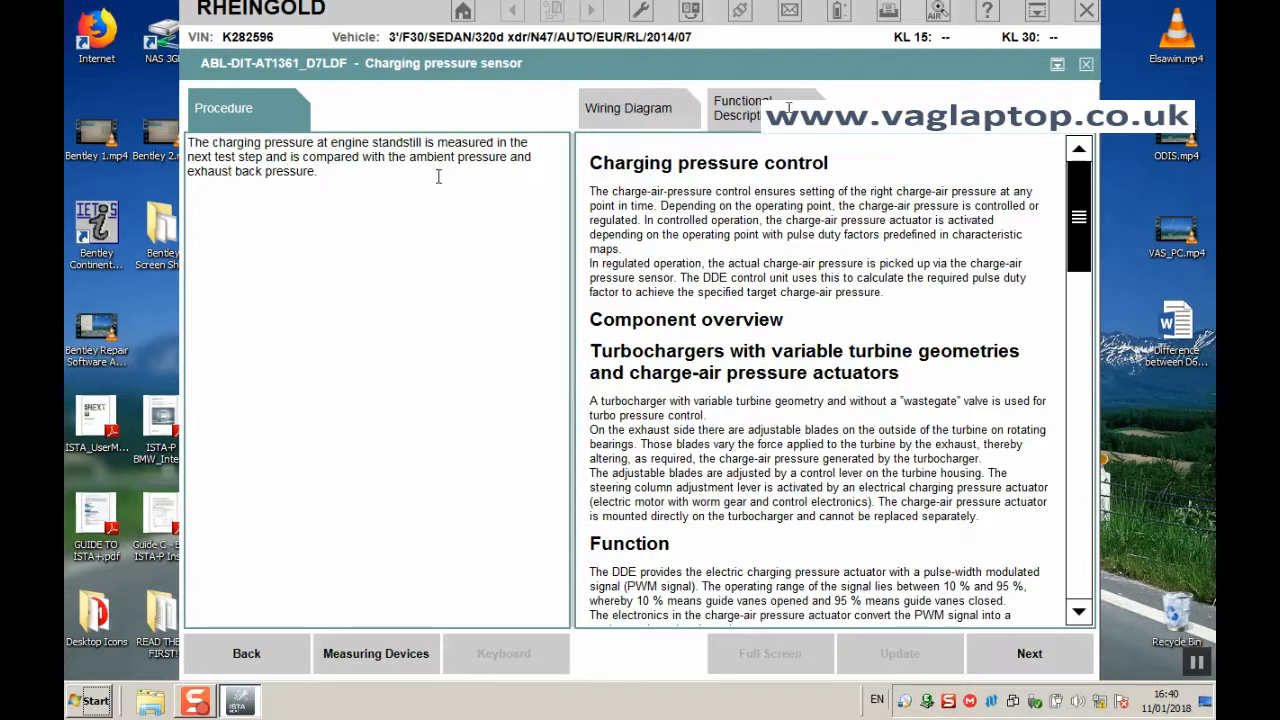
{"action": "mouse_move", "coordinate": [333, 214]}
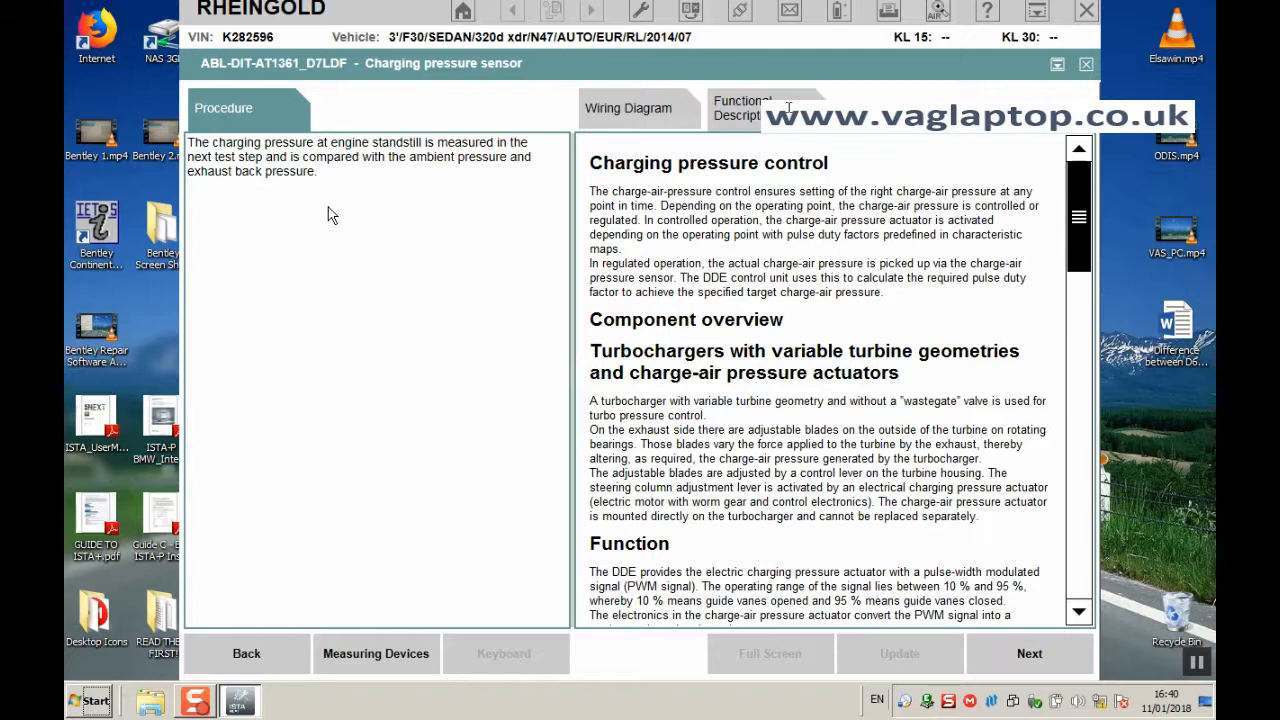
{"action": "mouse_move", "coordinate": [1037, 660]}
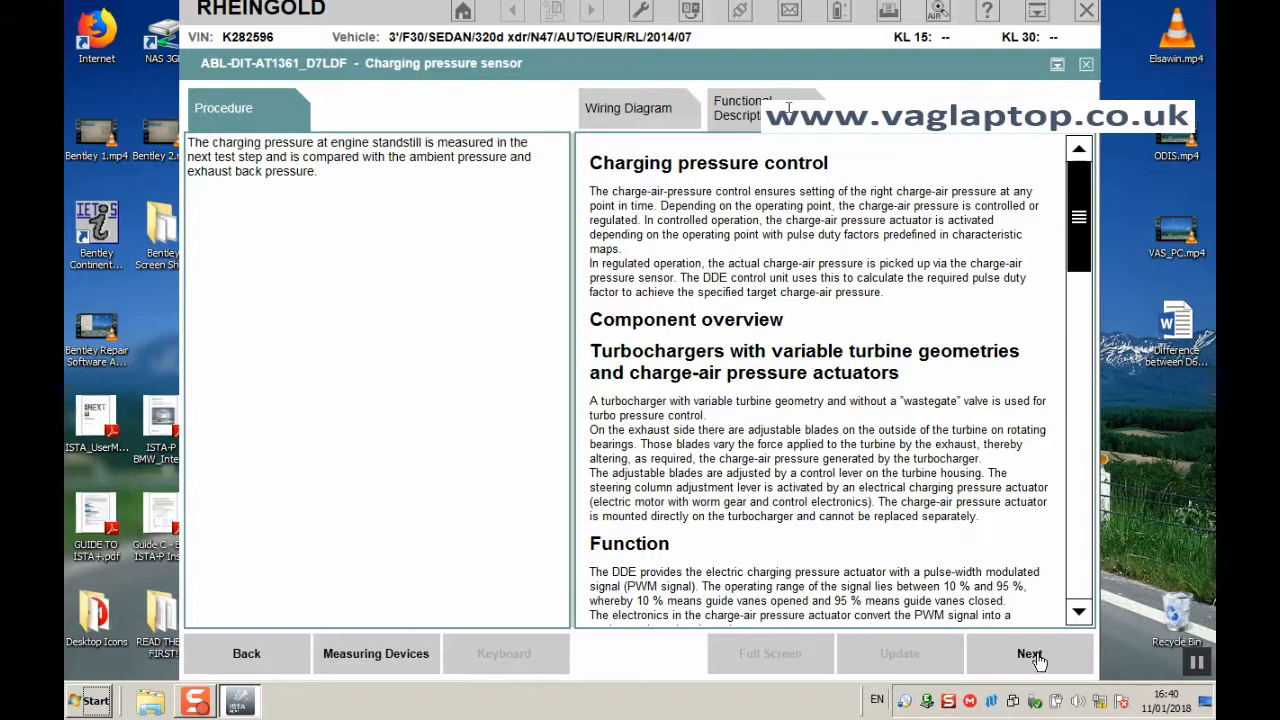
{"action": "left_click", "coordinate": [1029, 653]}
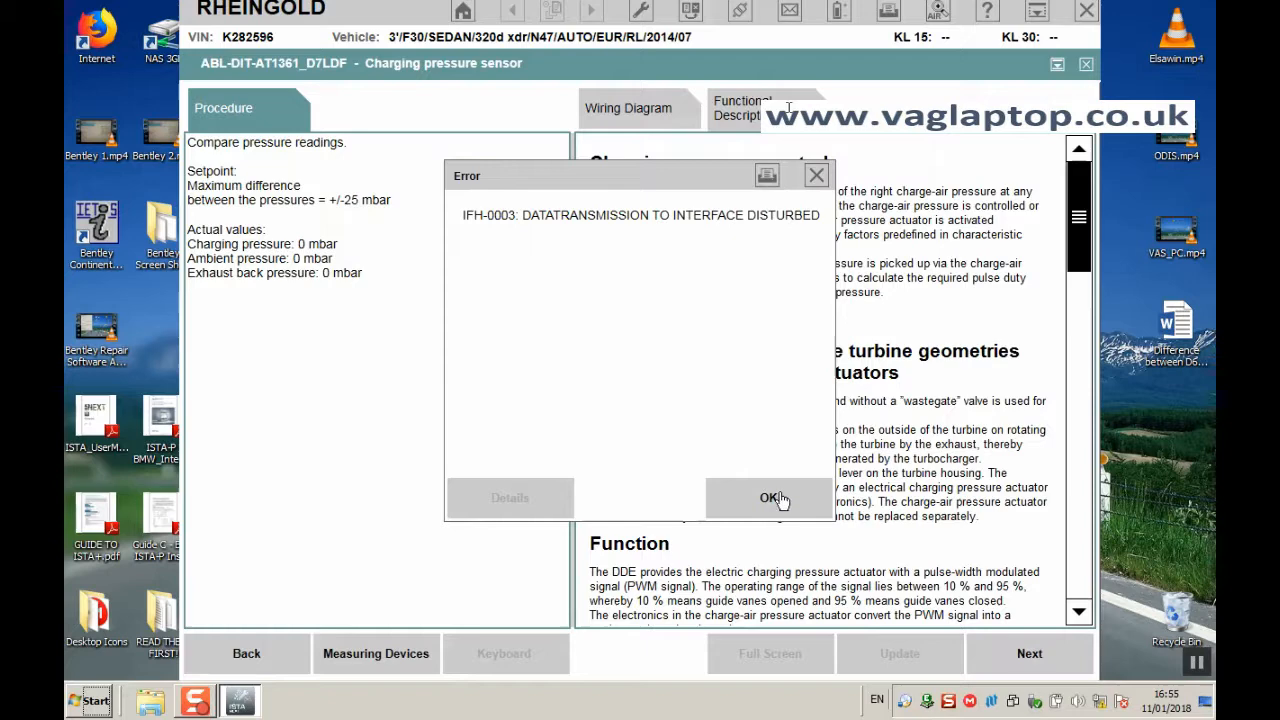
- Clear the IFH-0003 error and review live pressures: charging 1053, ambient 1007, exhaust 1023 mbar
{"action": "left_click", "coordinate": [769, 498]}
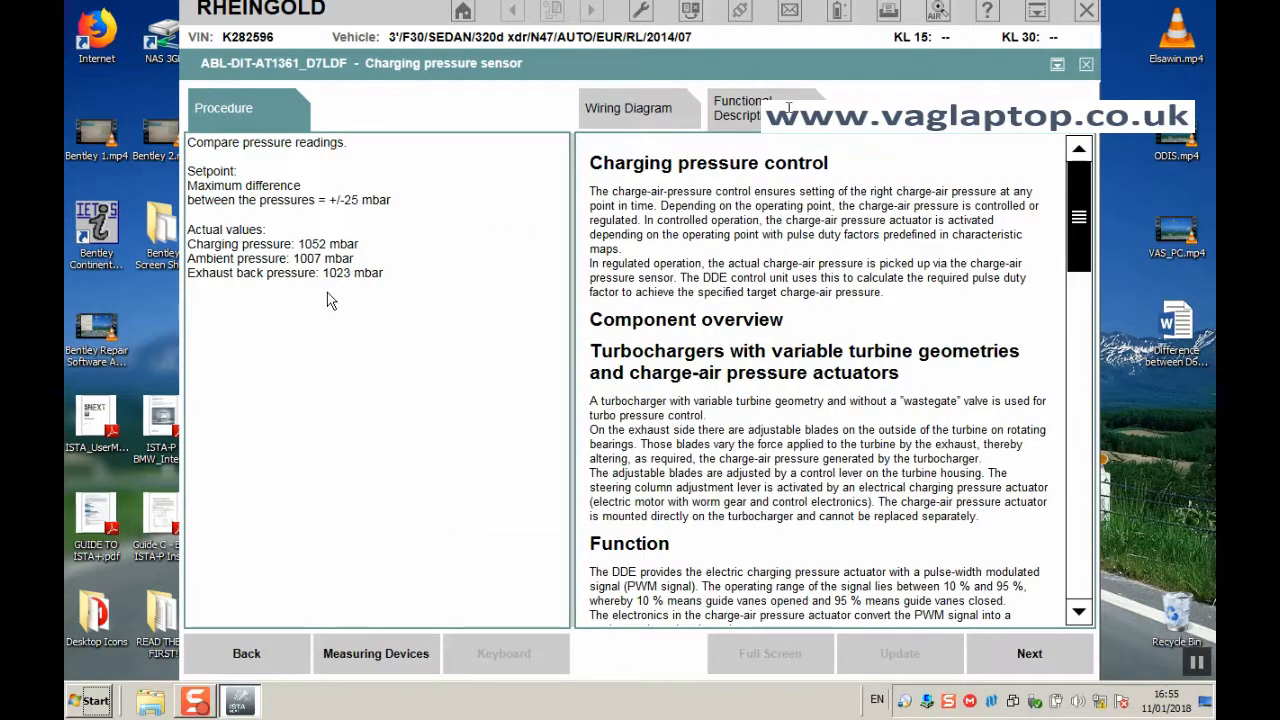
{"action": "mouse_move", "coordinate": [220, 307]}
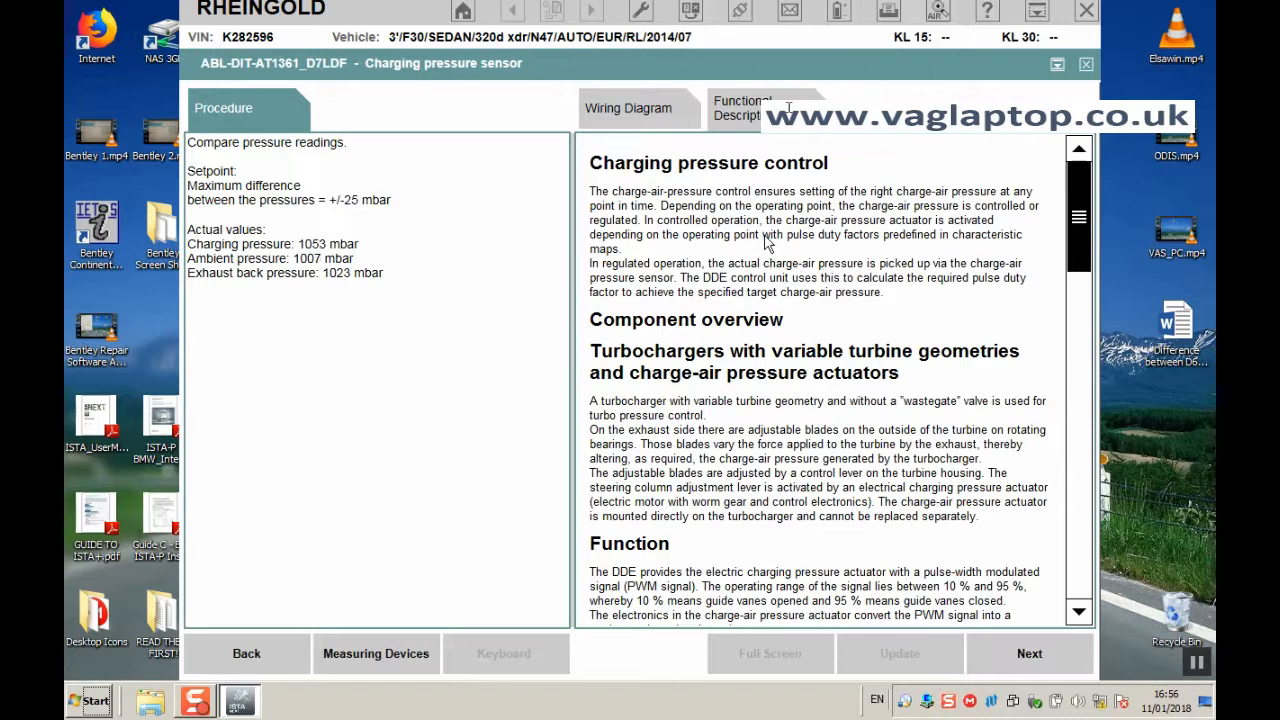
{"action": "mouse_move", "coordinate": [800, 405]}
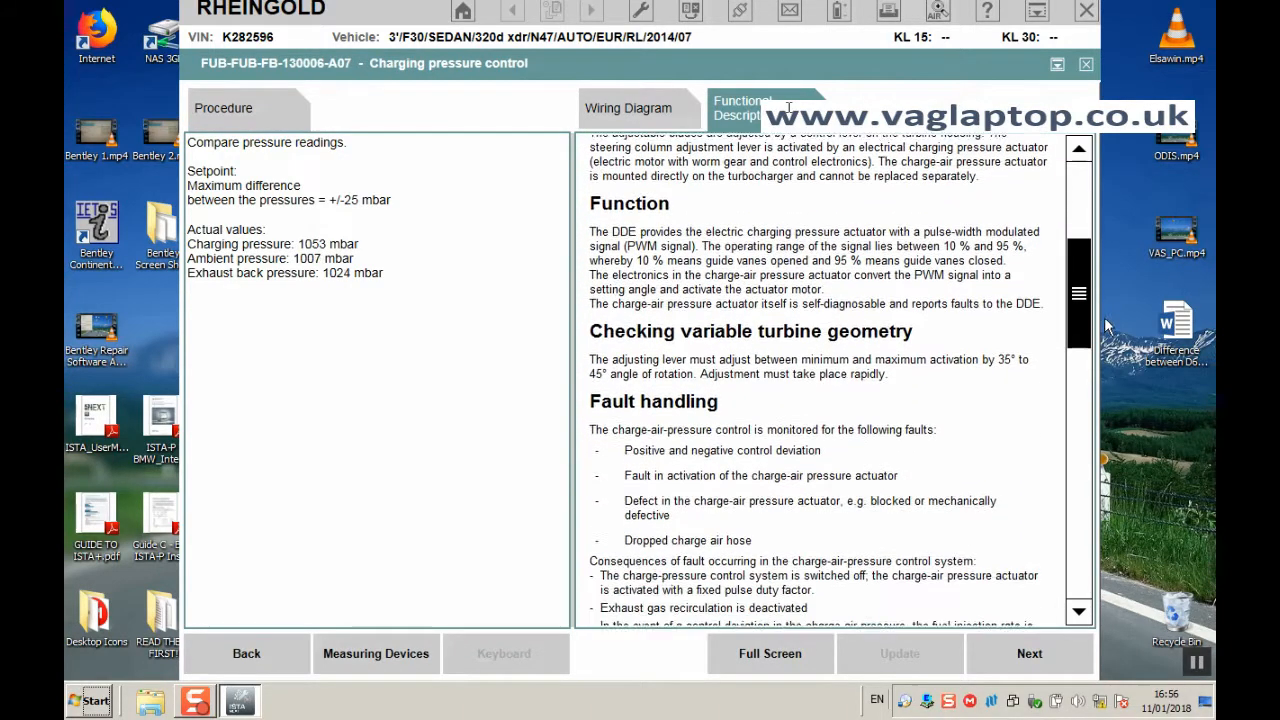
{"action": "scroll", "scroll_direction": "down", "scroll_amount": 3}
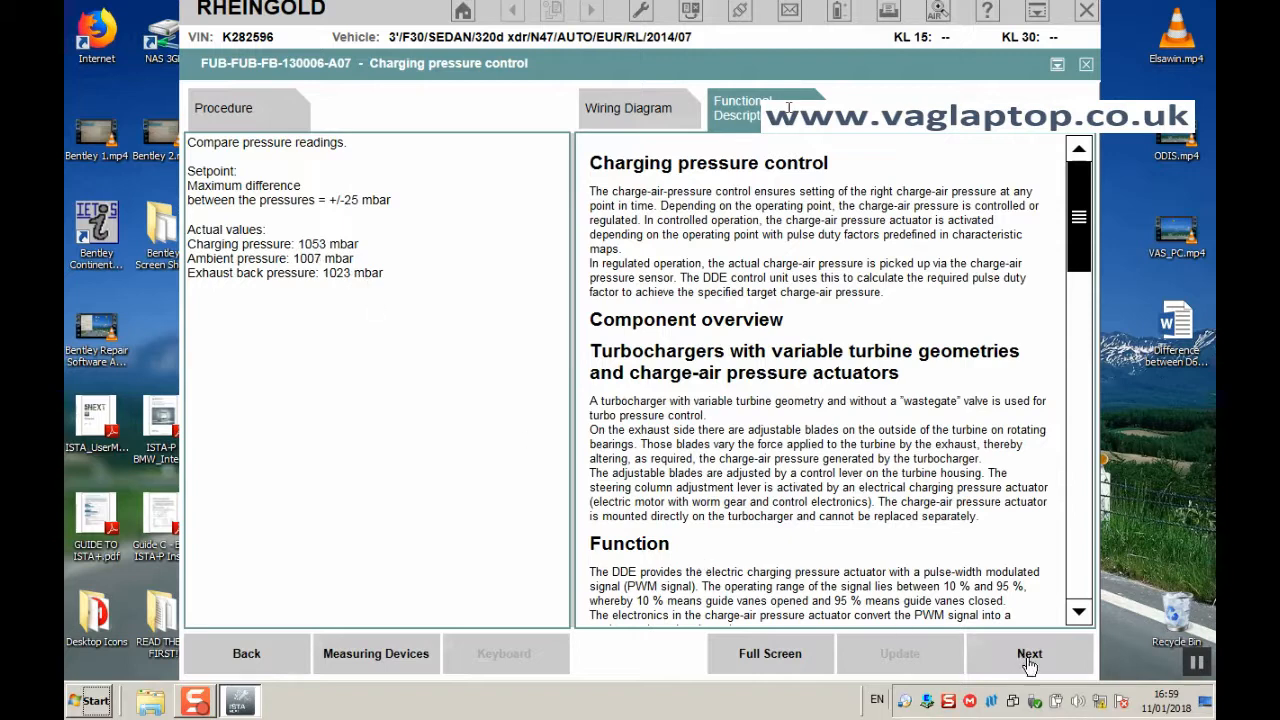
- Advance to the possible fault causes and show the boost pressure control wiring diagram
{"action": "left_click", "coordinate": [1029, 653]}
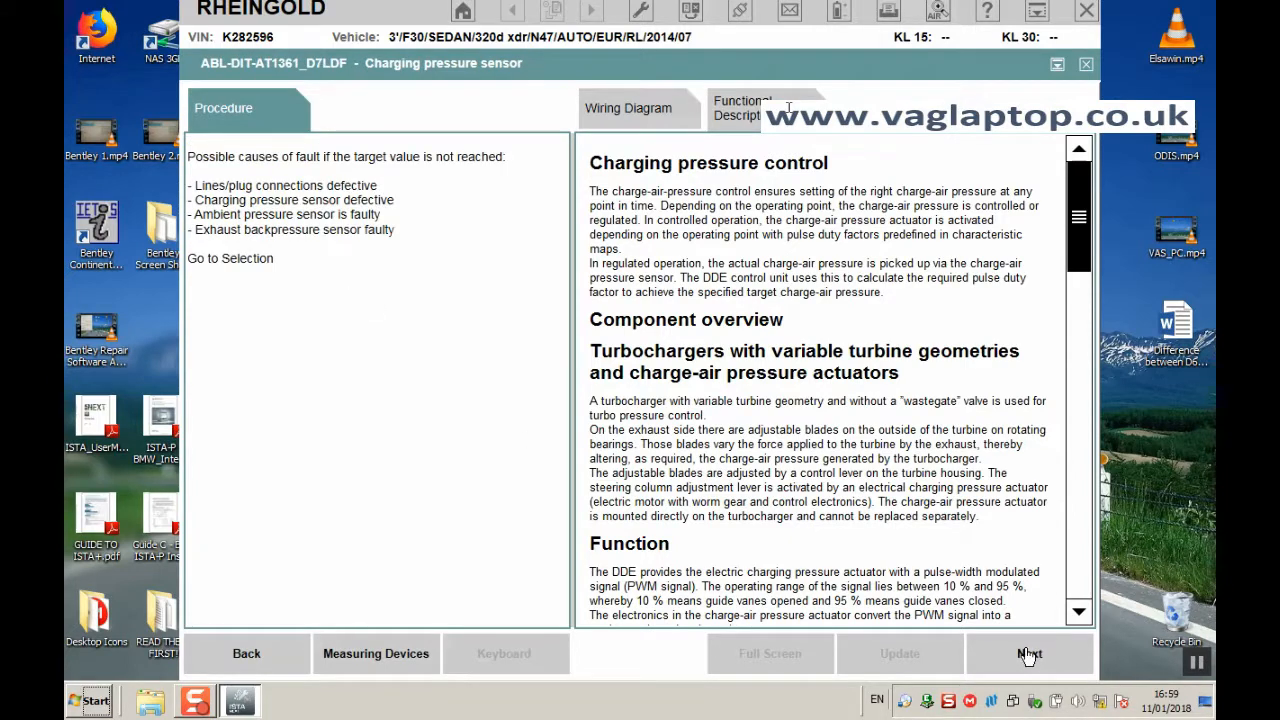
{"action": "mouse_move", "coordinate": [617, 565]}
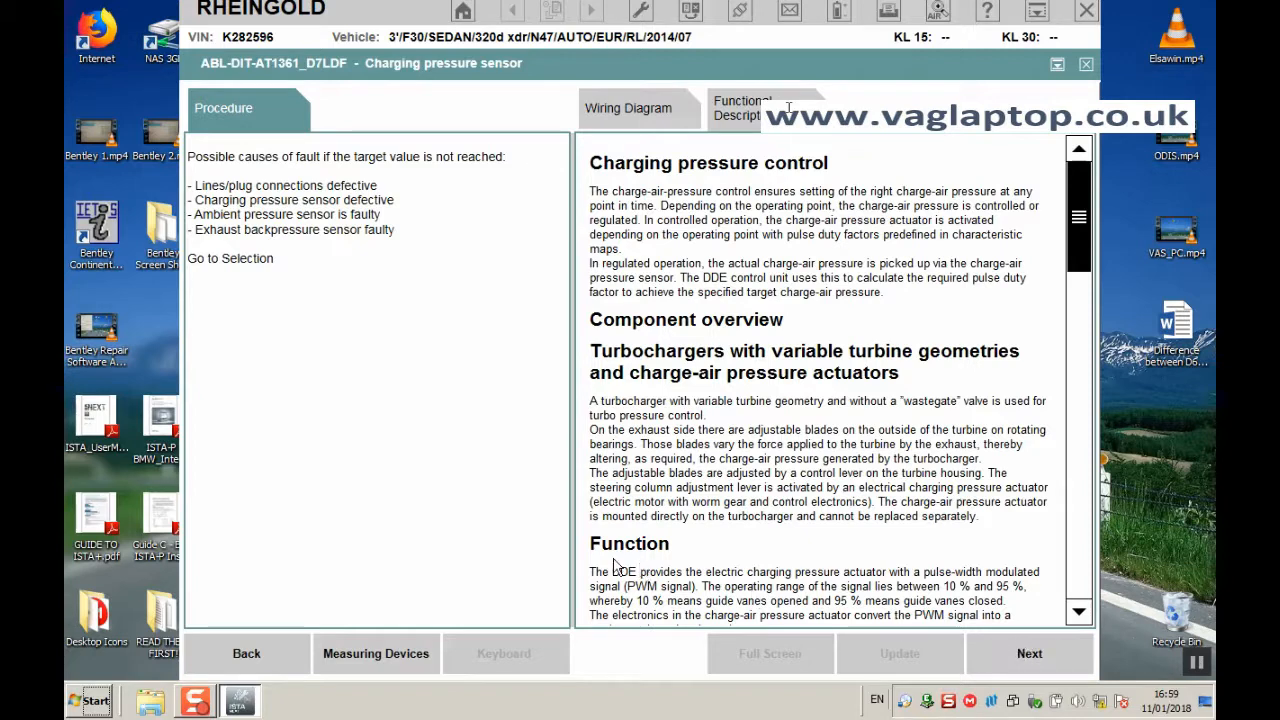
{"action": "mouse_move", "coordinate": [451, 403]}
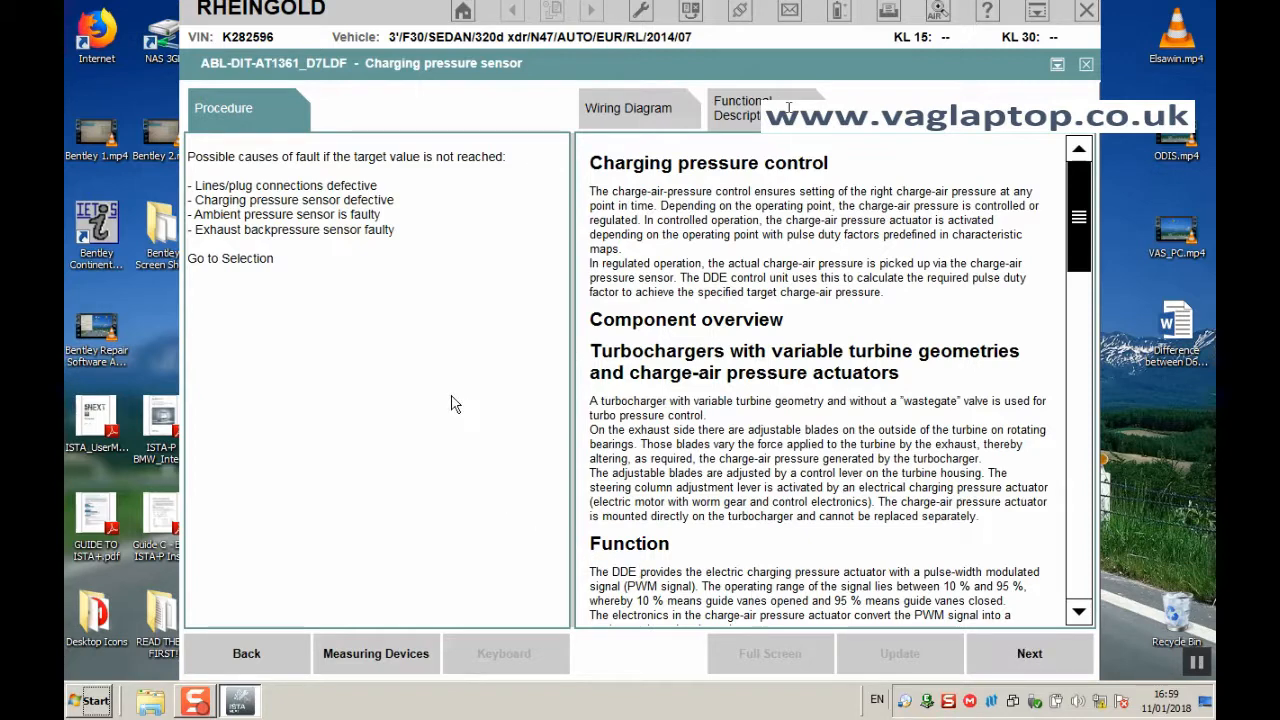
{"action": "mouse_move", "coordinate": [360, 348]}
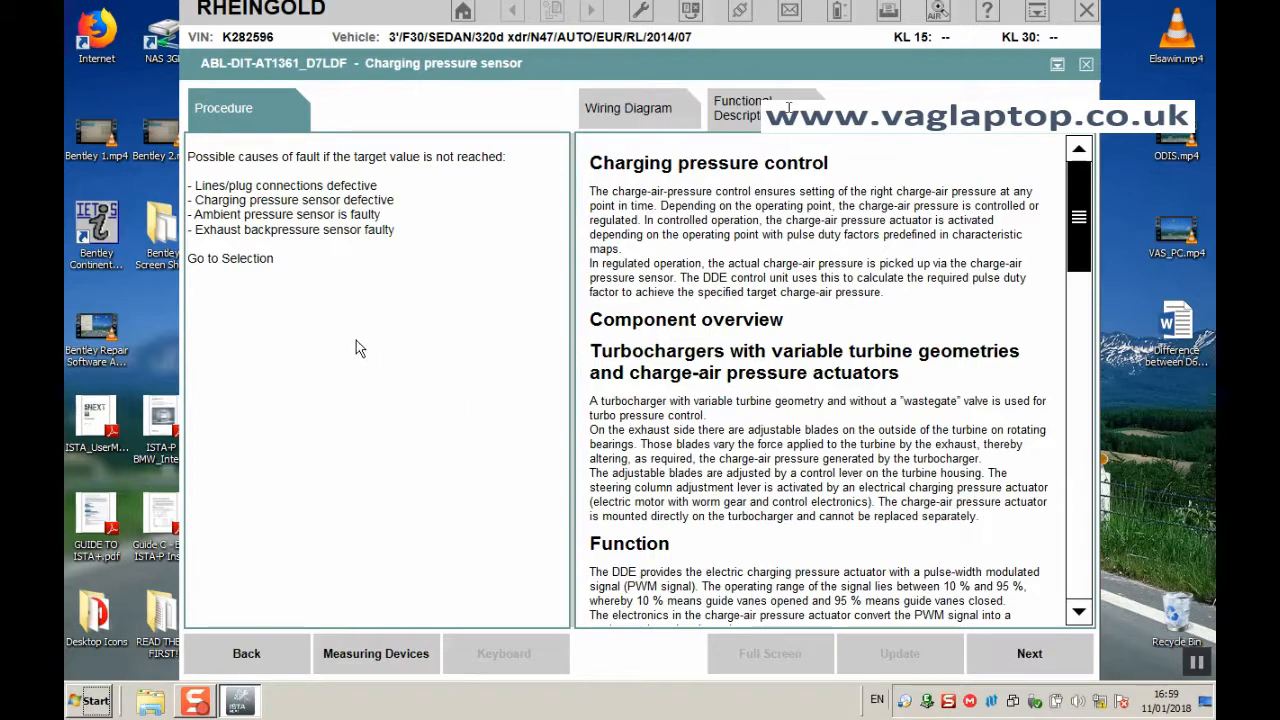
{"action": "mouse_move", "coordinate": [315, 305]}
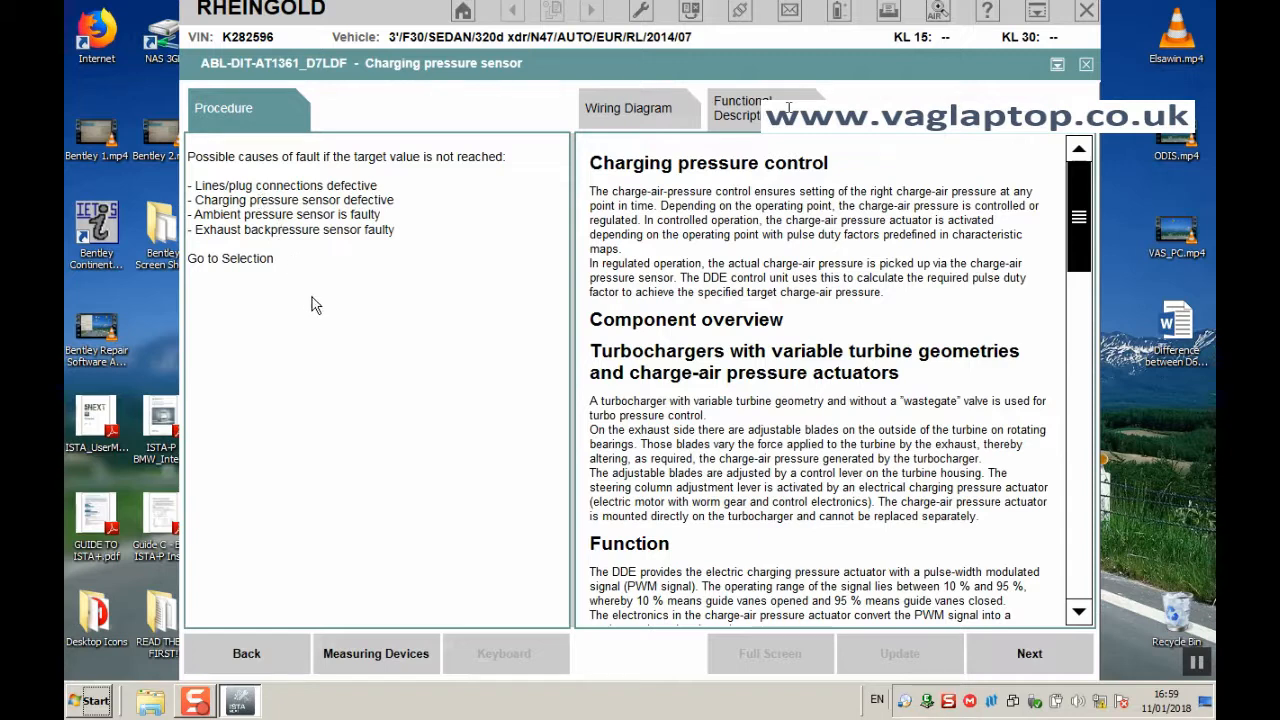
{"action": "mouse_move", "coordinate": [372, 247]}
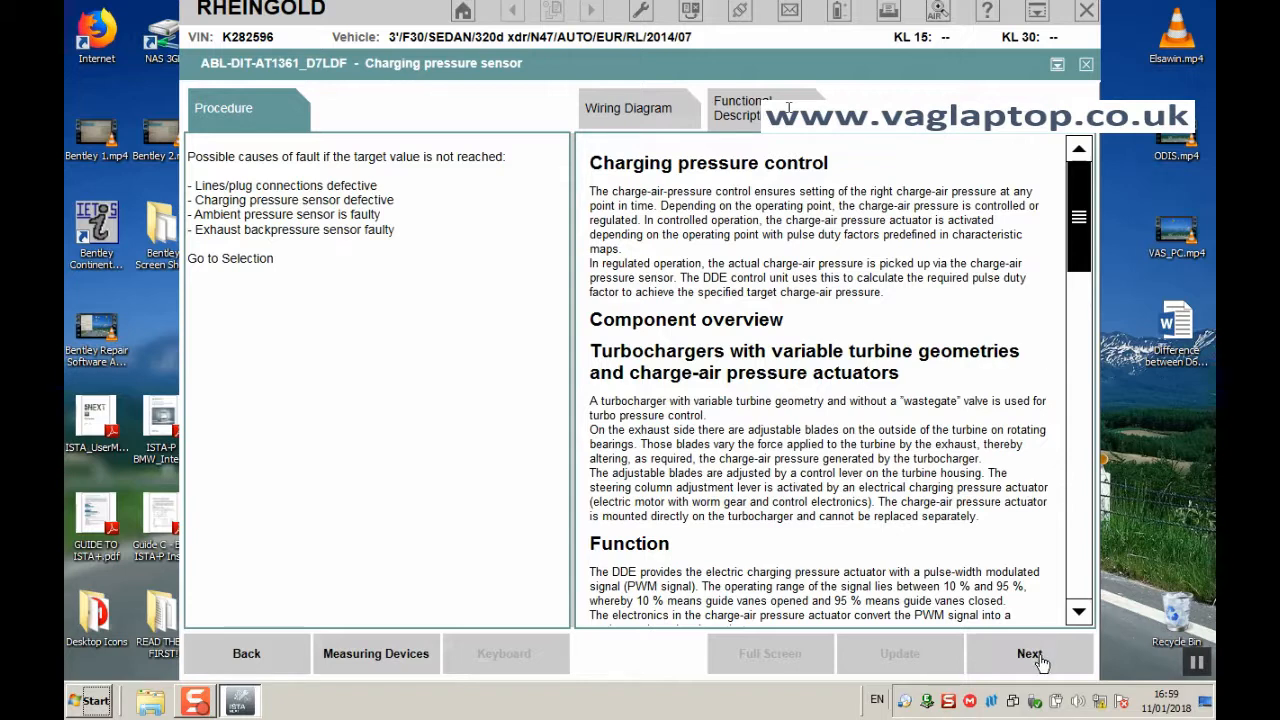
{"action": "left_click", "coordinate": [628, 108]}
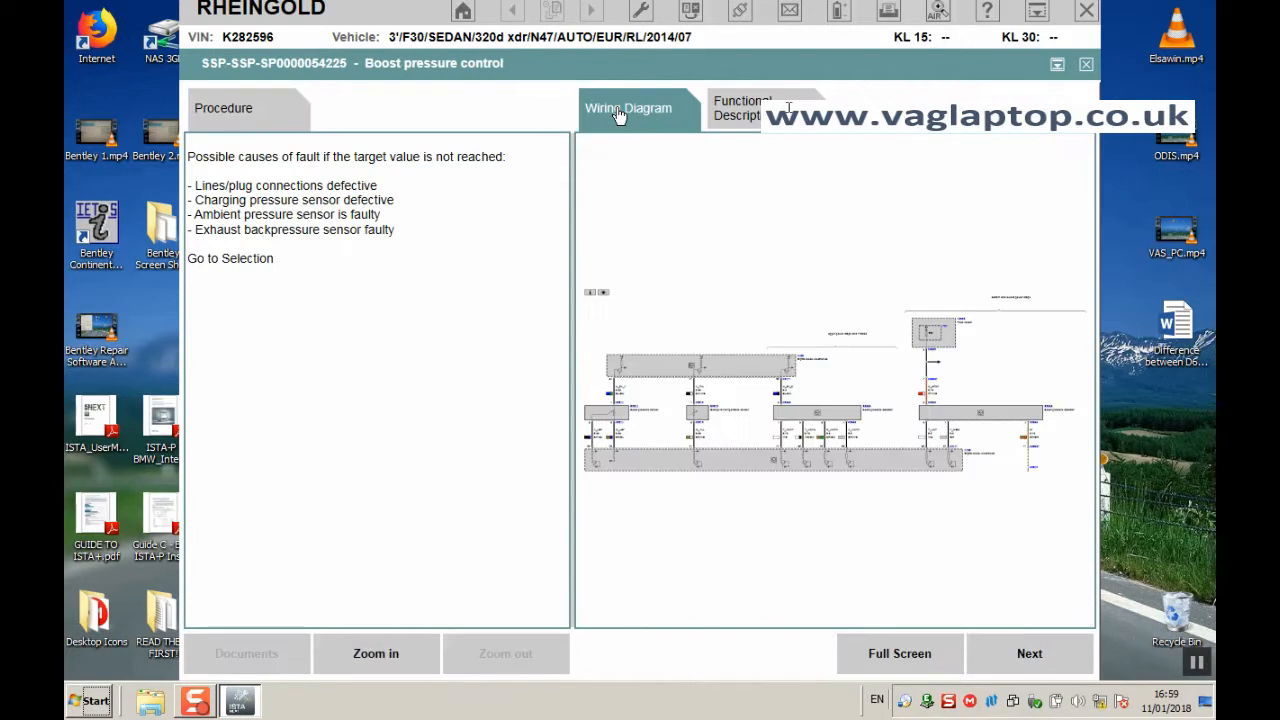
{"action": "mouse_move", "coordinate": [745, 456]}
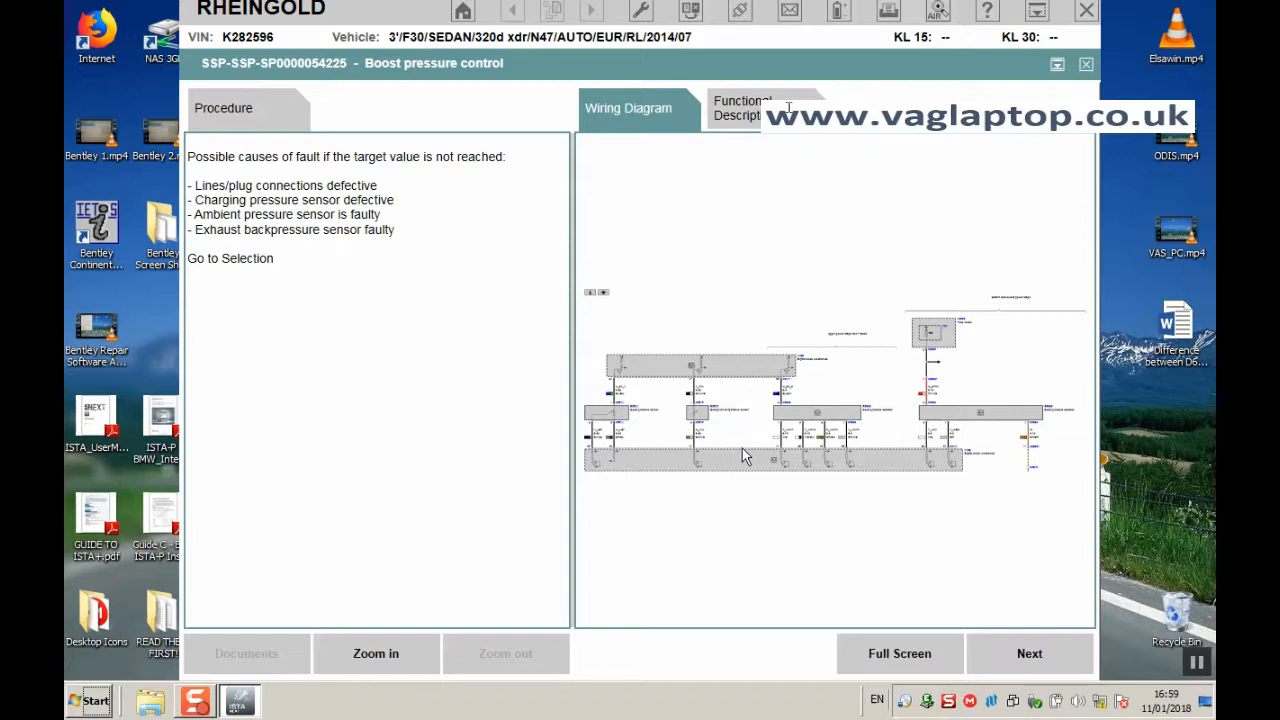
{"action": "mouse_move", "coordinate": [888, 663]}
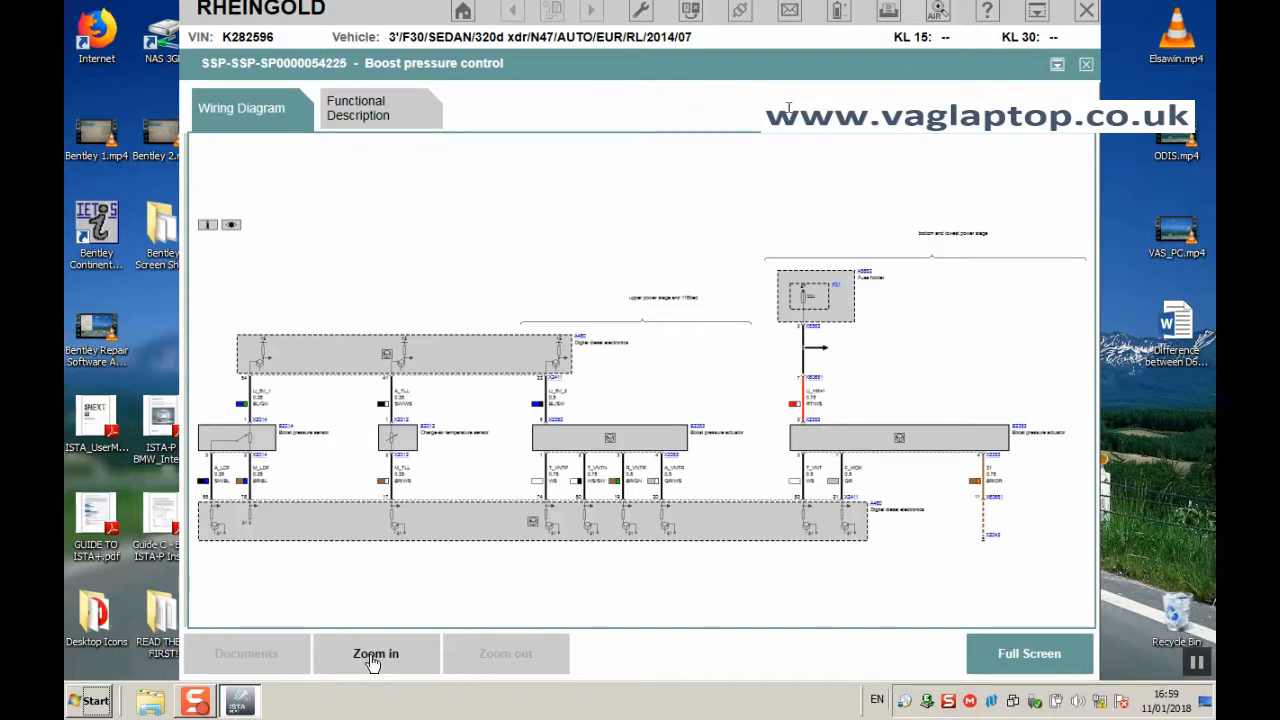
- Zoom the boost pressure control wiring diagram in two levels
{"action": "left_click", "coordinate": [376, 653]}
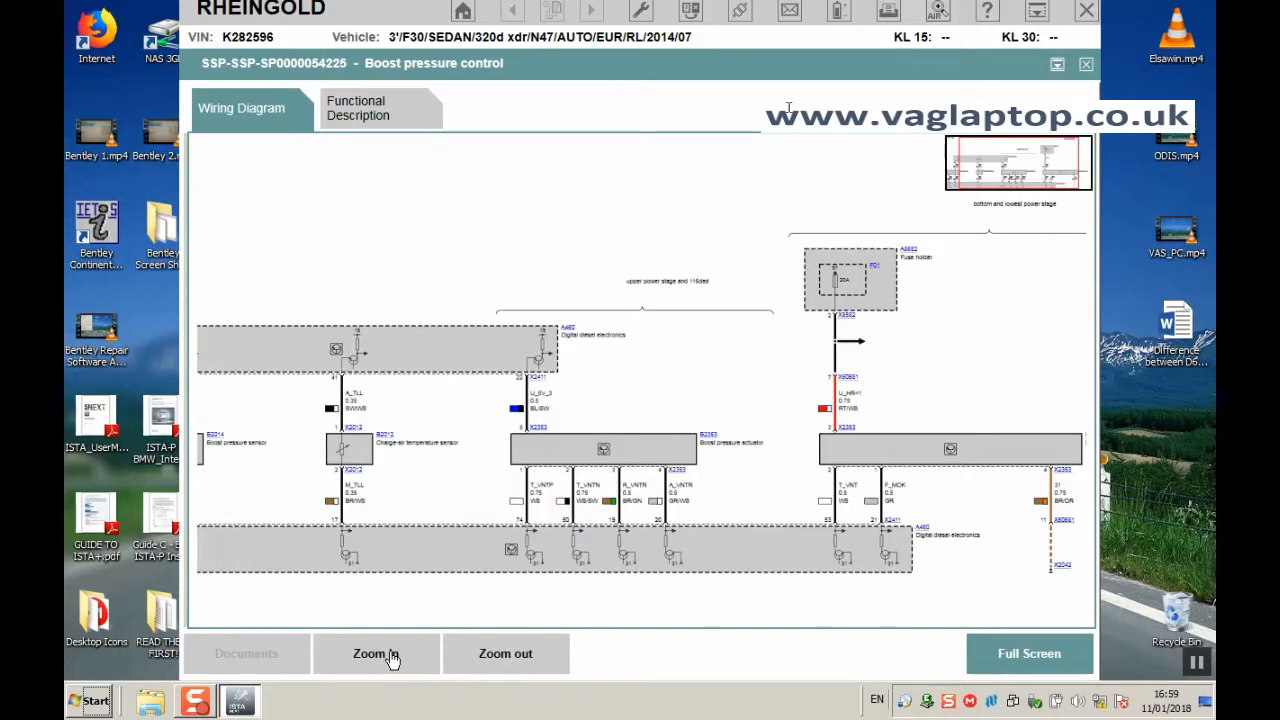
{"action": "left_click", "coordinate": [376, 653]}
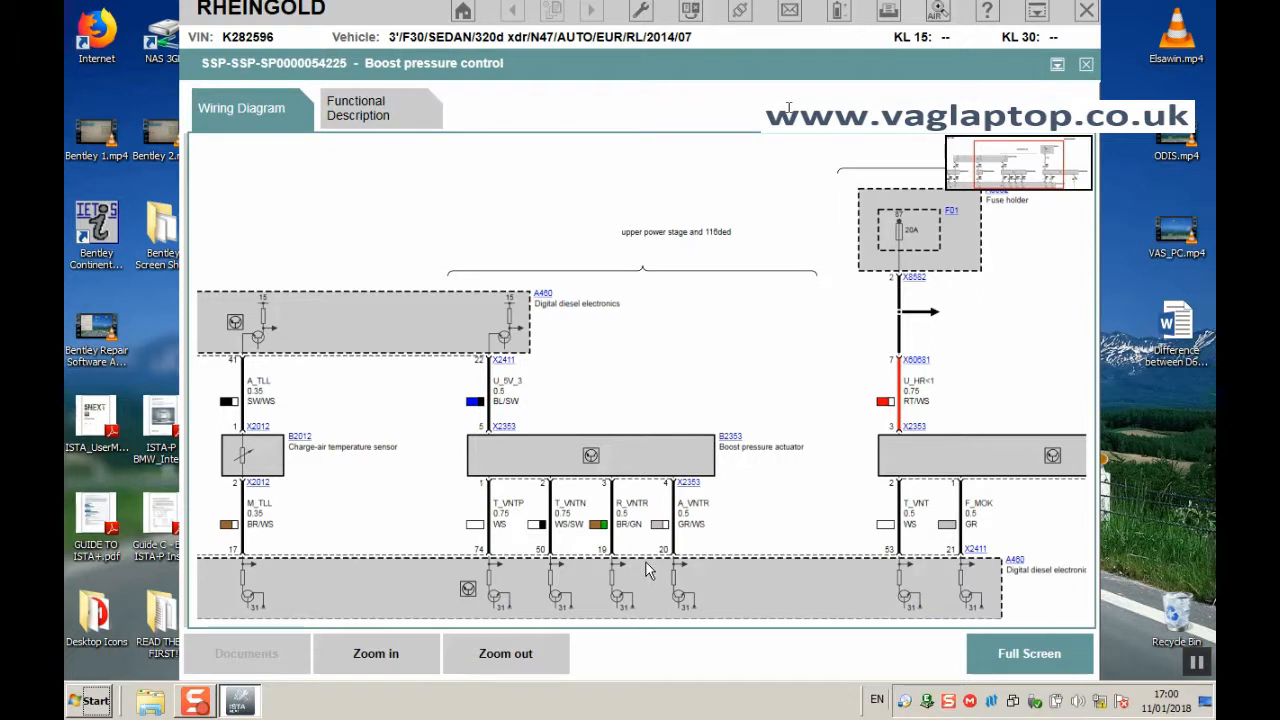
{"action": "mouse_move", "coordinate": [738, 515]}
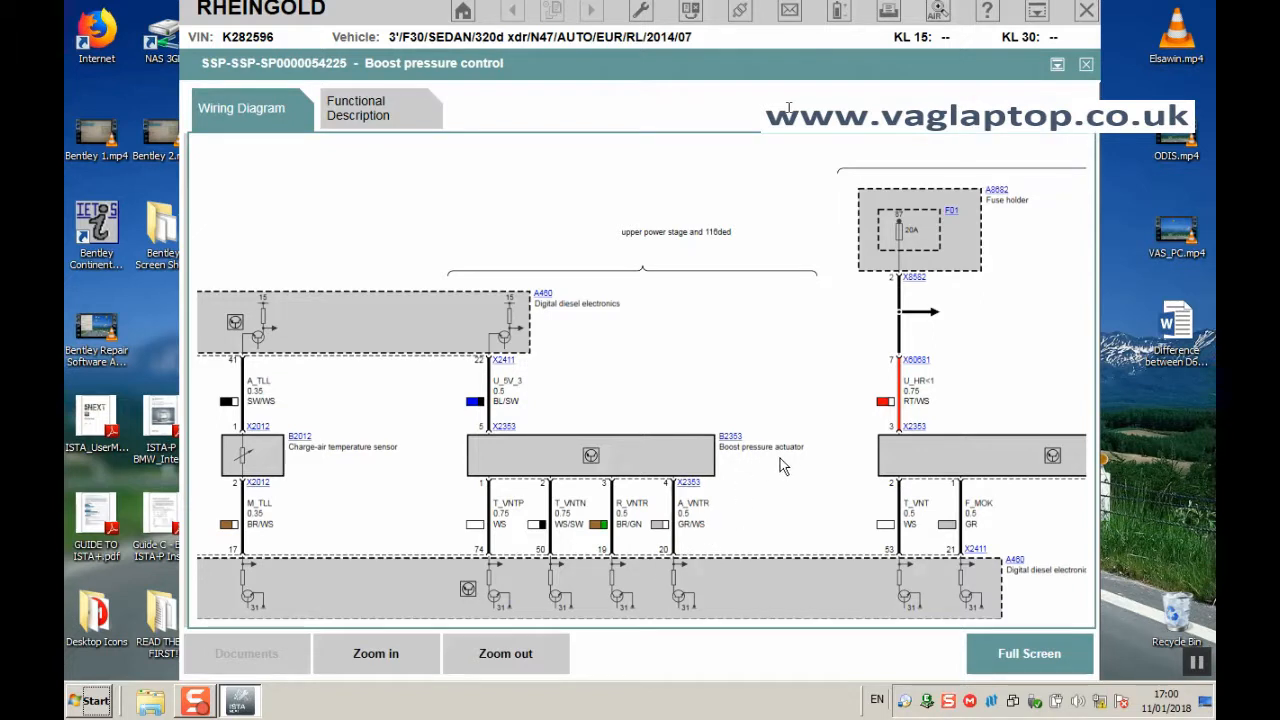
{"action": "mouse_move", "coordinate": [605, 652]}
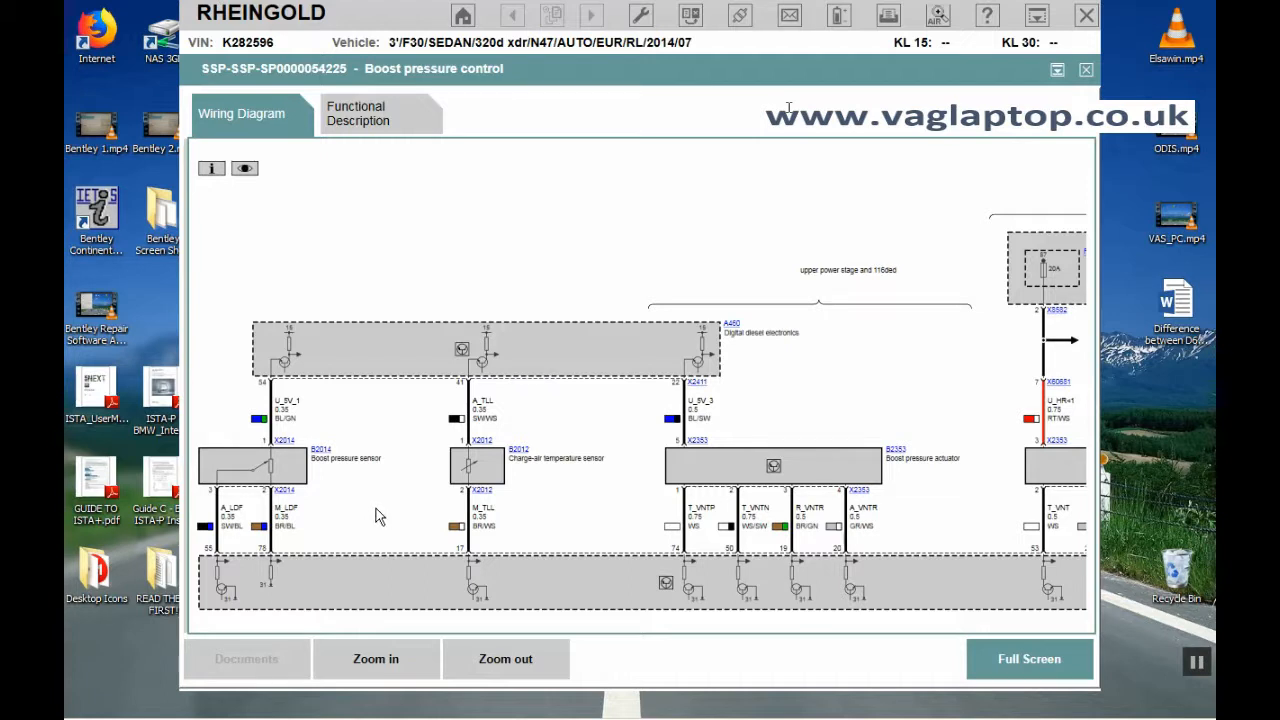
{"action": "mouse_move", "coordinate": [360, 475]}
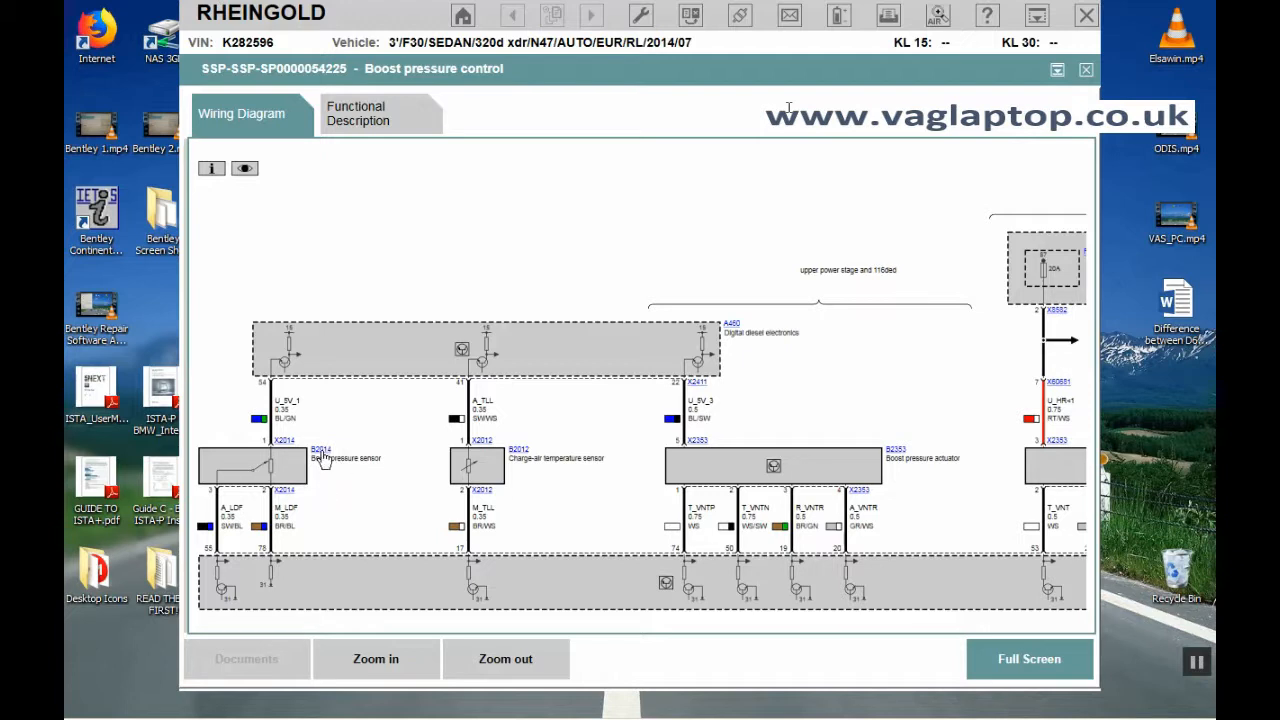
{"action": "mouse_move", "coordinate": [330, 455]}
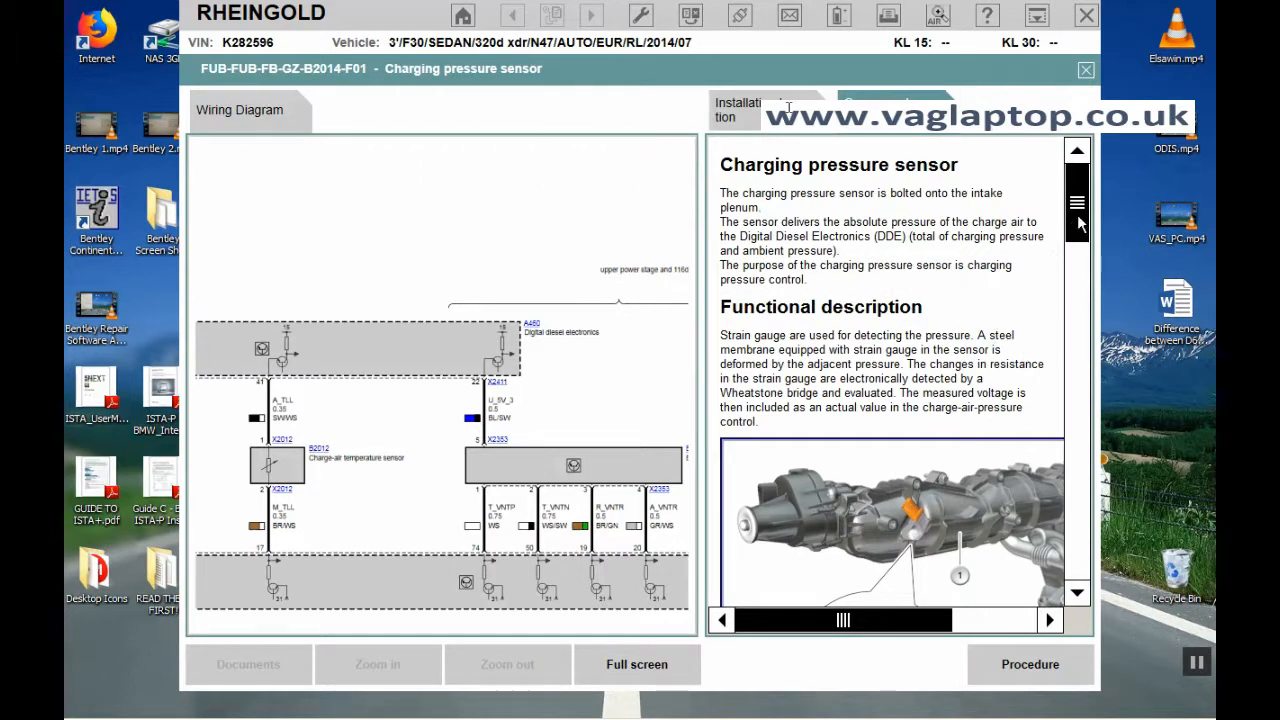
- Scroll through the charging pressure sensor document to review its characteristic curve
{"action": "scroll", "scroll_direction": "down", "scroll_amount": 3}
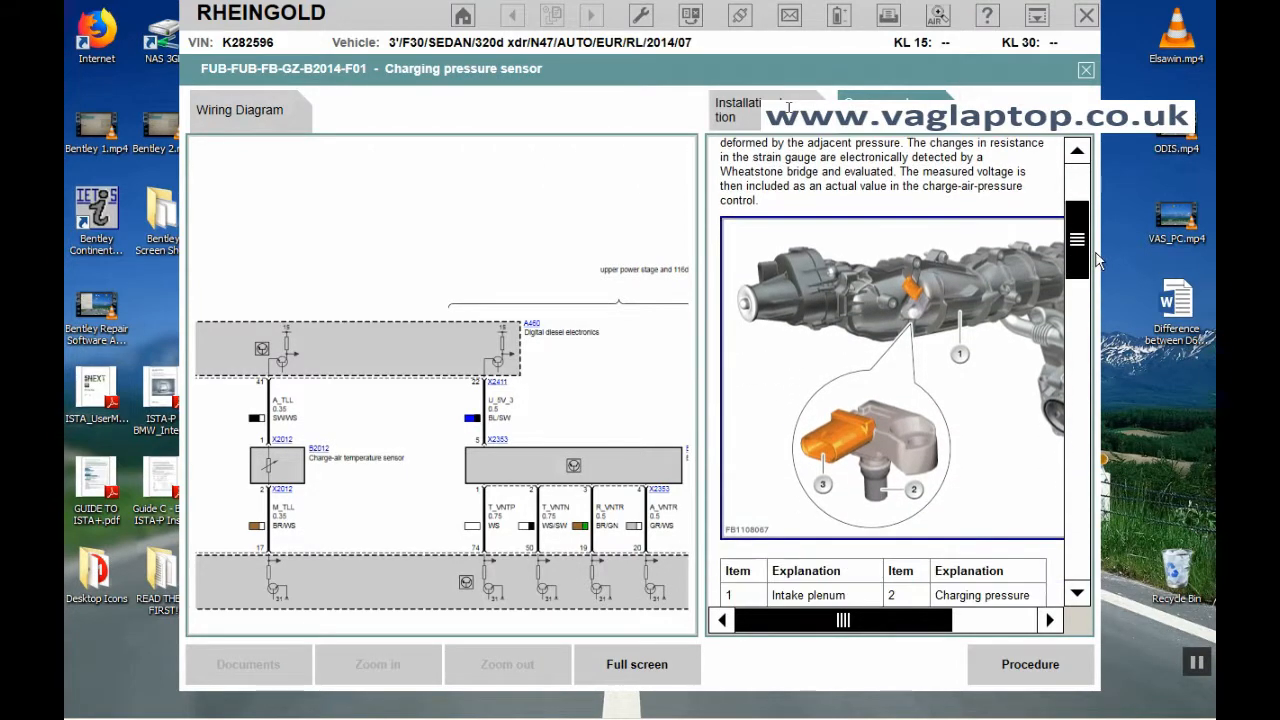
{"action": "scroll", "scroll_direction": "down", "scroll_amount": 3}
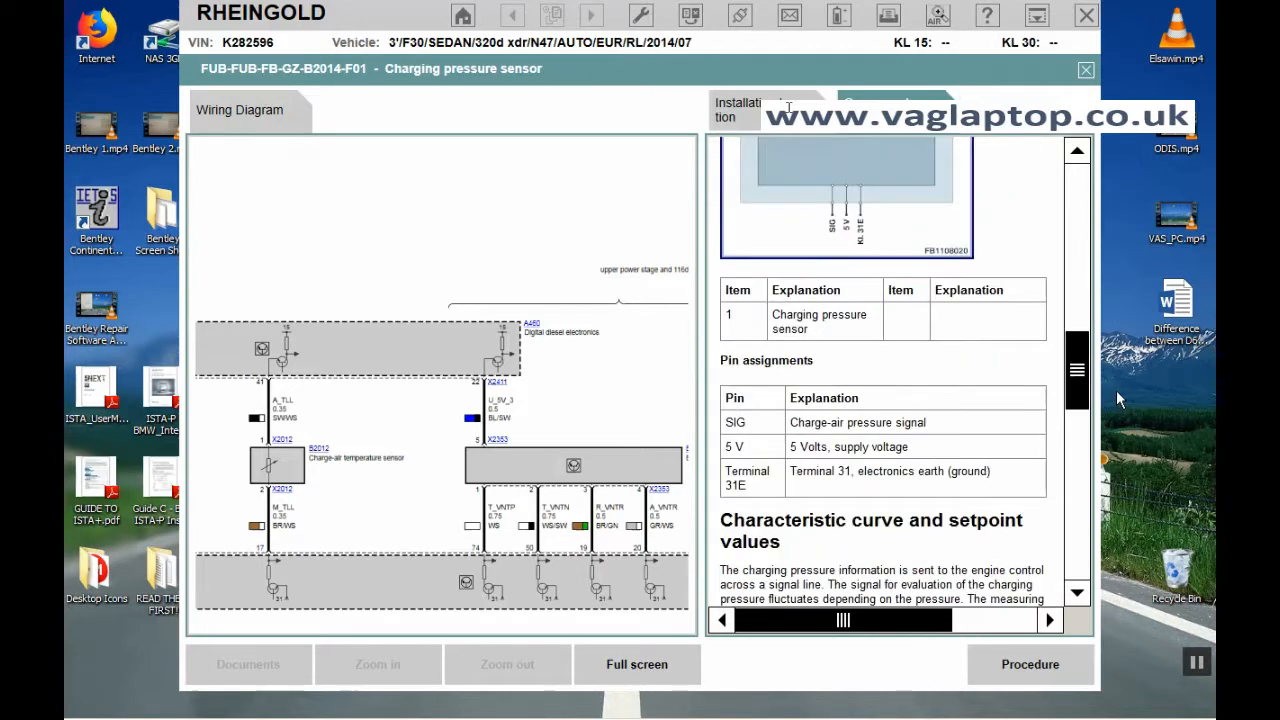
{"action": "scroll", "scroll_direction": "down", "scroll_amount": 3}
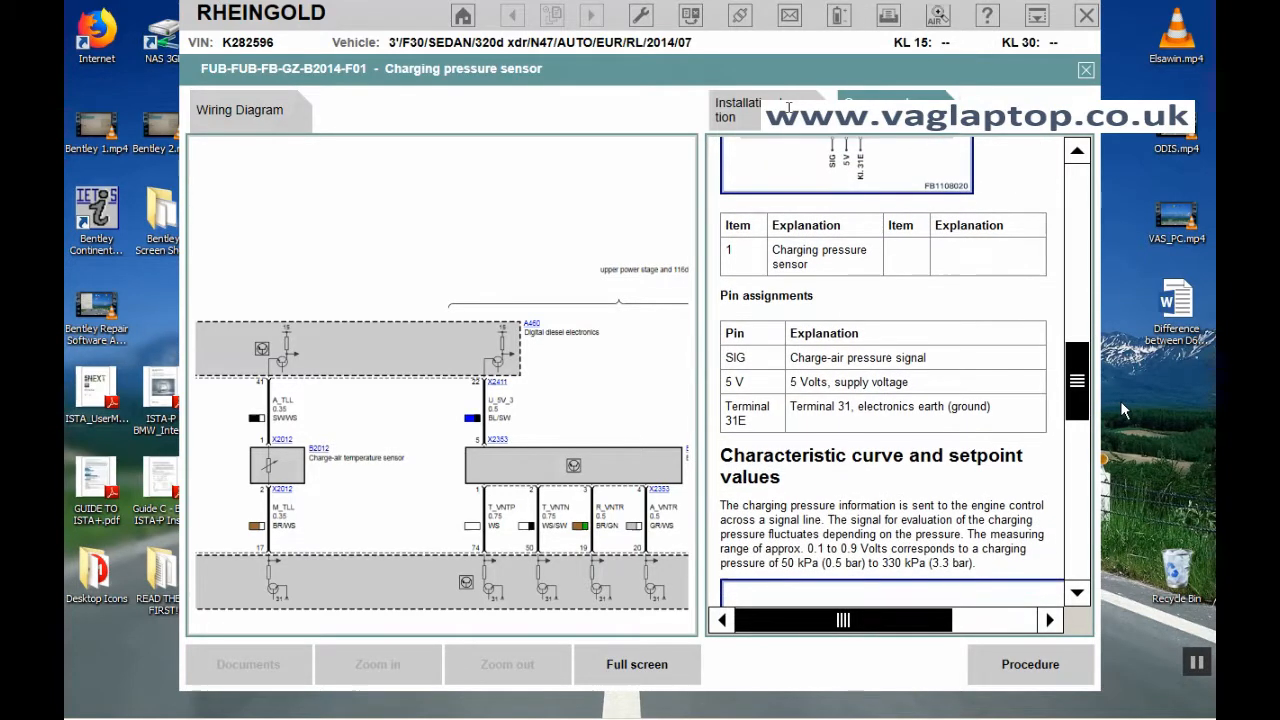
{"action": "scroll", "scroll_direction": "down", "scroll_amount": 3}
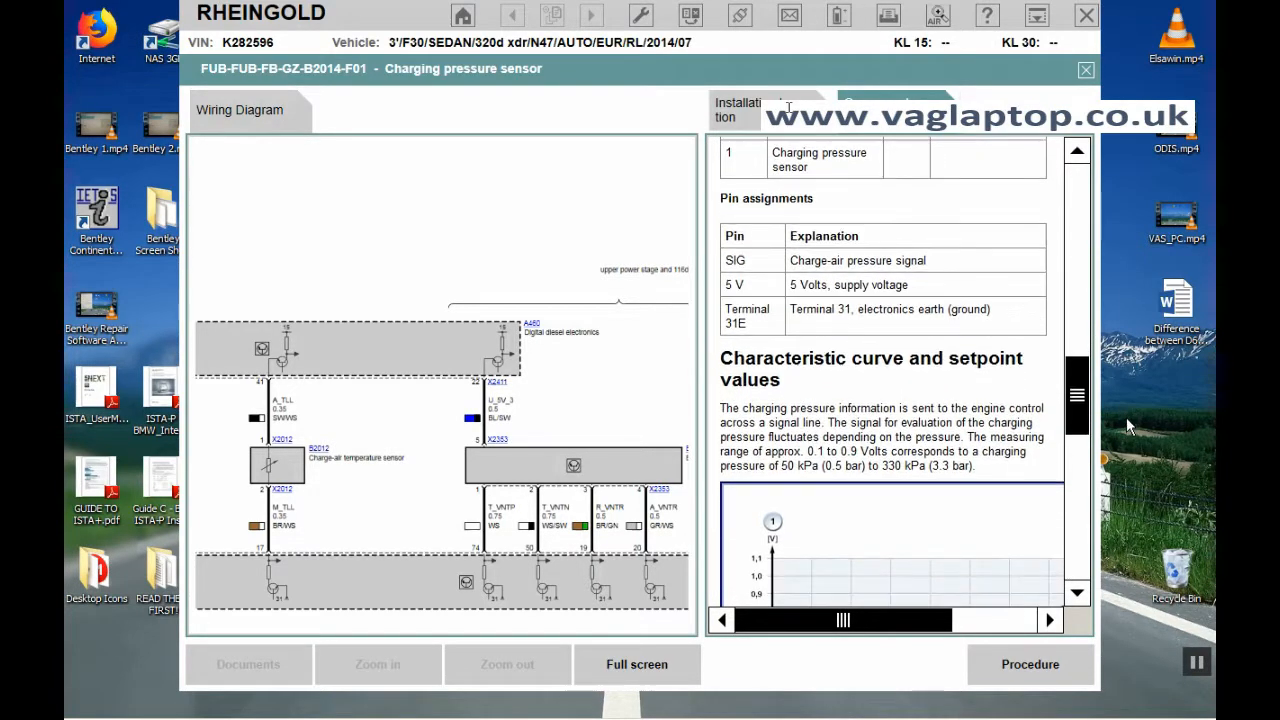
{"action": "scroll", "scroll_direction": "down", "scroll_amount": 3}
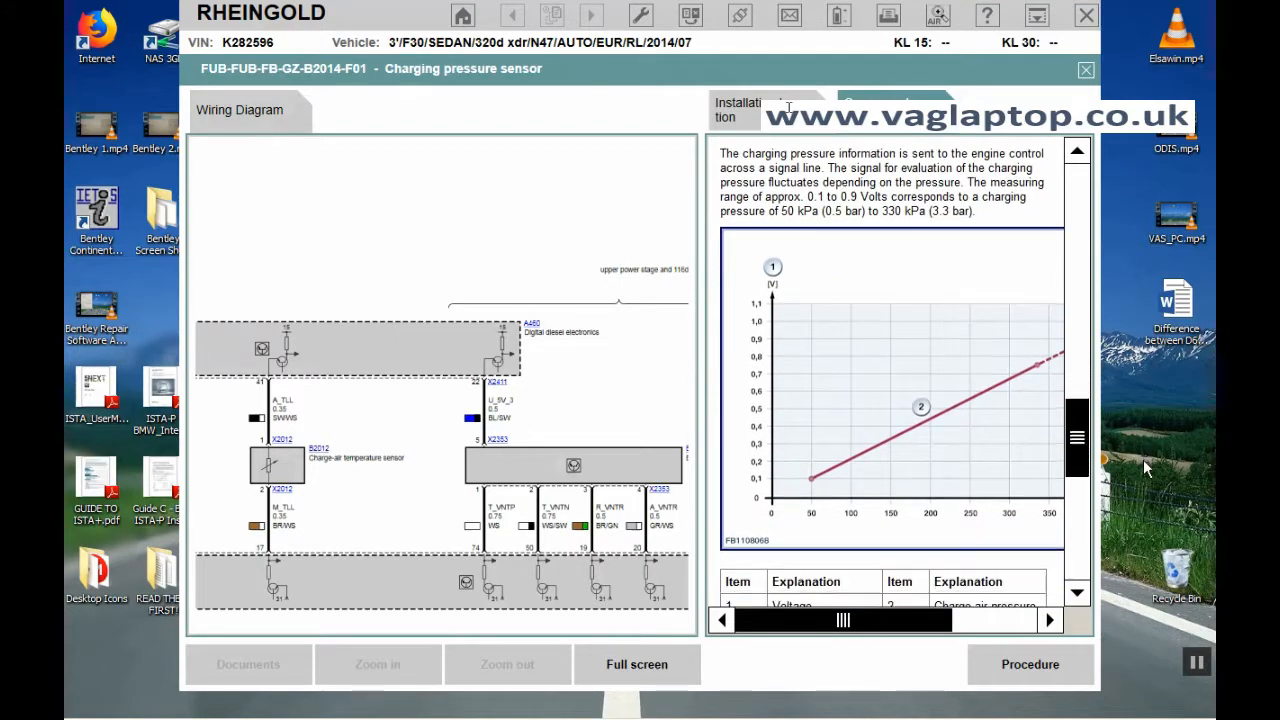
- View the B2014 installation location and component description, then close the documents
{"action": "left_click", "coordinate": [351, 110]}
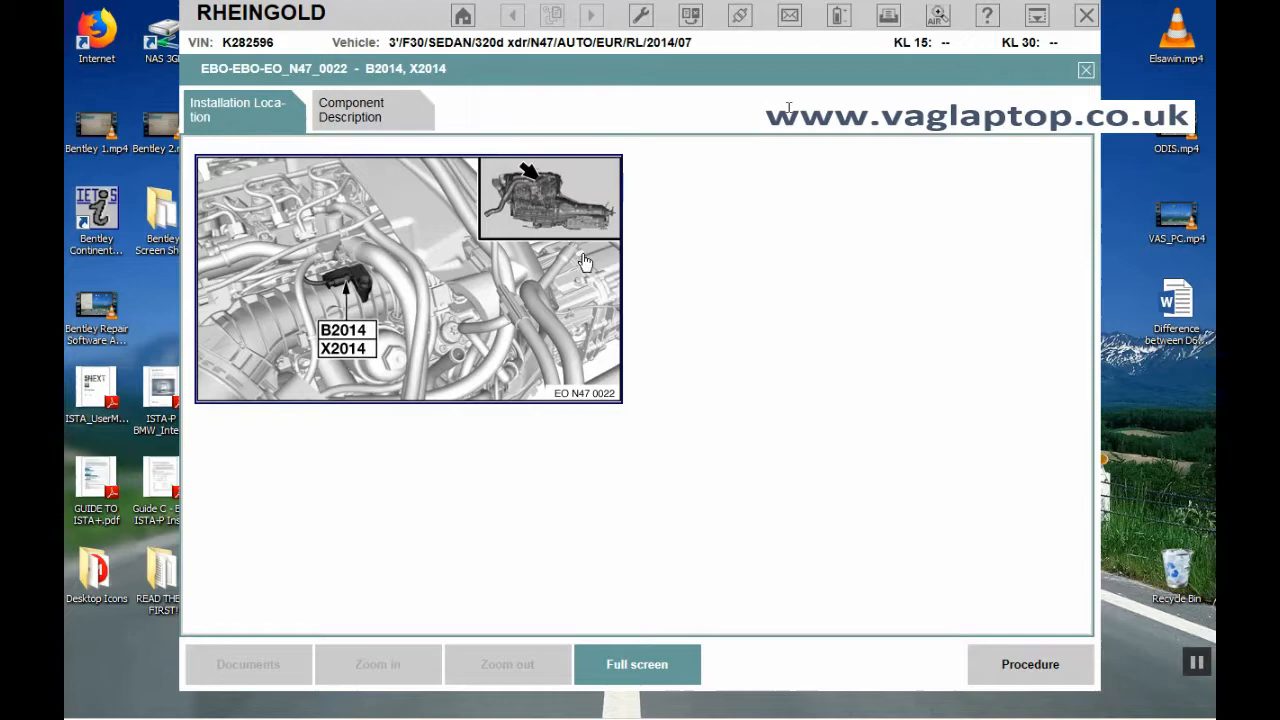
{"action": "mouse_move", "coordinate": [625, 282]}
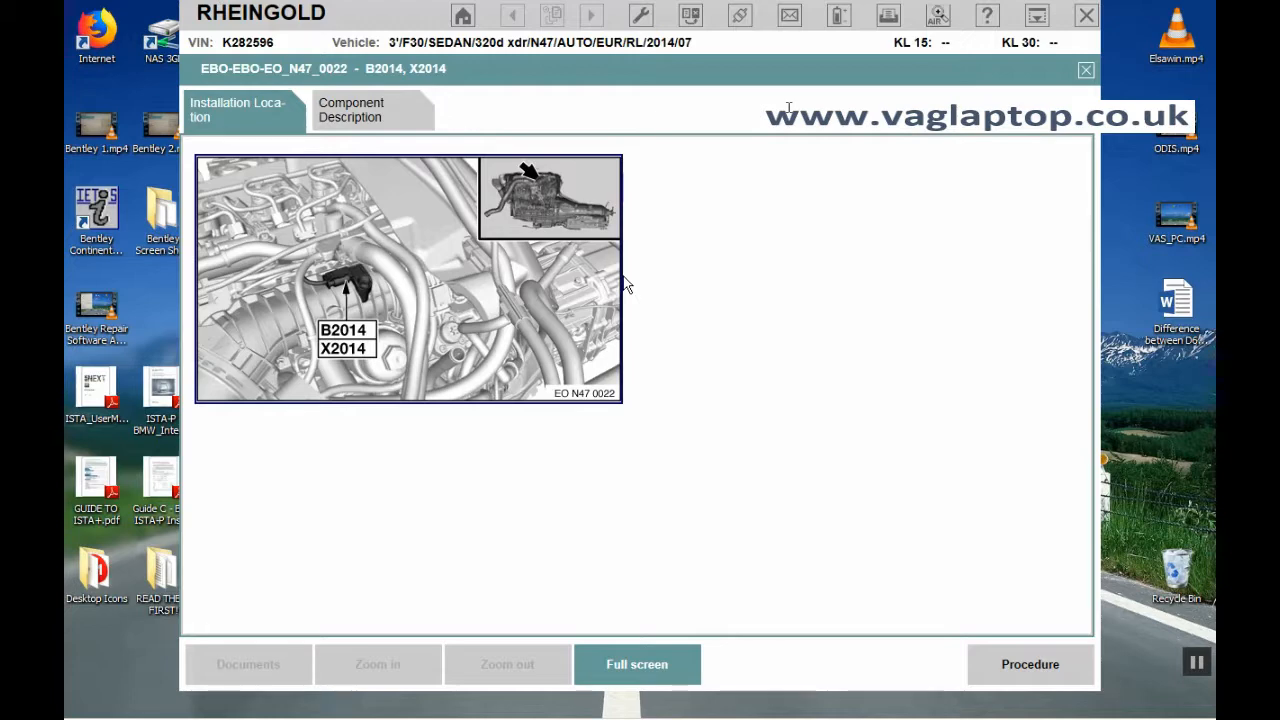
{"action": "left_click", "coordinate": [352, 110]}
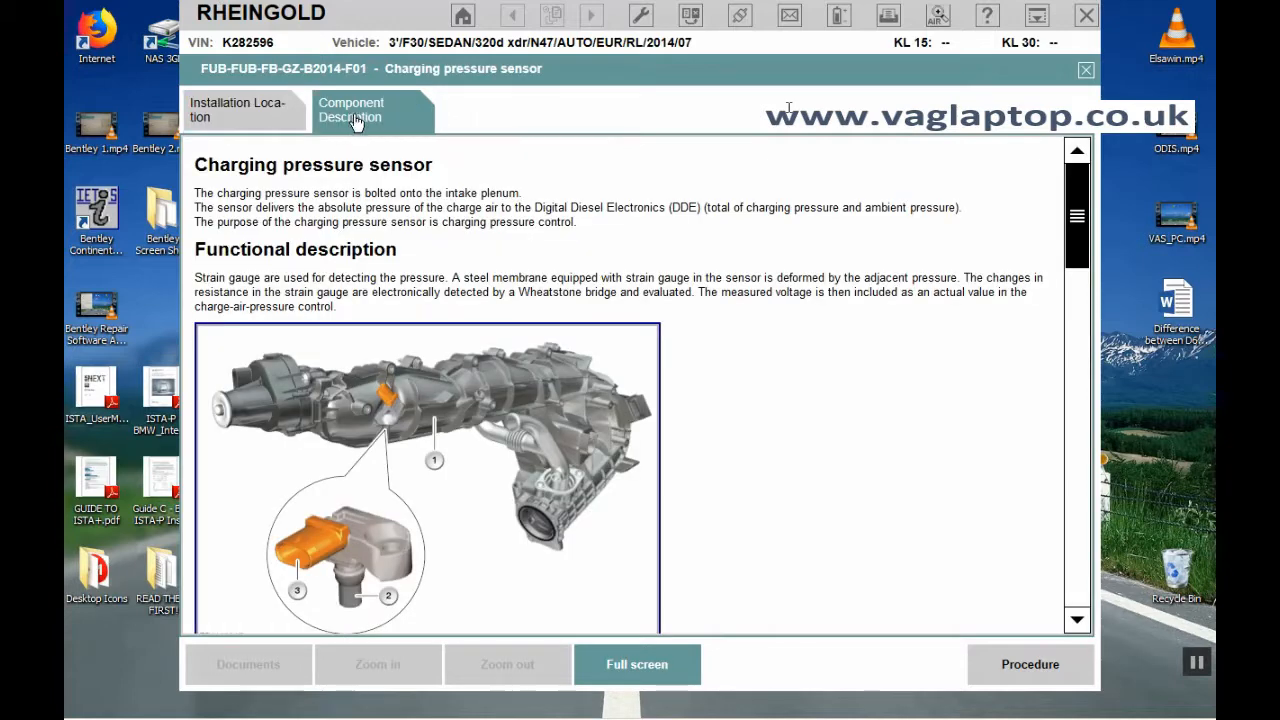
{"action": "left_click", "coordinate": [240, 110]}
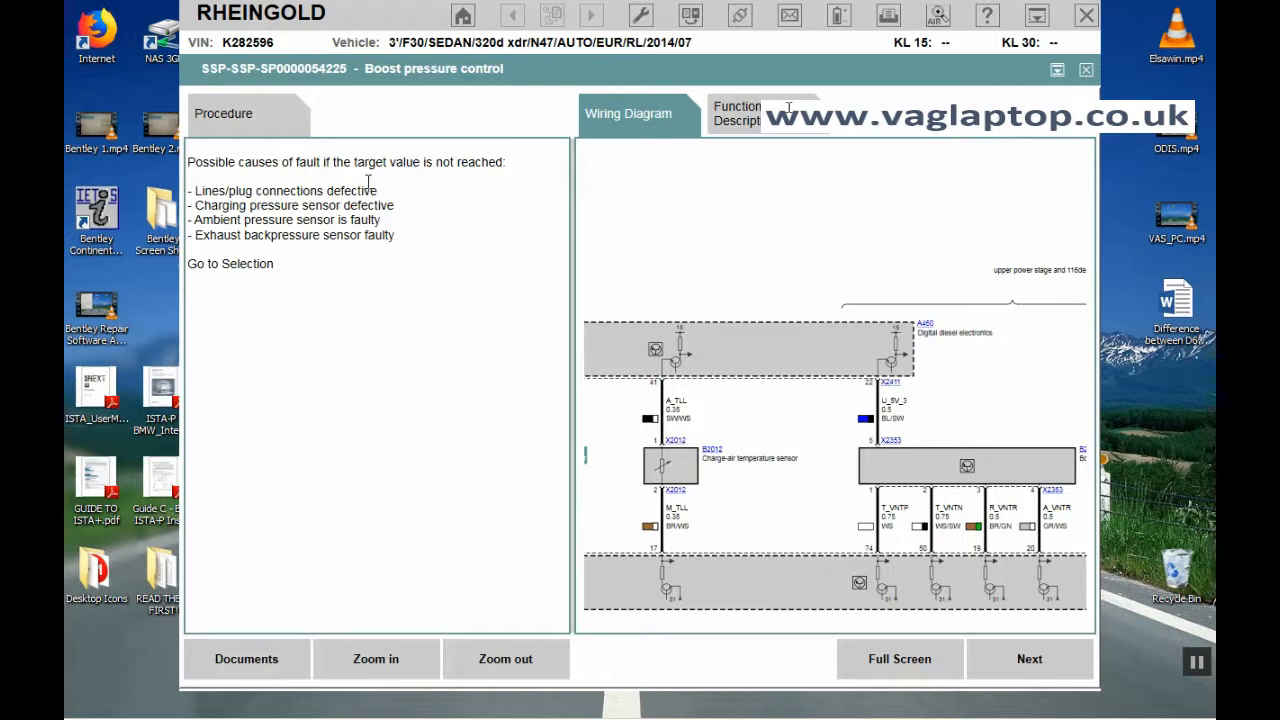
{"action": "mouse_move", "coordinate": [483, 178]}
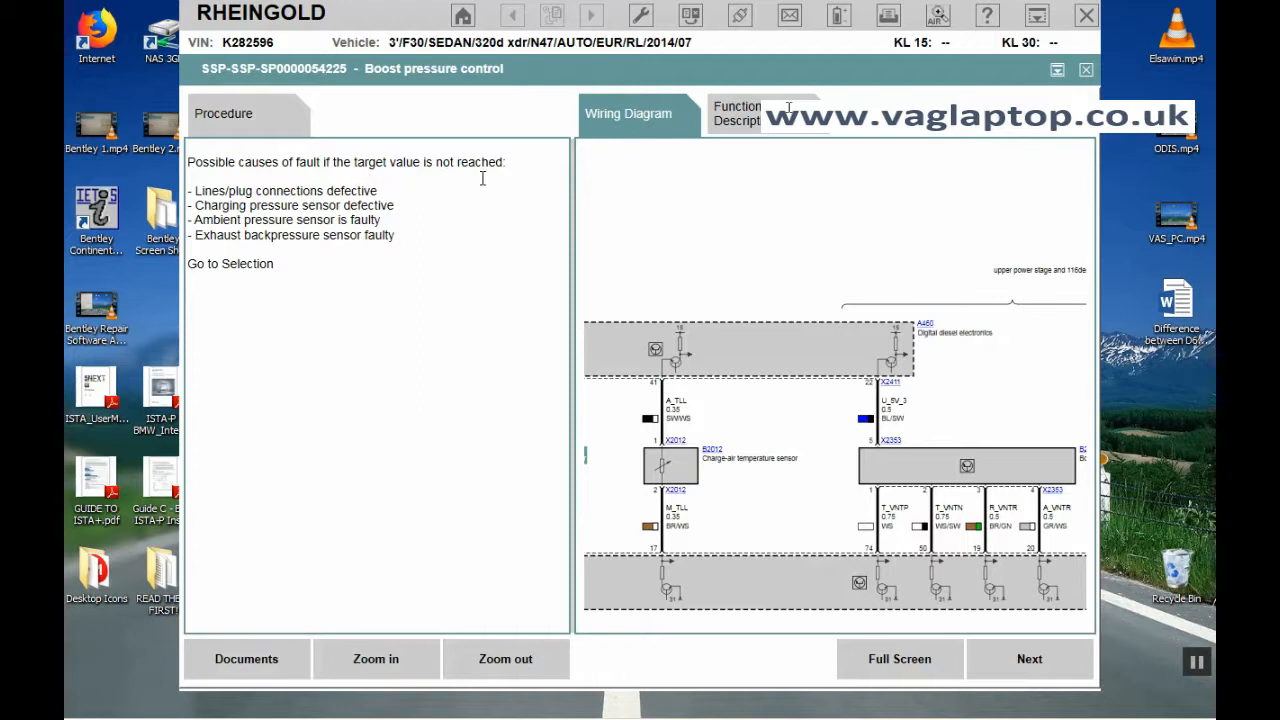
{"action": "mouse_move", "coordinate": [189, 210]}
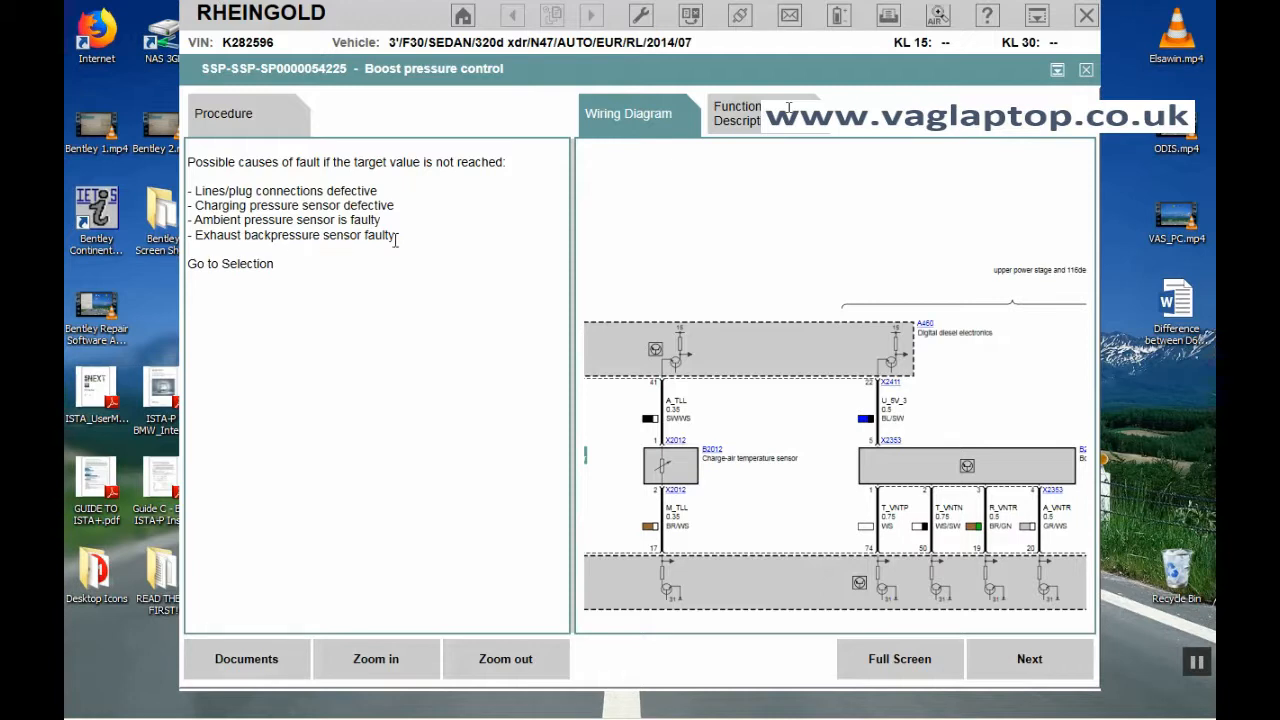
{"action": "mouse_move", "coordinate": [1030, 658]}
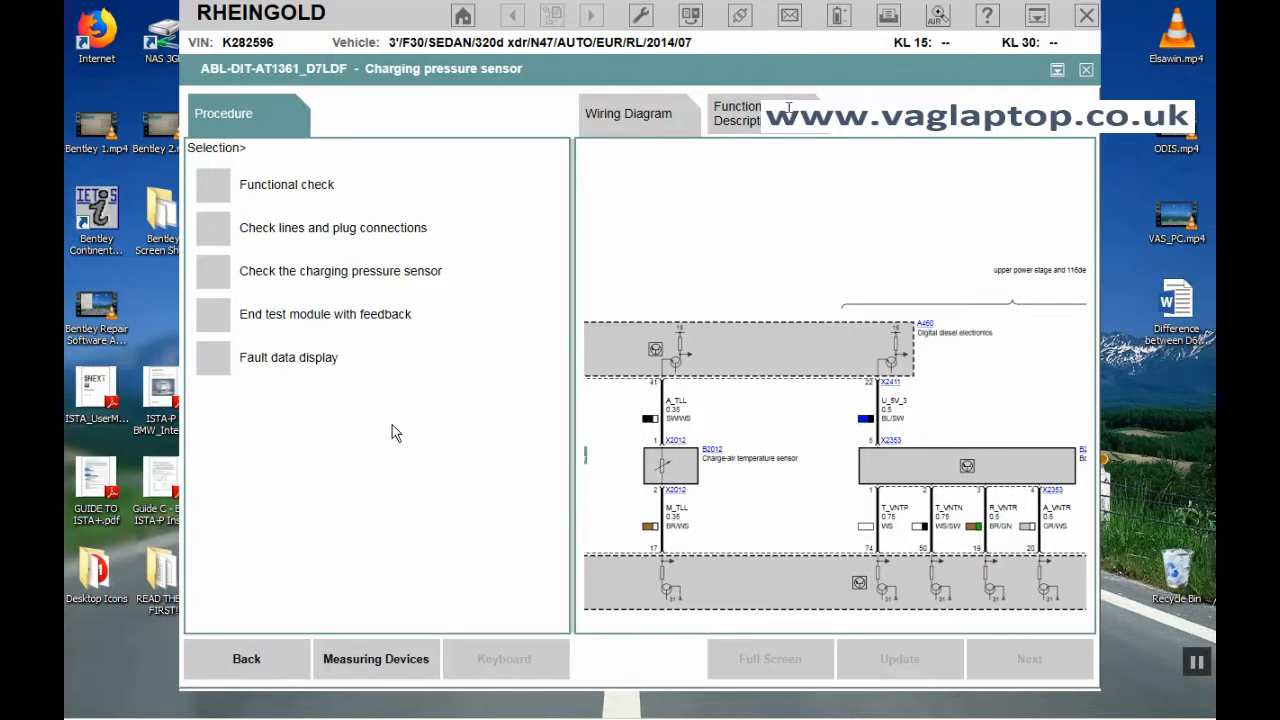
{"action": "mouse_move", "coordinate": [350, 397]}
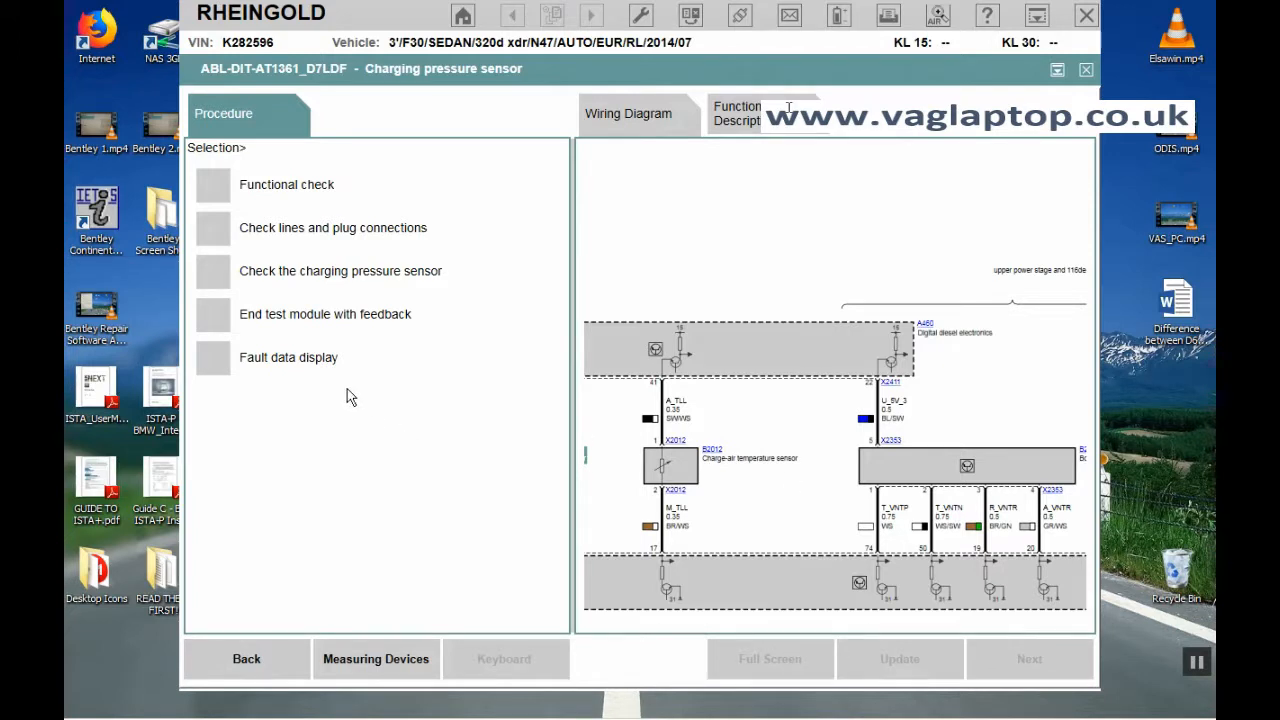
{"action": "mouse_move", "coordinate": [211, 234]}
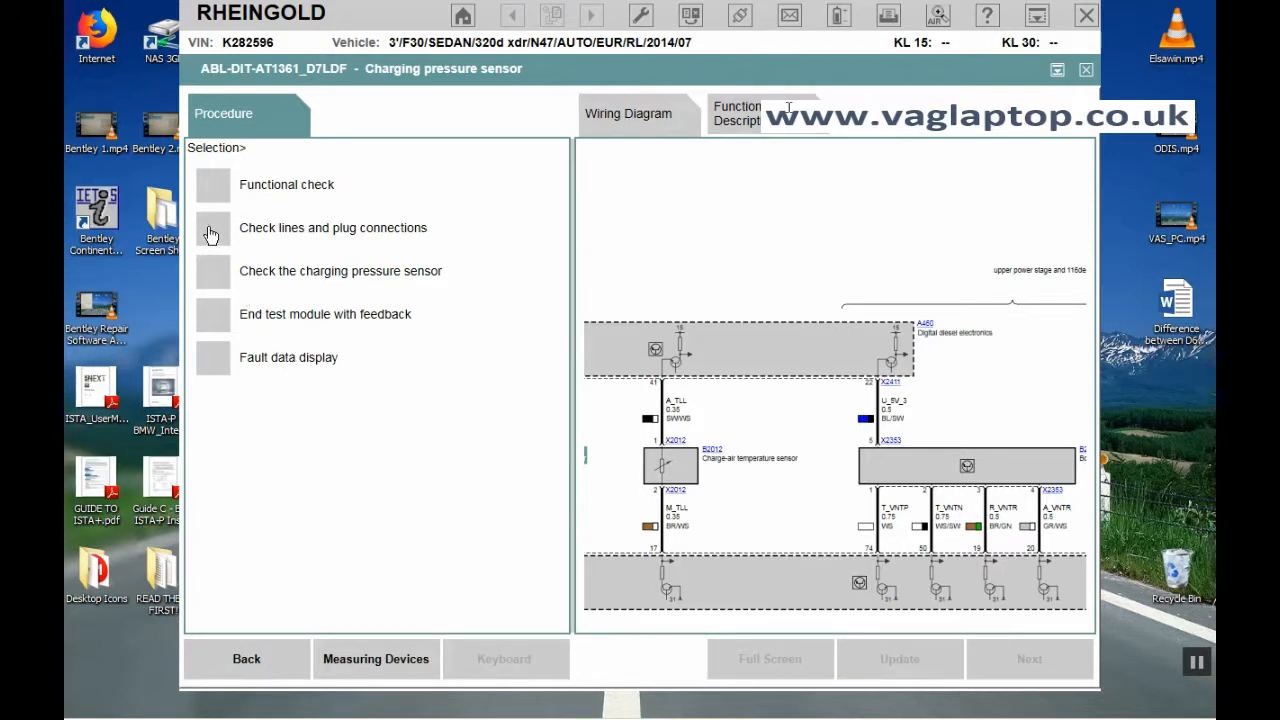
- Show the U_5V_x, A_LDF and M_LDF/31 line checks beside the charging pressure control description
{"action": "left_click", "coordinate": [213, 228]}
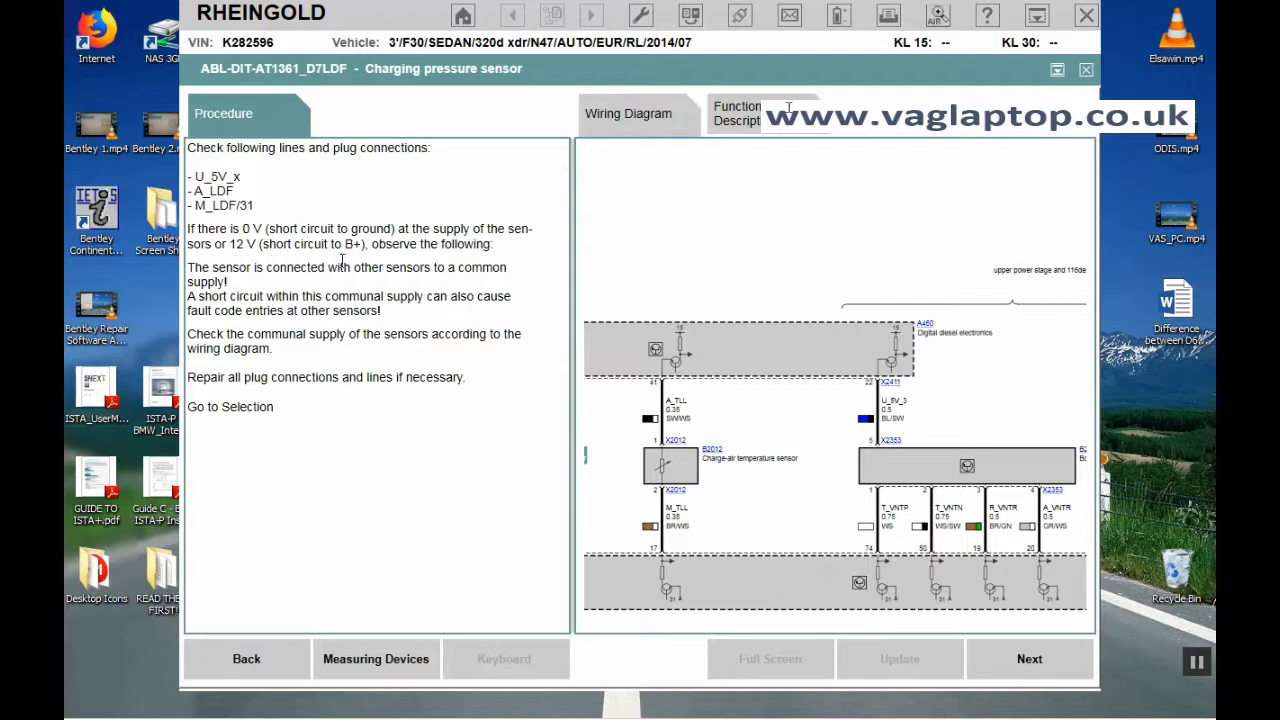
{"action": "mouse_move", "coordinate": [367, 263]}
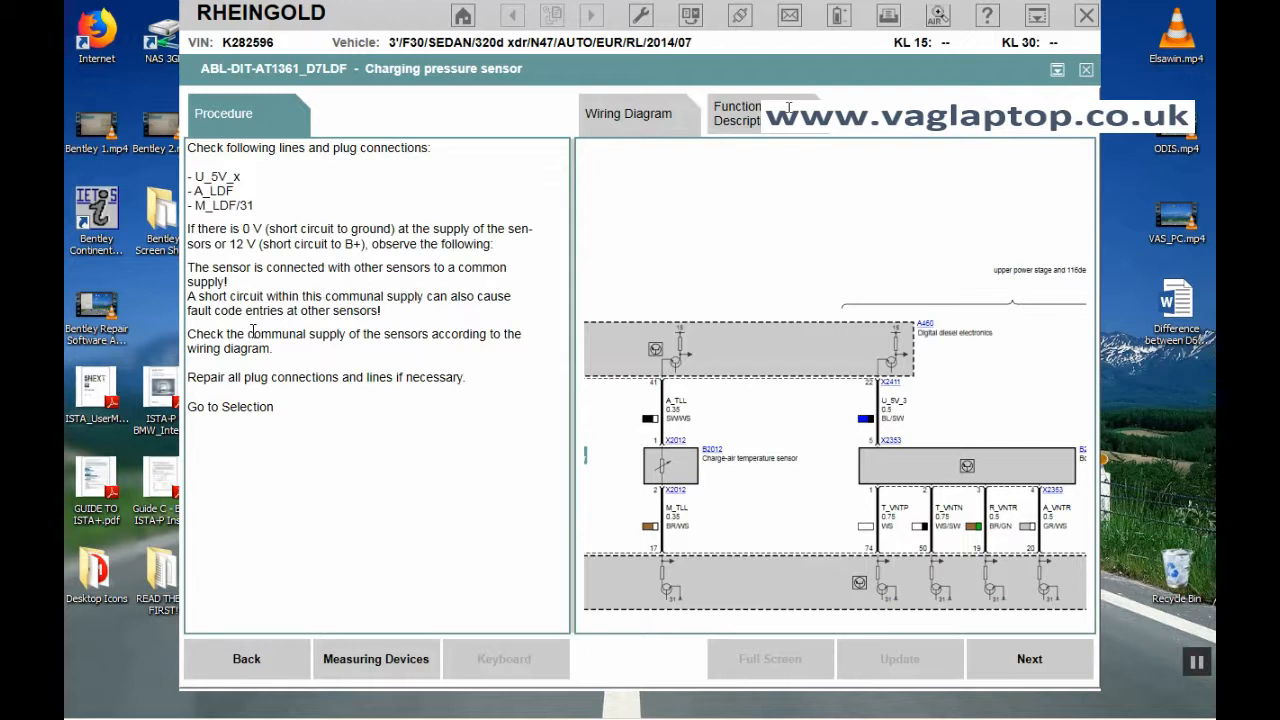
{"action": "mouse_move", "coordinate": [359, 311]}
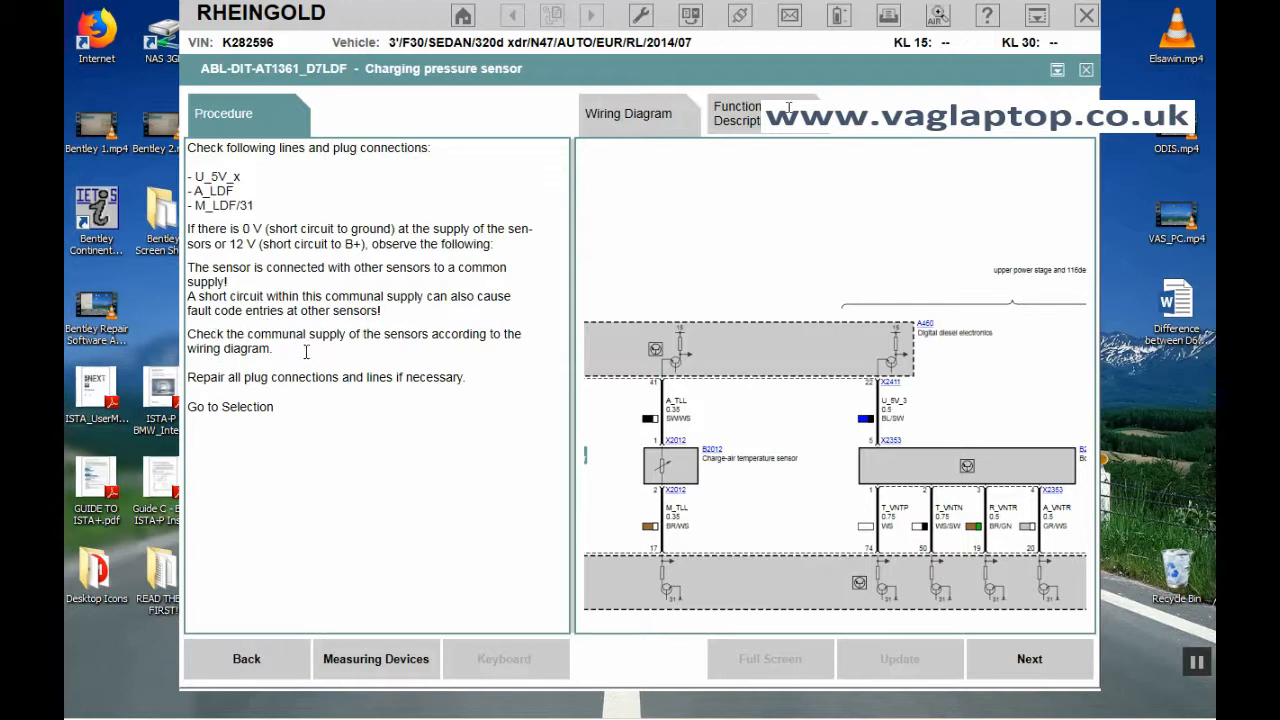
{"action": "mouse_move", "coordinate": [345, 361]}
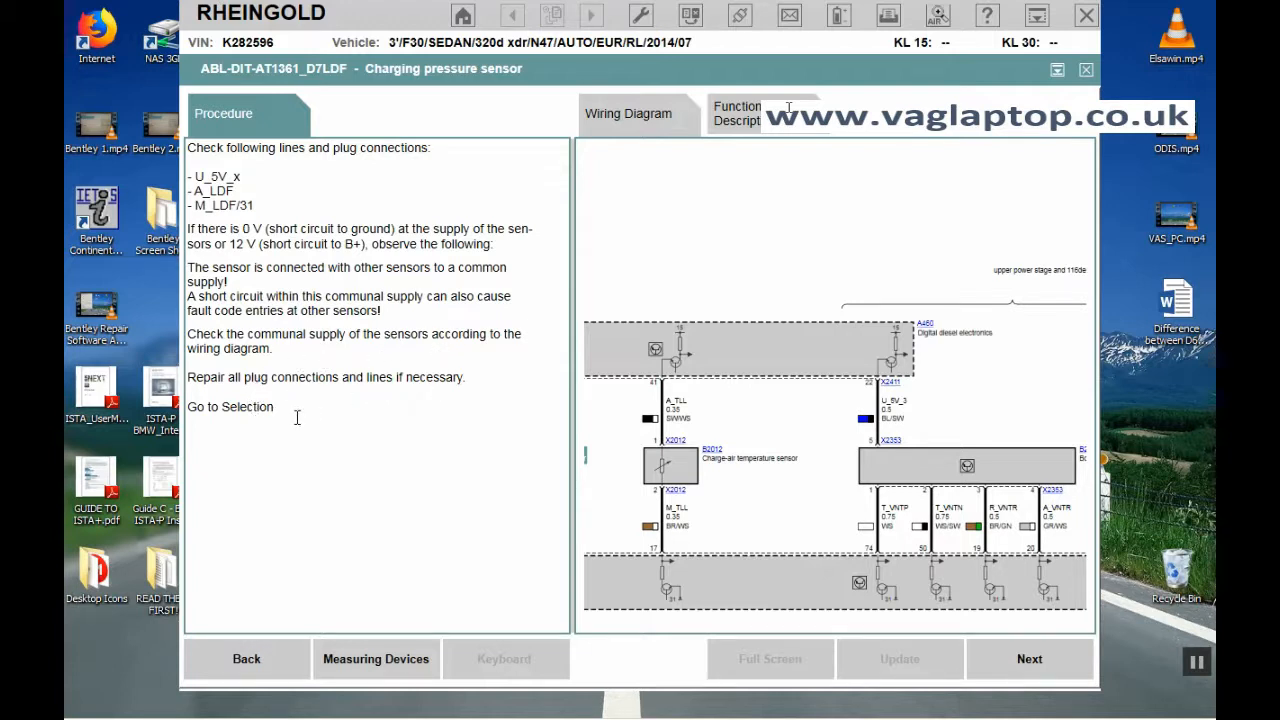
{"action": "left_click", "coordinate": [737, 113]}
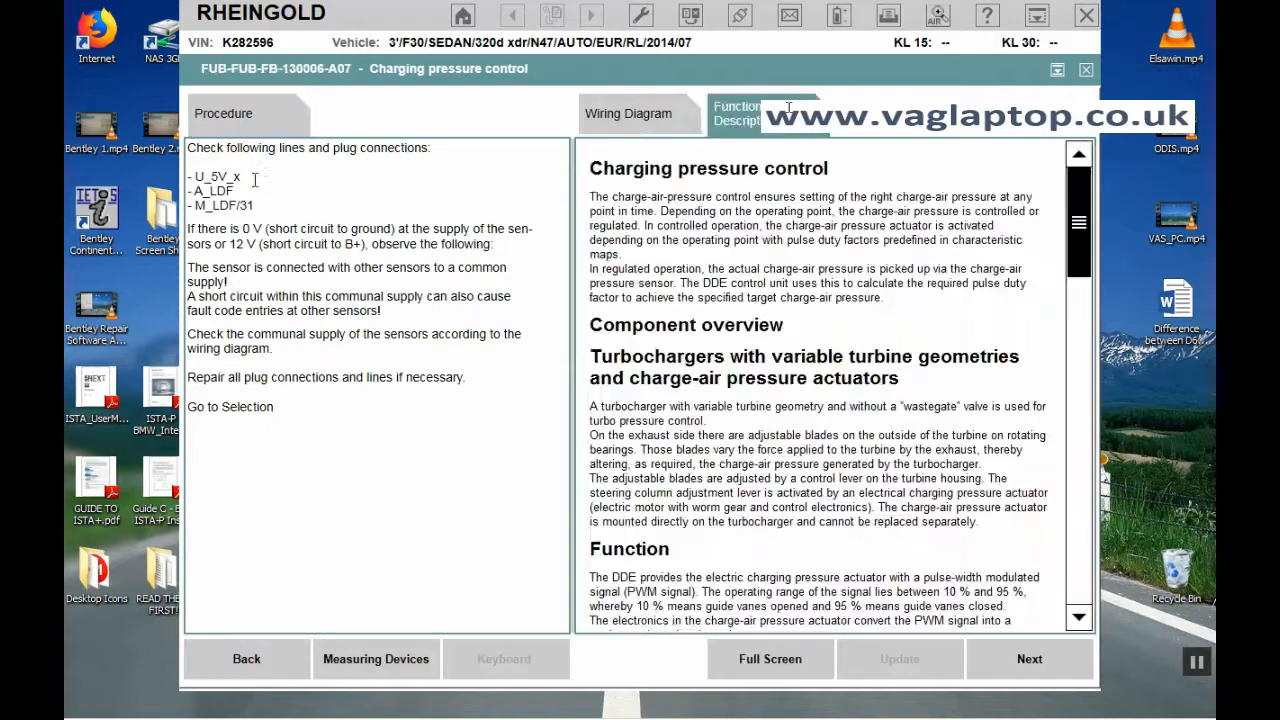
- Review the enlarged boost pressure wiring diagram and scroll the charging pressure control description
{"action": "left_click", "coordinate": [628, 113]}
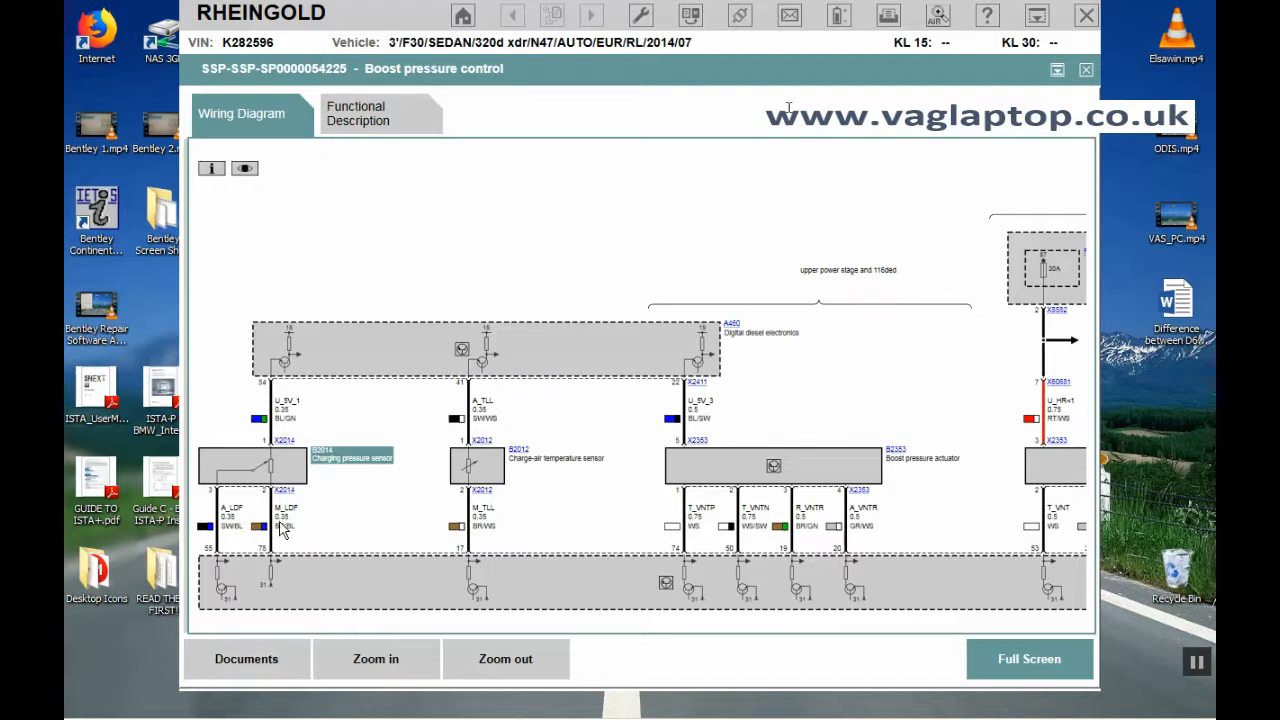
{"action": "left_click", "coordinate": [375, 658]}
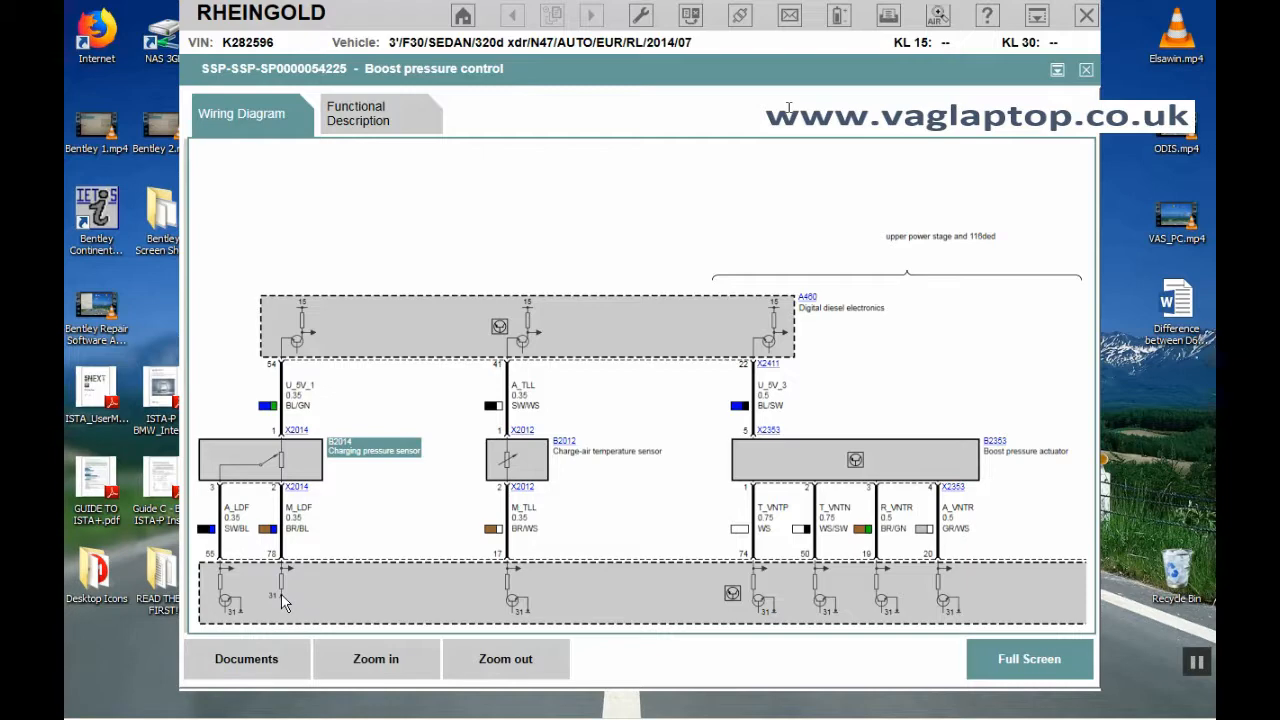
{"action": "left_click", "coordinate": [357, 113]}
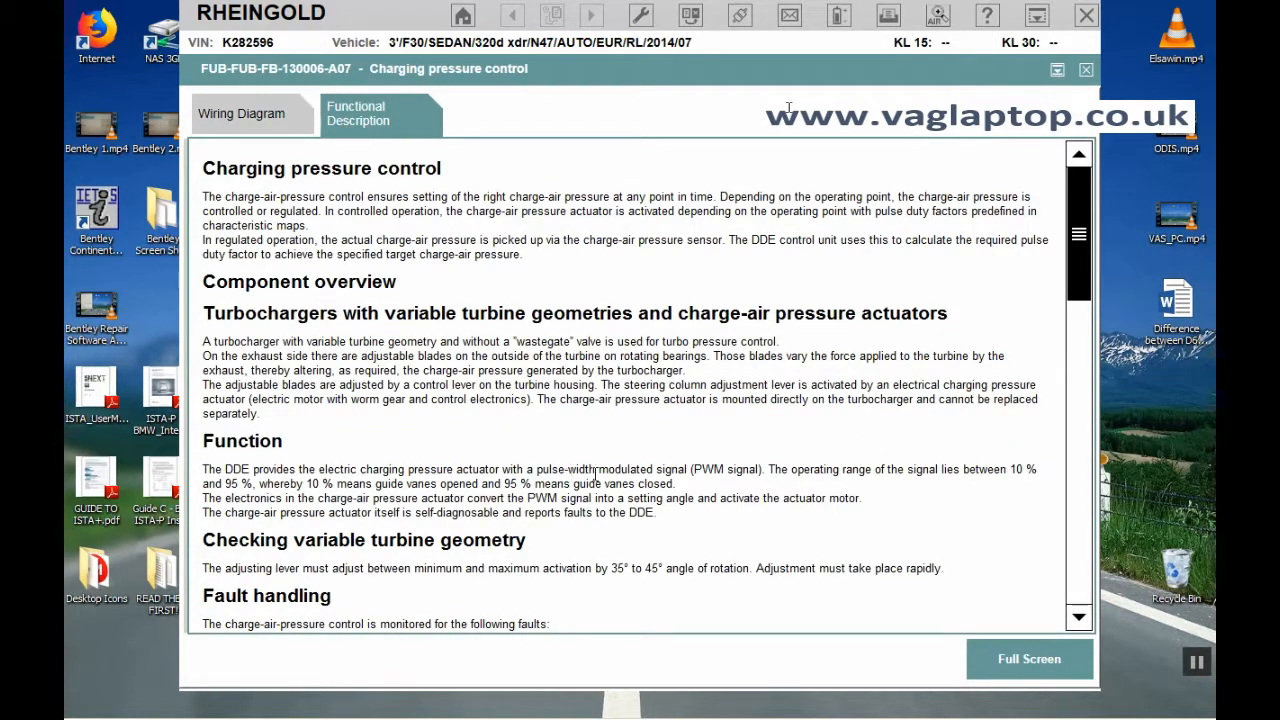
{"action": "scroll", "scroll_direction": "down", "scroll_amount": 3}
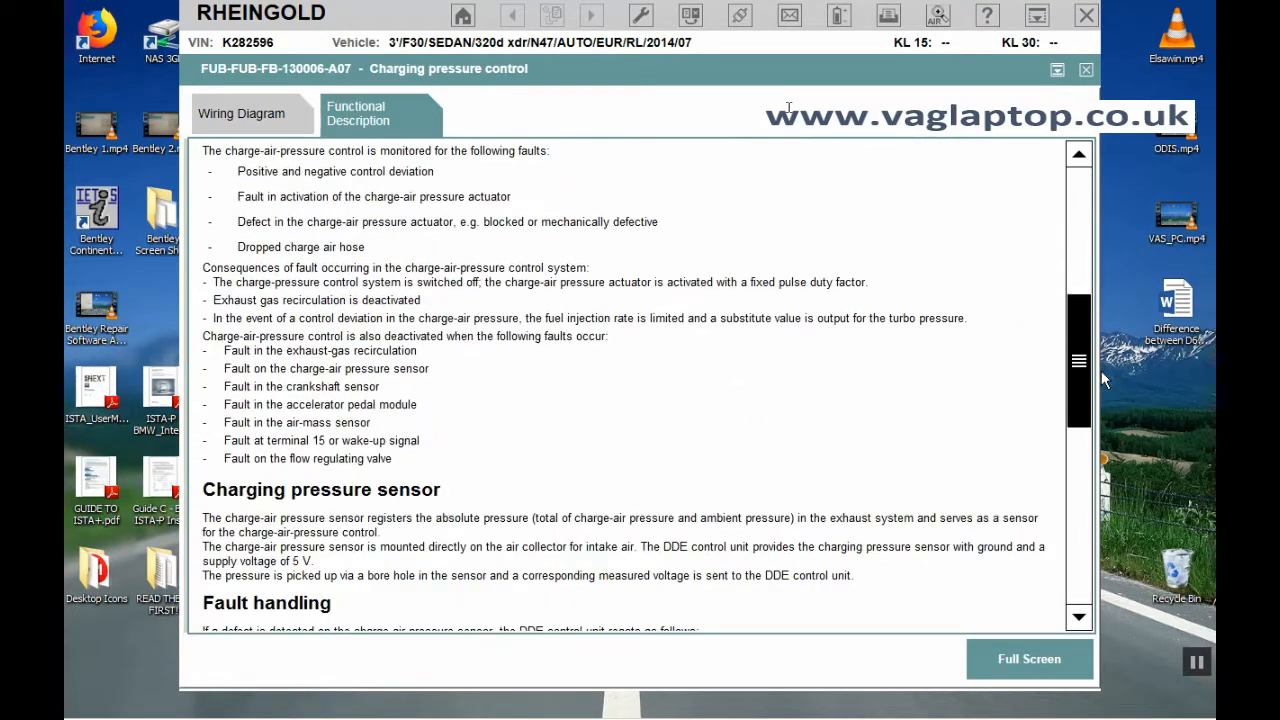
{"action": "scroll", "scroll_direction": "down", "scroll_amount": 3}
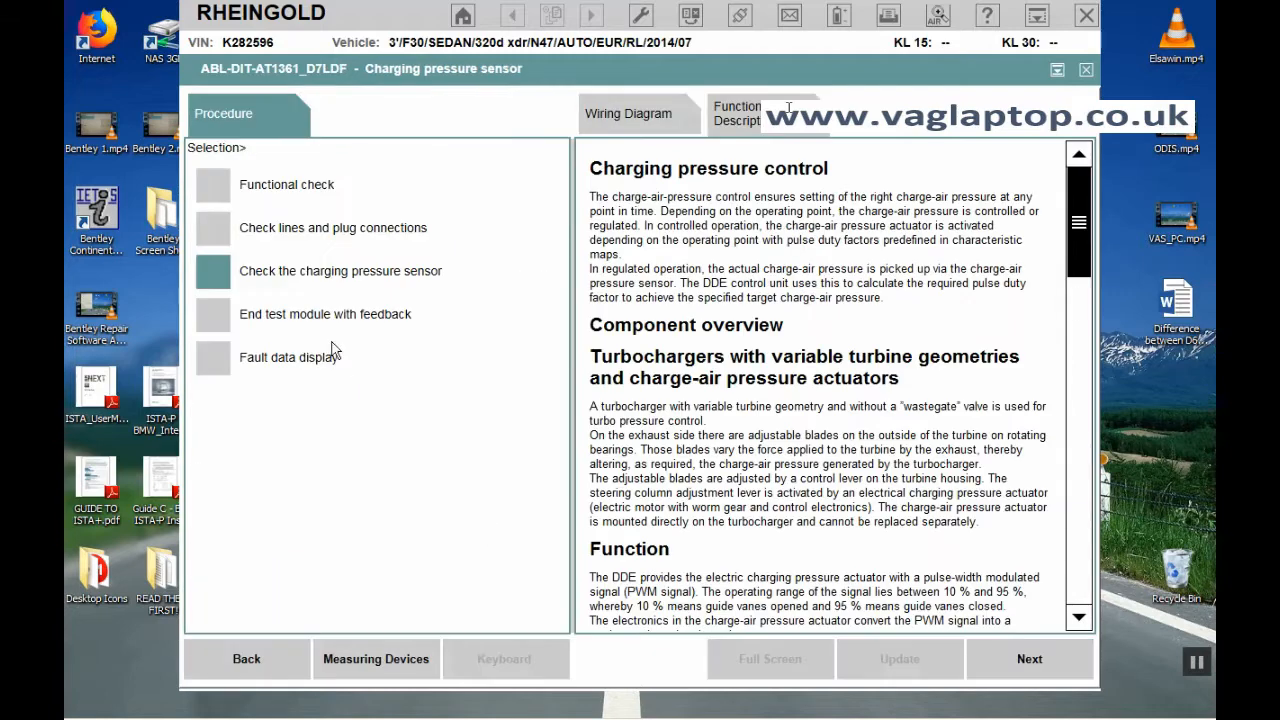
{"action": "mouse_move", "coordinate": [280, 222]}
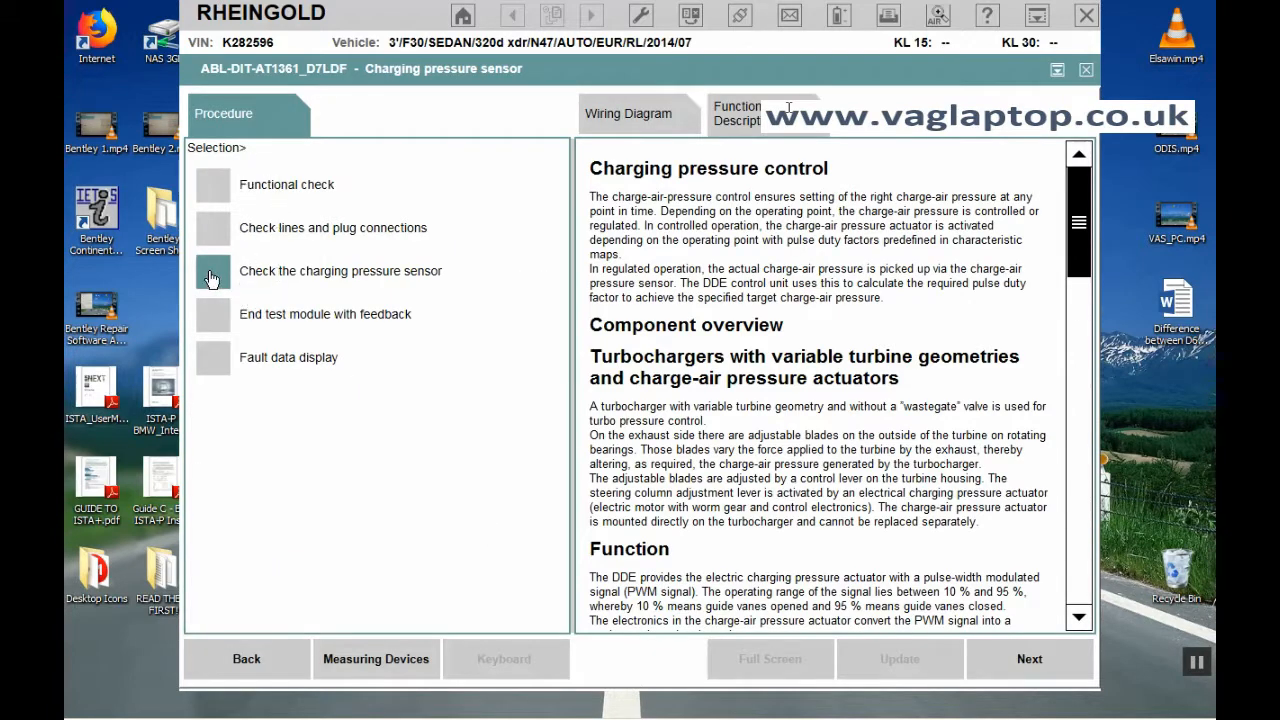
- Start the charging pressure sensor check, reaching the stop-engine, terminal 15 instructions
{"action": "left_click", "coordinate": [340, 271]}
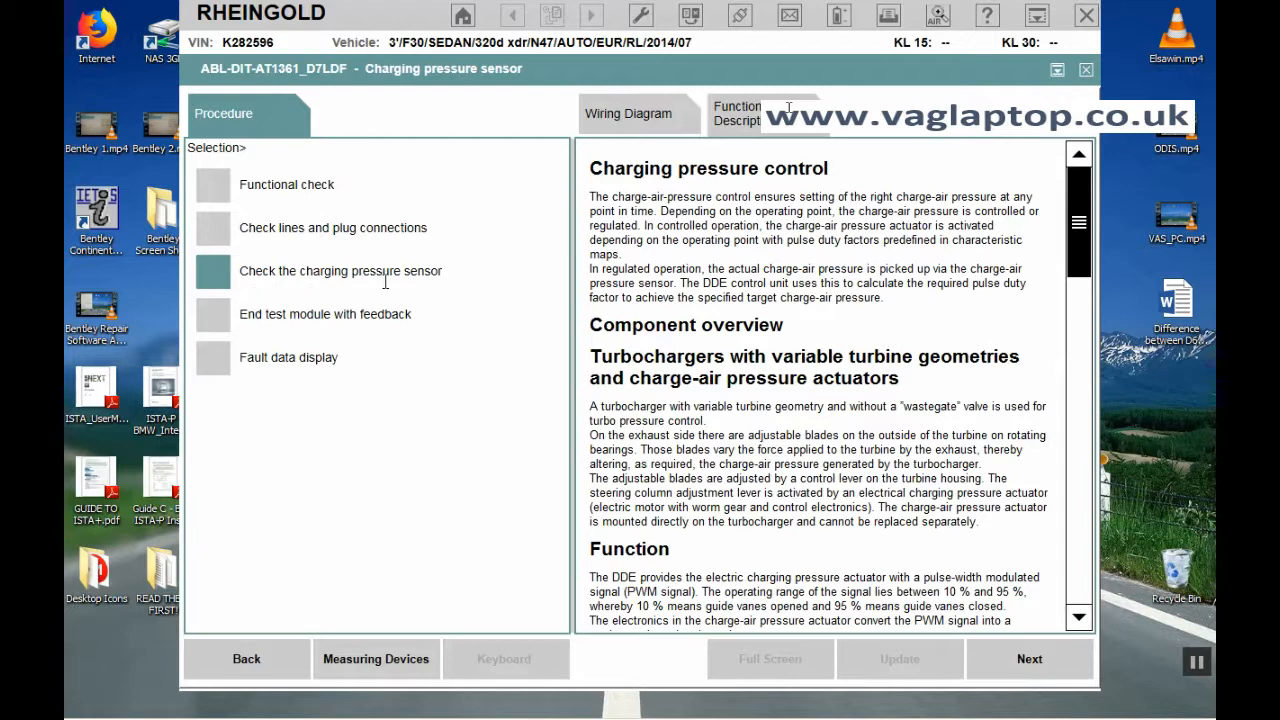
{"action": "left_click", "coordinate": [1029, 659]}
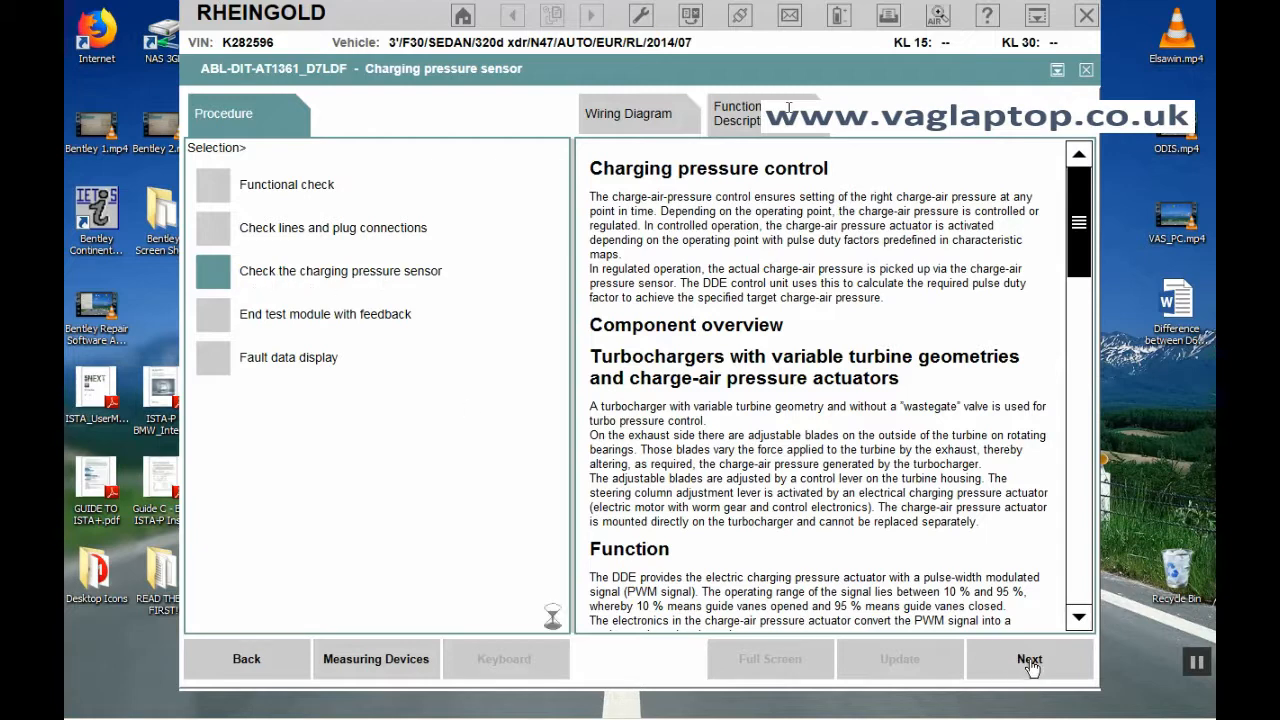
{"action": "left_click", "coordinate": [1029, 659]}
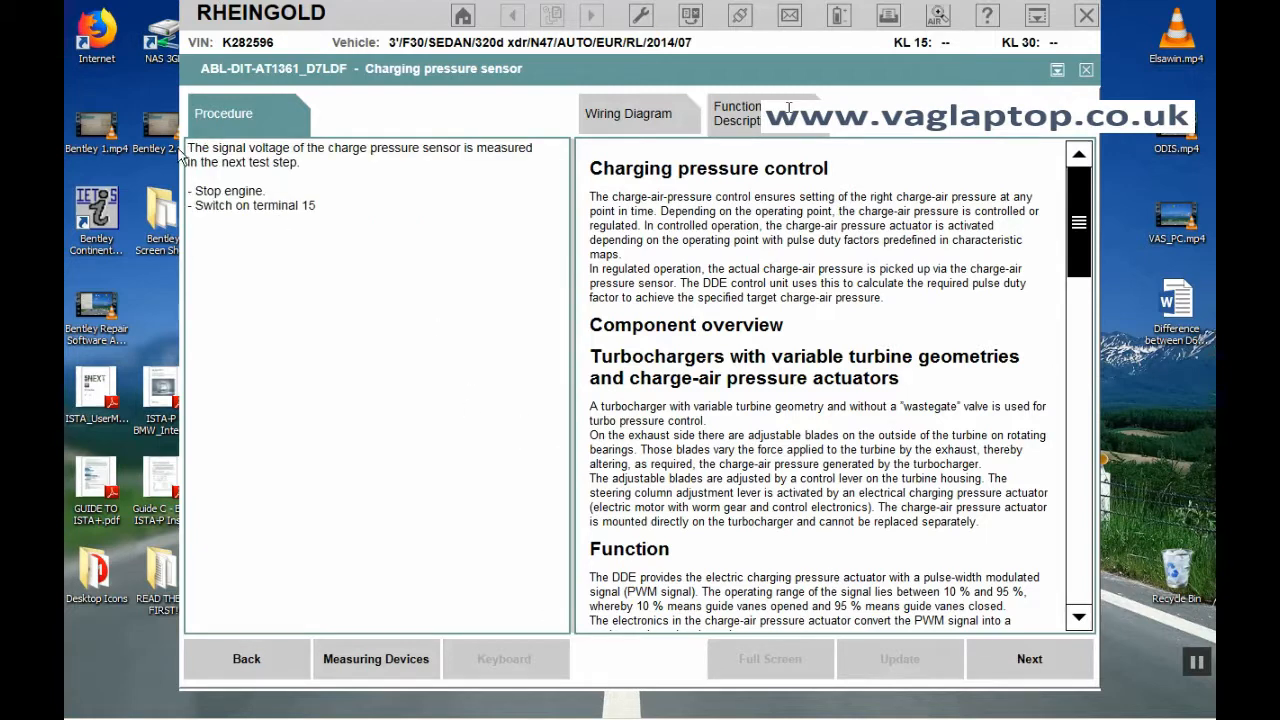
{"action": "mouse_move", "coordinate": [358, 168]}
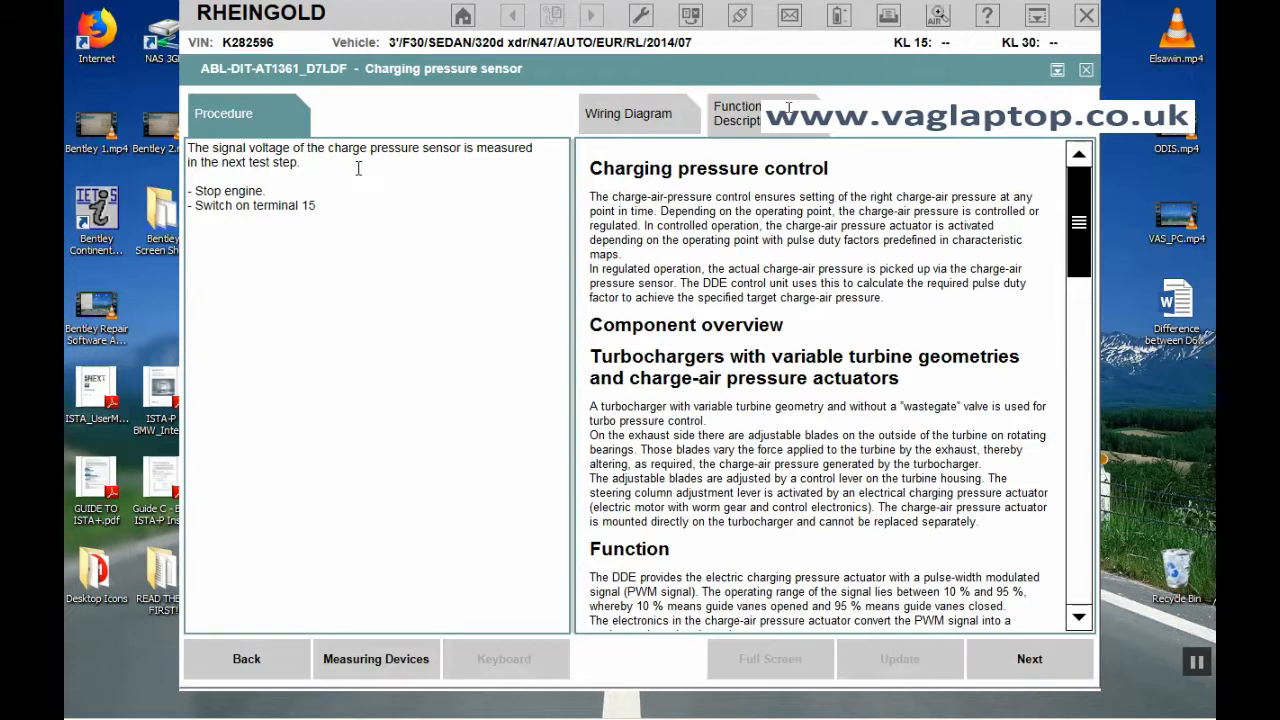
{"action": "mouse_move", "coordinate": [241, 176]}
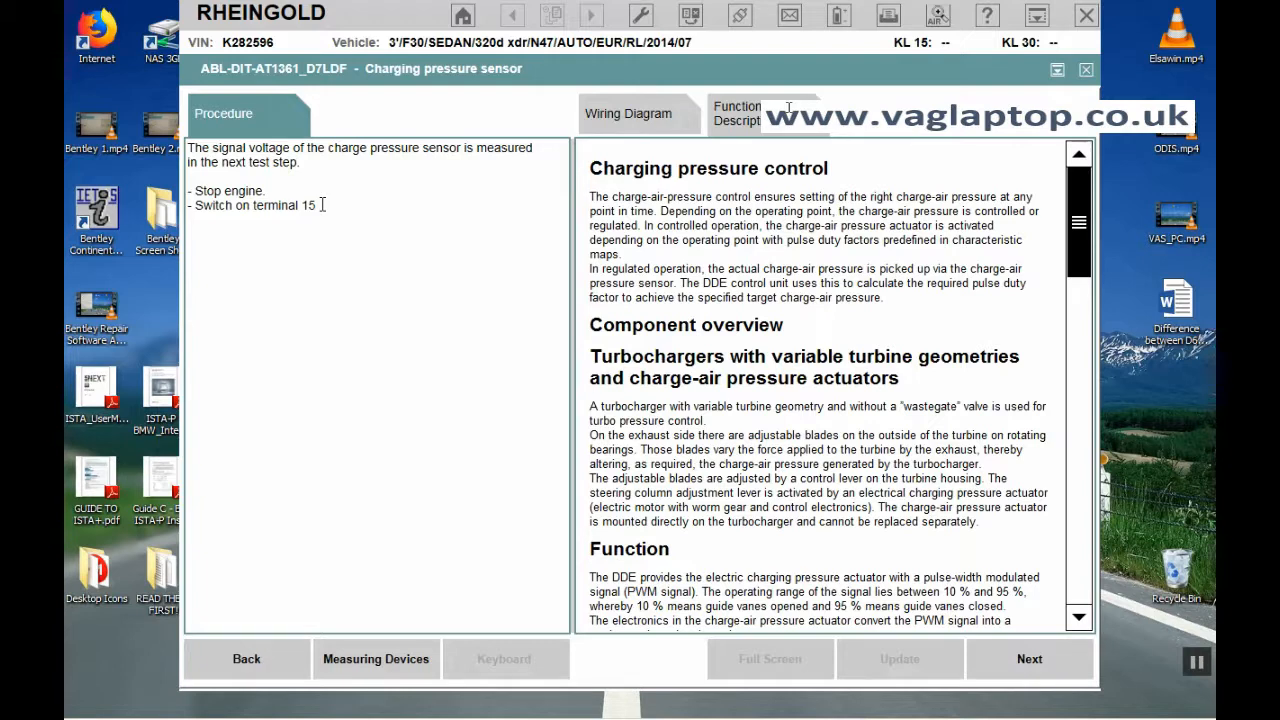
{"action": "mouse_move", "coordinate": [67, 47]}
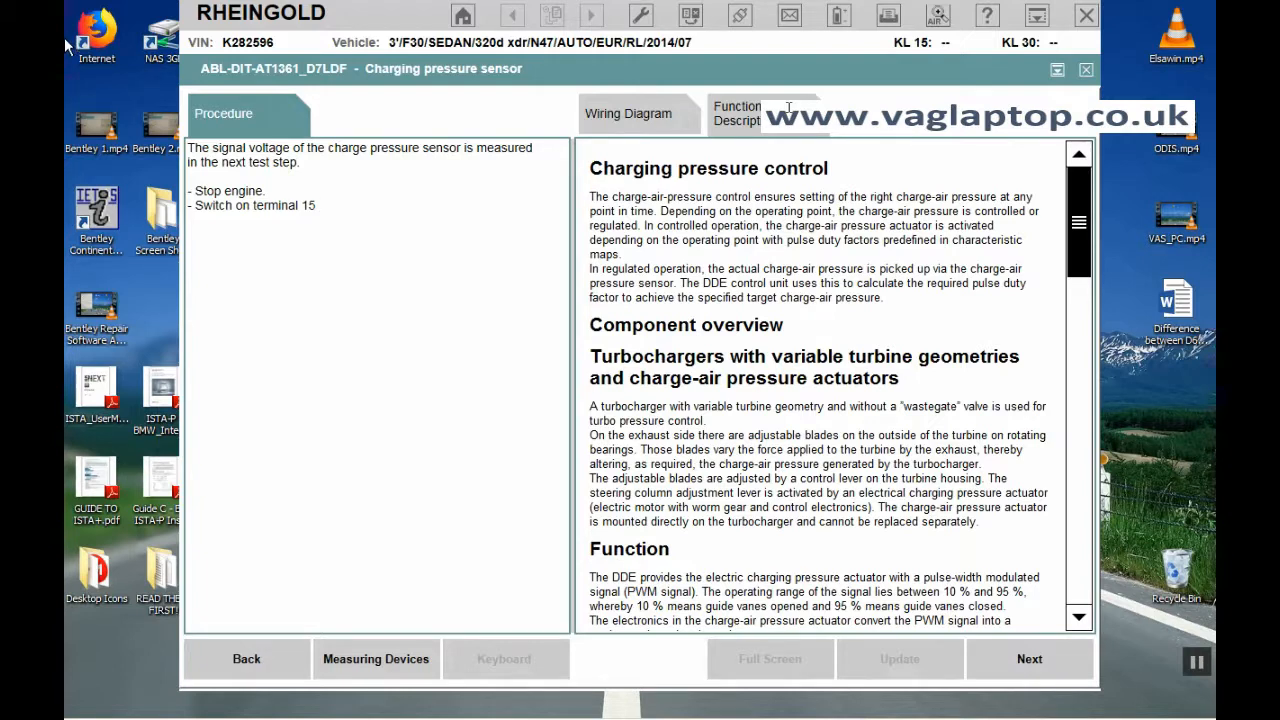
{"action": "mouse_move", "coordinate": [390, 355]}
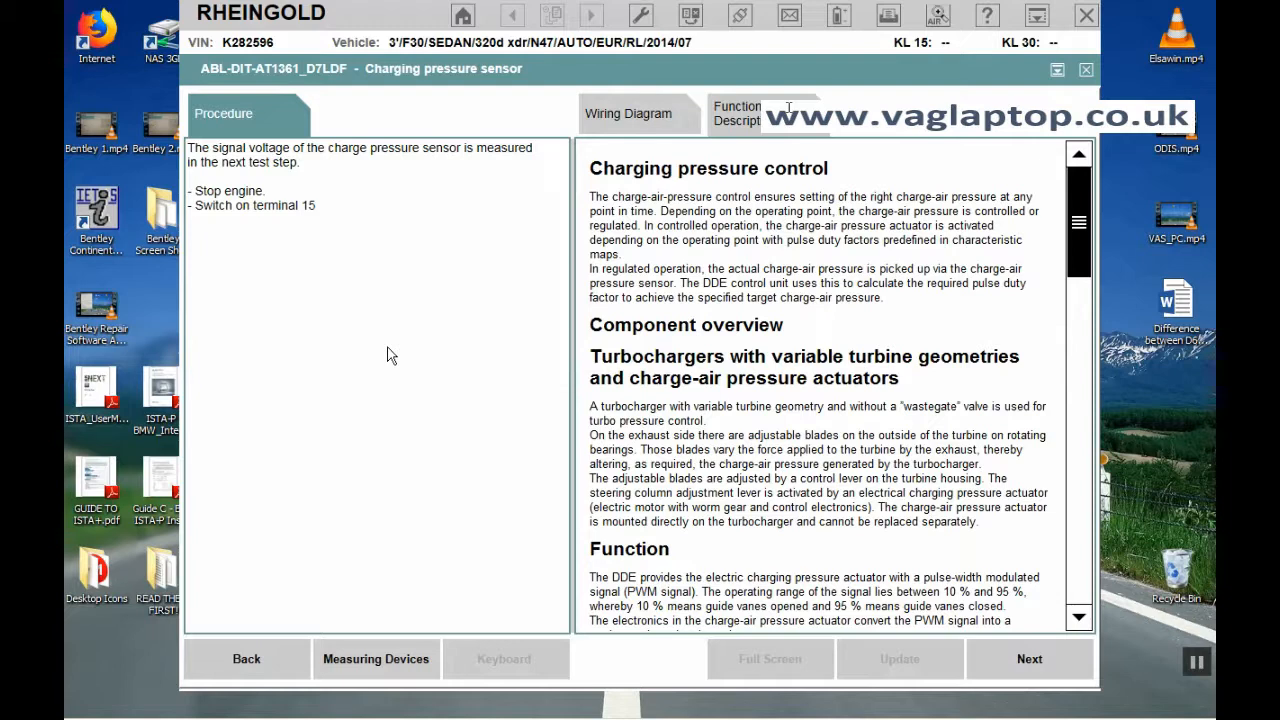
{"action": "mouse_move", "coordinate": [296, 211]}
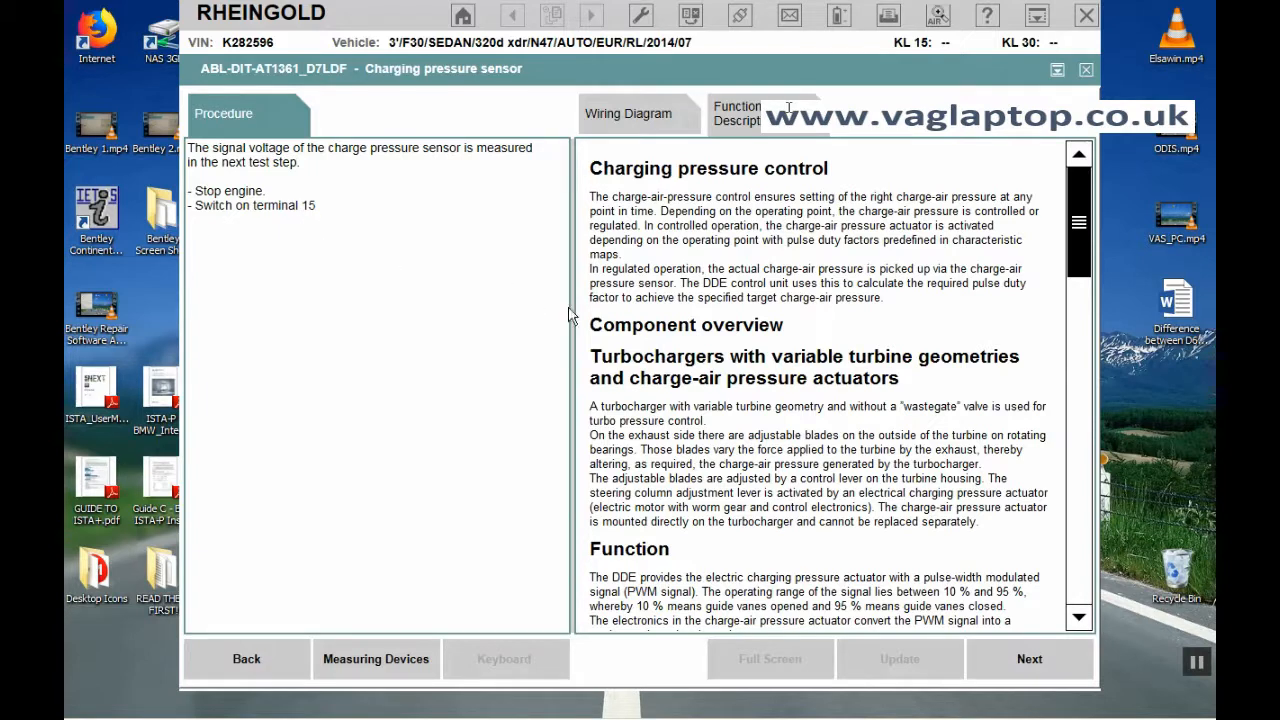
- Advance to the A_LDF to M_LDF/31 signal voltage measurement with the engine stopped
{"action": "left_click", "coordinate": [1029, 658]}
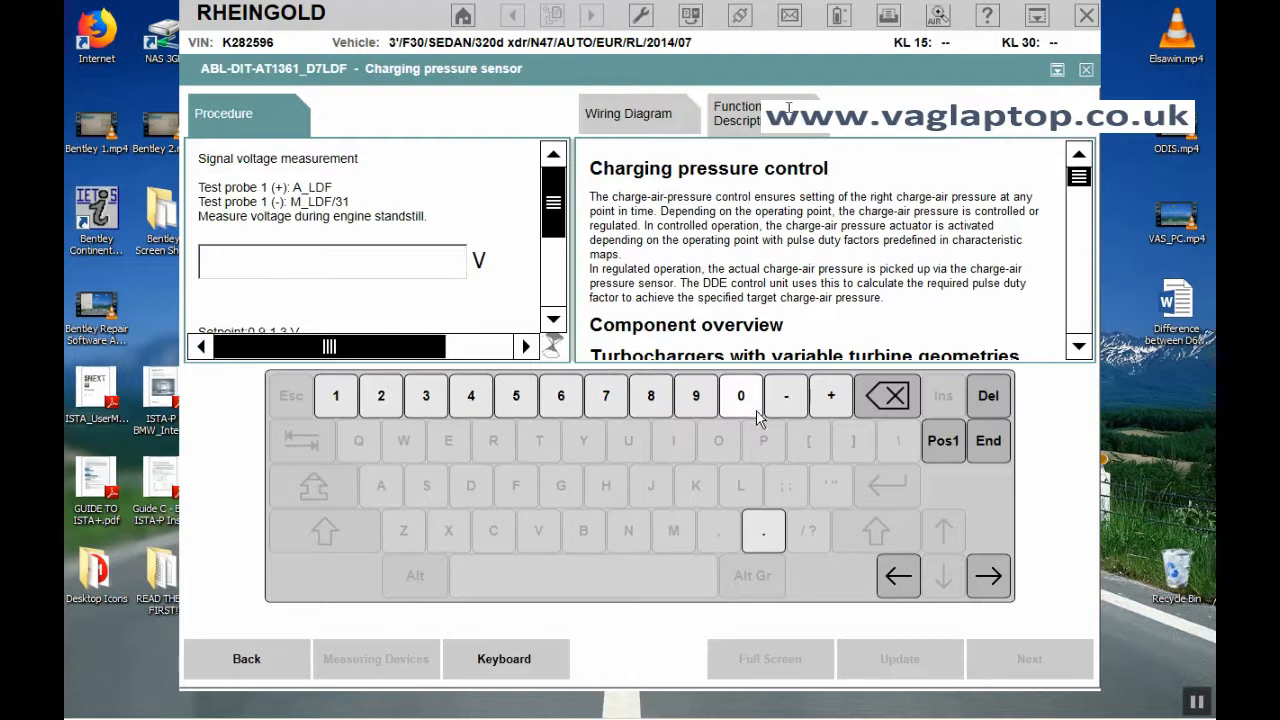
{"action": "mouse_move", "coordinate": [695, 410]}
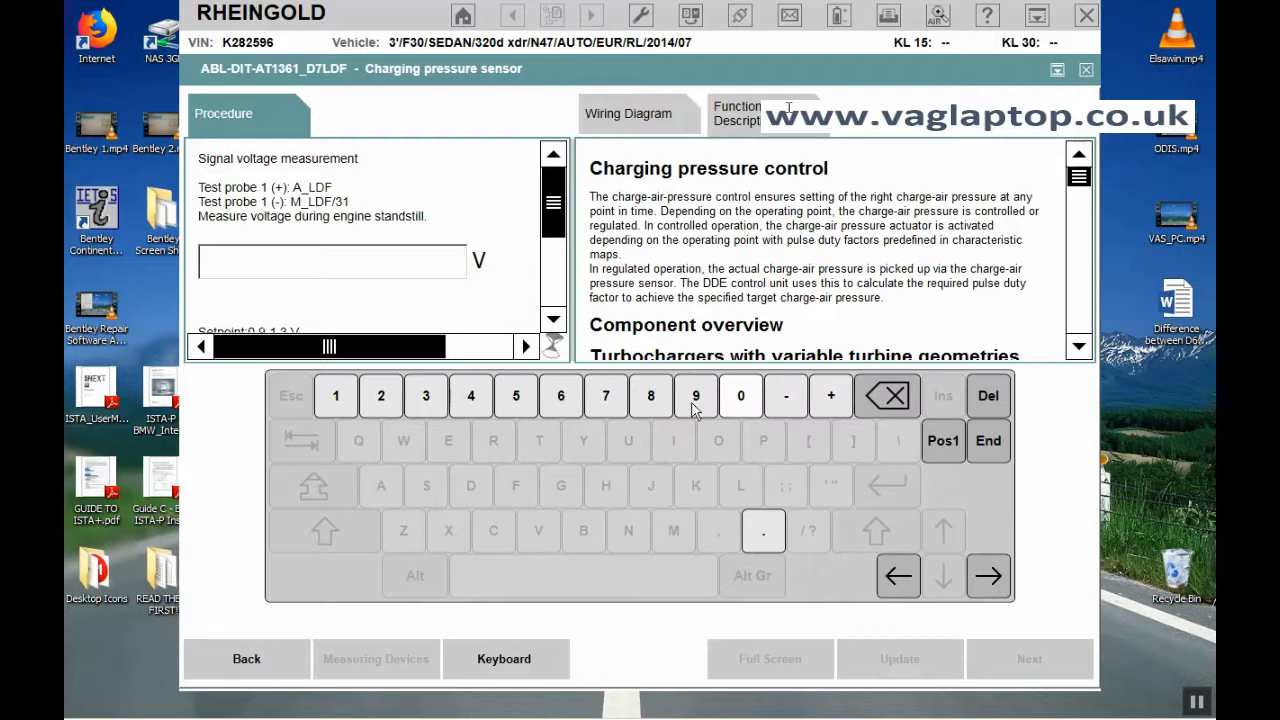
{"action": "mouse_move", "coordinate": [730, 443]}
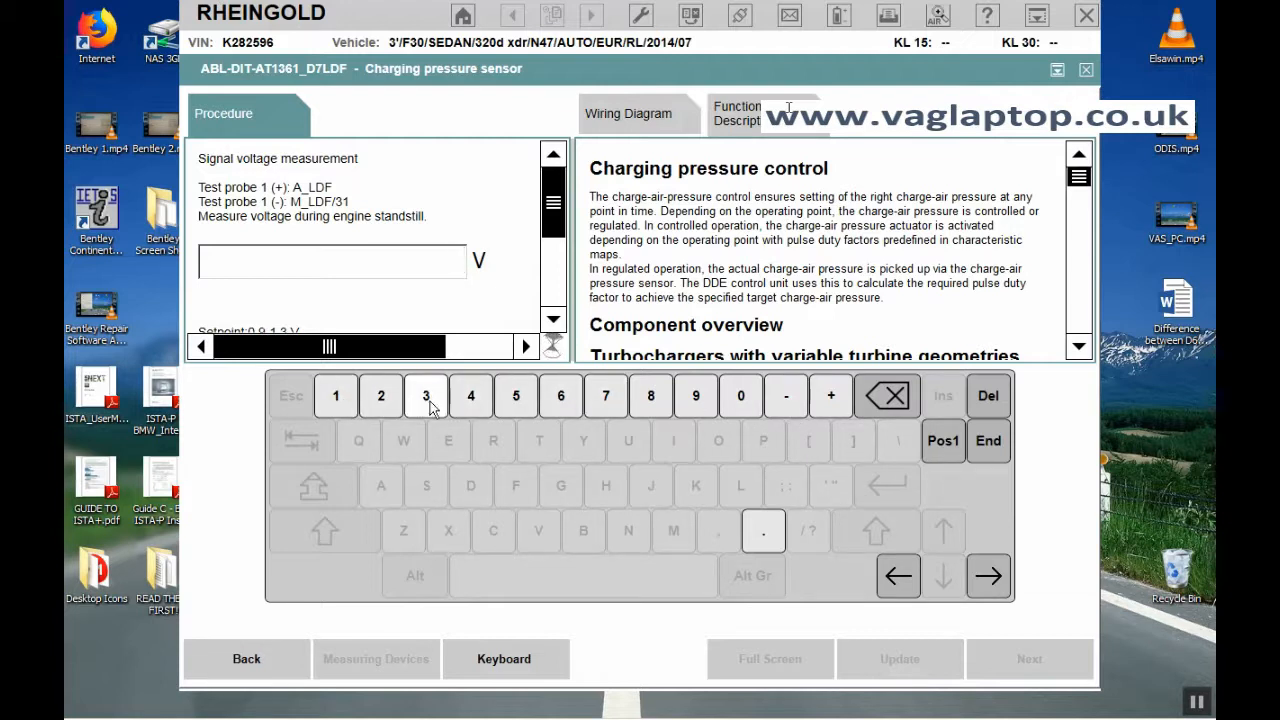
{"action": "mouse_move", "coordinate": [470, 395]}
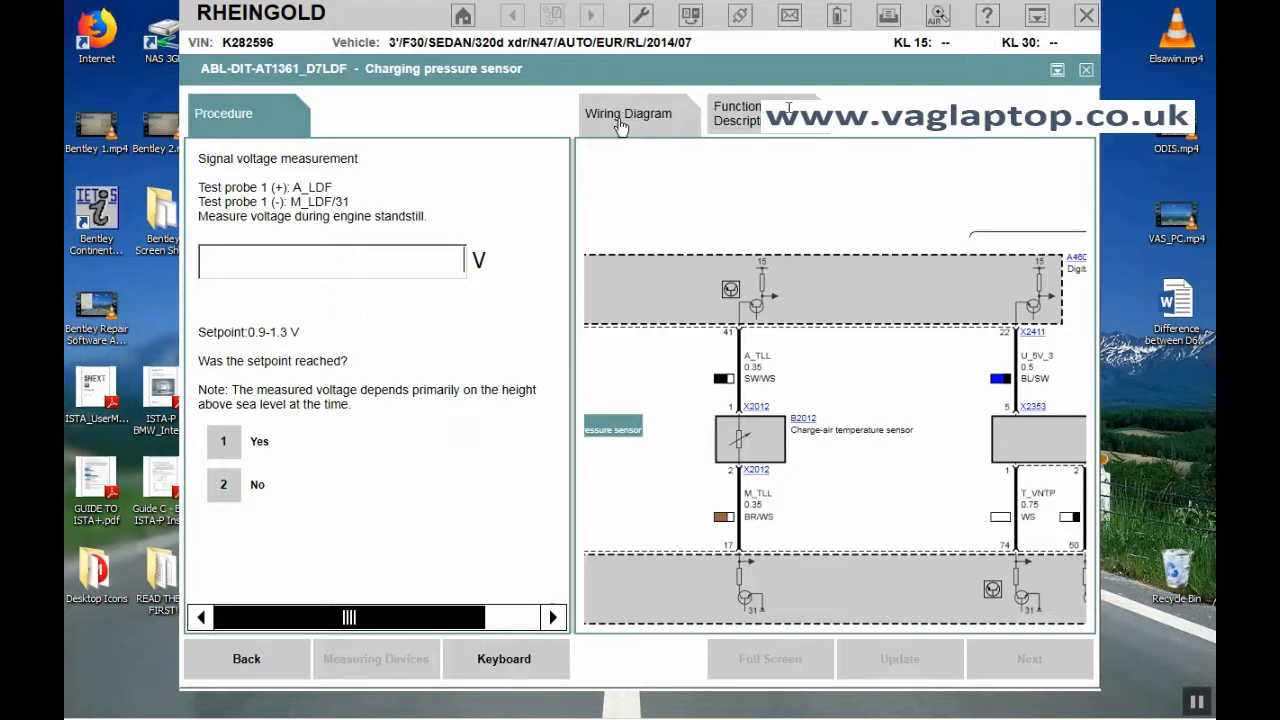
- View the A_LDF/M_LDF wiring diagram full size, then return to the 0.9–1.3 V setpoint step
{"action": "left_click", "coordinate": [628, 113]}
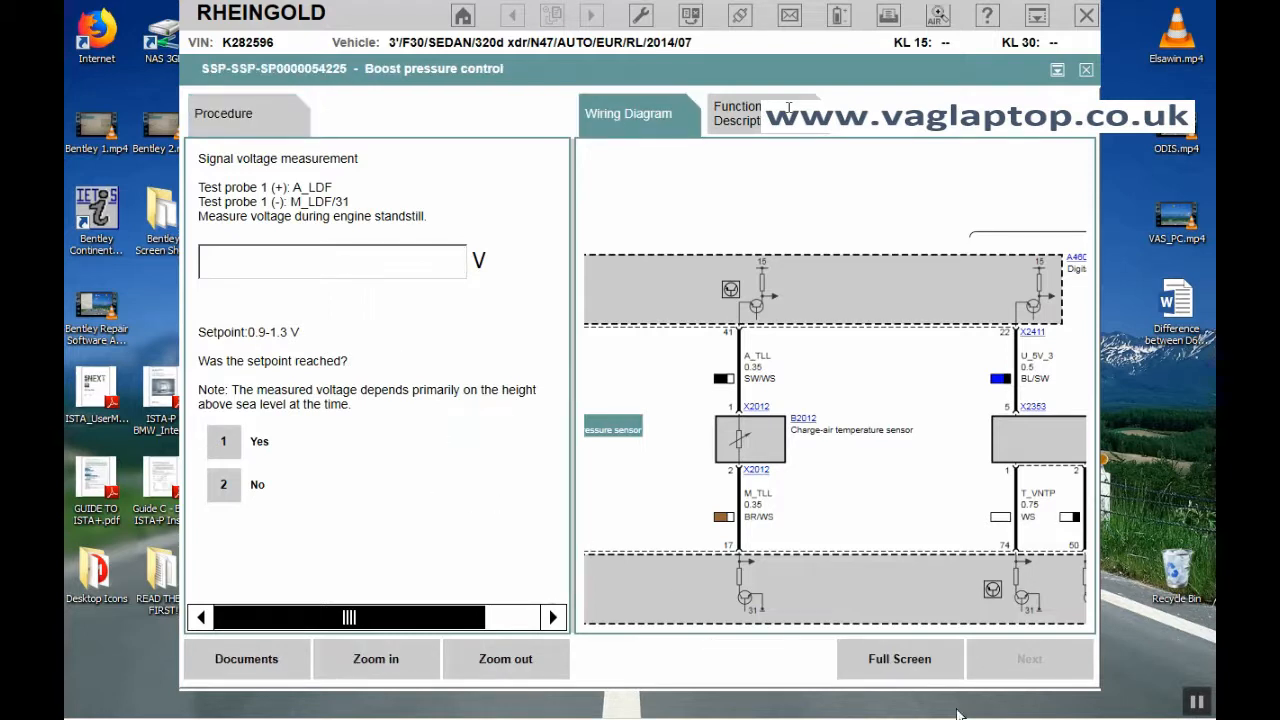
{"action": "left_click", "coordinate": [628, 113]}
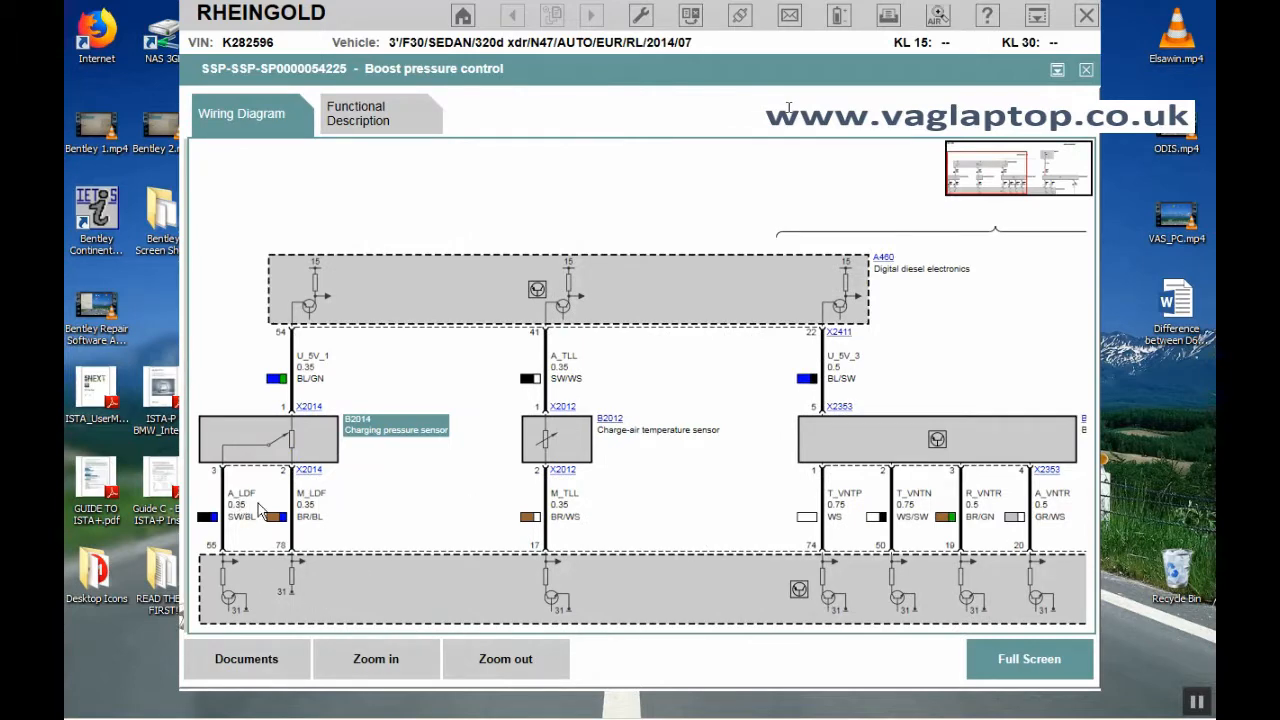
{"action": "mouse_move", "coordinate": [285, 585]}
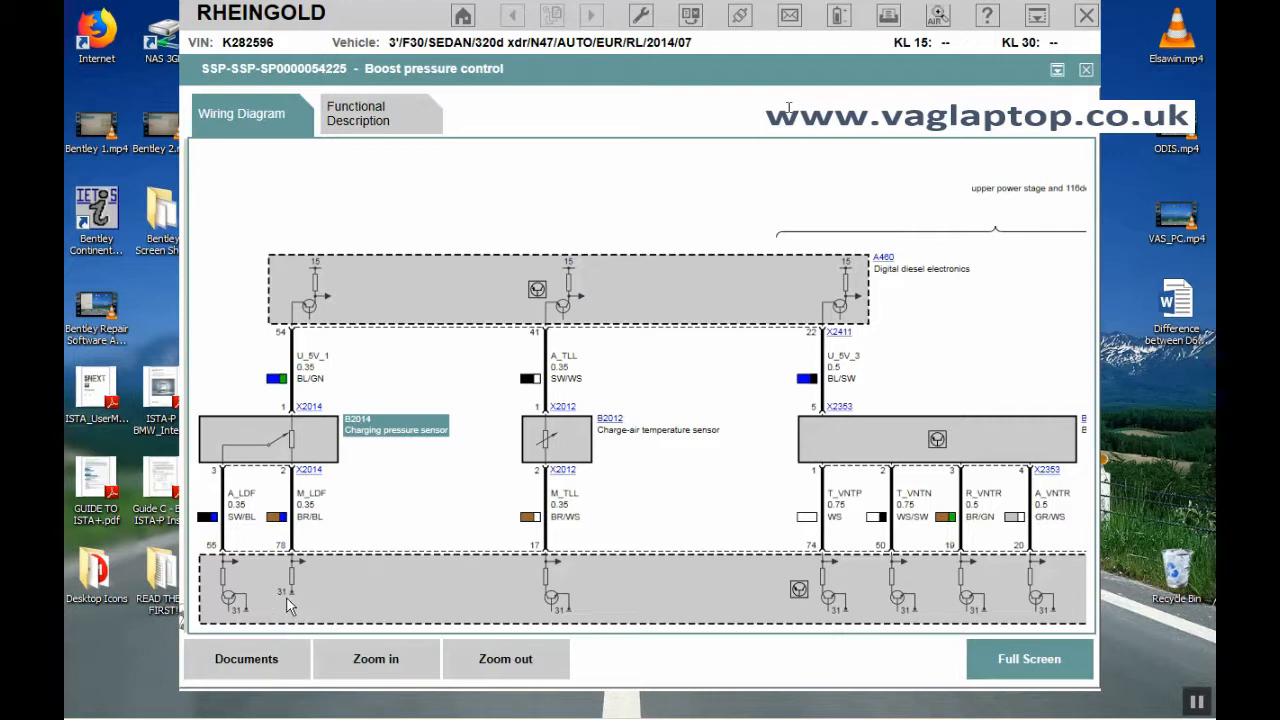
{"action": "mouse_move", "coordinate": [322, 477]}
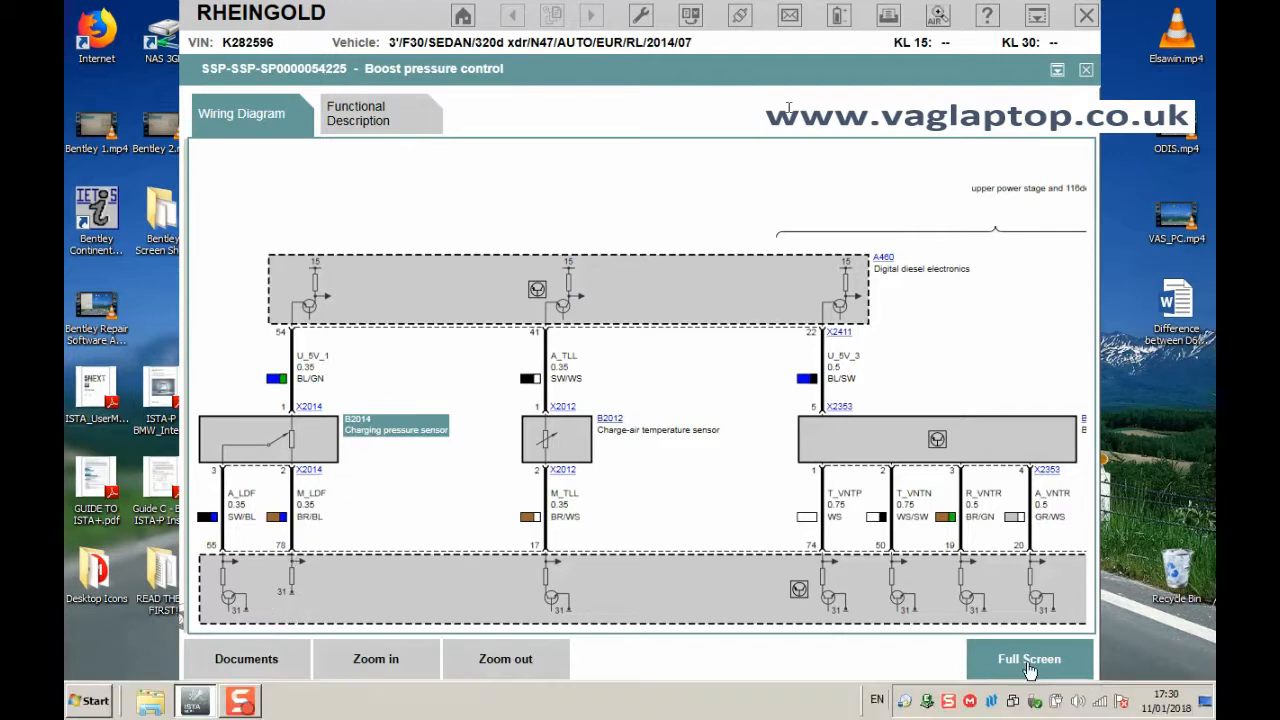
{"action": "left_click", "coordinate": [1029, 658]}
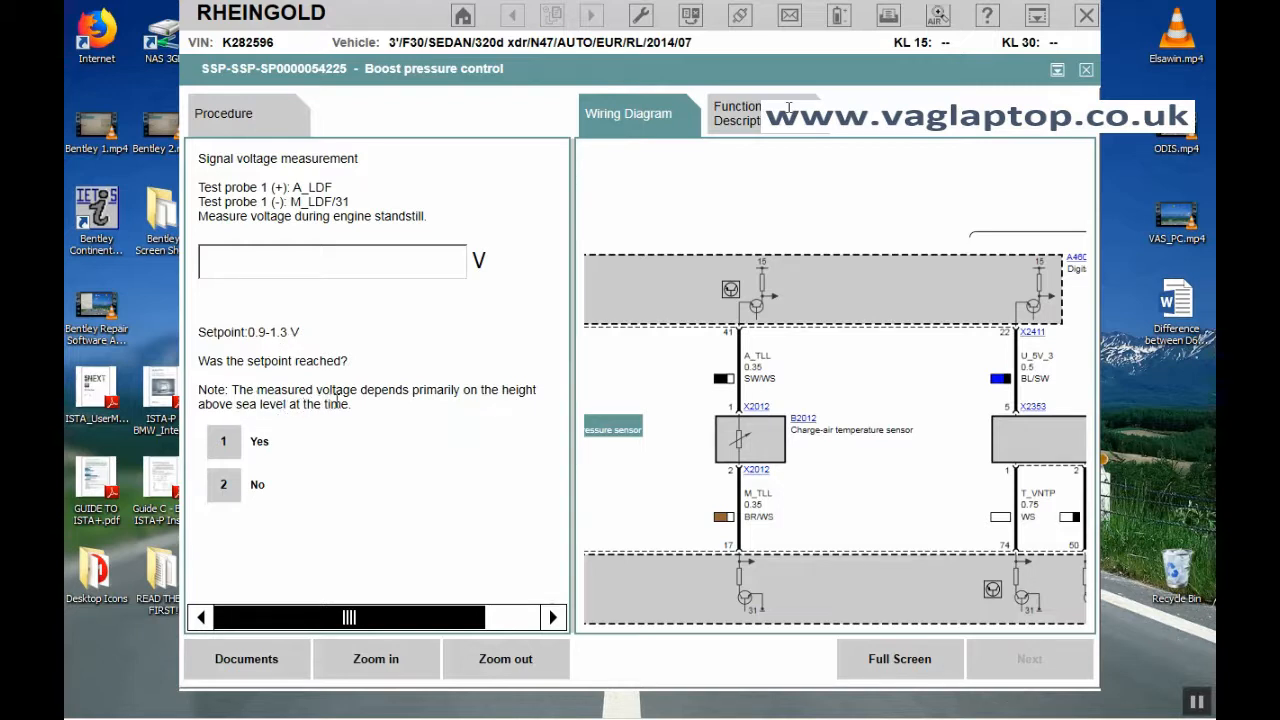
{"action": "mouse_move", "coordinate": [180, 430]}
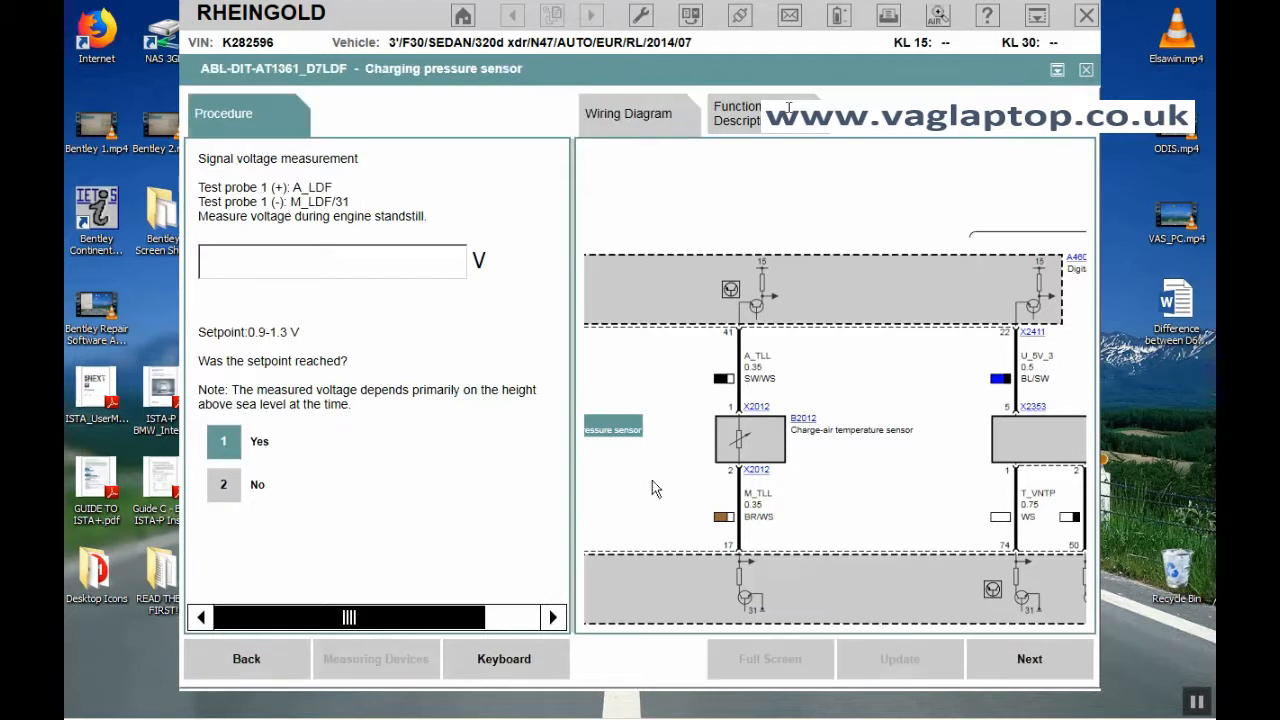
{"action": "mouse_move", "coordinate": [570, 488]}
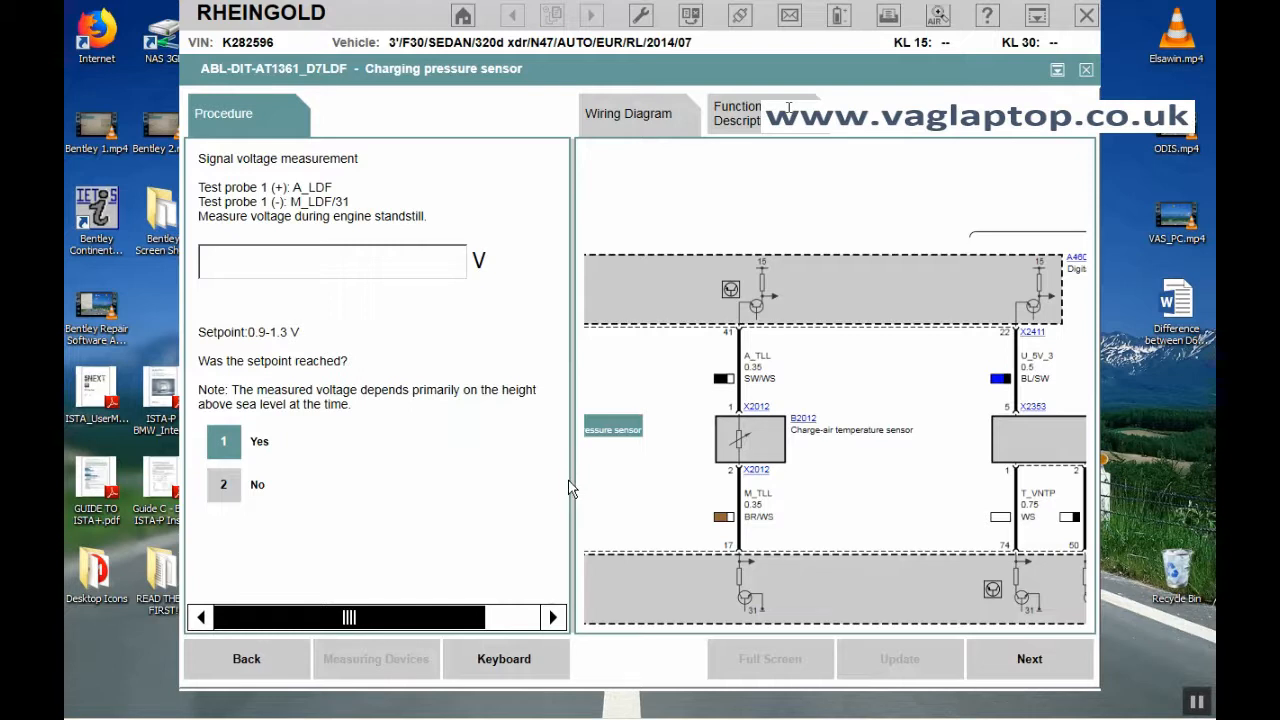
{"action": "mouse_move", "coordinate": [570, 485]}
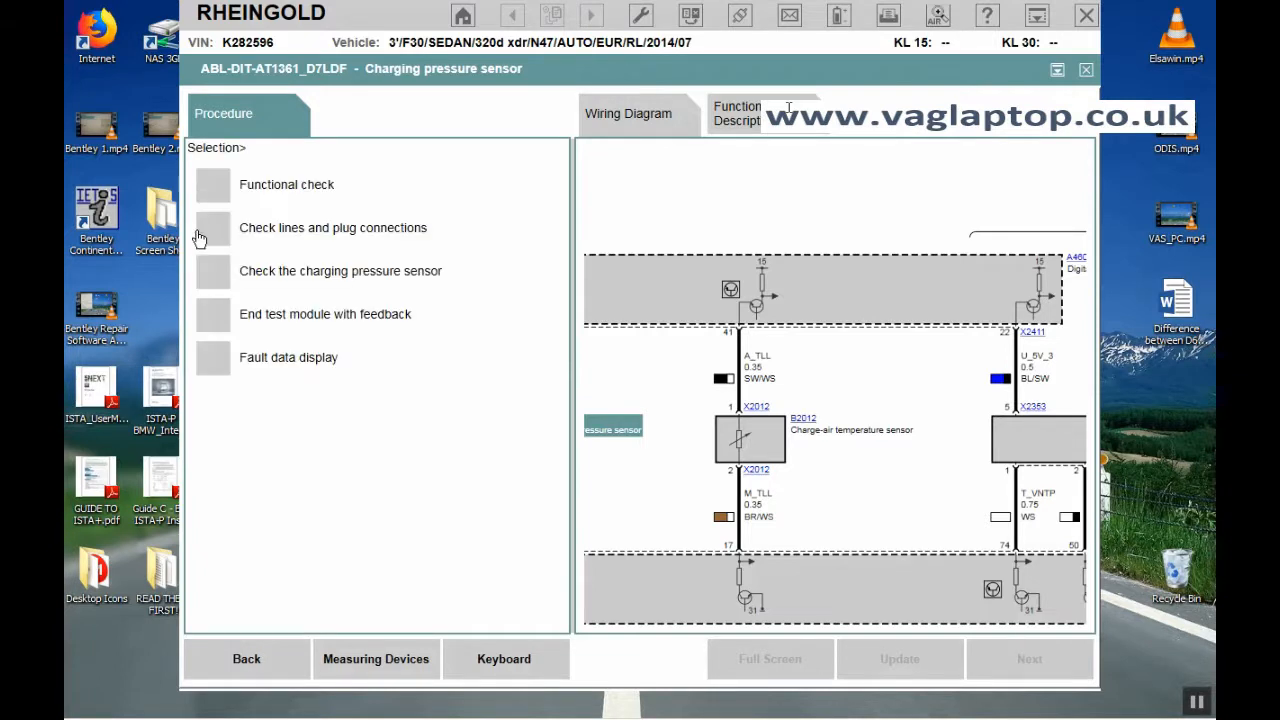
{"action": "mouse_move", "coordinate": [233, 323]}
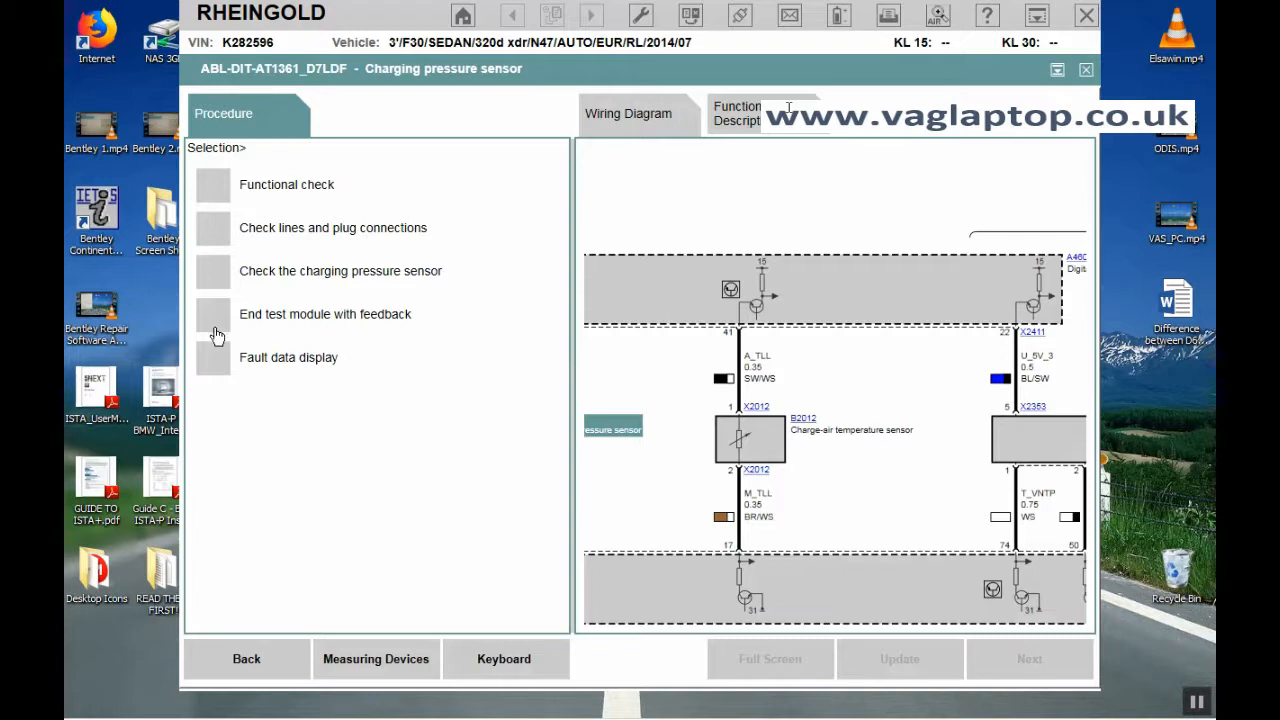
{"action": "mouse_move", "coordinate": [220, 328]}
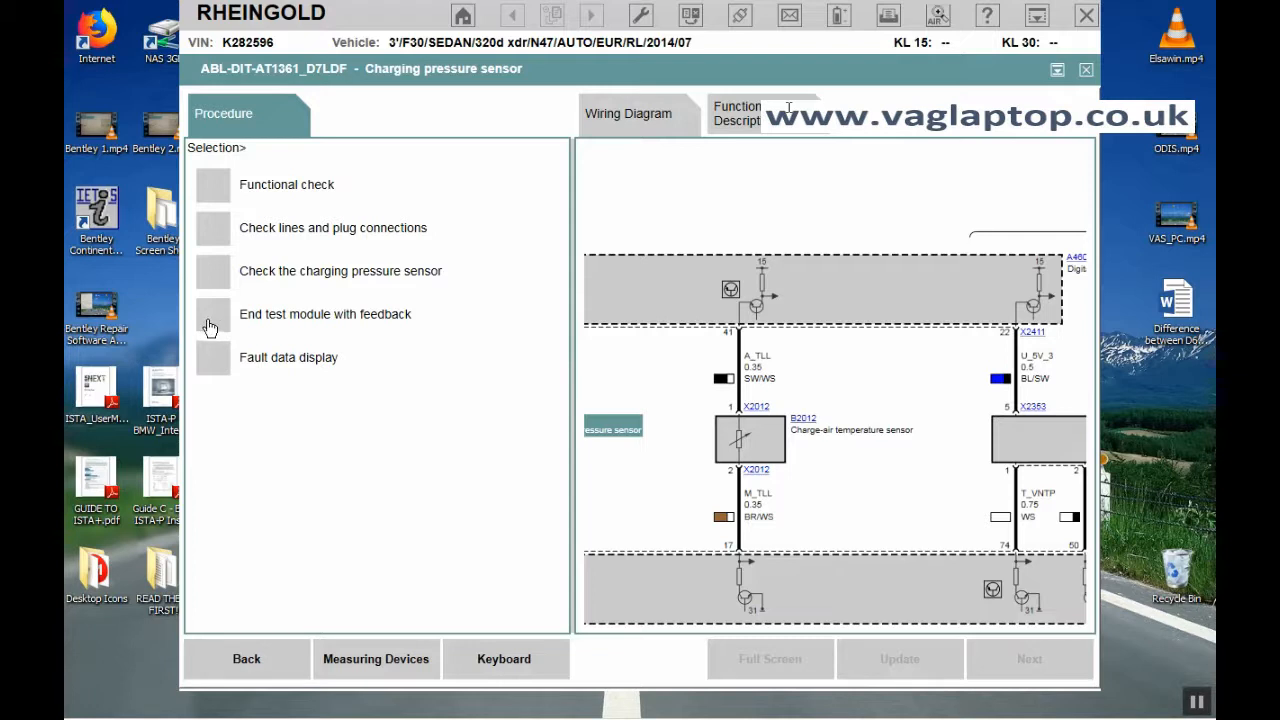
- End the test module with feedback, reporting No fault found
{"action": "left_click", "coordinate": [212, 314]}
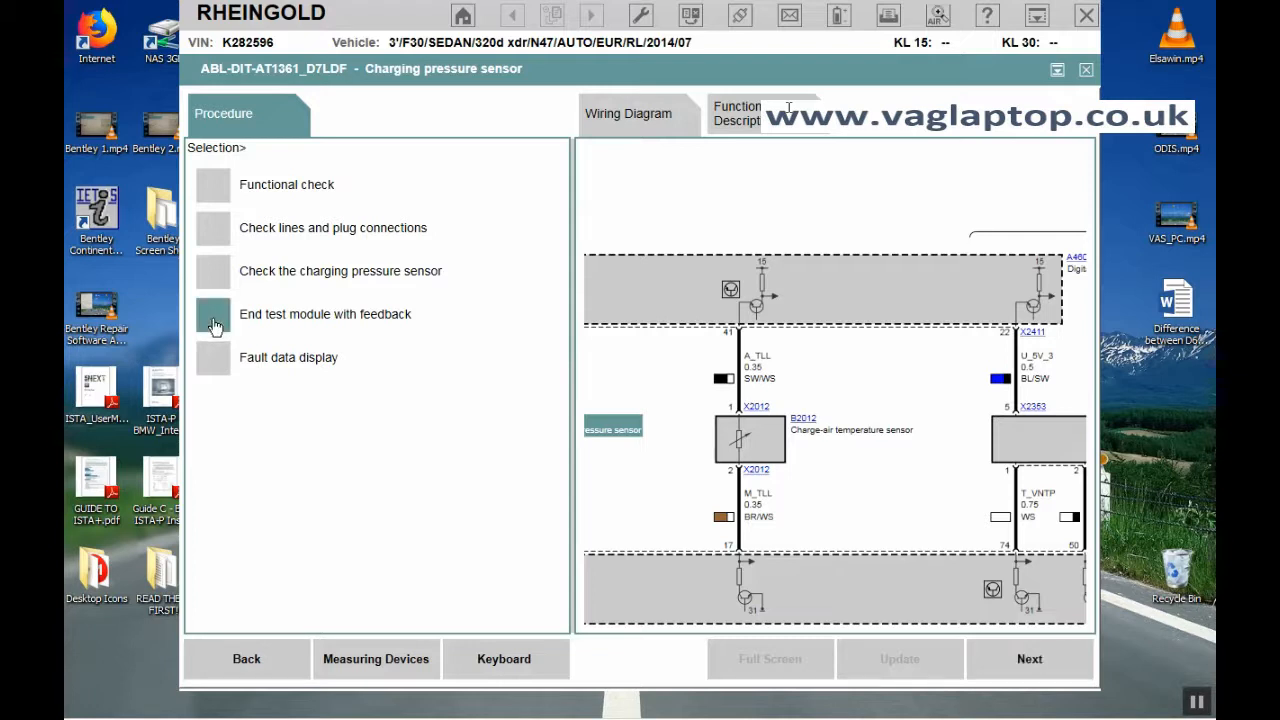
{"action": "left_click", "coordinate": [215, 314]}
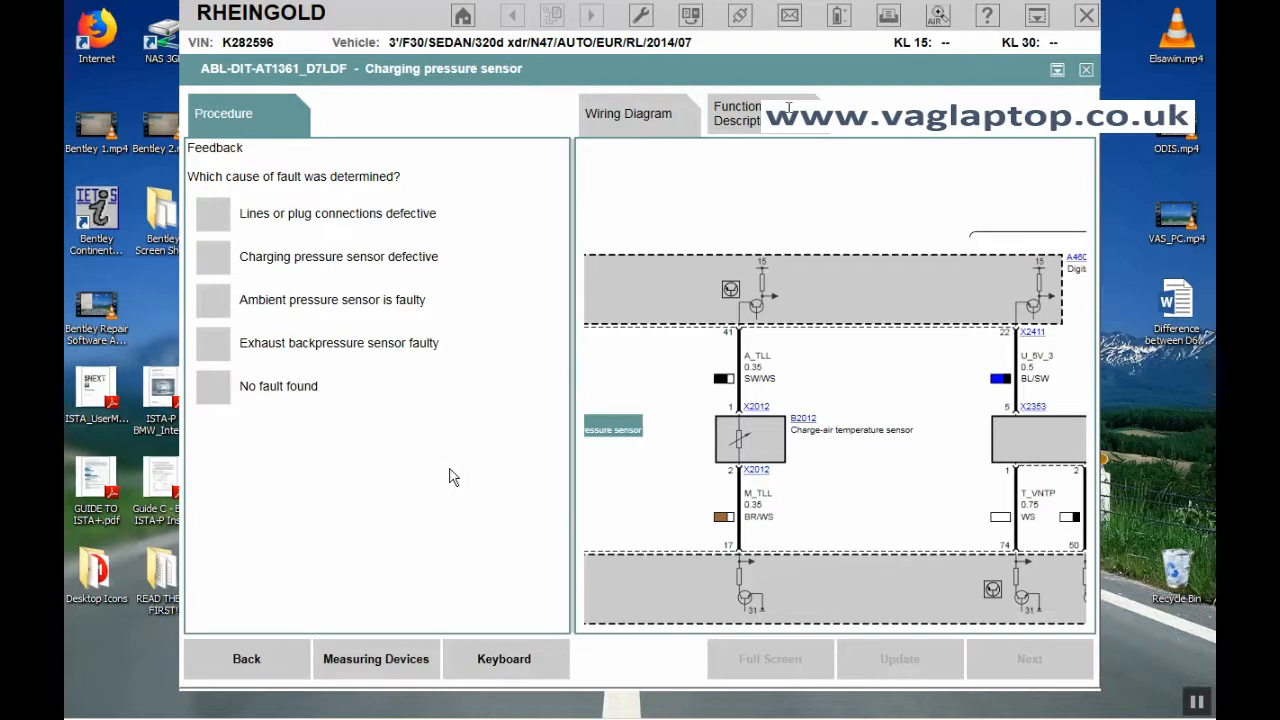
{"action": "mouse_move", "coordinate": [270, 210]}
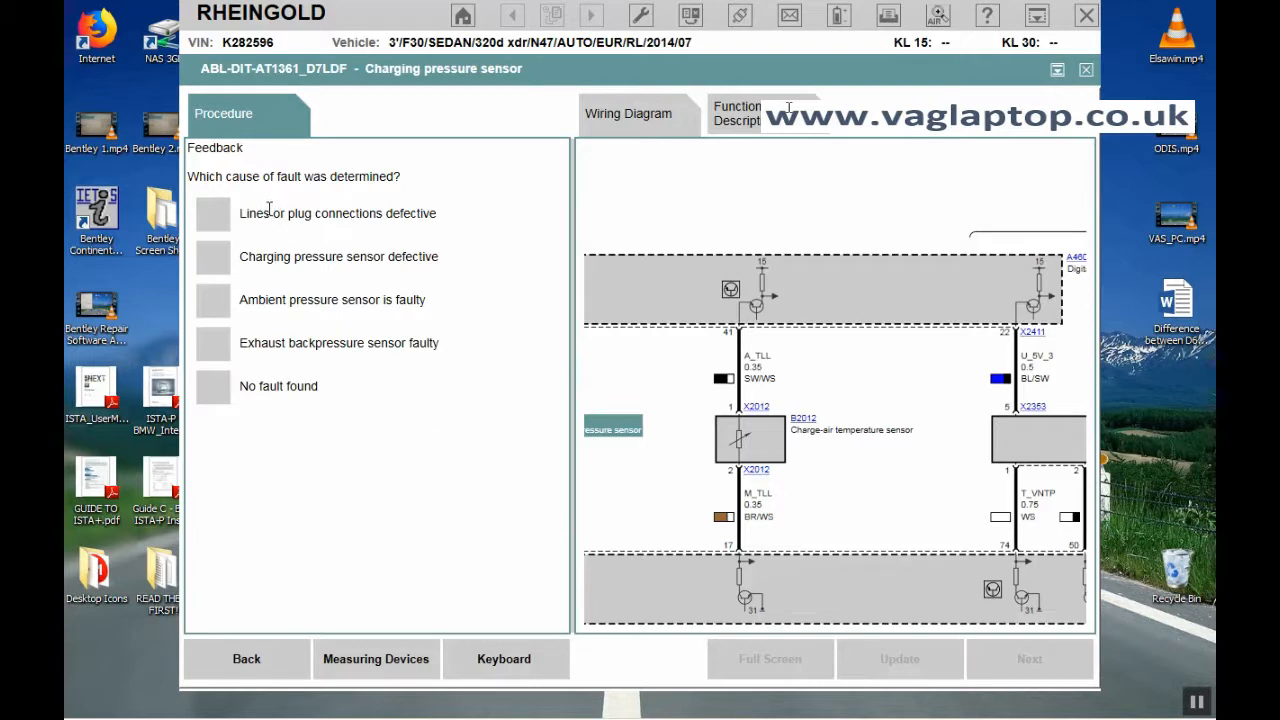
{"action": "mouse_move", "coordinate": [313, 462]}
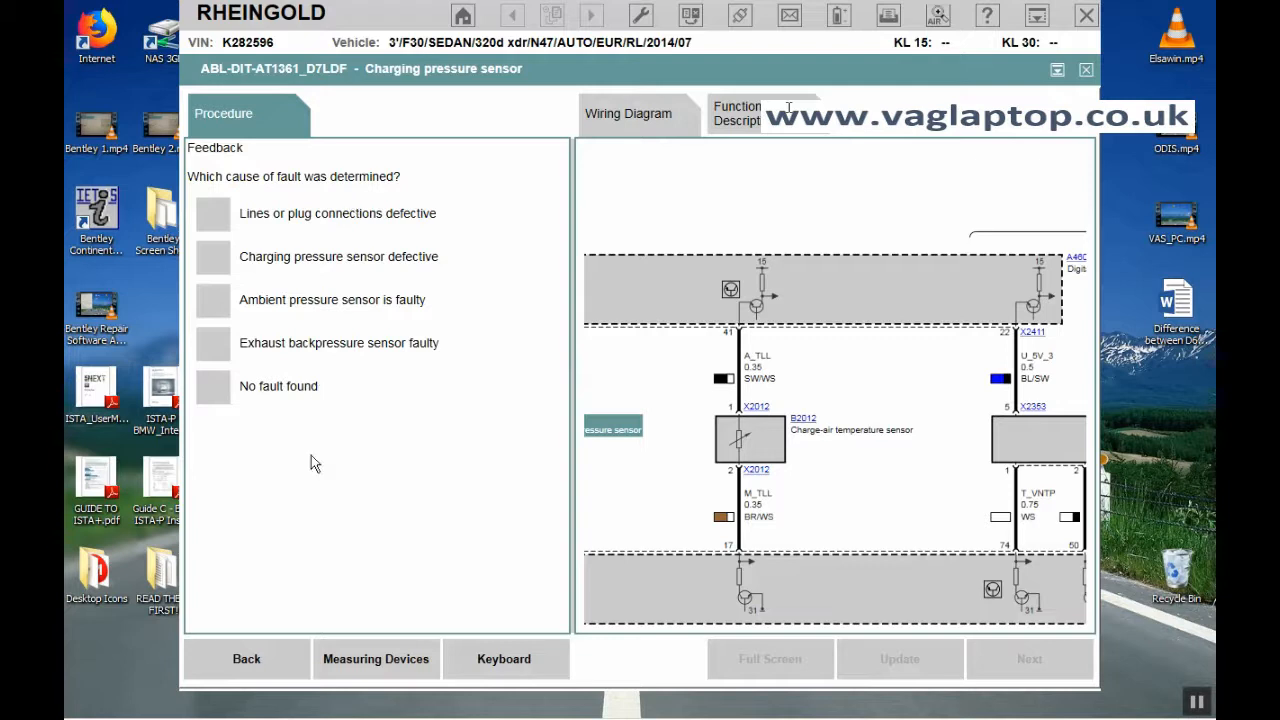
{"action": "left_click", "coordinate": [213, 386]}
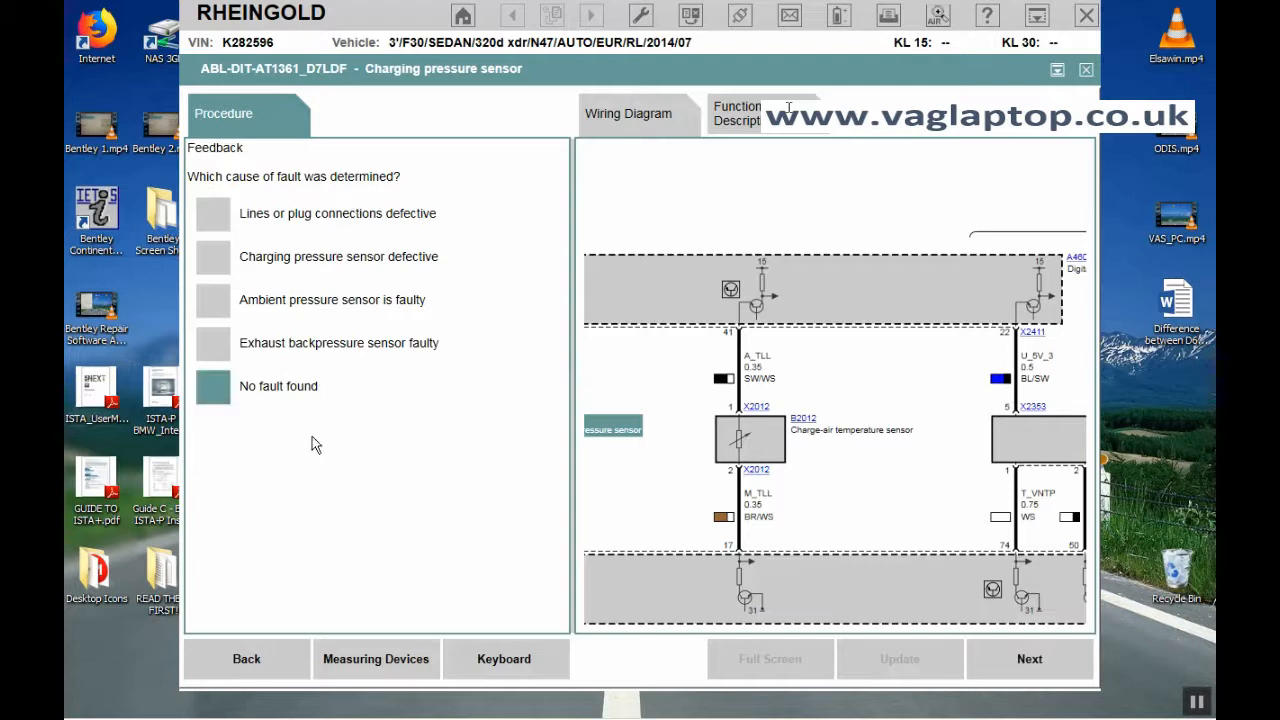
{"action": "left_click", "coordinate": [212, 387]}
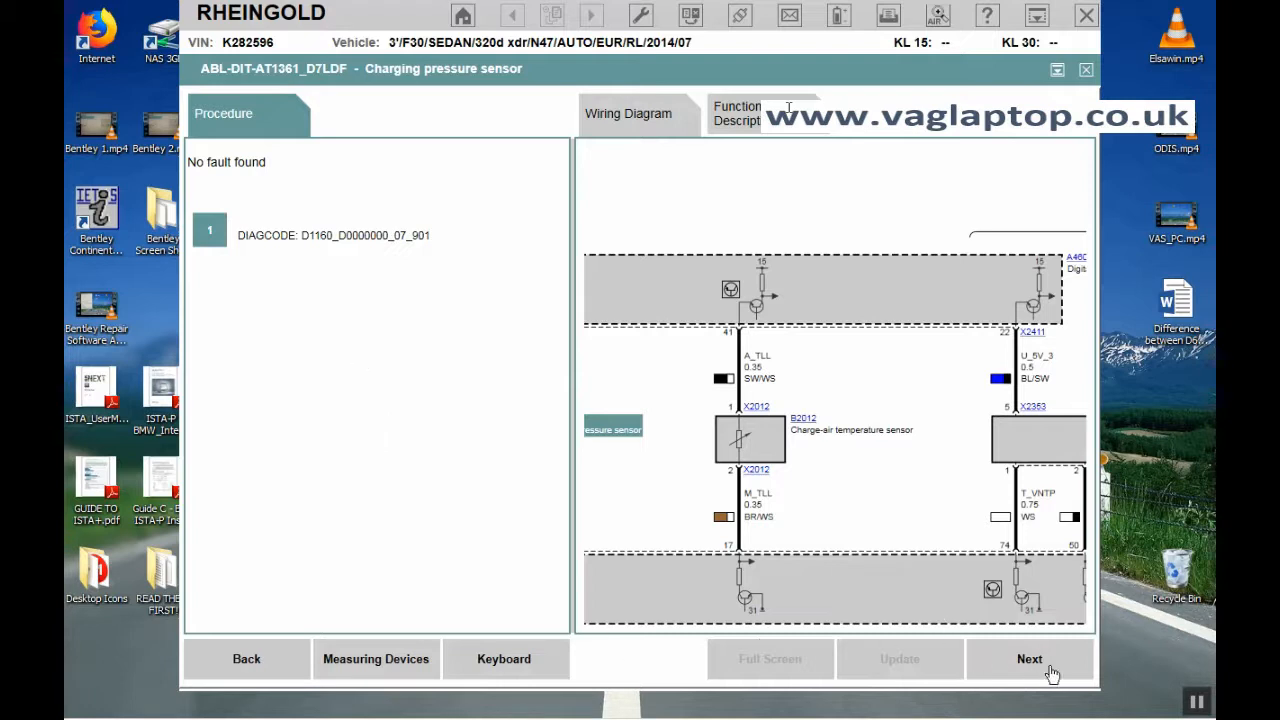
{"action": "mouse_move", "coordinate": [1035, 668]}
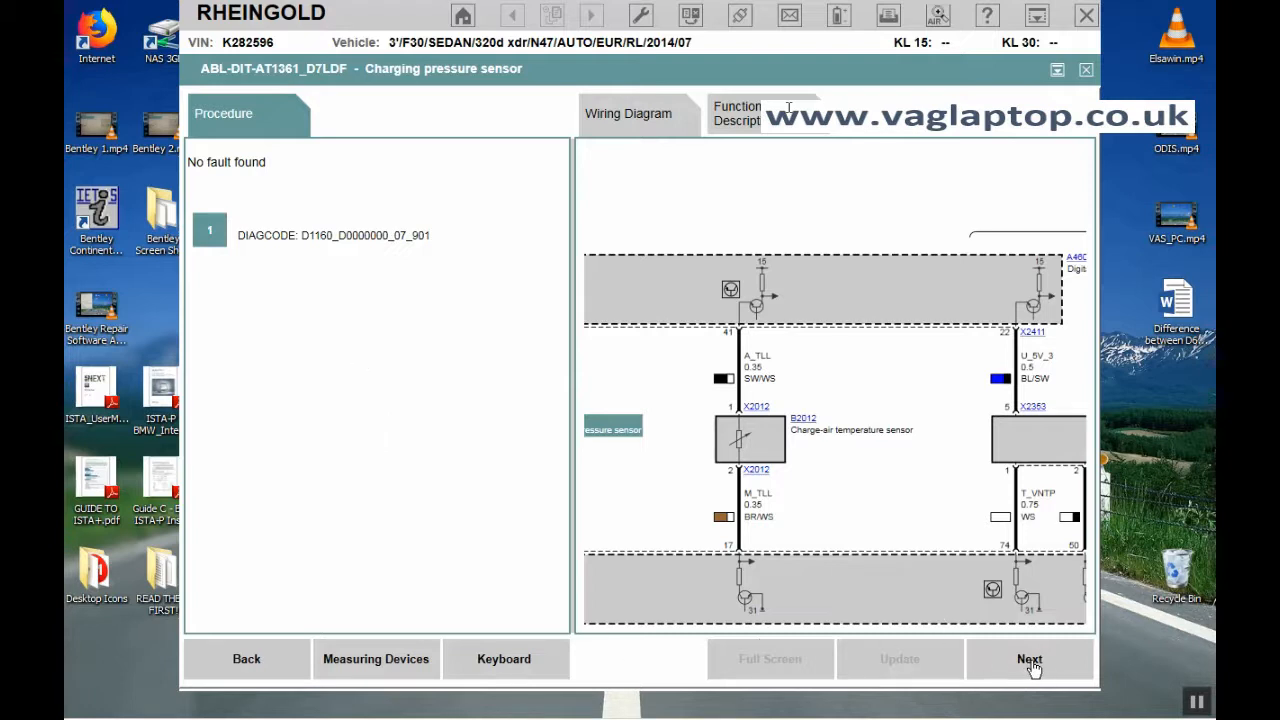
- Leave the module, search titles for pressure sensor, and open the Charging pressure sensor description
{"action": "left_click", "coordinate": [1029, 659]}
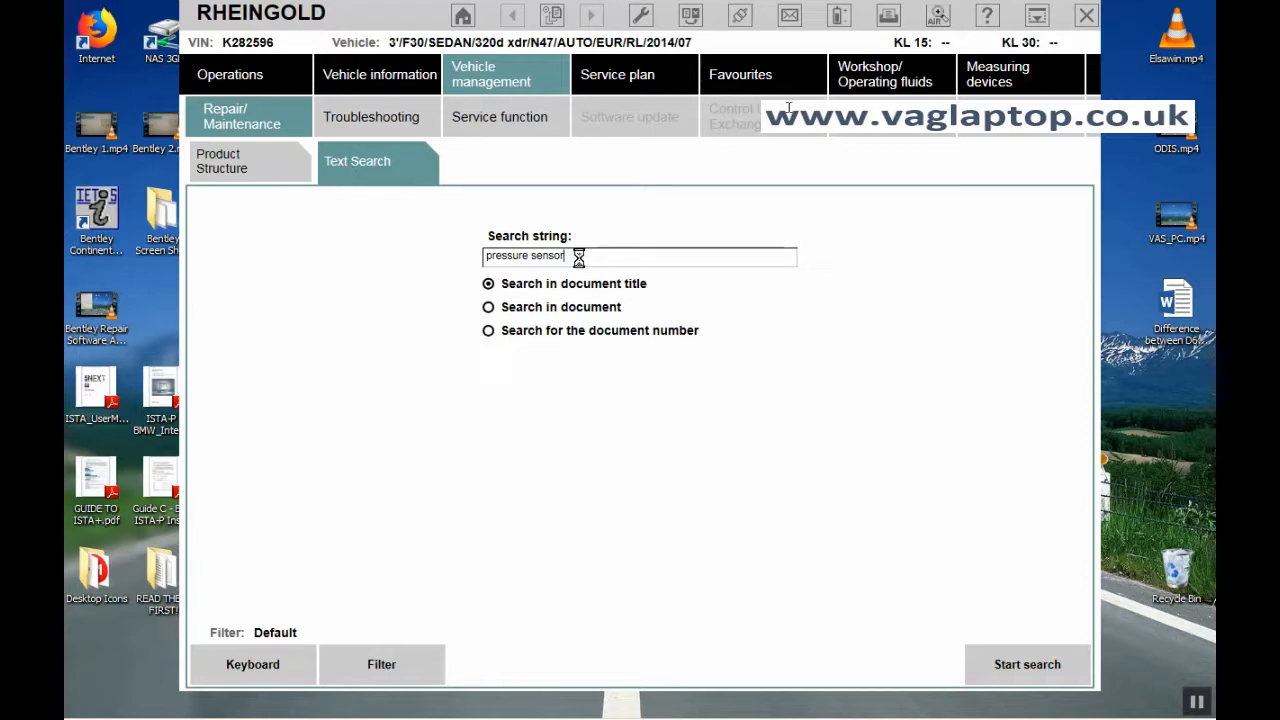
{"action": "left_click", "coordinate": [1026, 664]}
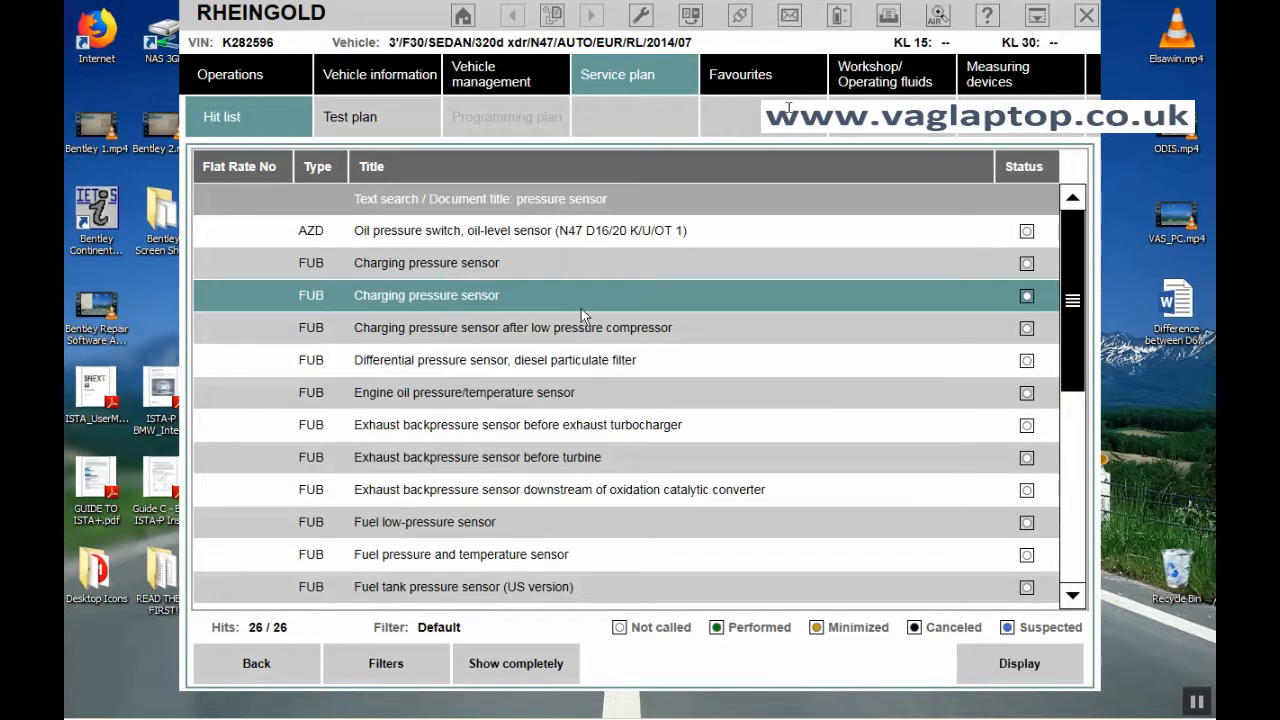
{"action": "left_click", "coordinate": [1019, 663]}
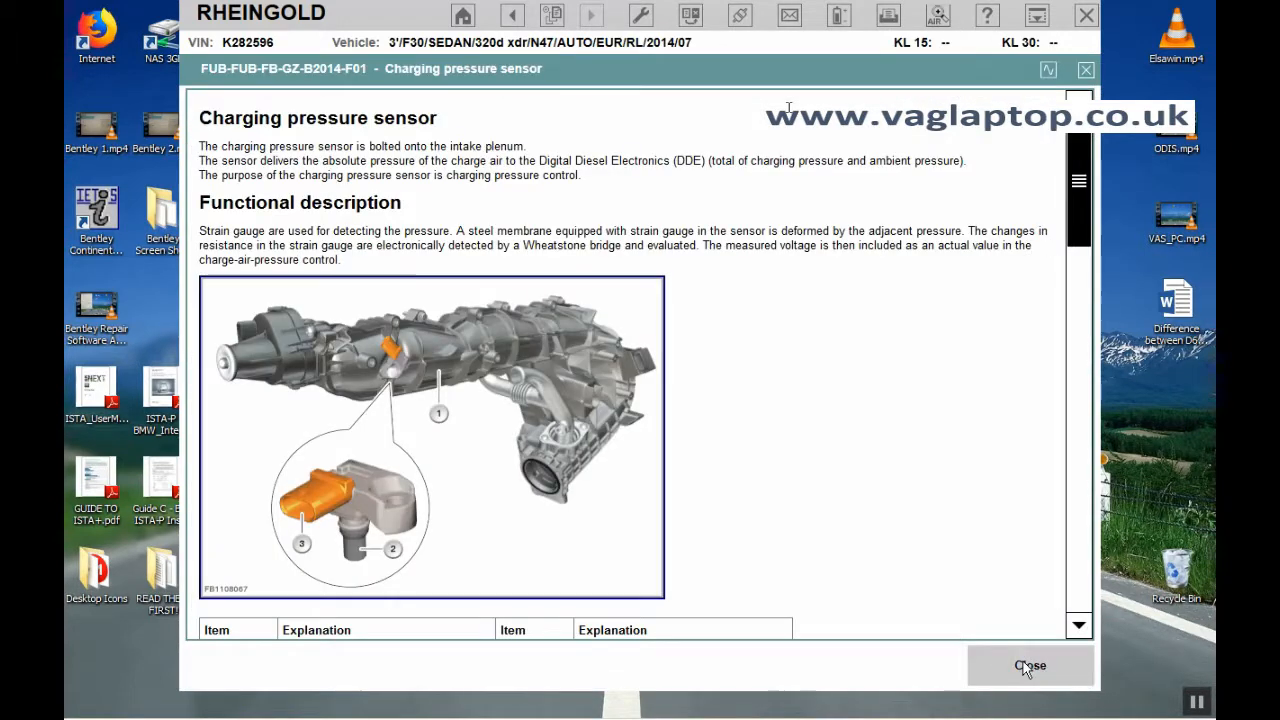
{"action": "mouse_move", "coordinate": [423, 491]}
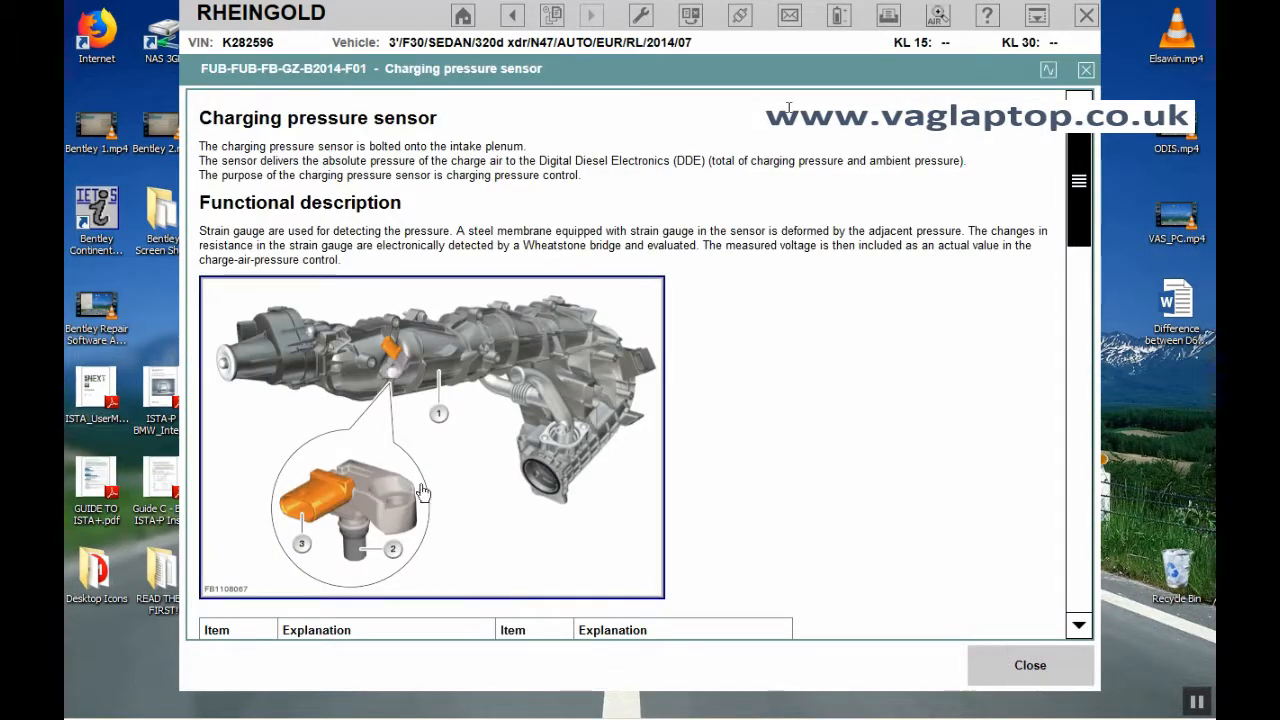
{"action": "mouse_move", "coordinate": [340, 315]}
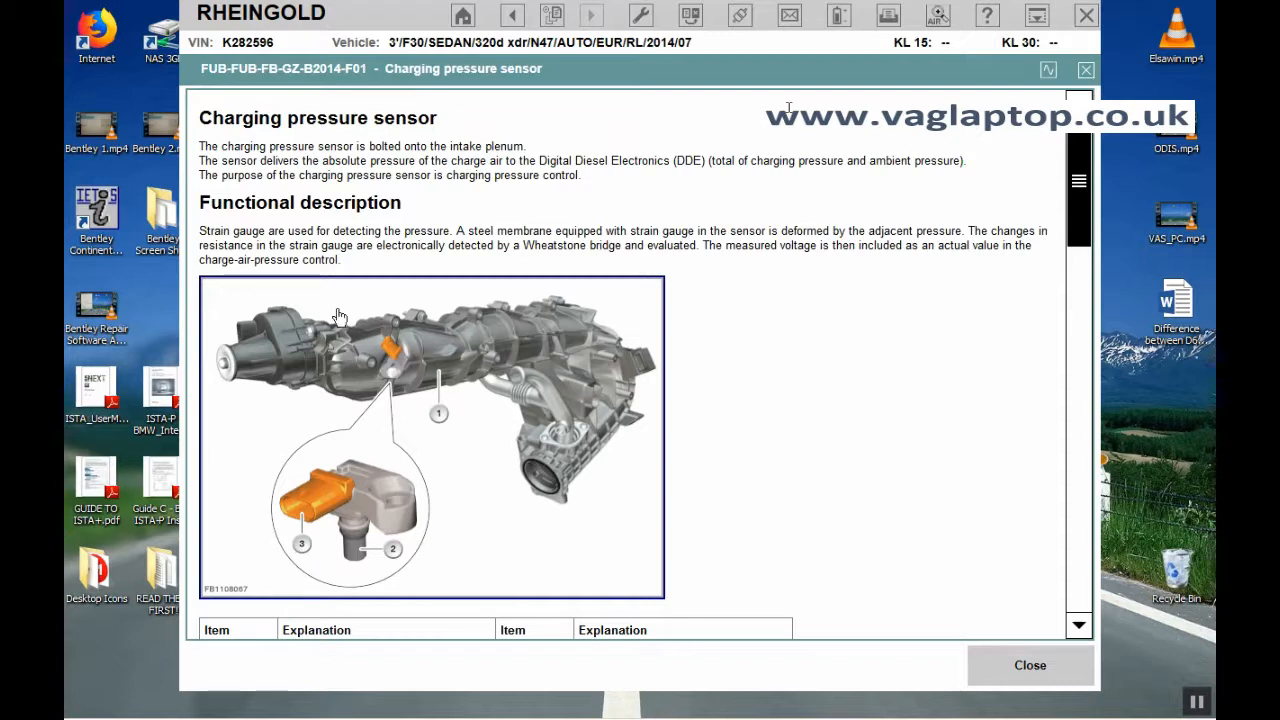
{"action": "mouse_move", "coordinate": [441, 415]}
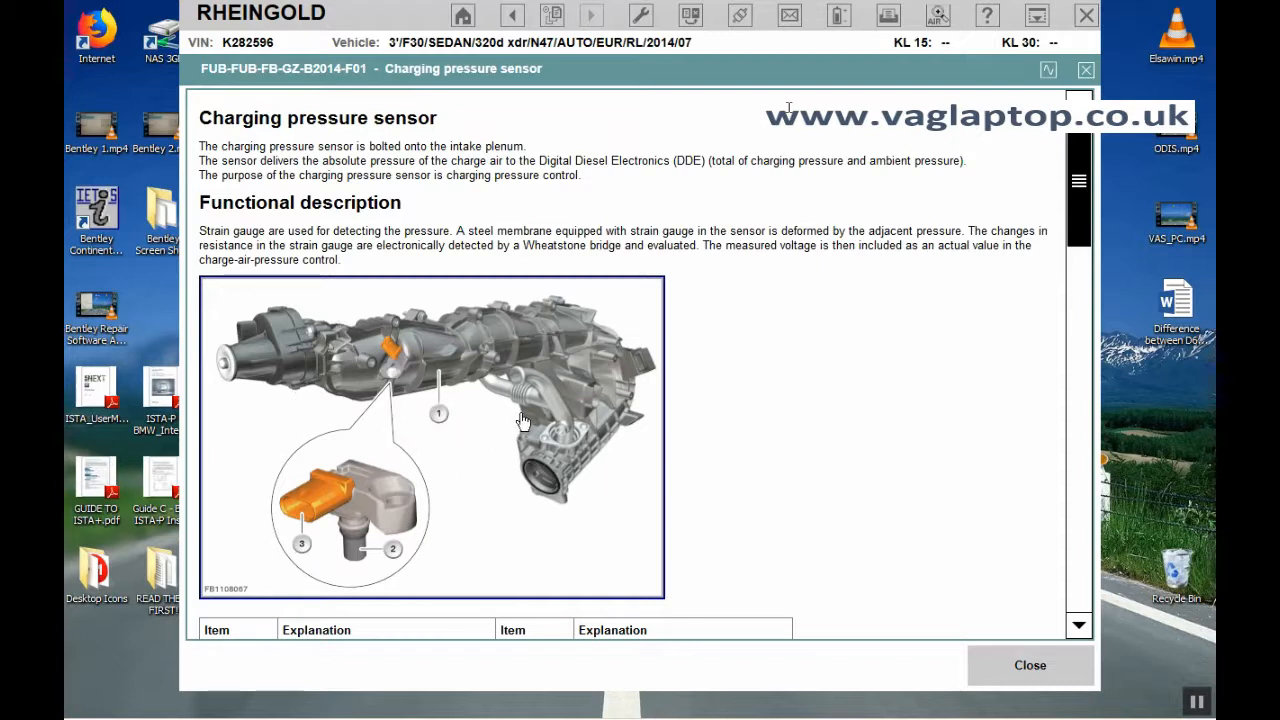
{"action": "mouse_move", "coordinate": [567, 414]}
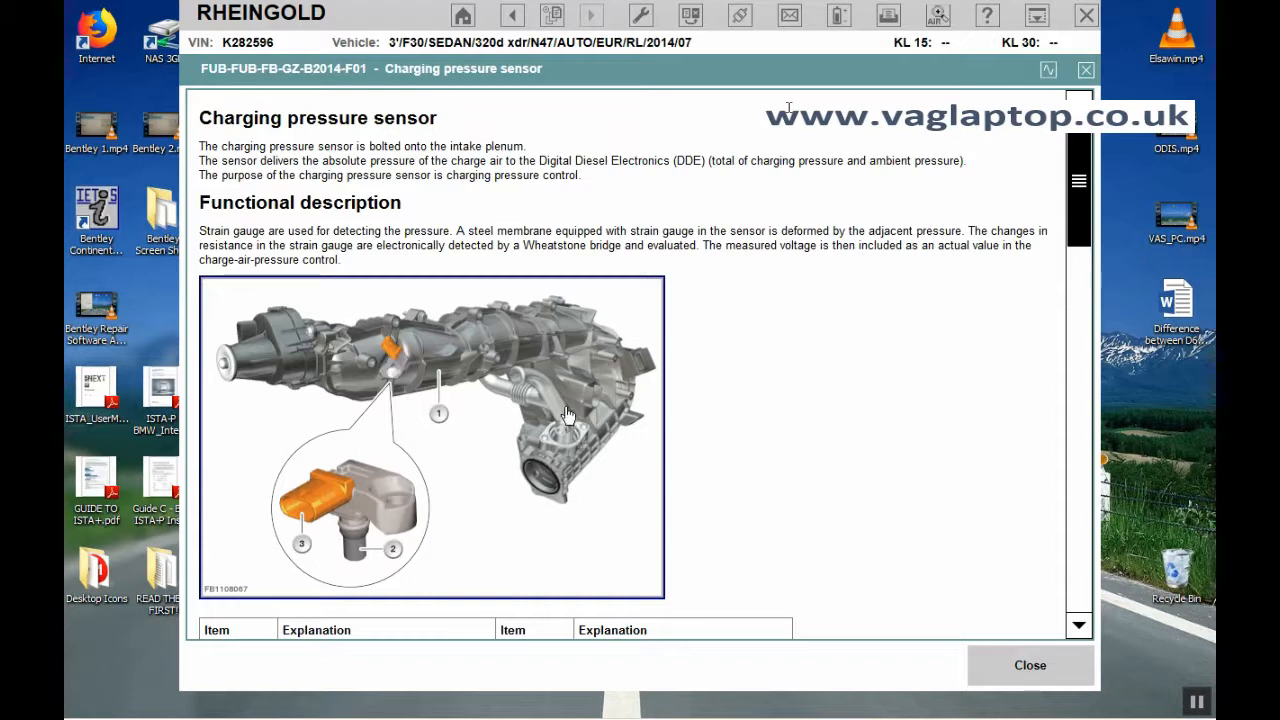
{"action": "mouse_move", "coordinate": [400, 435]}
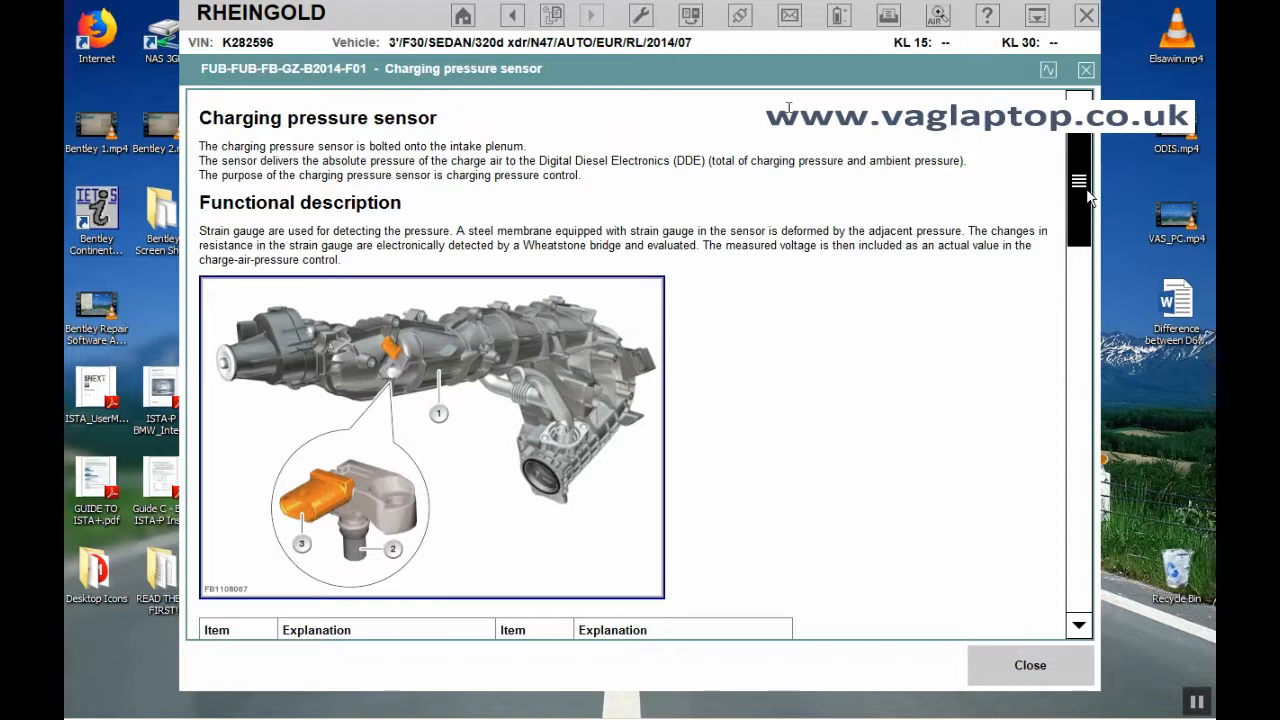
{"action": "scroll", "scroll_direction": "down", "scroll_amount": 3}
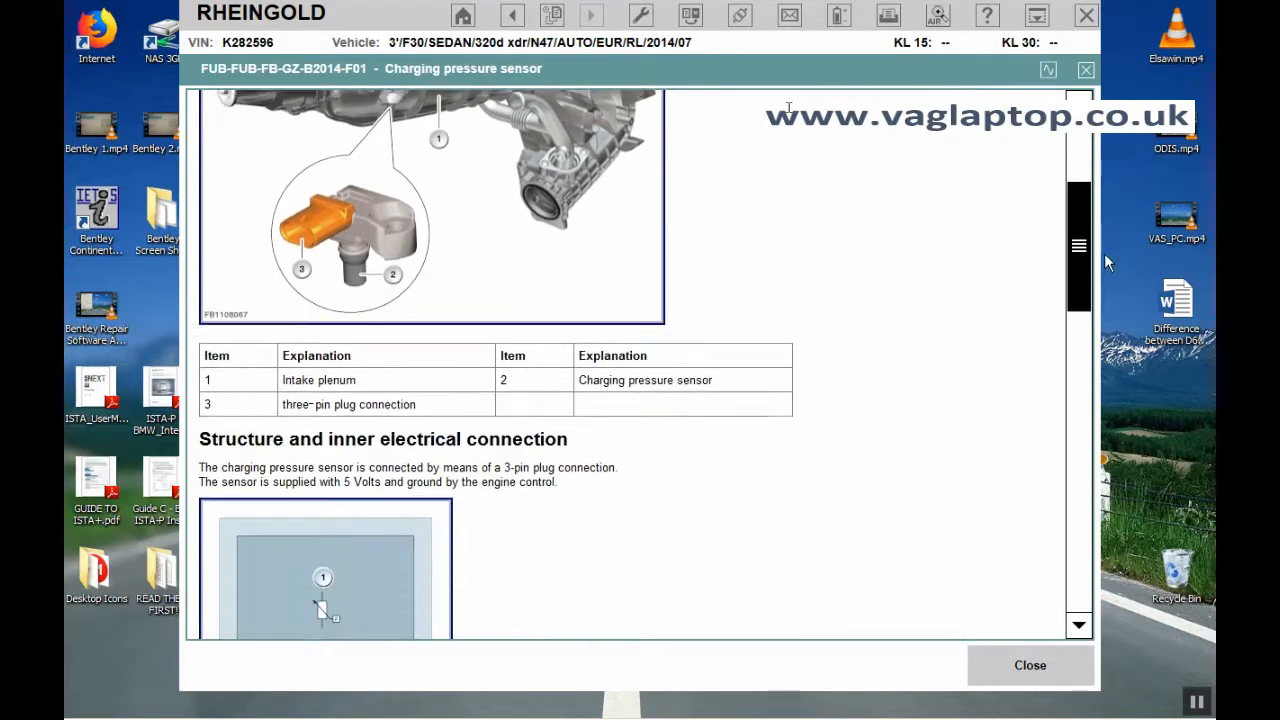
{"action": "scroll", "scroll_direction": "down", "scroll_amount": 3}
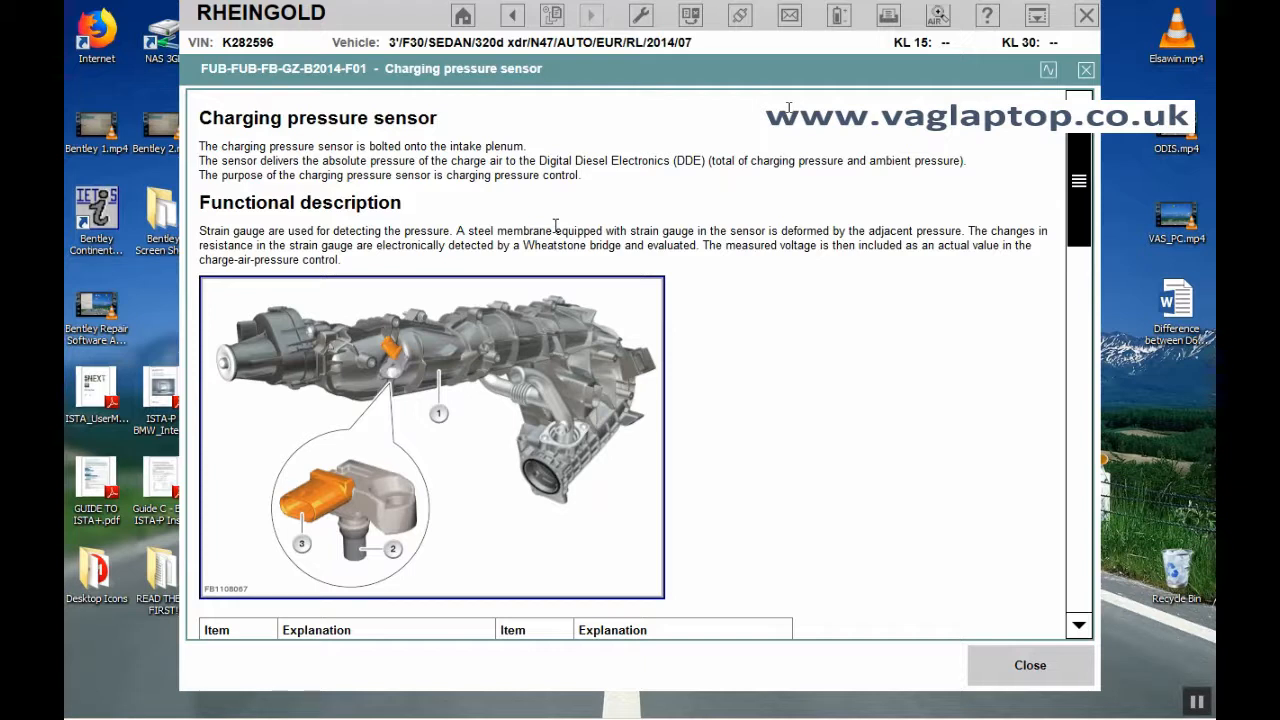
{"action": "mouse_move", "coordinate": [557, 225]}
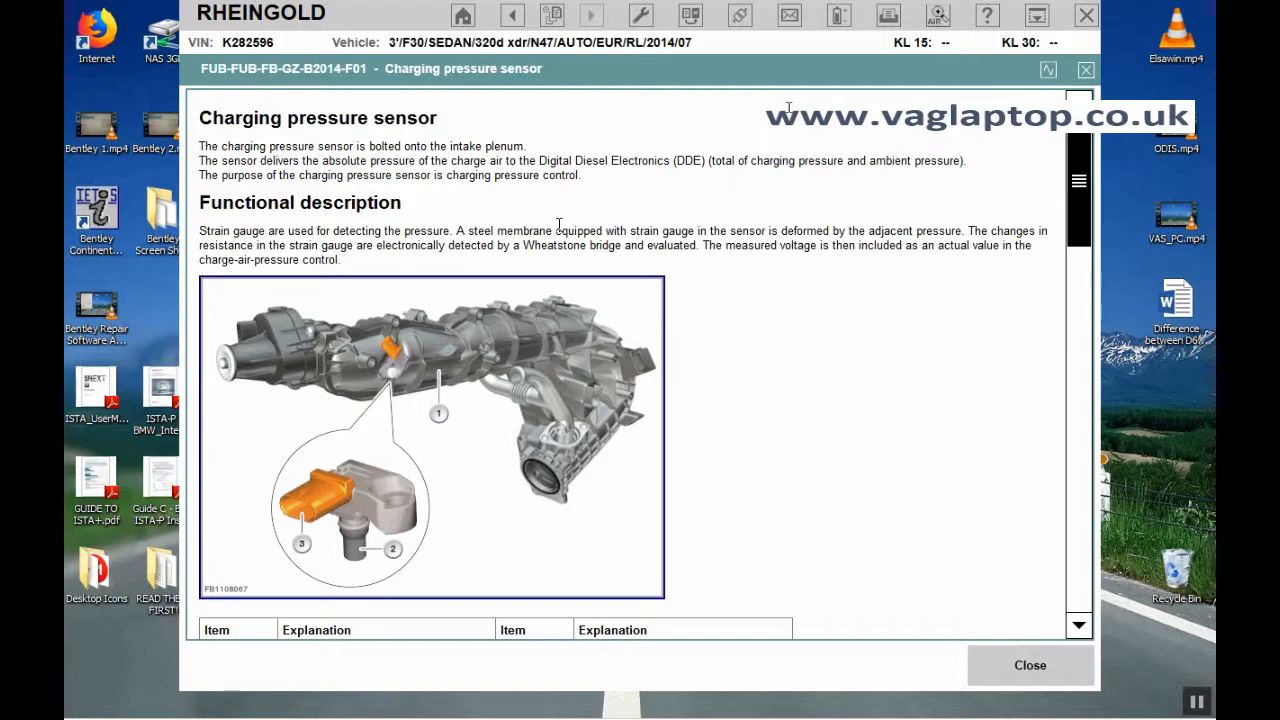
{"action": "mouse_move", "coordinate": [633, 224]}
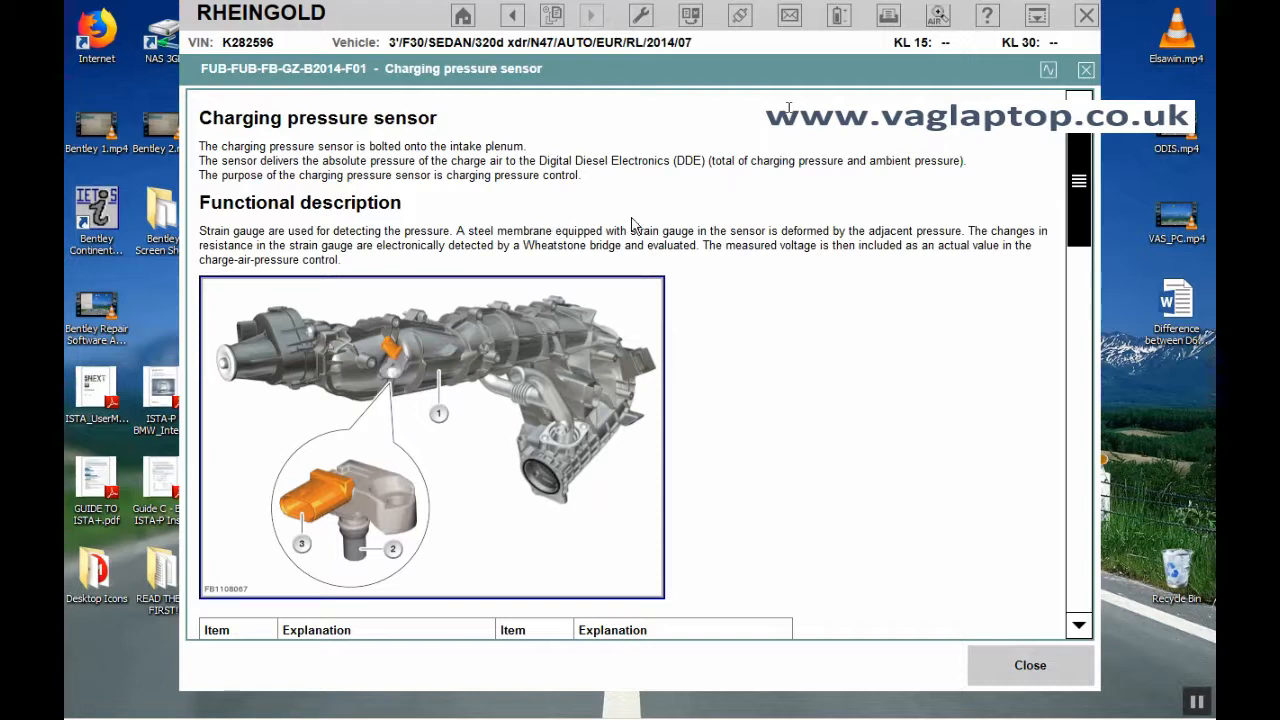
{"action": "mouse_move", "coordinate": [658, 220]}
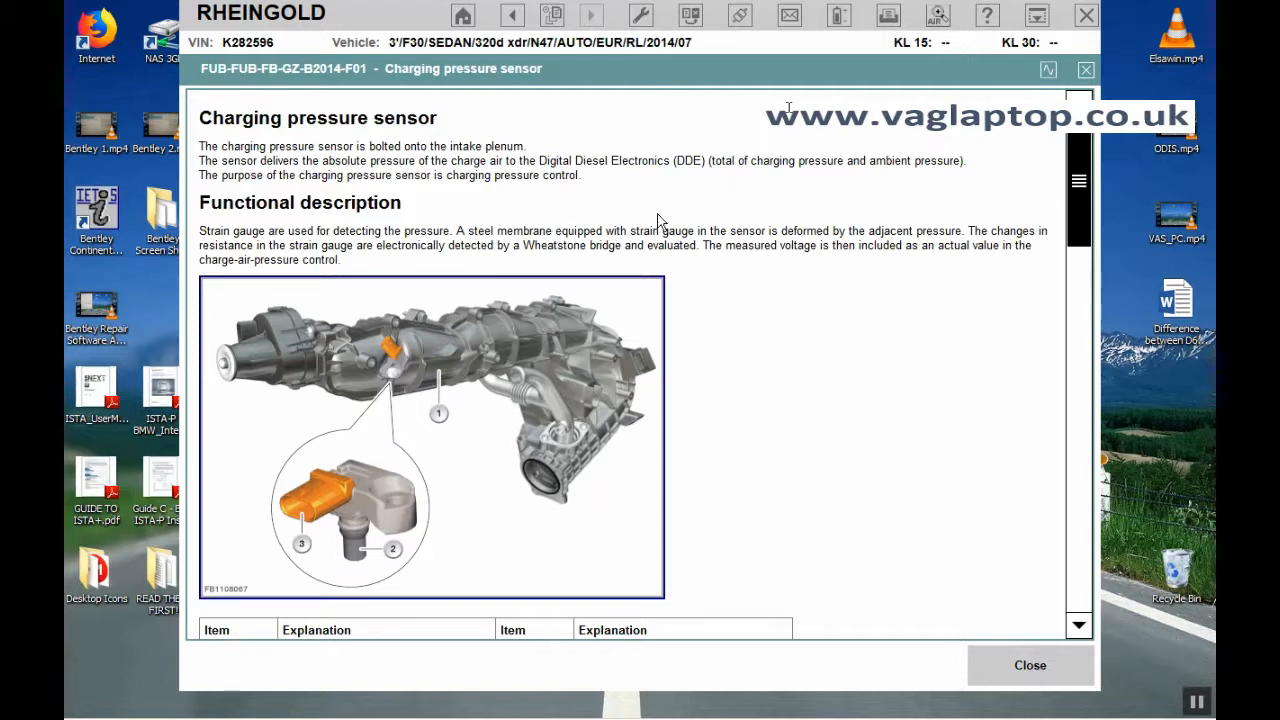